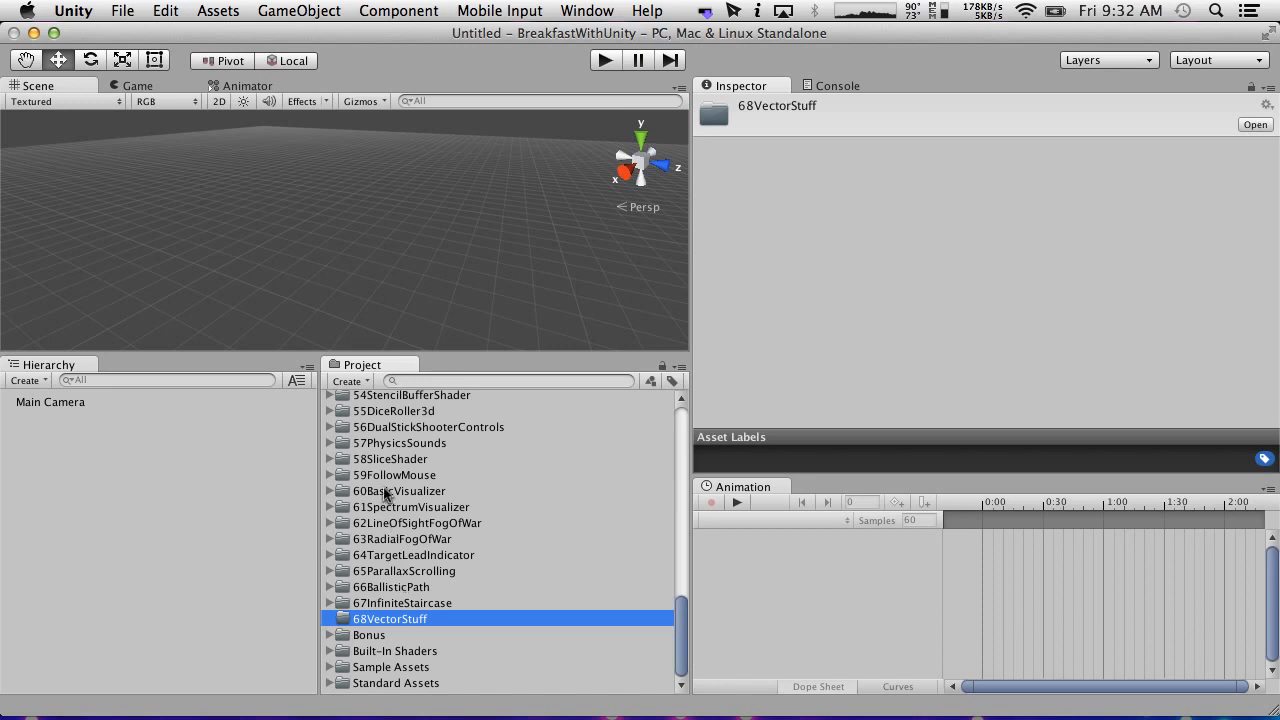
mouse_move(348, 488)
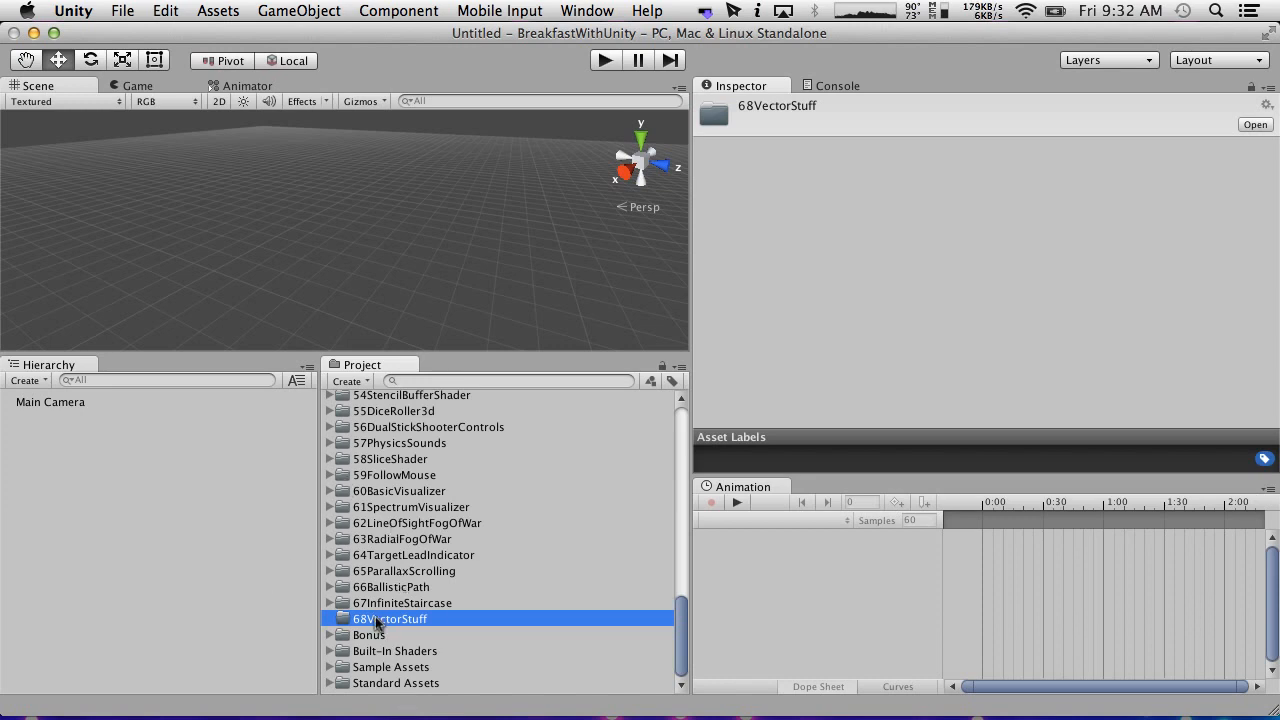
Add a Cube via Create > 3D Object and set its position to 5, 5, 0.
click(28, 380)
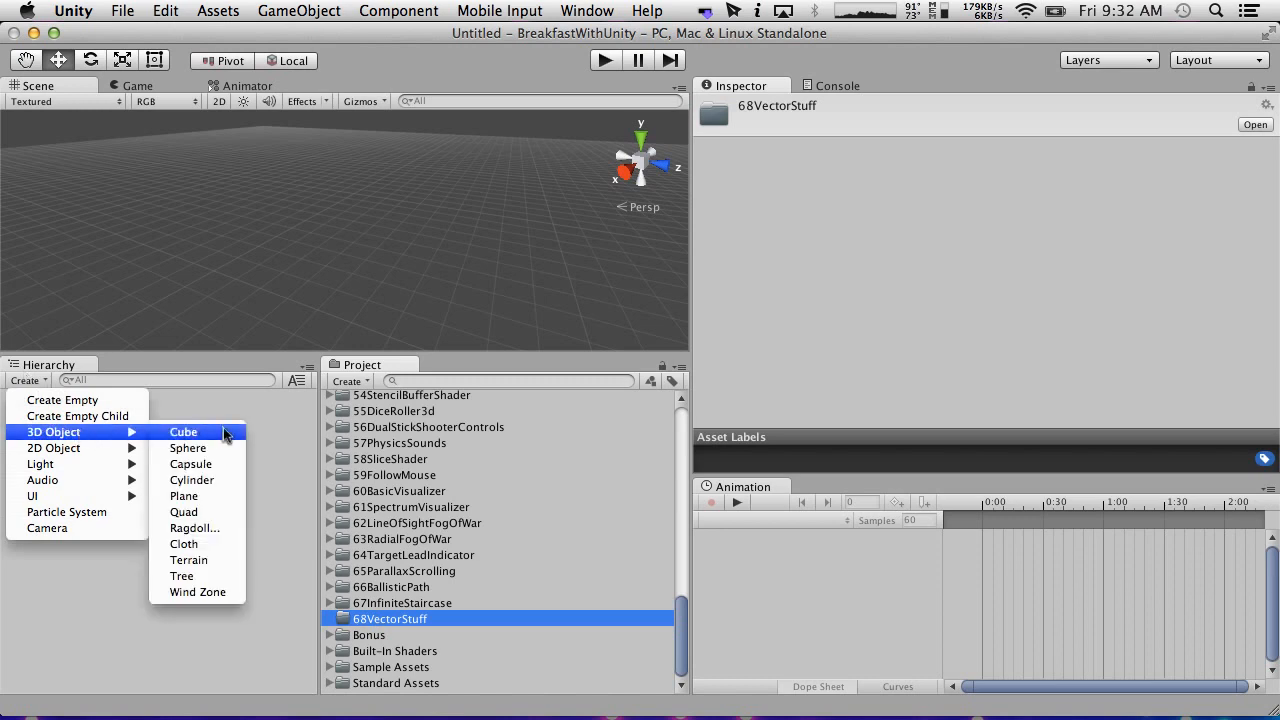
click(184, 432)
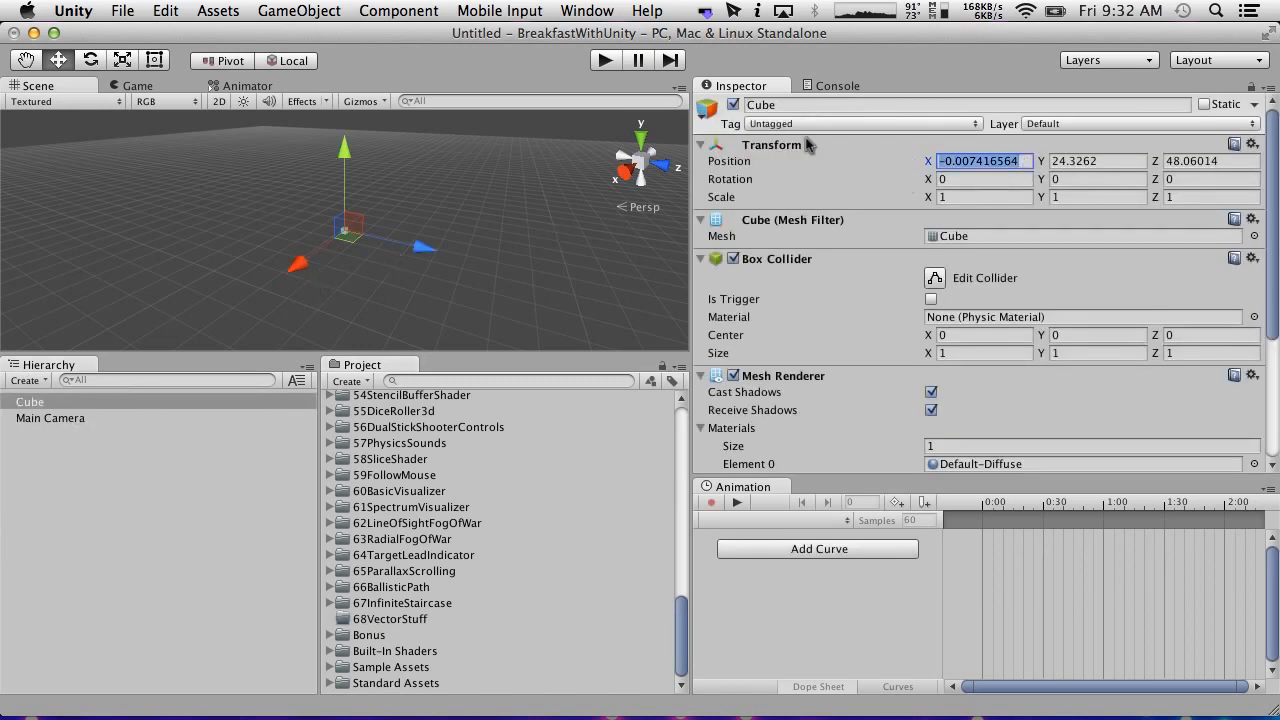
text(5)
click(1098, 160)
text(1)
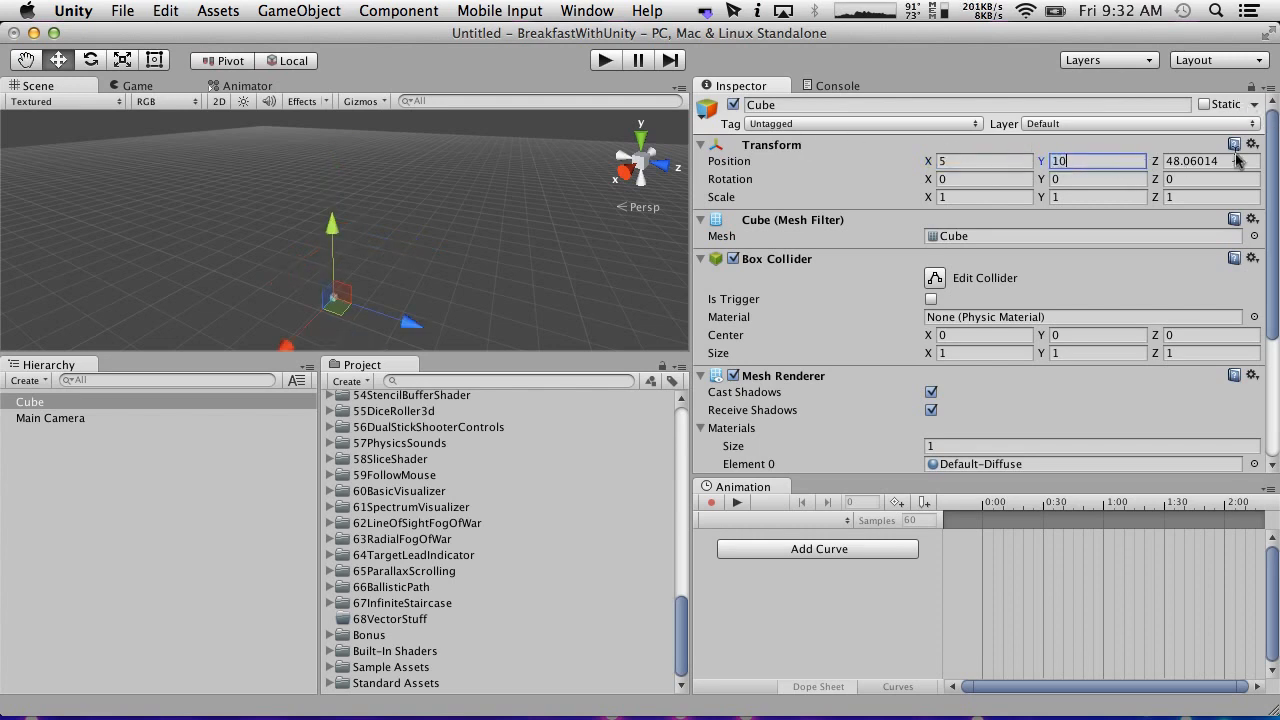
text(0)
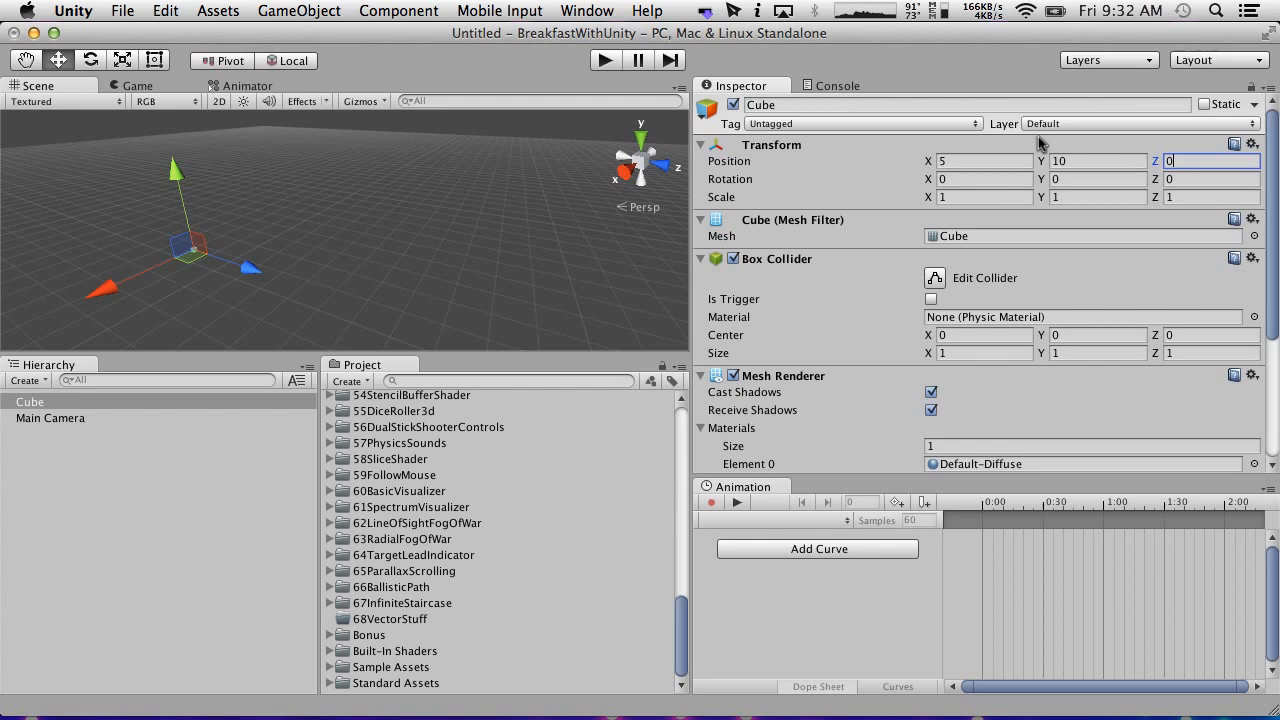
Check the Main Camera's Z position and preview the cube in Game view, then return to Scene.
click(50, 418)
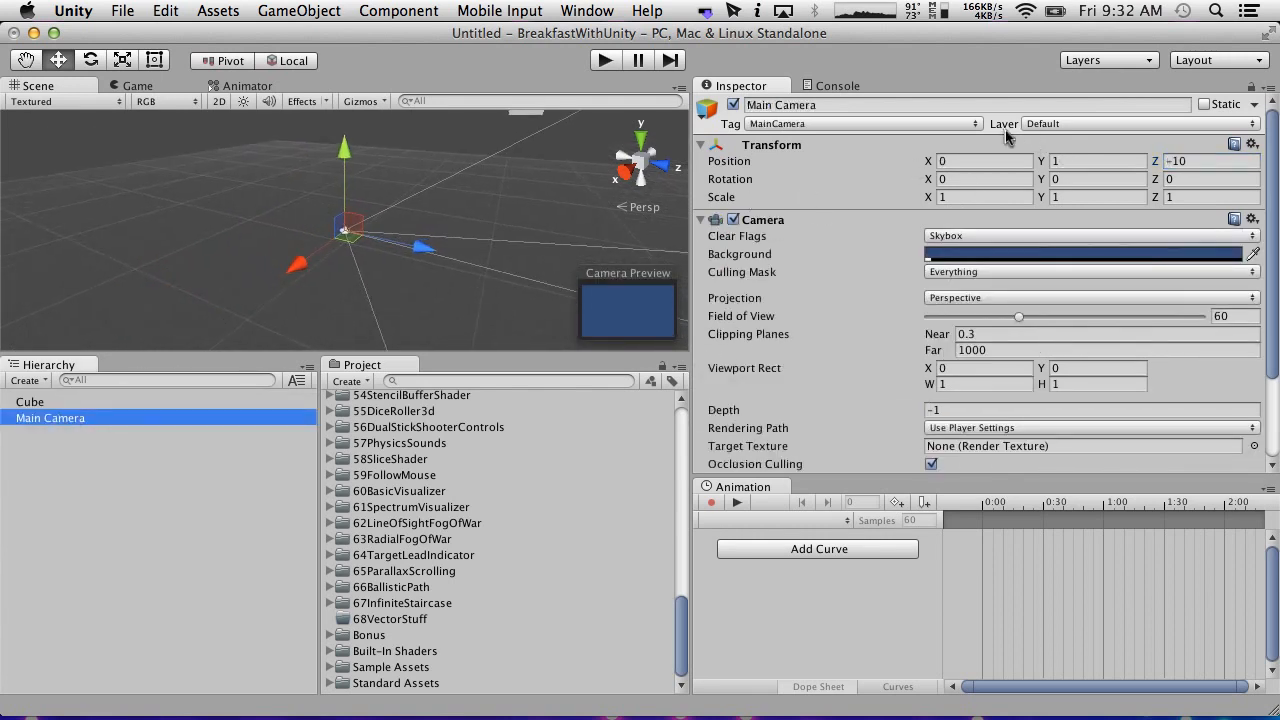
click(1096, 160)
text(0)
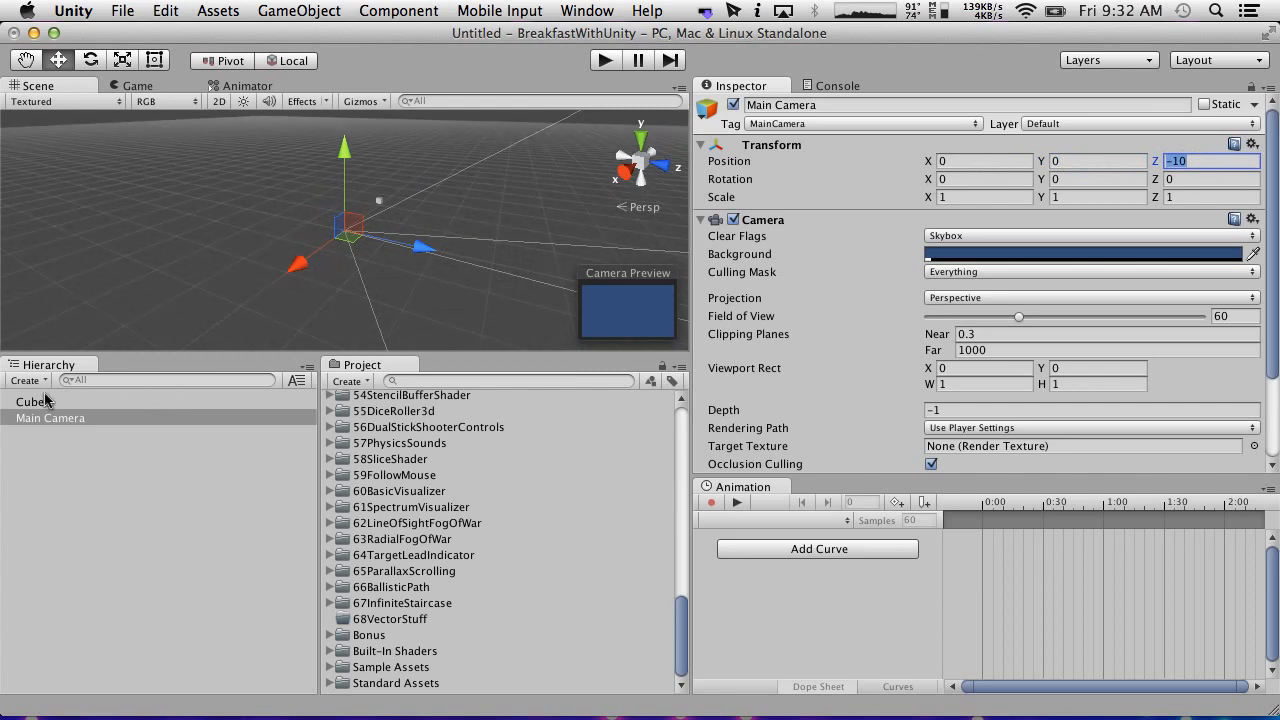
click(32, 400)
text(5)
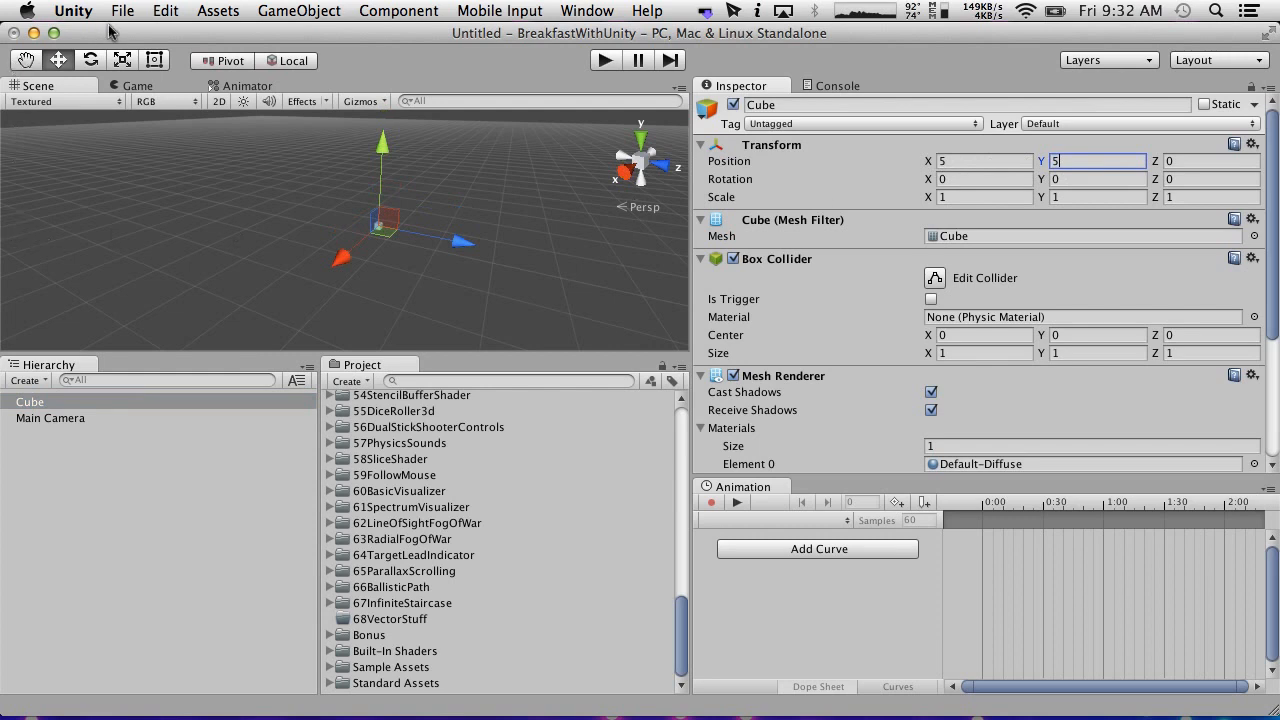
click(138, 84)
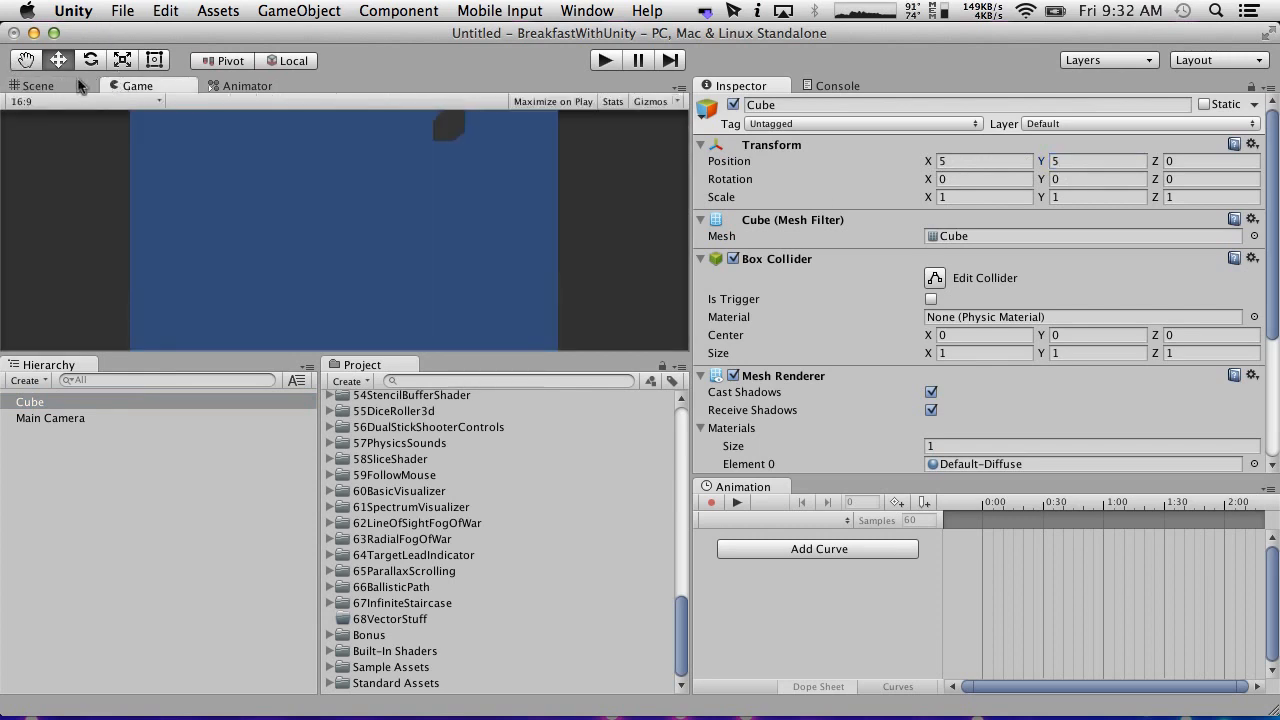
click(36, 84)
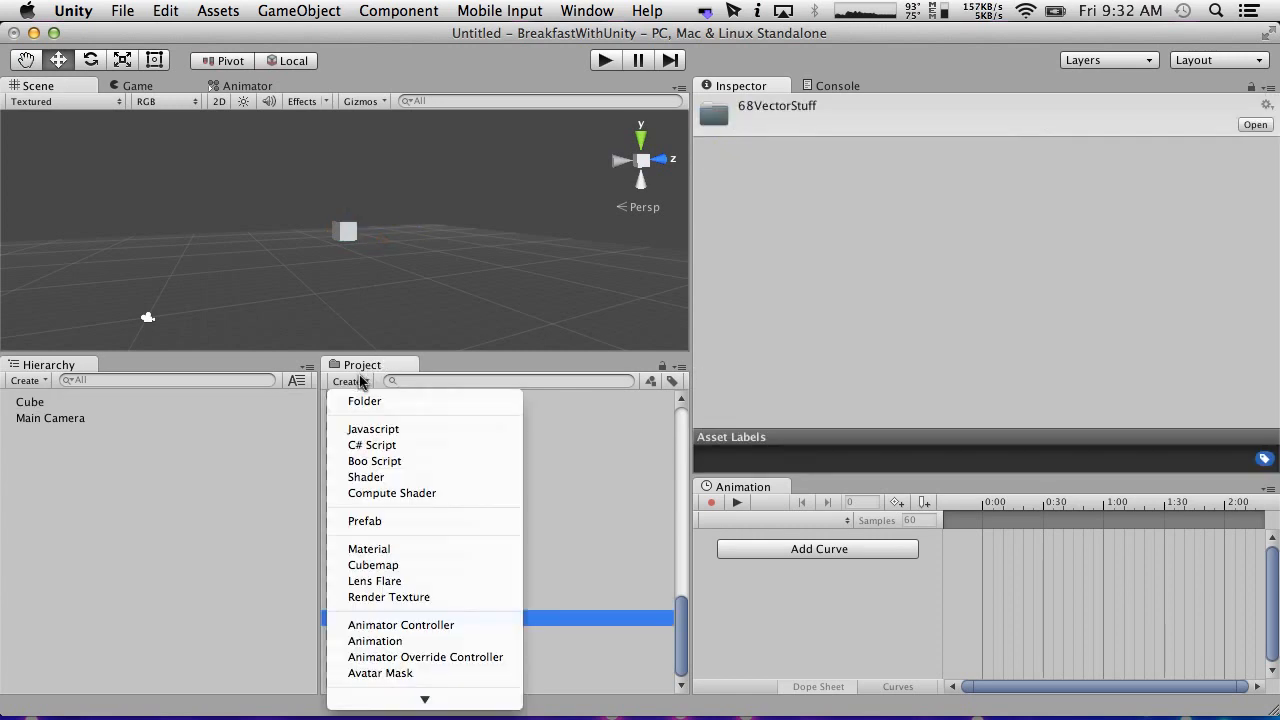
Create C# script DrawVectorsOnDrawGizmos in 68VectorStuff and open it in MonoDevelop.
click(372, 444)
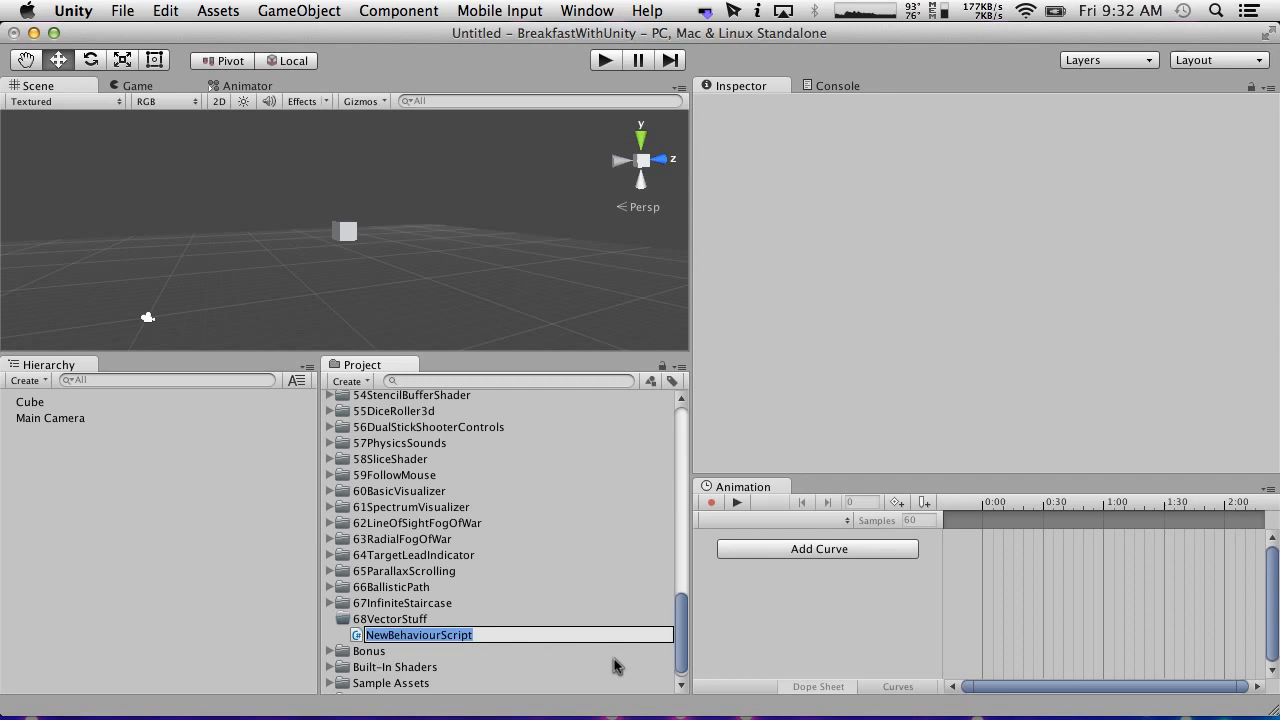
text(Dw)
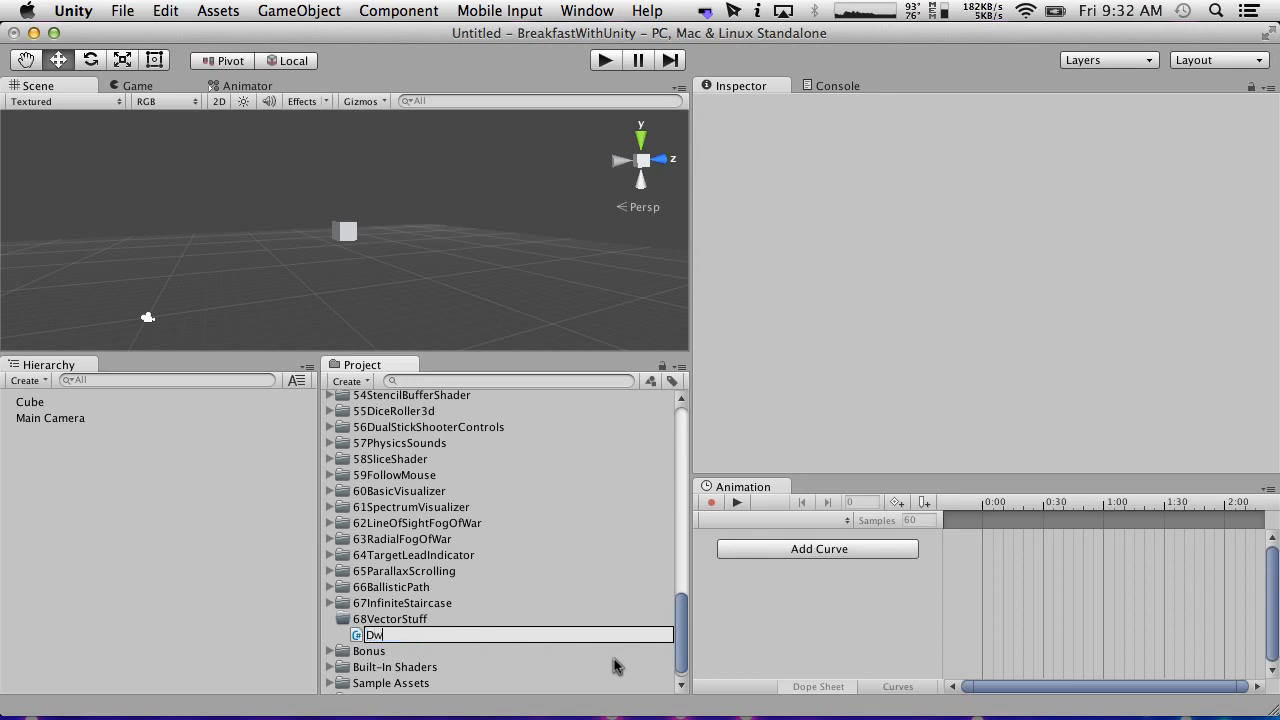
text(rawVecto)
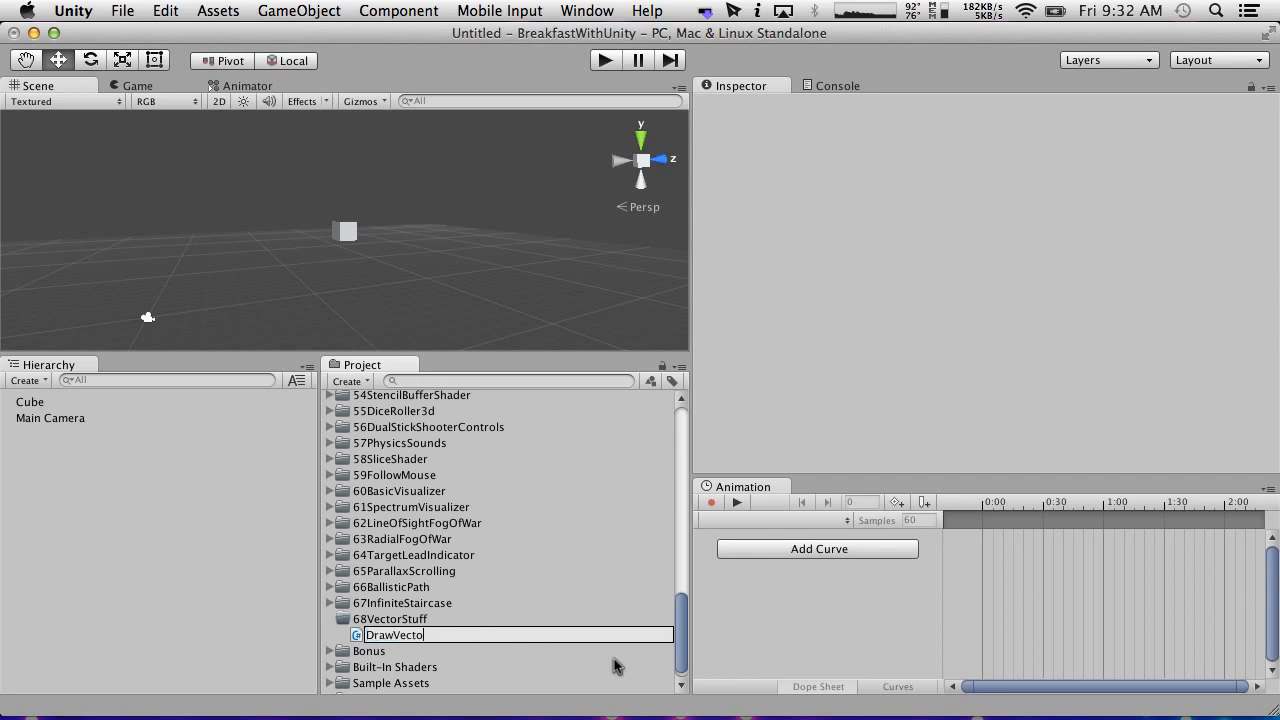
text(rsOnD)
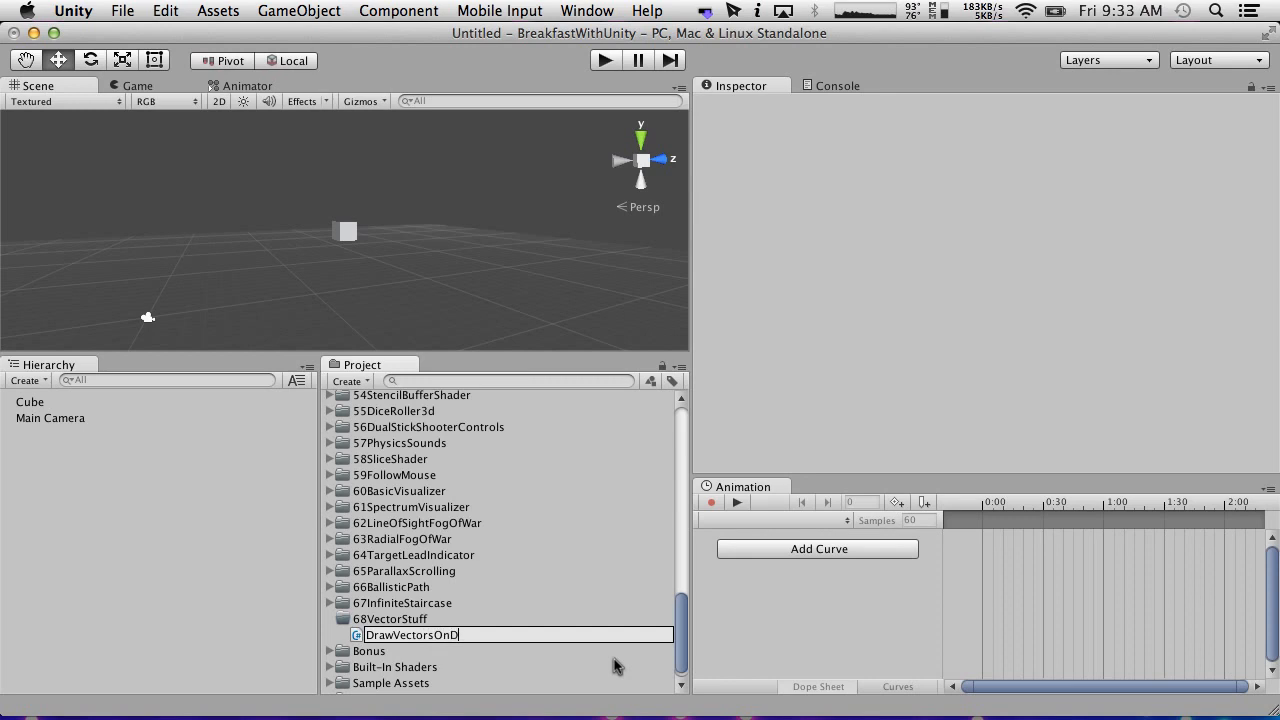
text(rawGizmos)
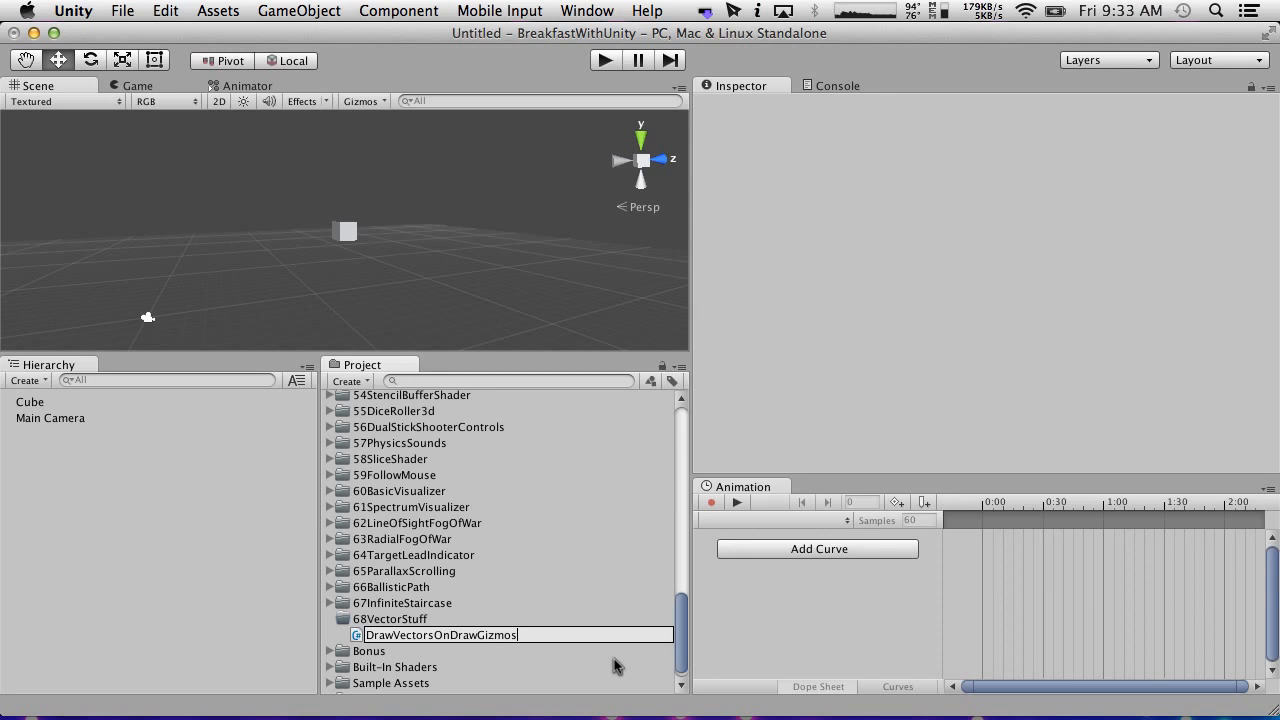
click(440, 636)
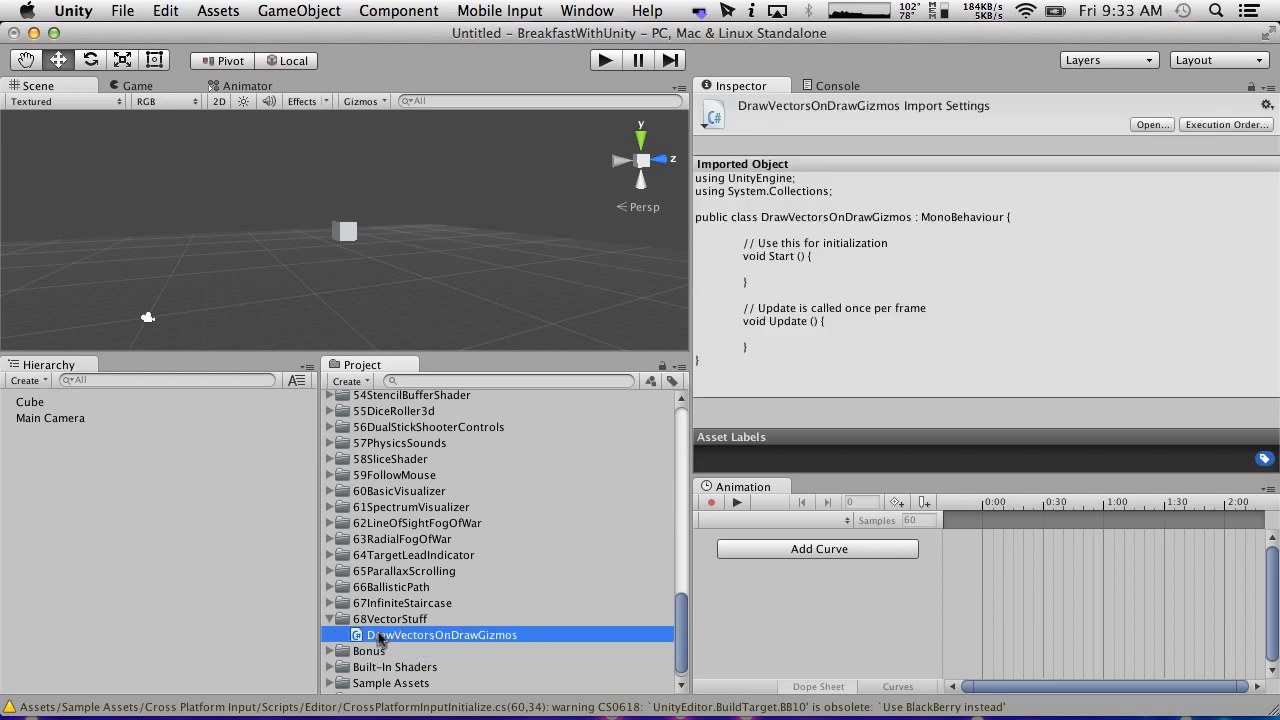
double_click(440, 636)
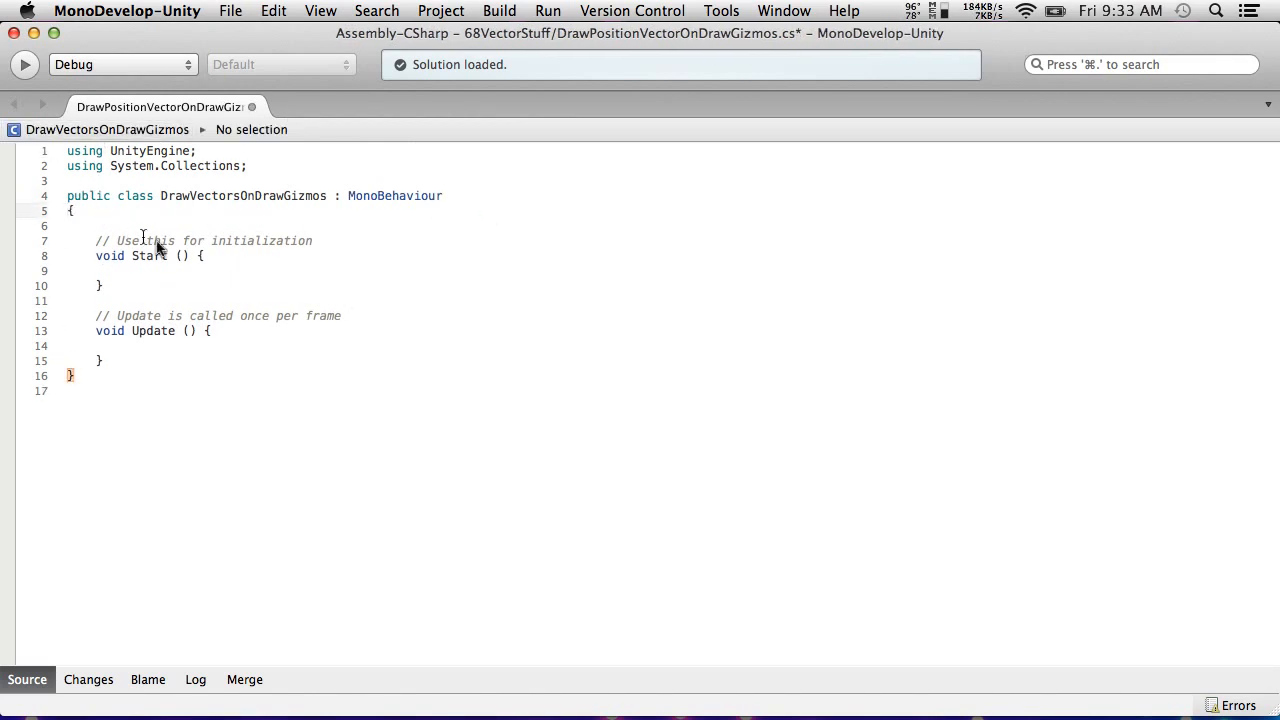
Delete the default Start and Update methods and write an empty void OnDrawGizmos() body.
drag(96, 240, 102, 360)
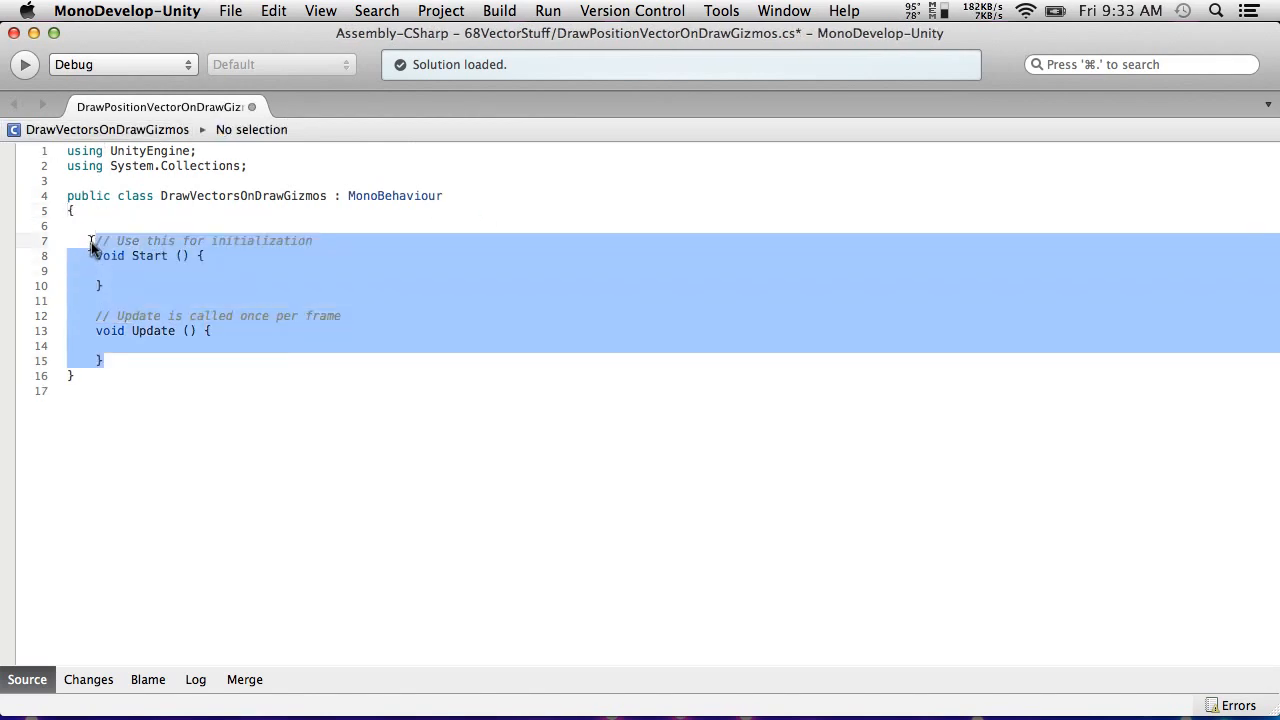
text(void O)
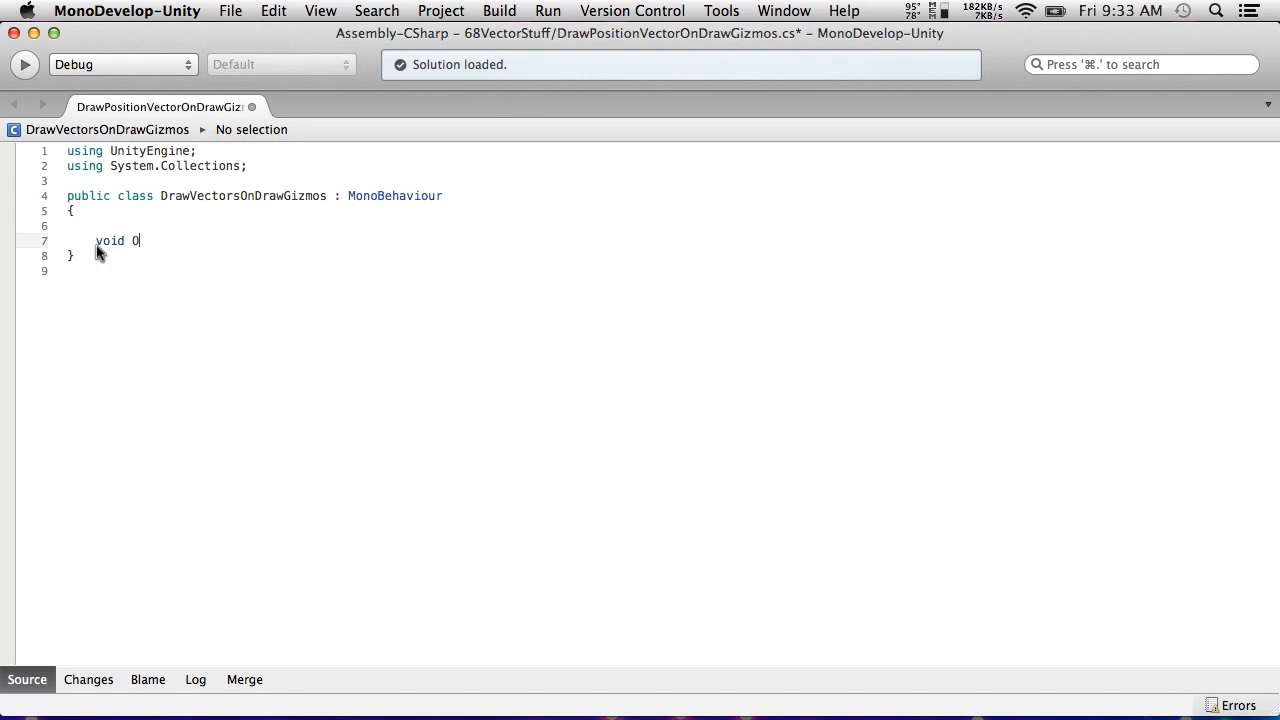
text(nDrawGizmos)
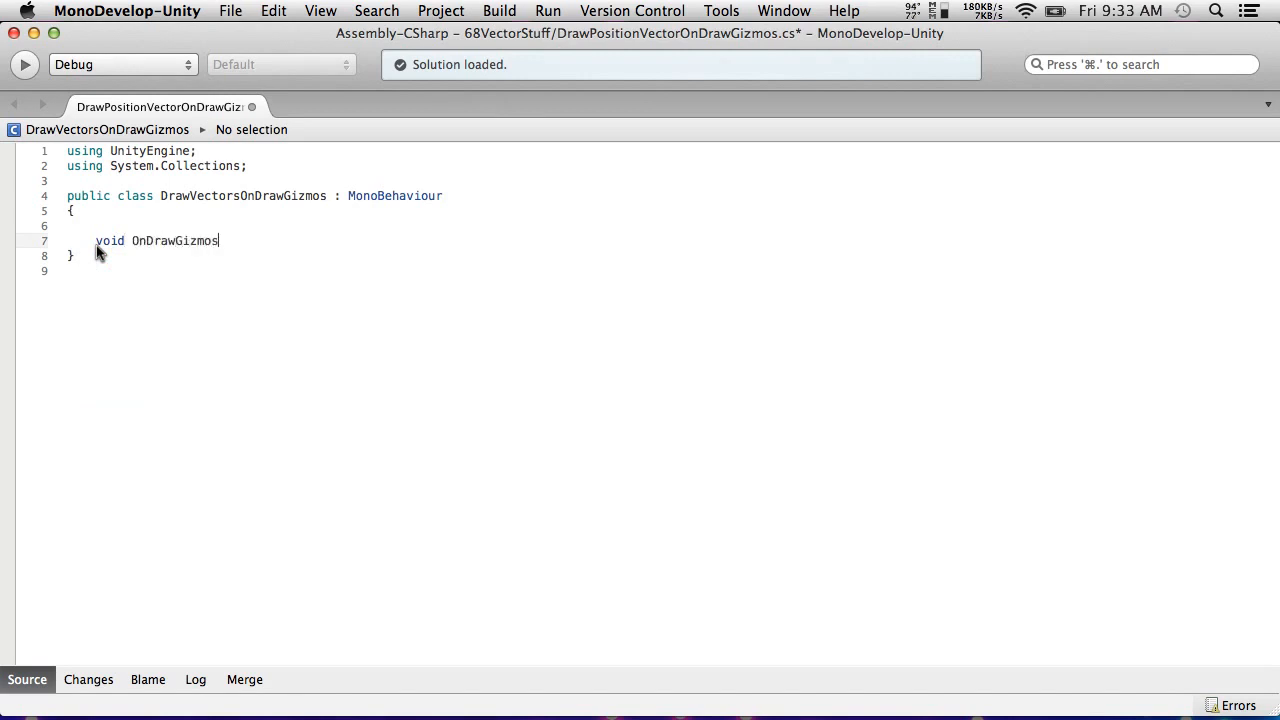
text(())
text({)
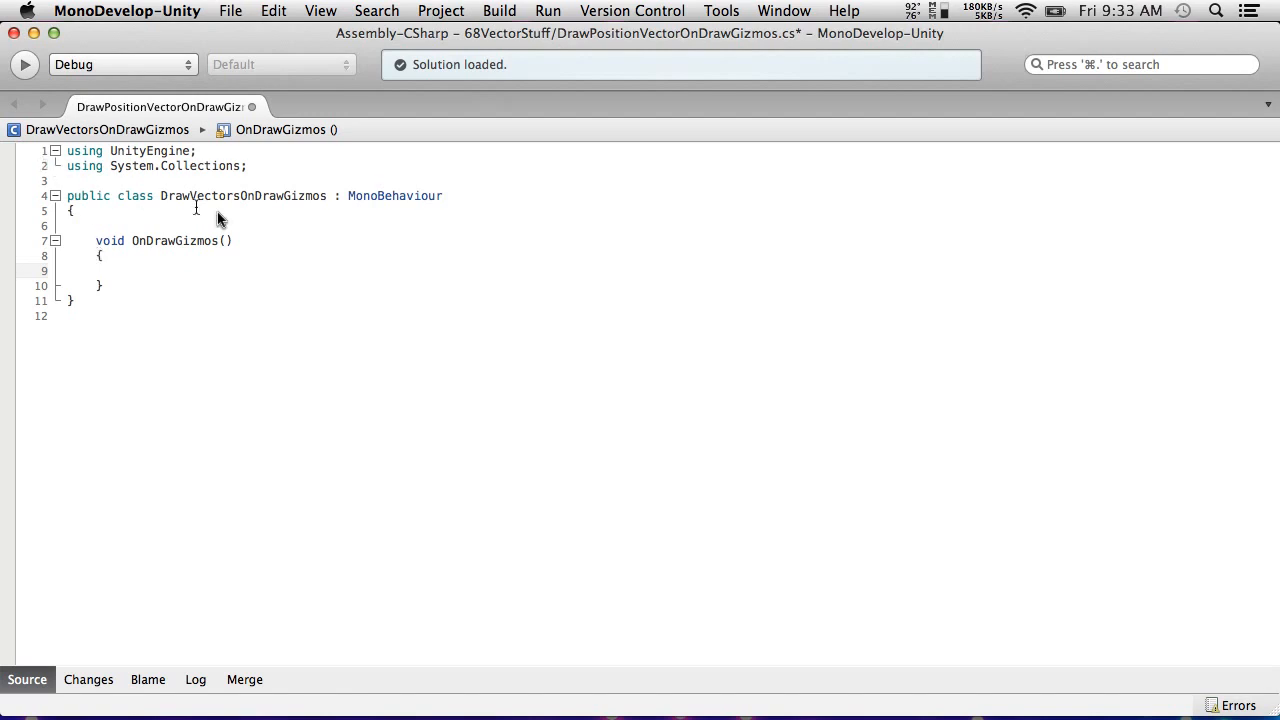
text(Selected)
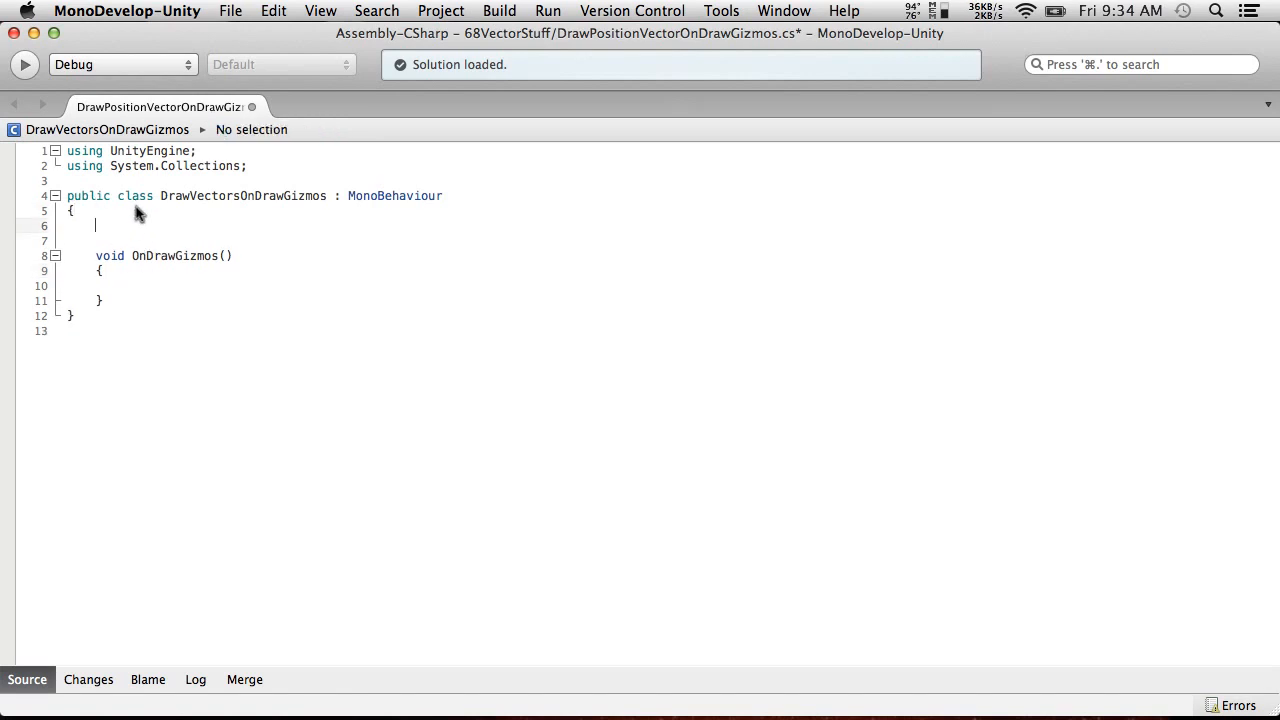
Declare a public Color color field defaulting to Color.green.
text(public C)
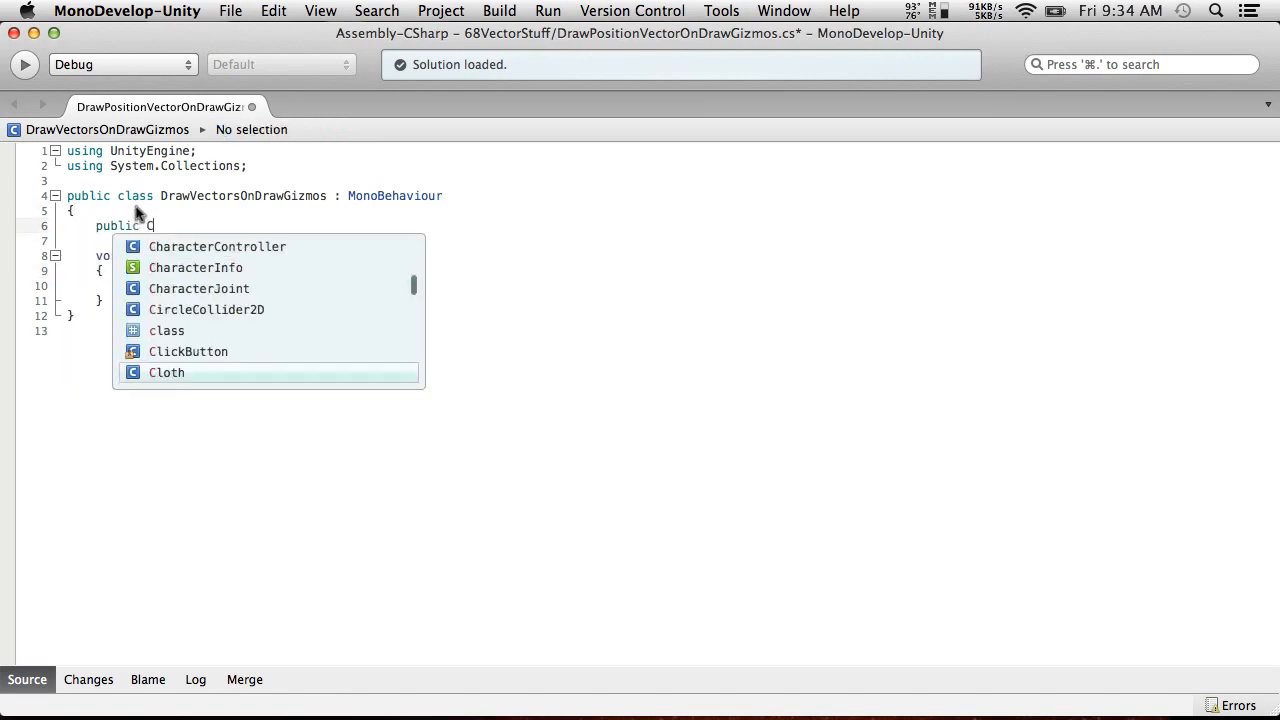
text(olor color;)
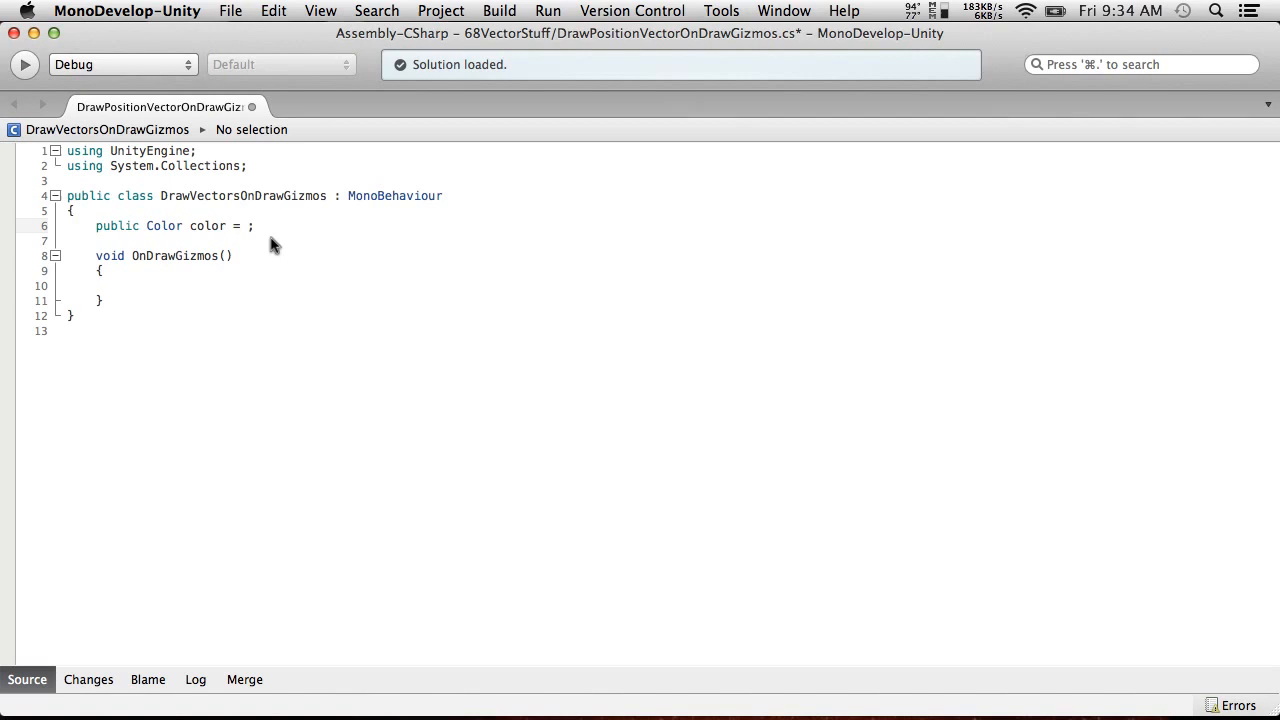
text(Color.)
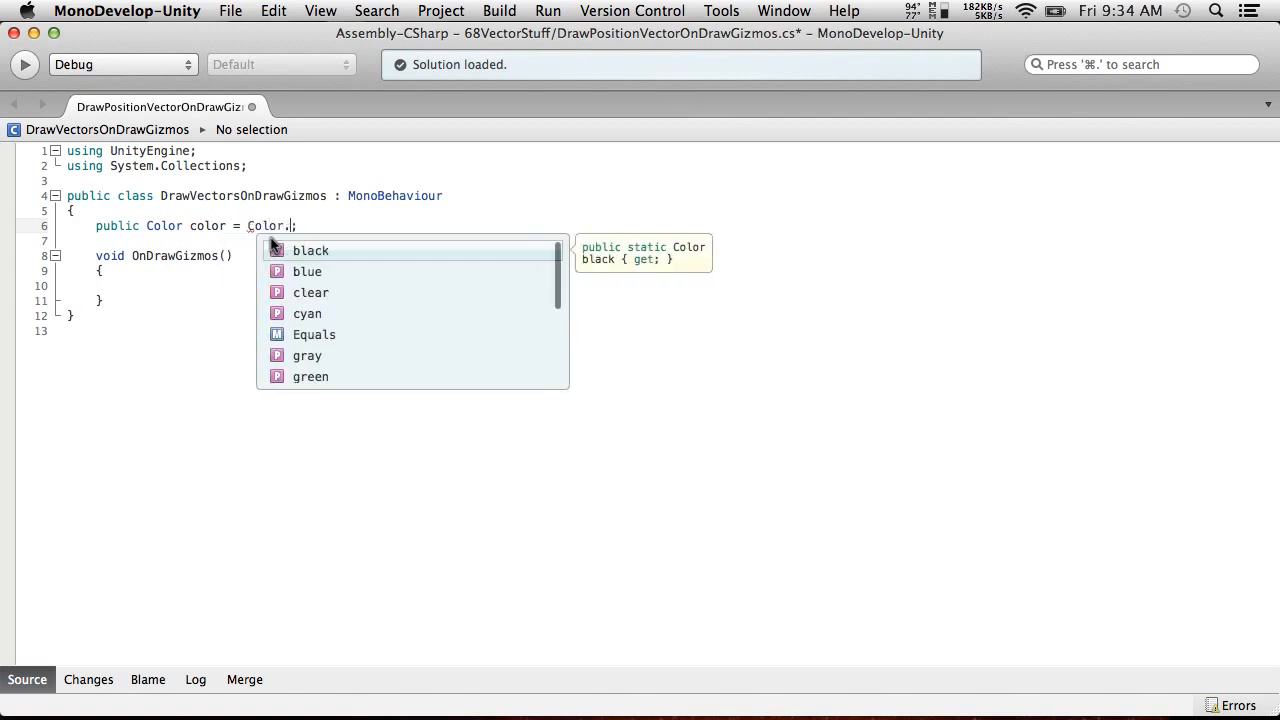
text(green)
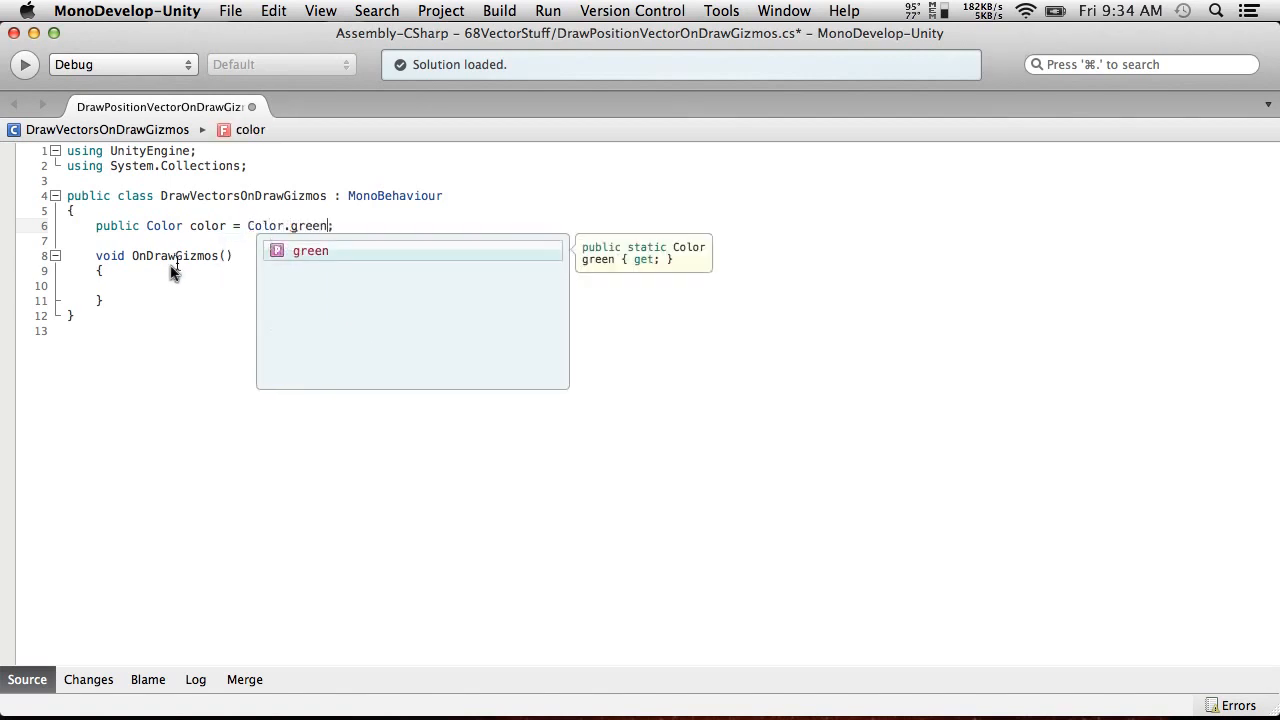
Inside OnDrawGizmos assign Gizmos.color = color;.
click(264, 300)
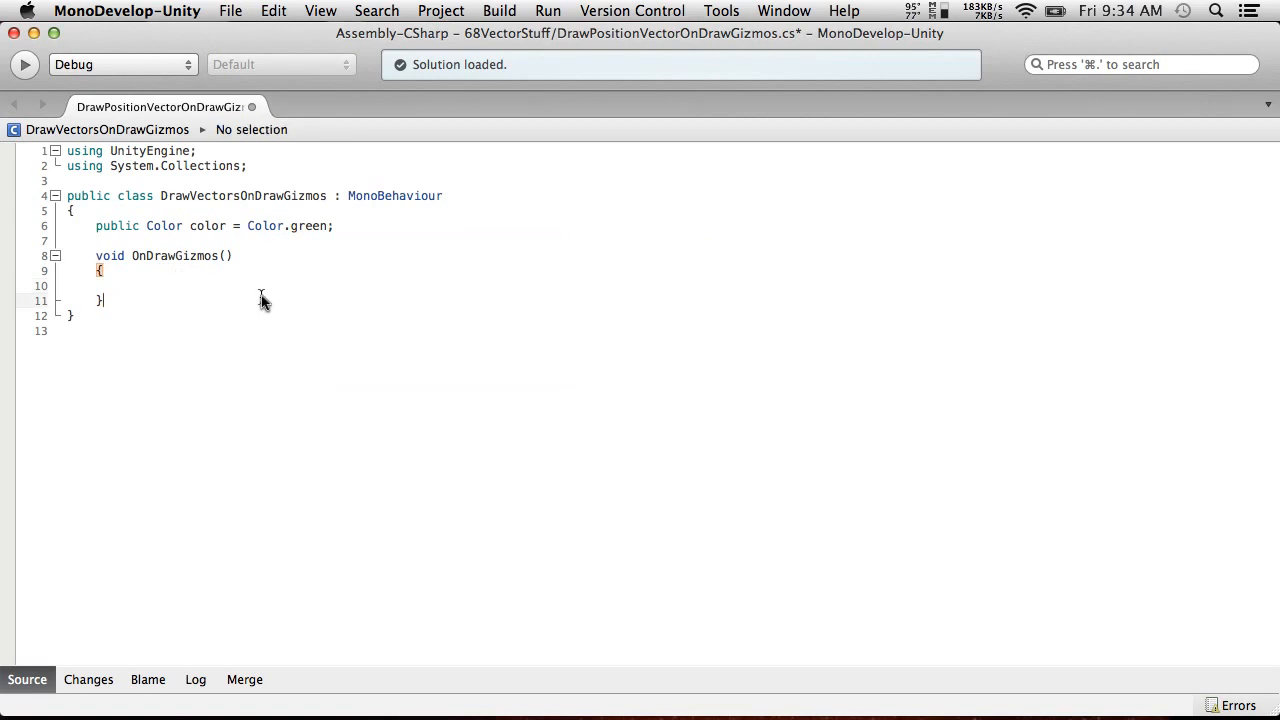
text(Gizmos)
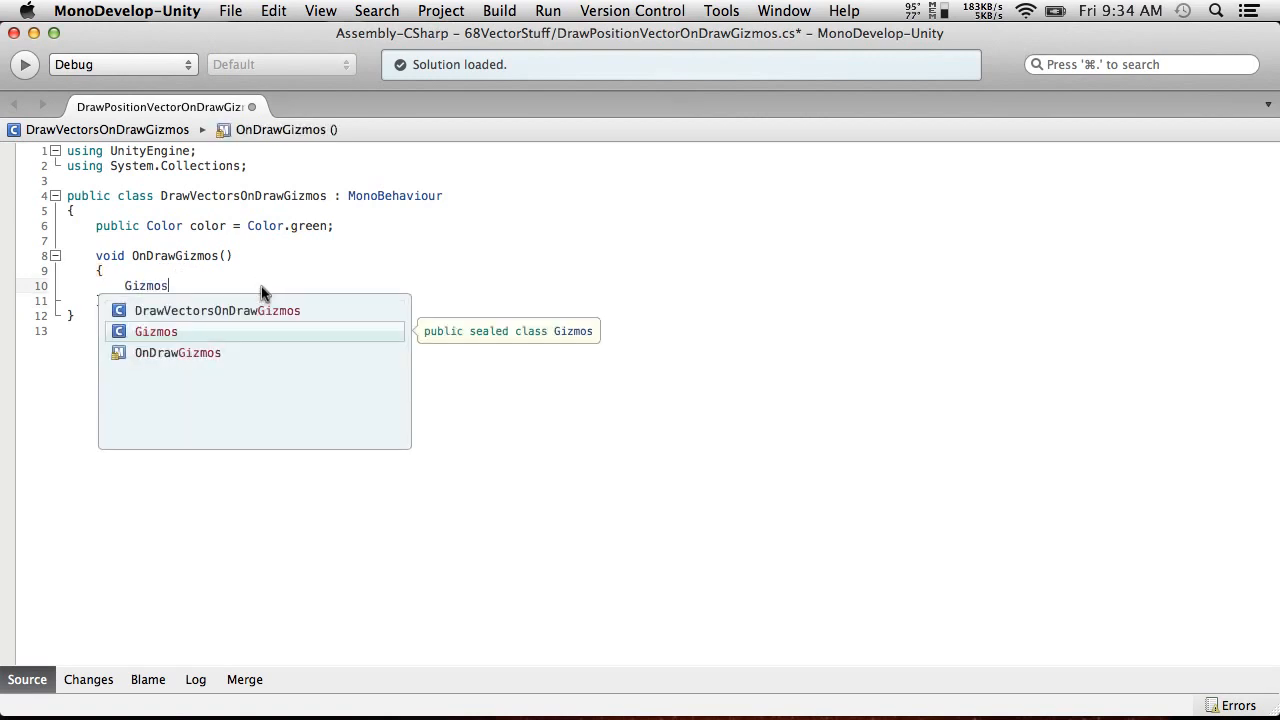
text(.color =)
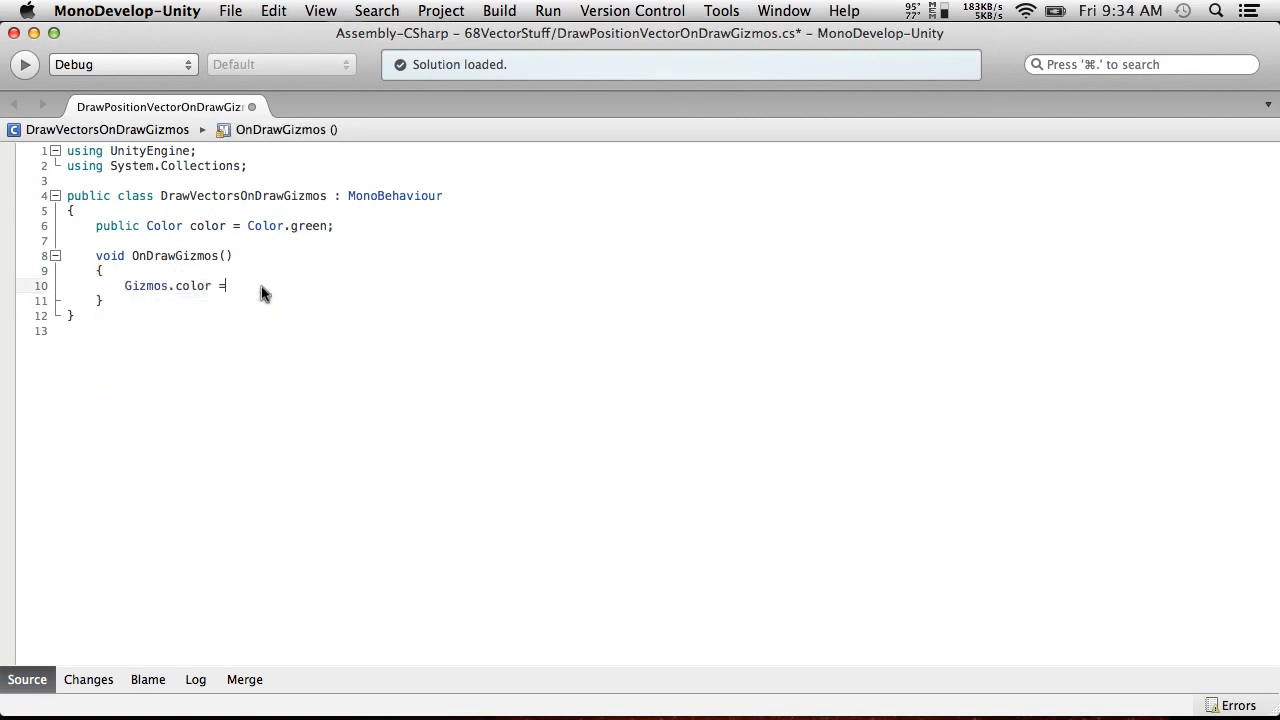
text(color;)
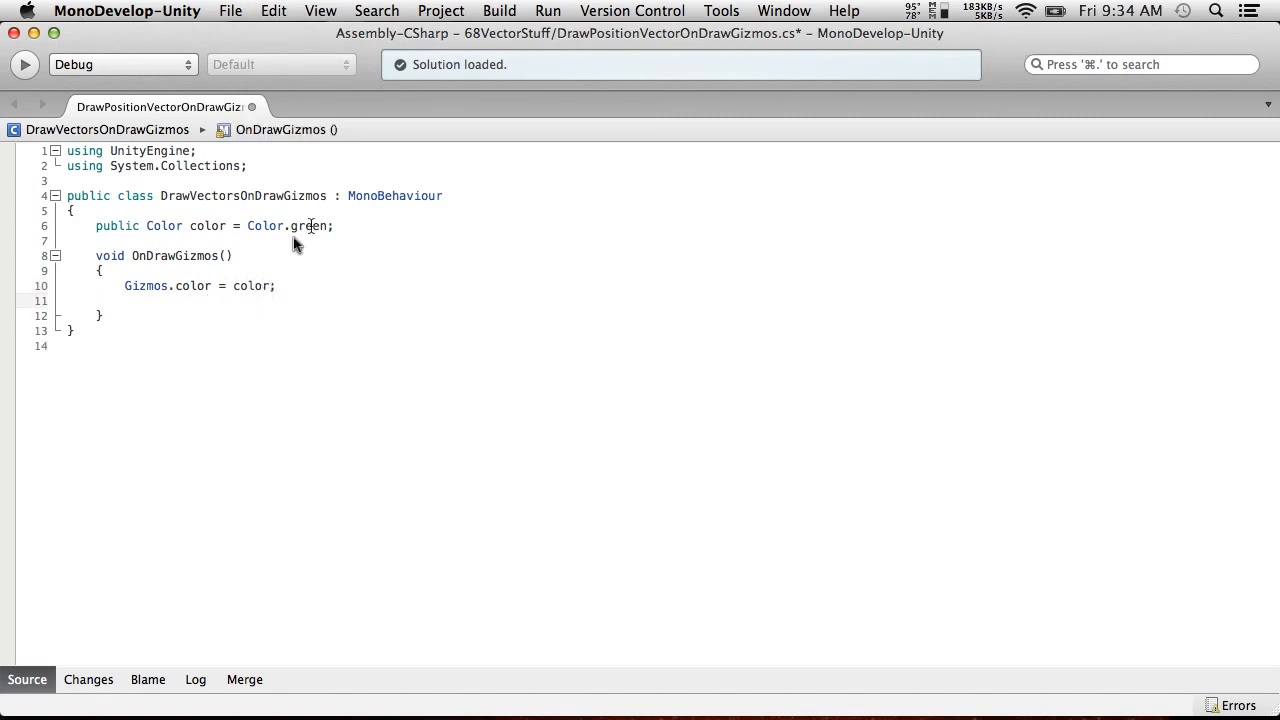
mouse_move(384, 284)
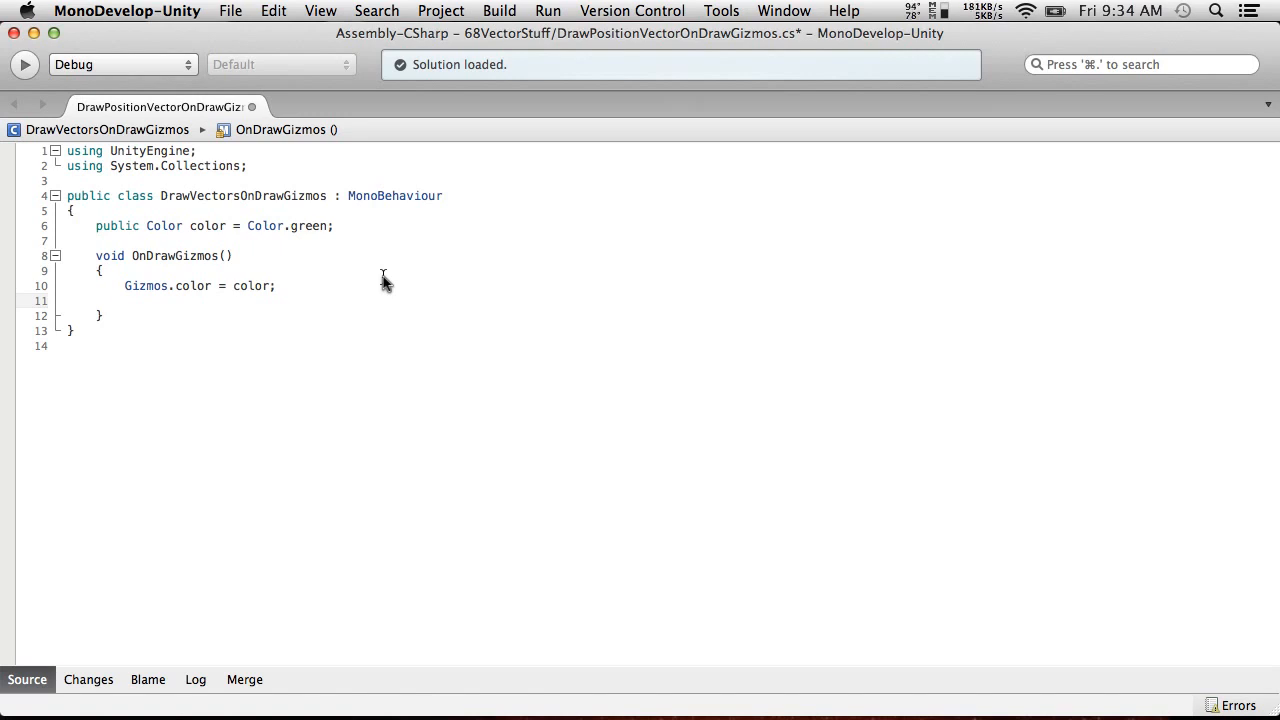
Add Gizmos.DrawLine(Vector3.zero, transform.position); and save the script with Cmd+S.
text(Gizmos)
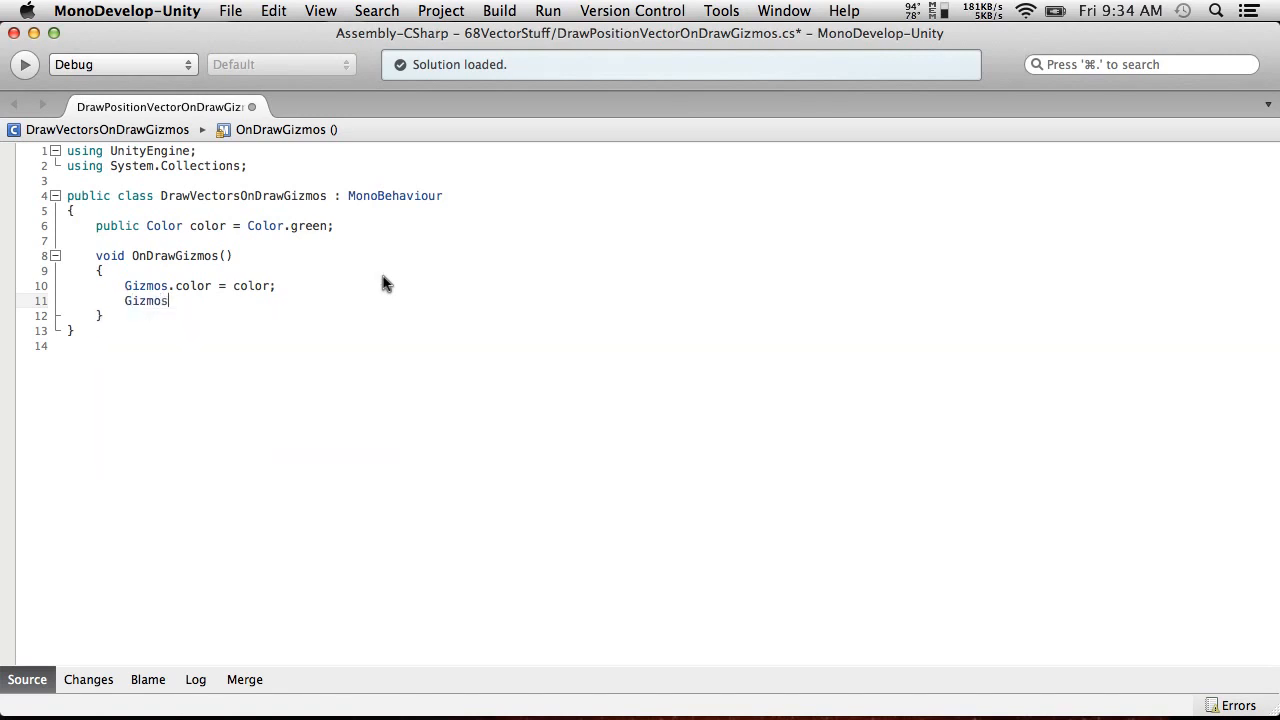
text(.draw)
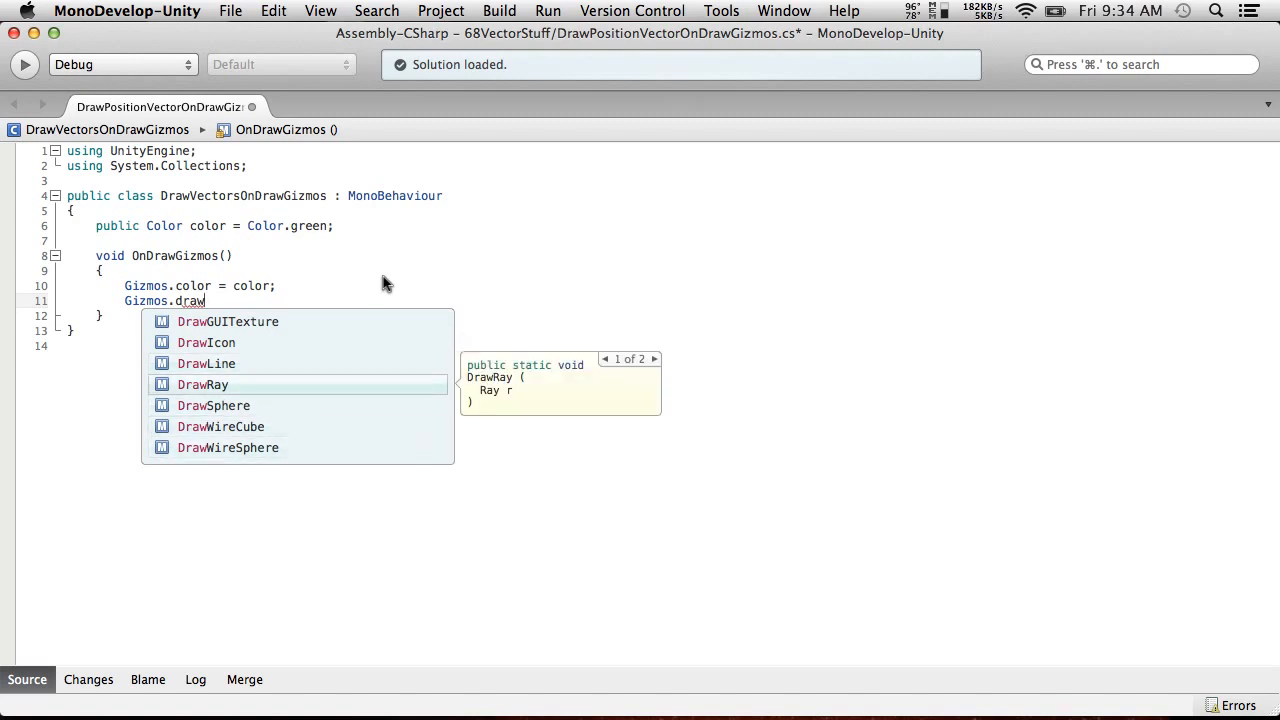
key(Escape)
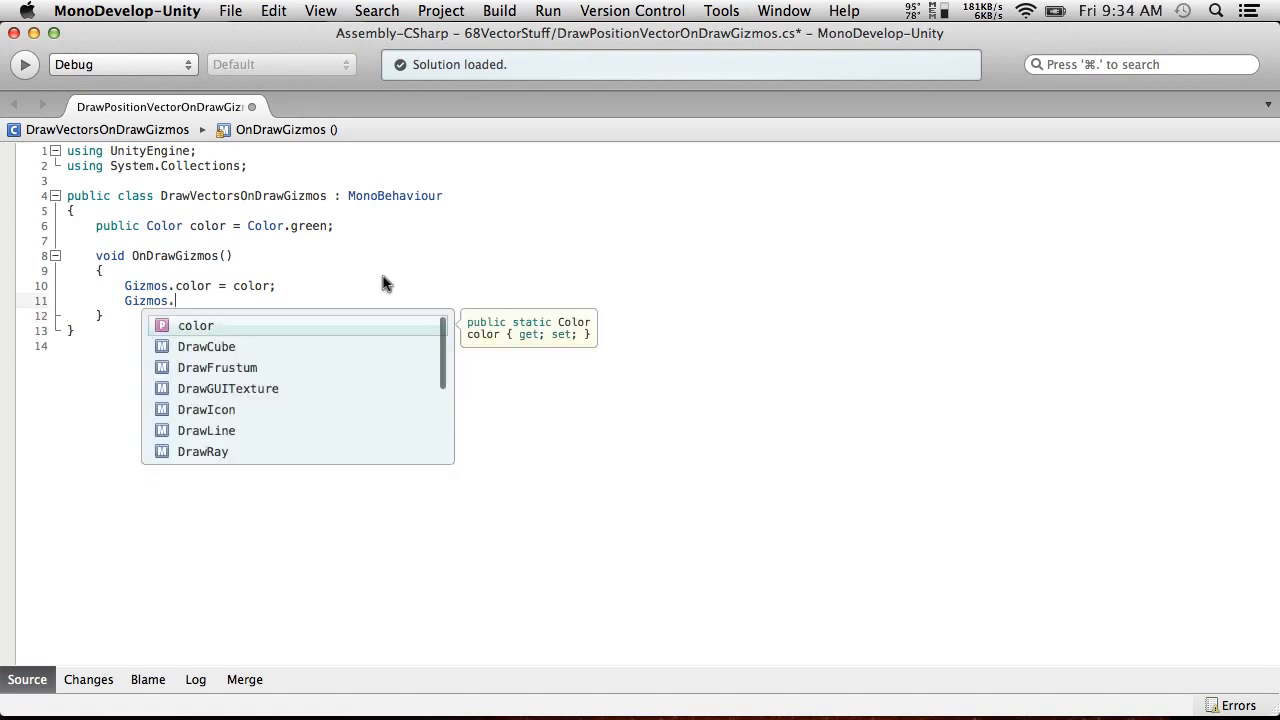
text(DrawLine()
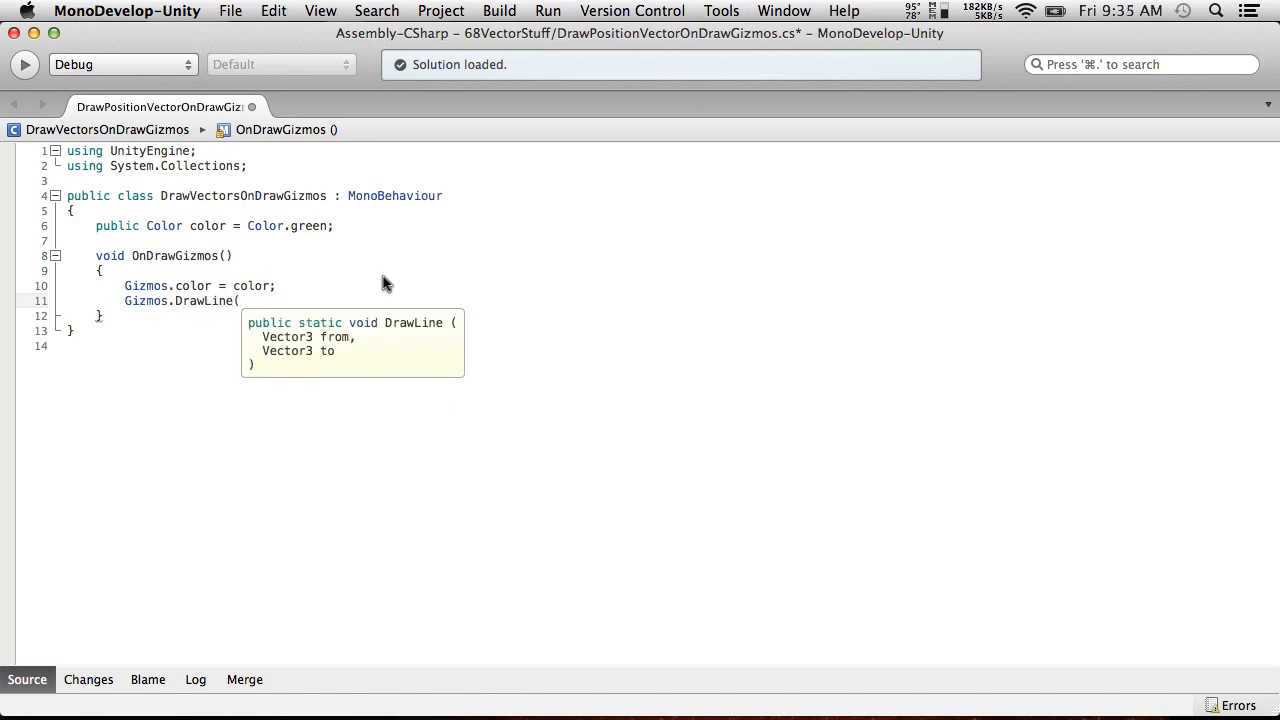
text(Vector3)
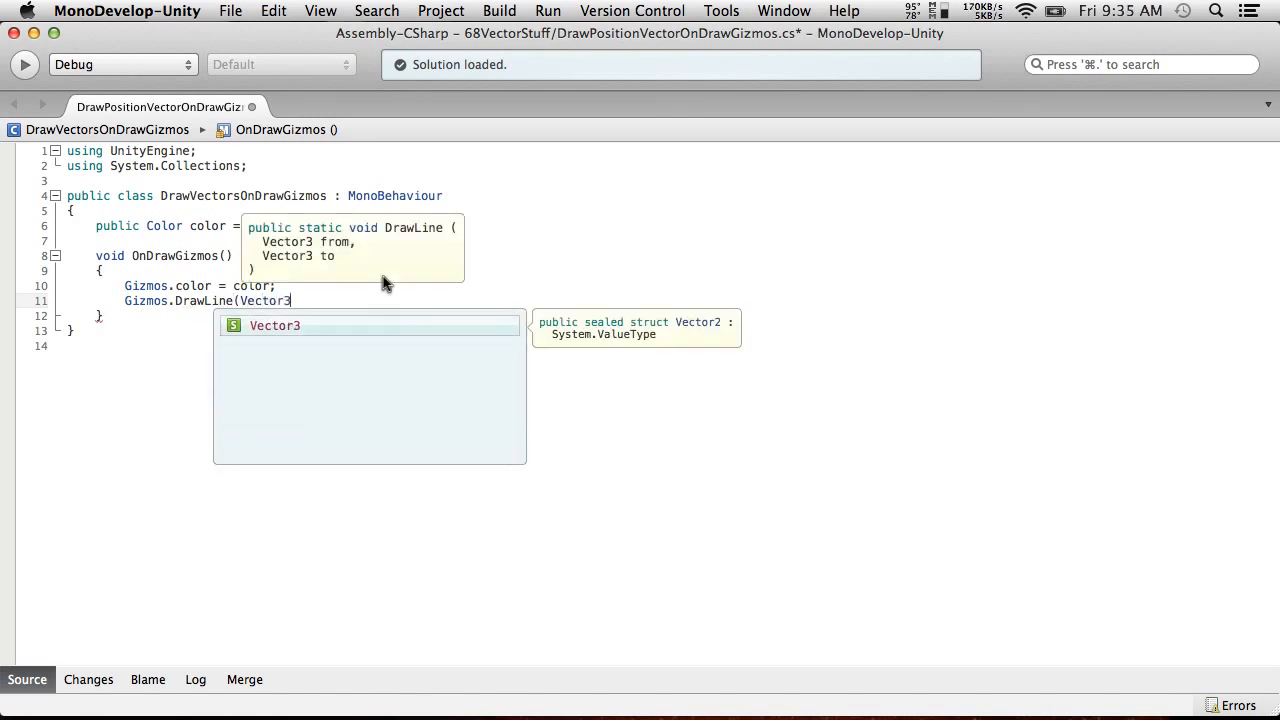
text(.zero,)
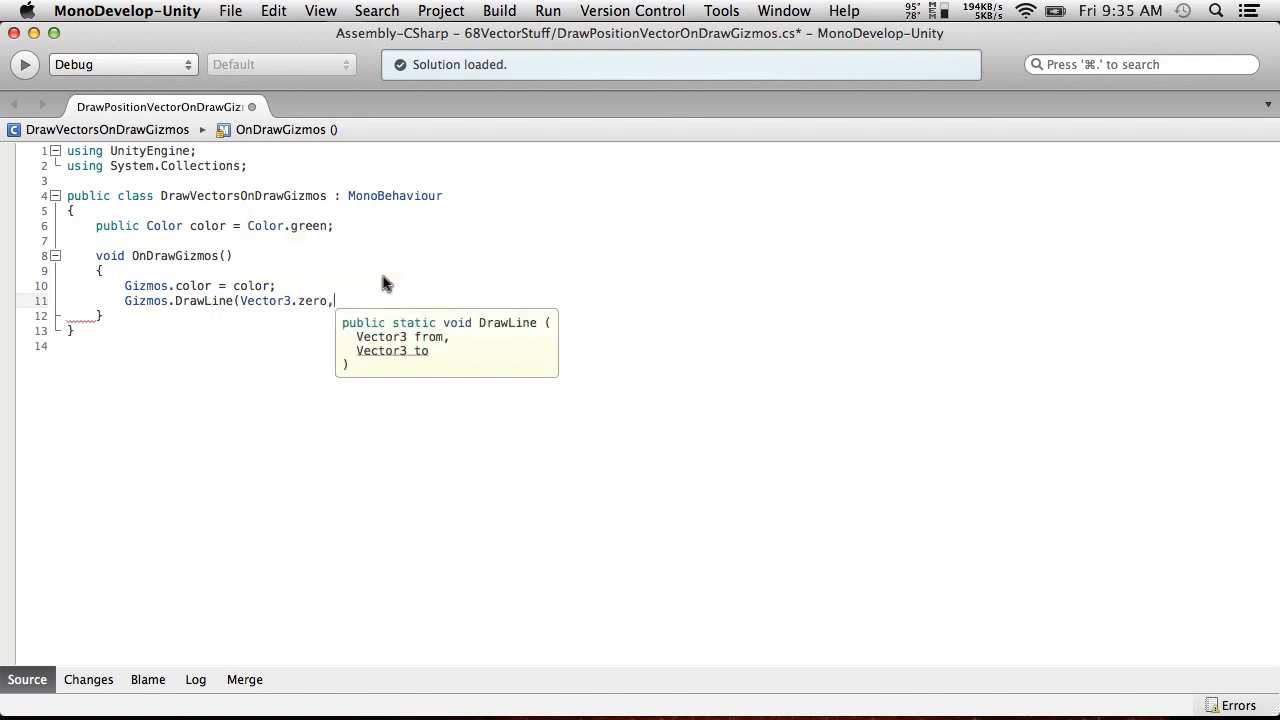
text(transform.position);)
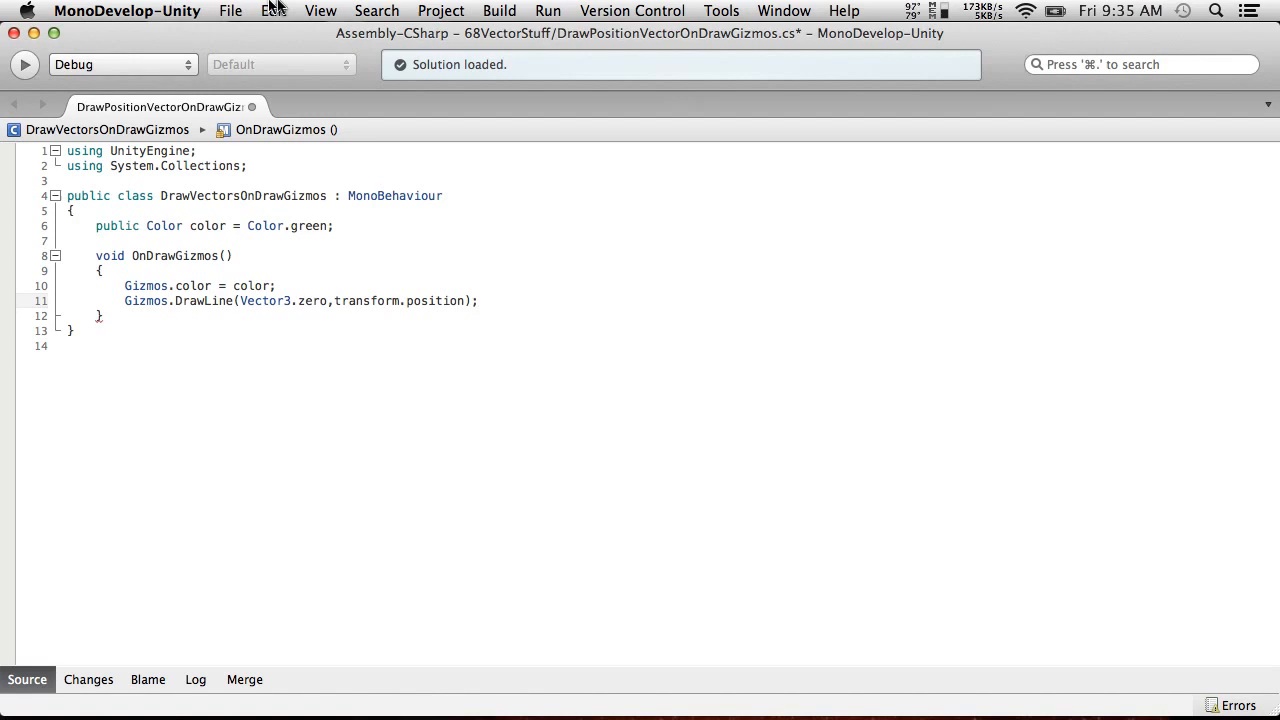
key(cmd+s)
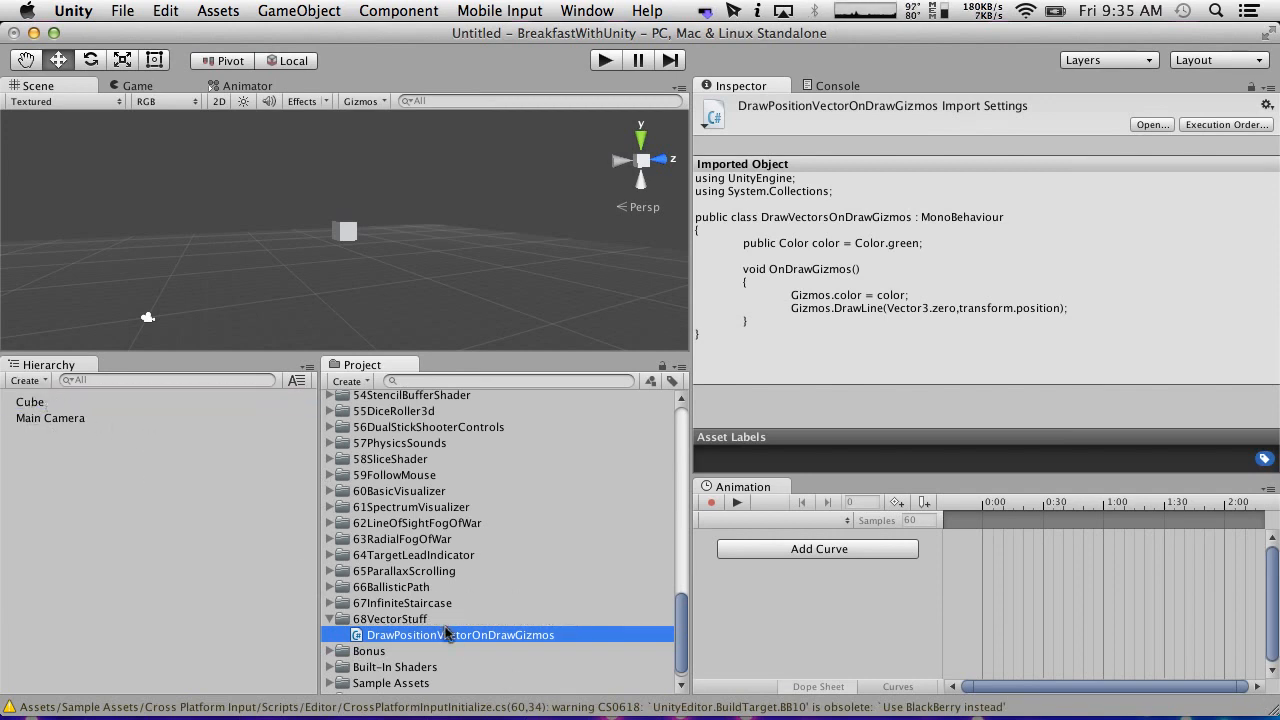
Rename the class to DrawPositionVectorOnDrawGizmos to match its file, then select the cube in Unity.
double_click(456, 634)
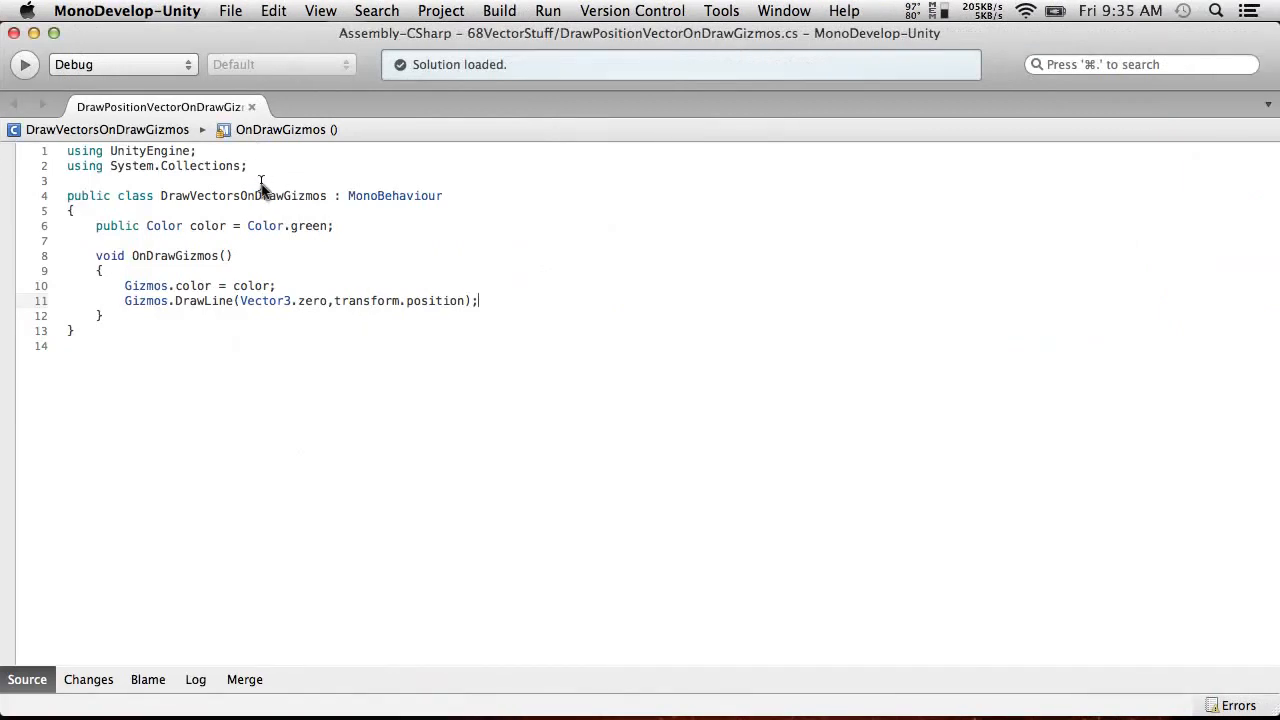
double_click(242, 196)
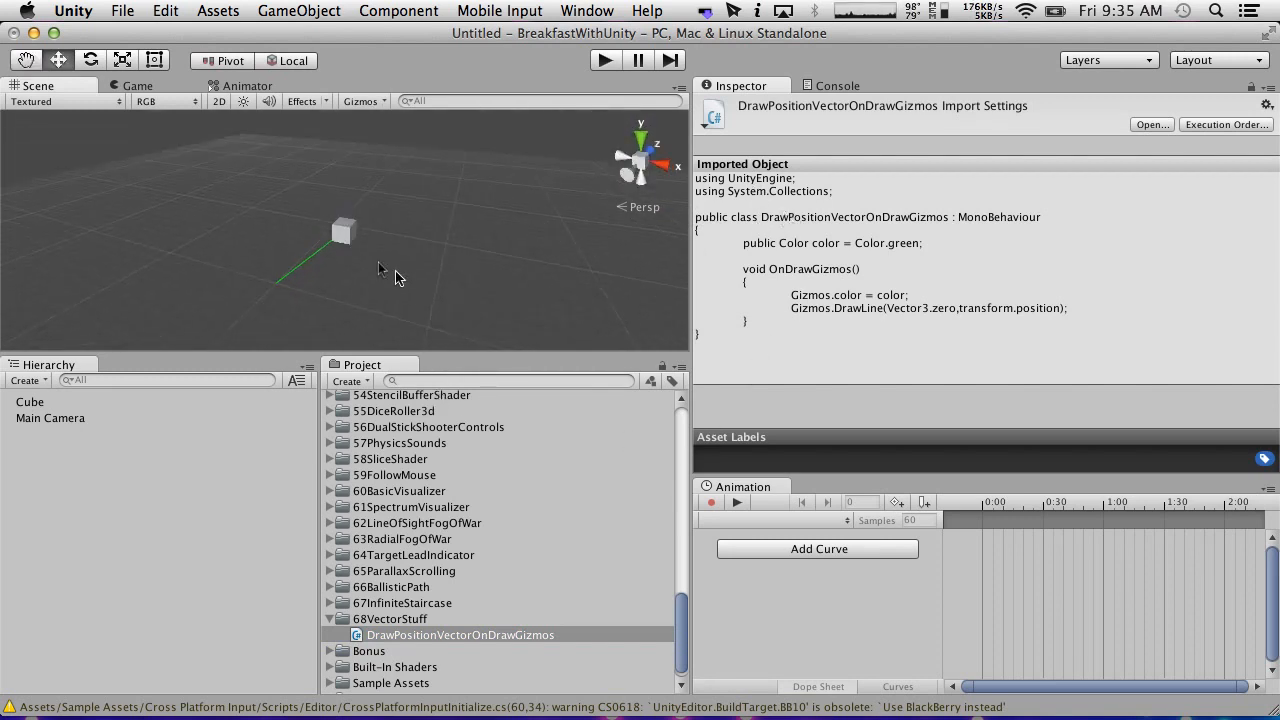
click(30, 400)
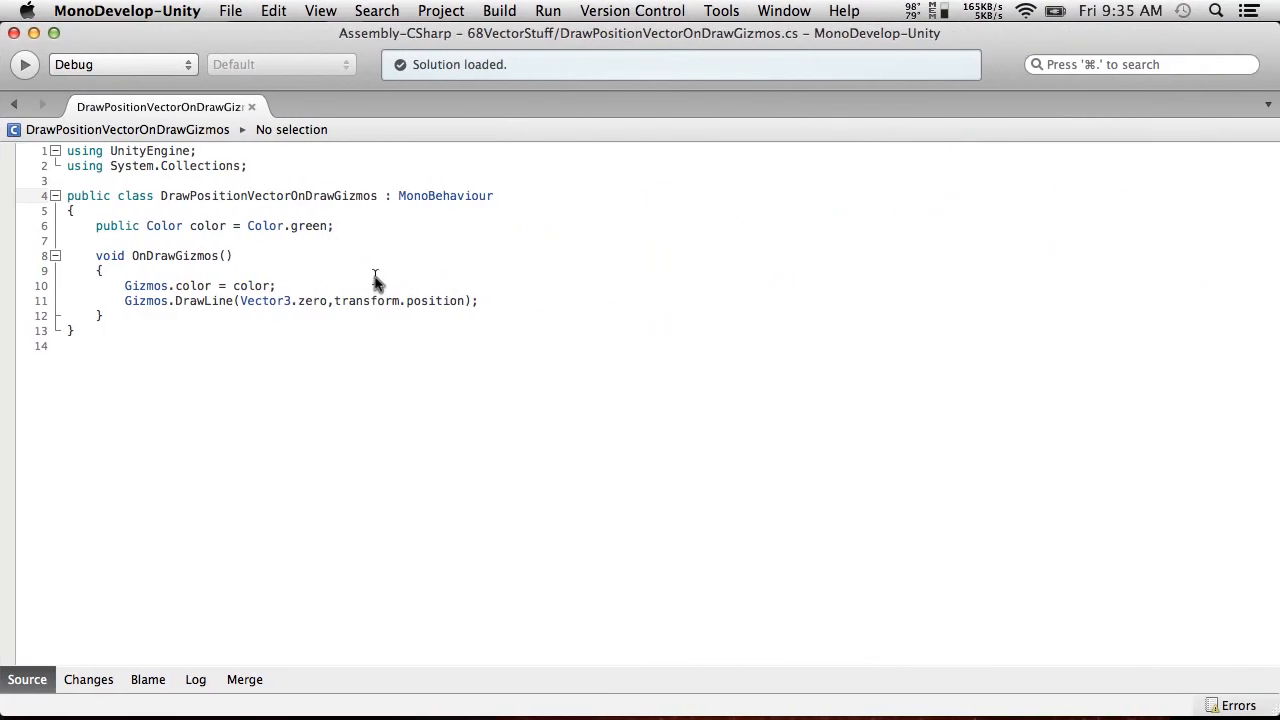
mouse_move(472, 316)
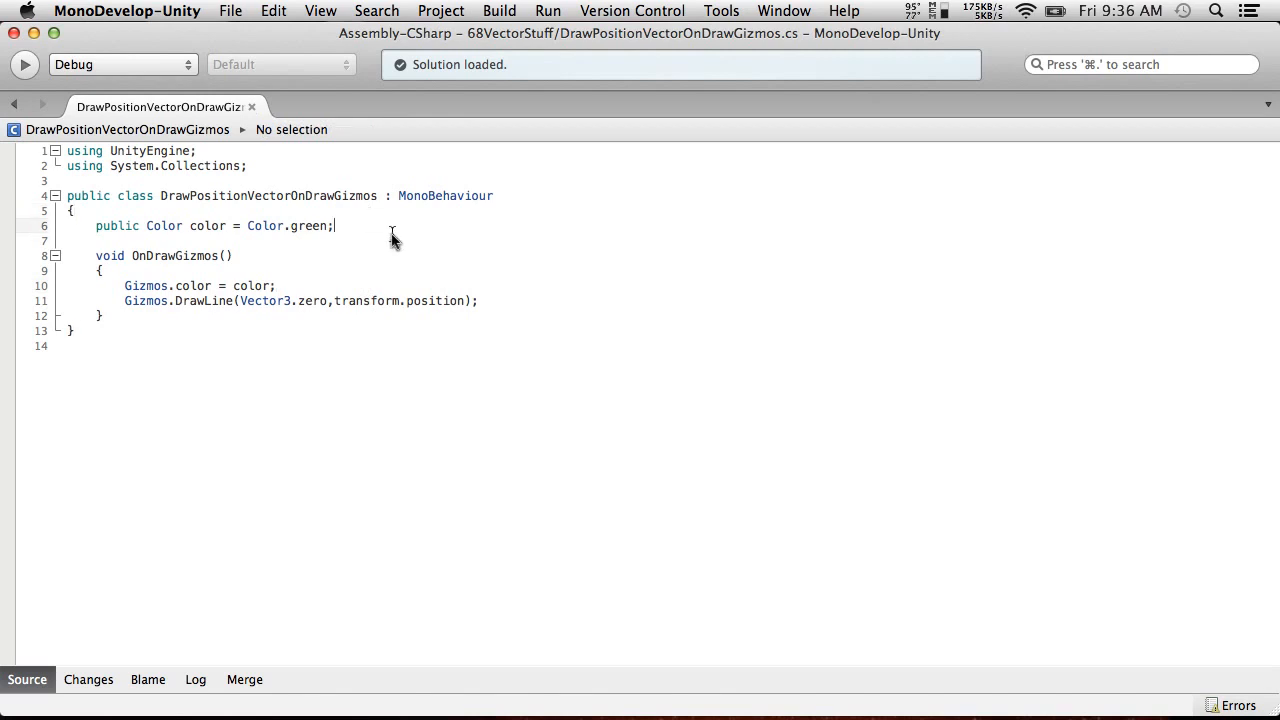
Declare public bool showRelativeLocation, first set true then changed to false.
text(public)
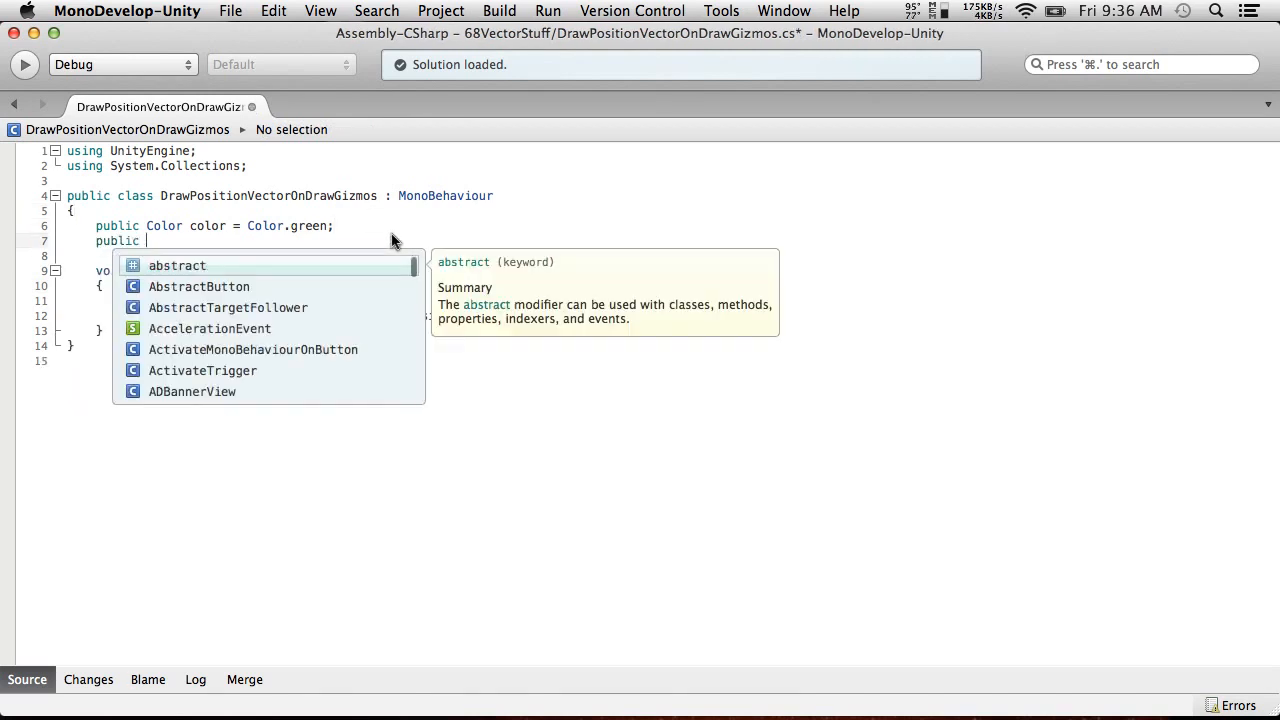
text(bool sho)
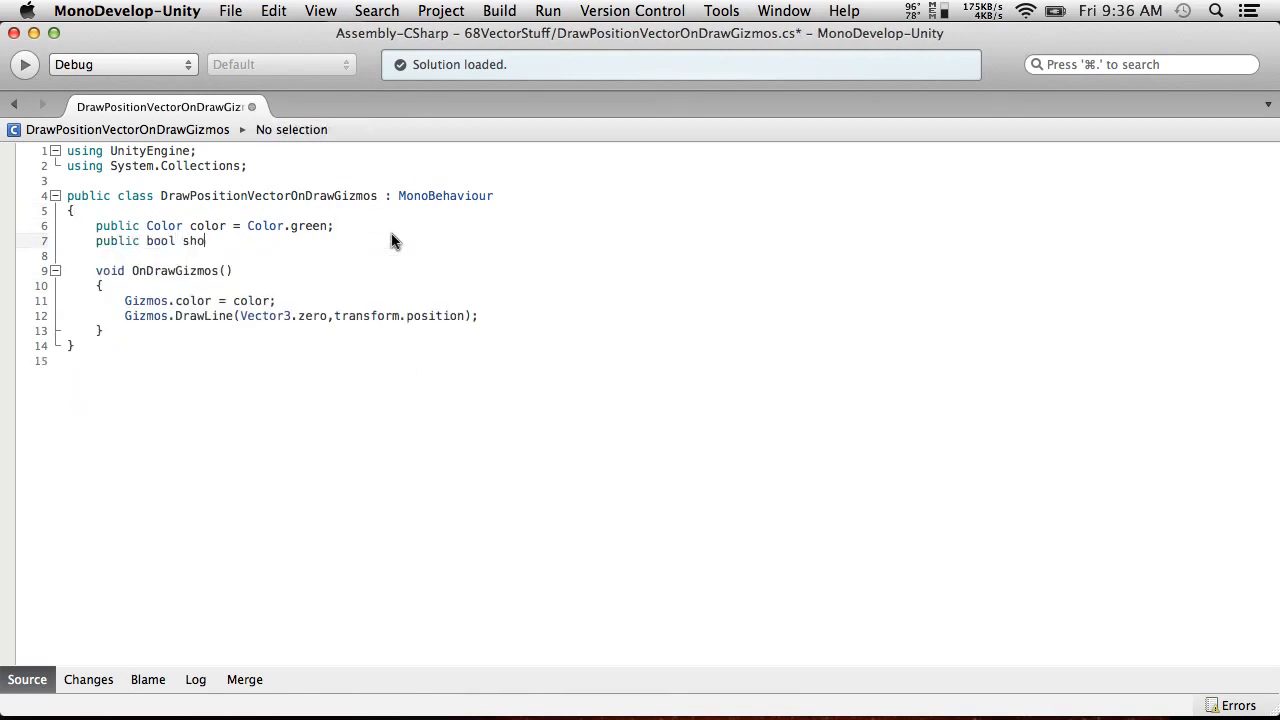
text(w)
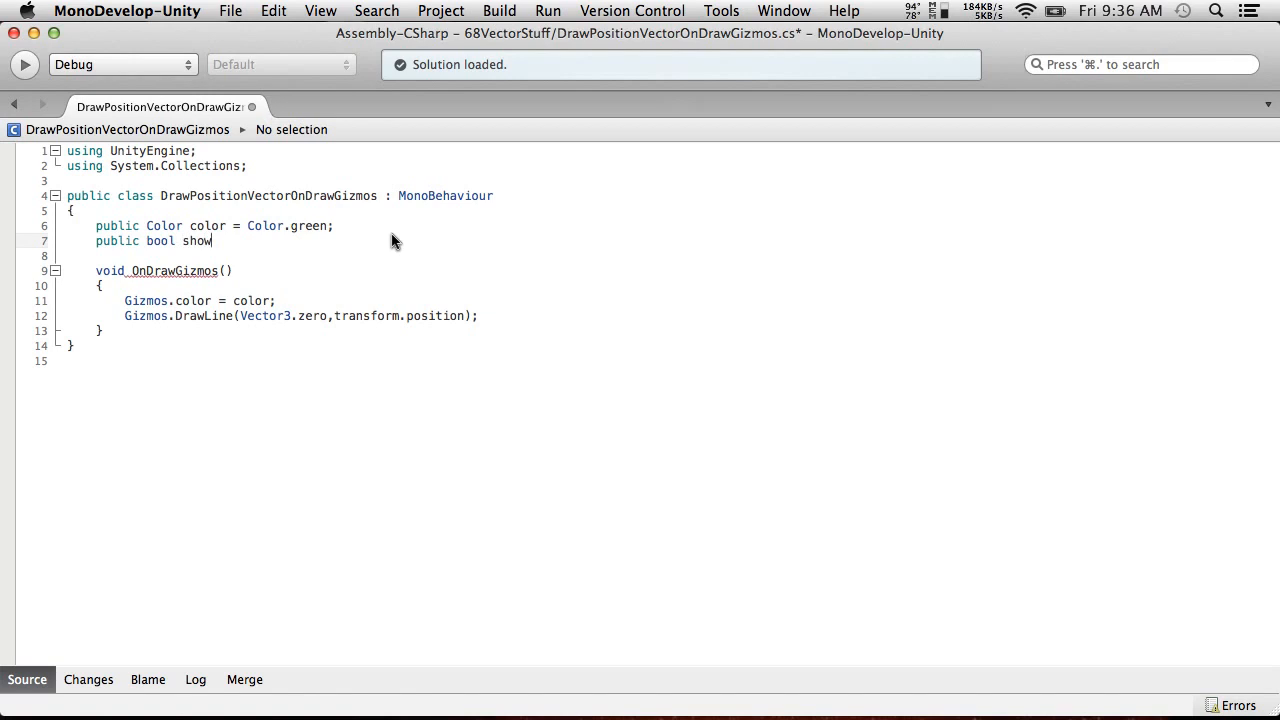
text(Relat)
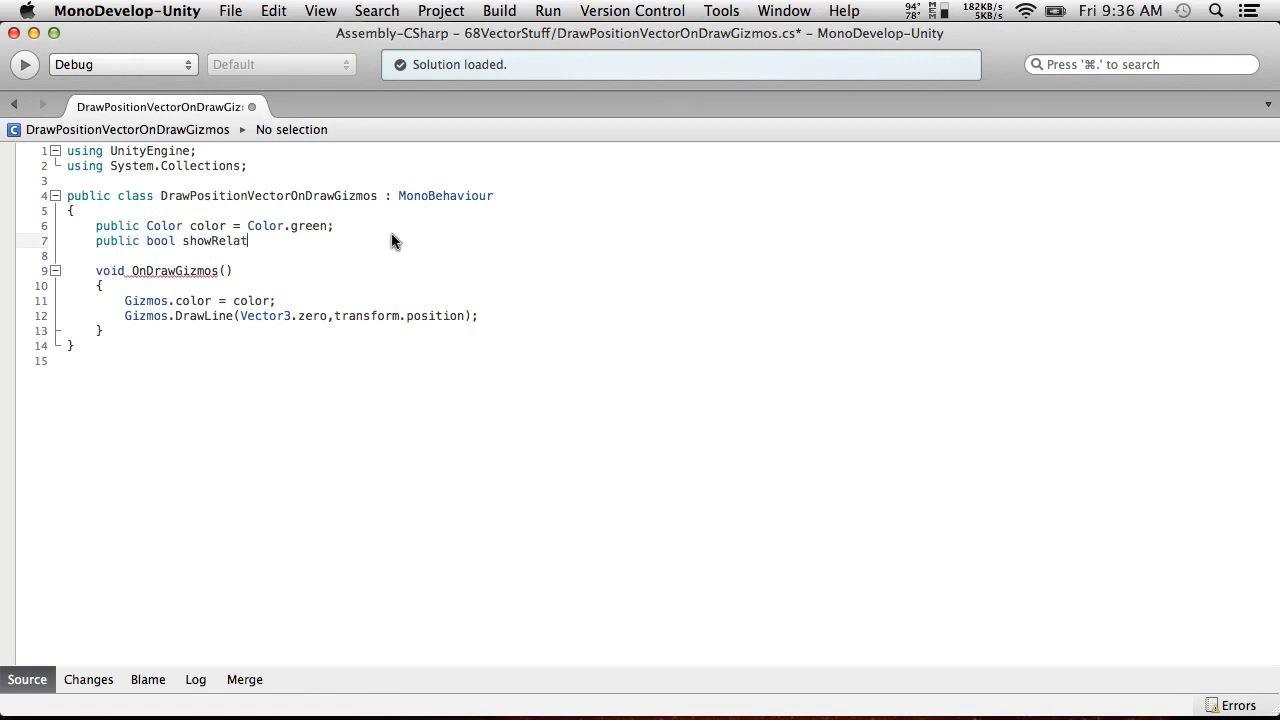
text(ive)
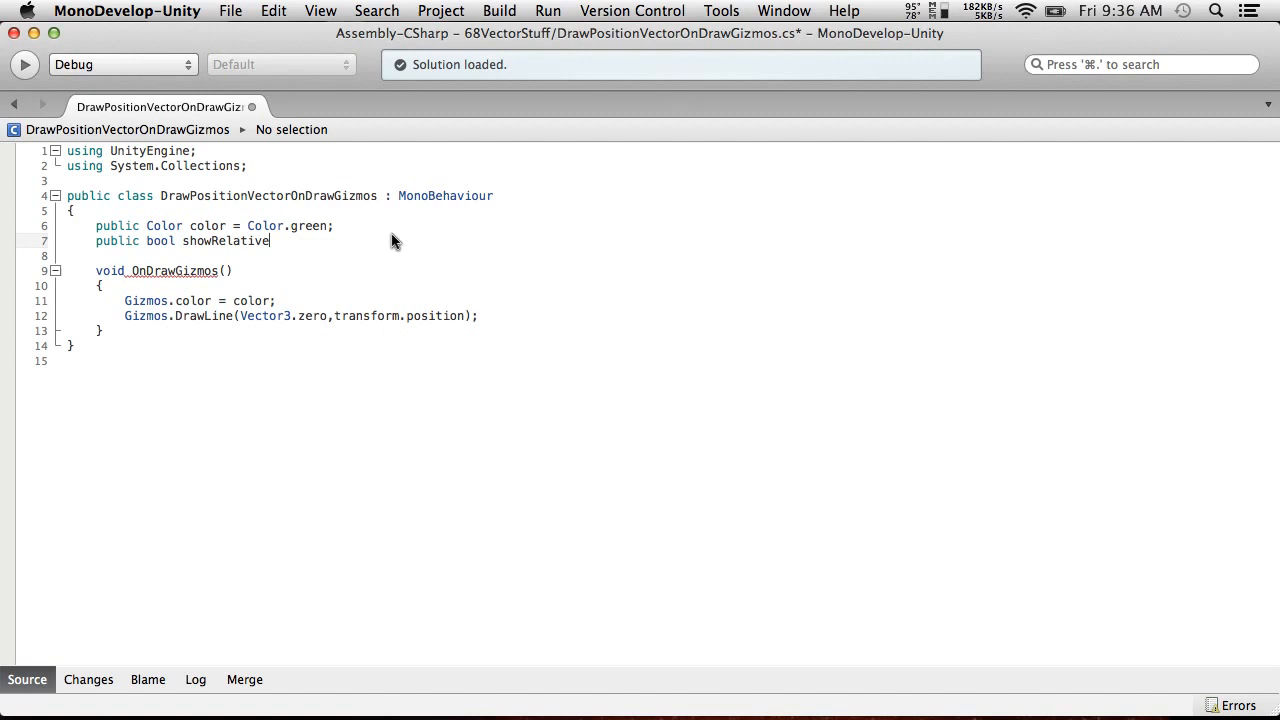
text(Location =)
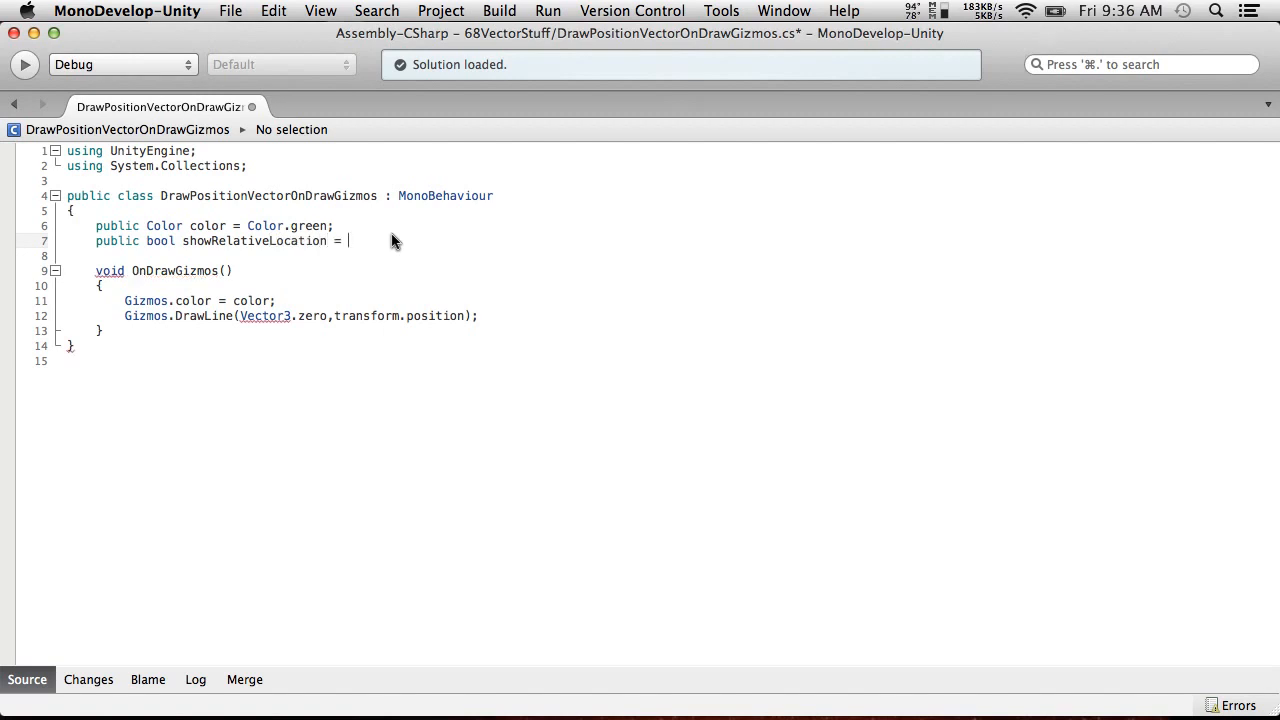
text(true;)
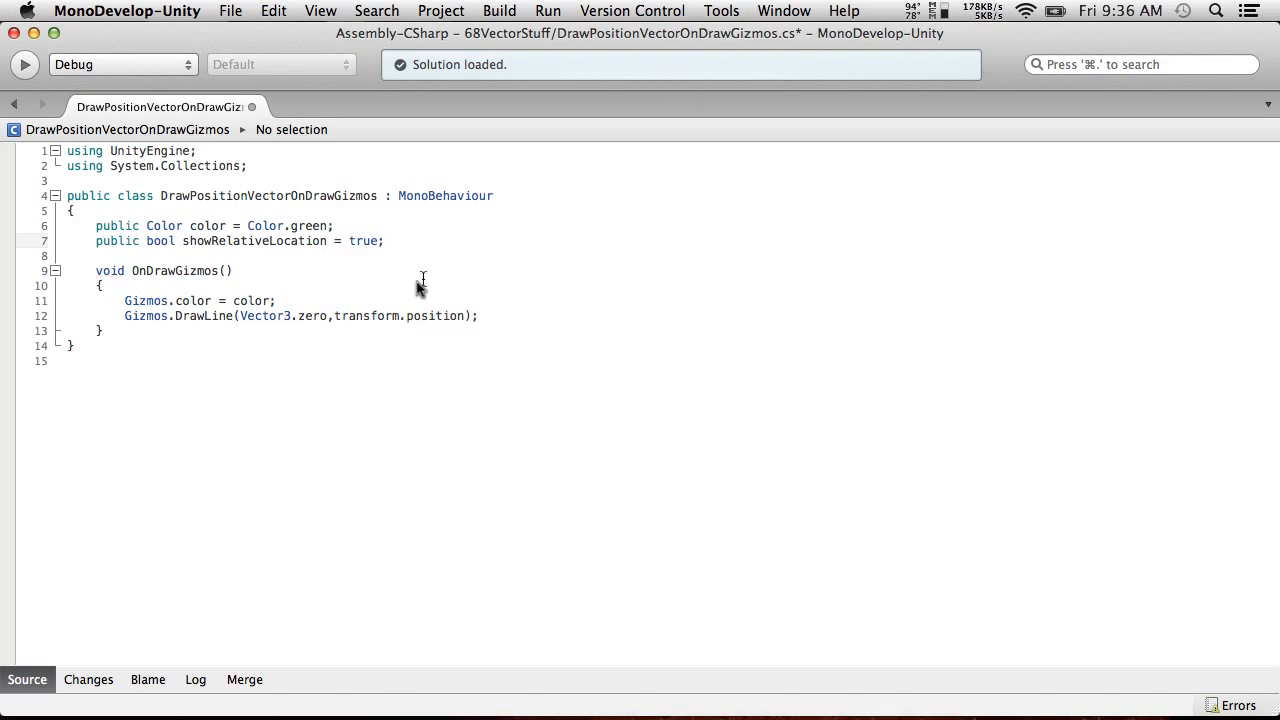
text(fla)
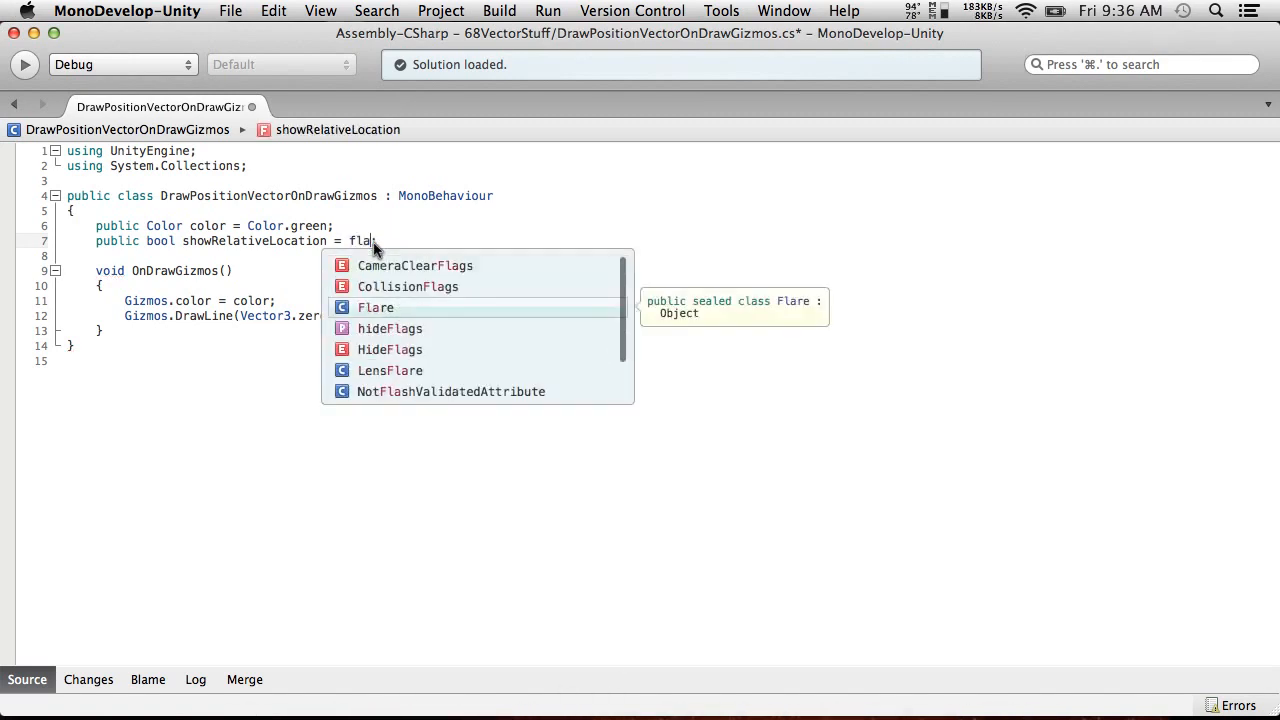
text(lse;)
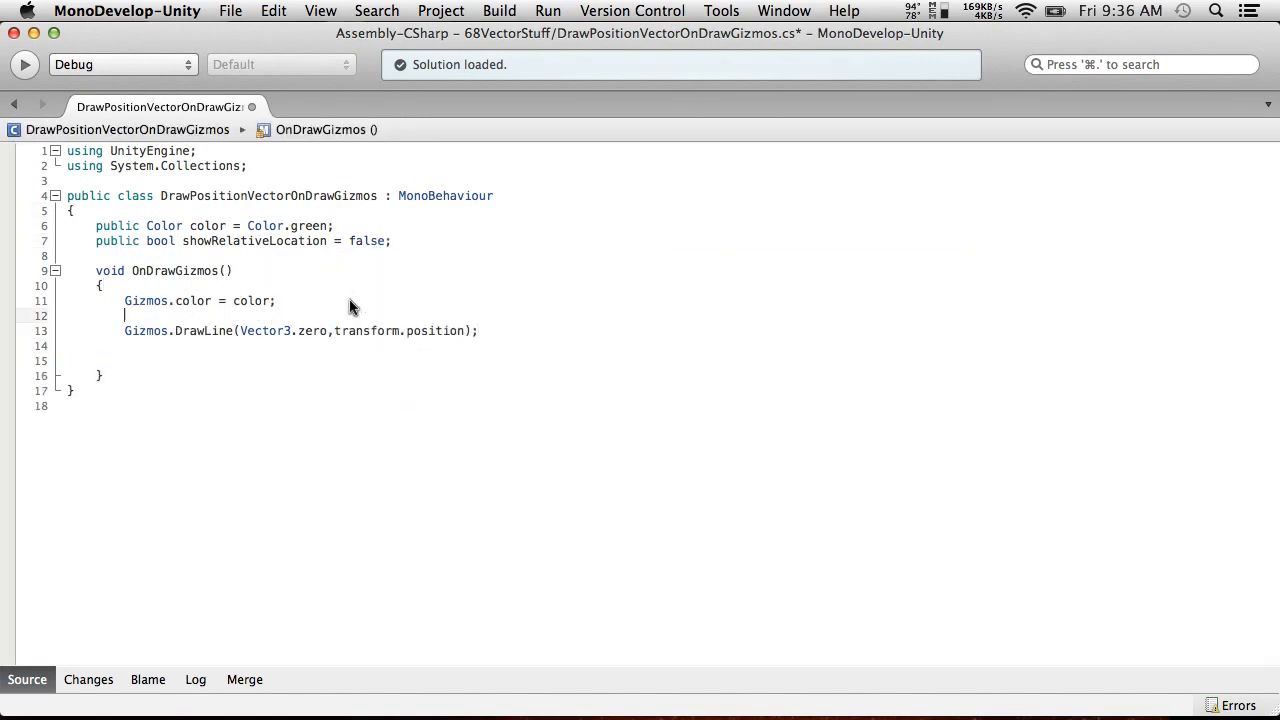
Wrap a copy of the DrawLine statement in an if(showRelativeLocation) block.
text(if()
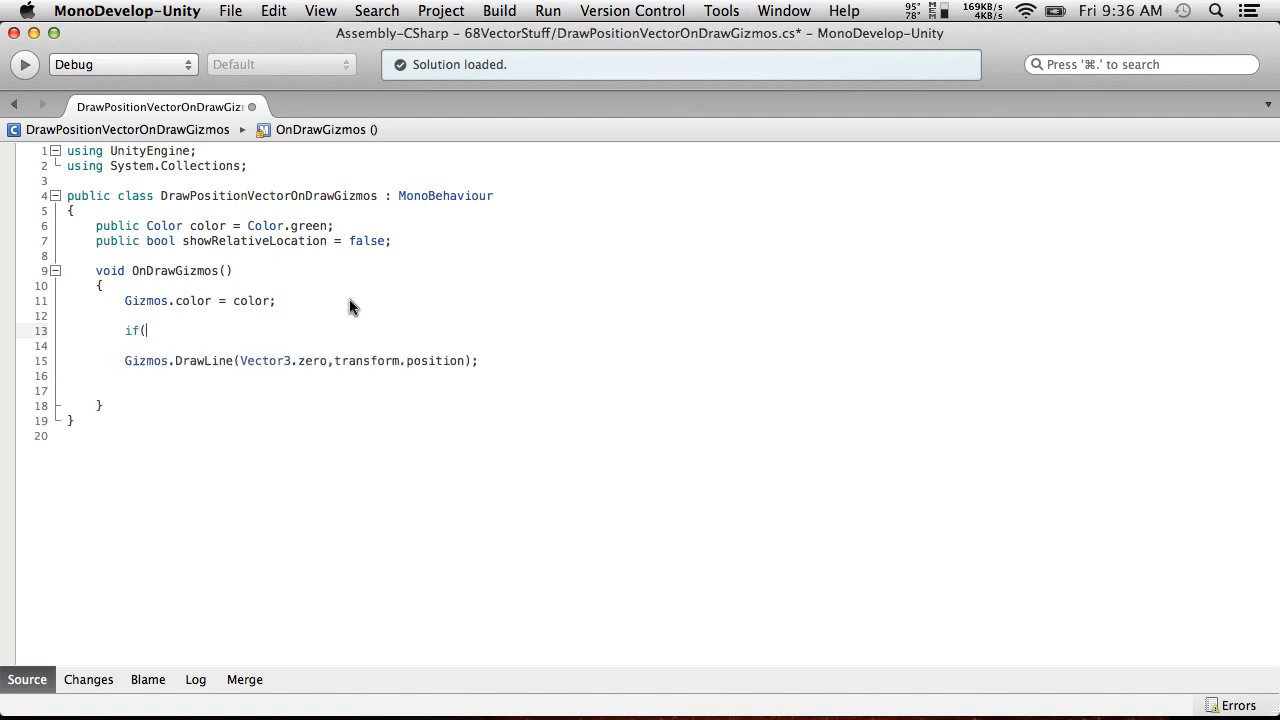
text(showRelativeLocation)
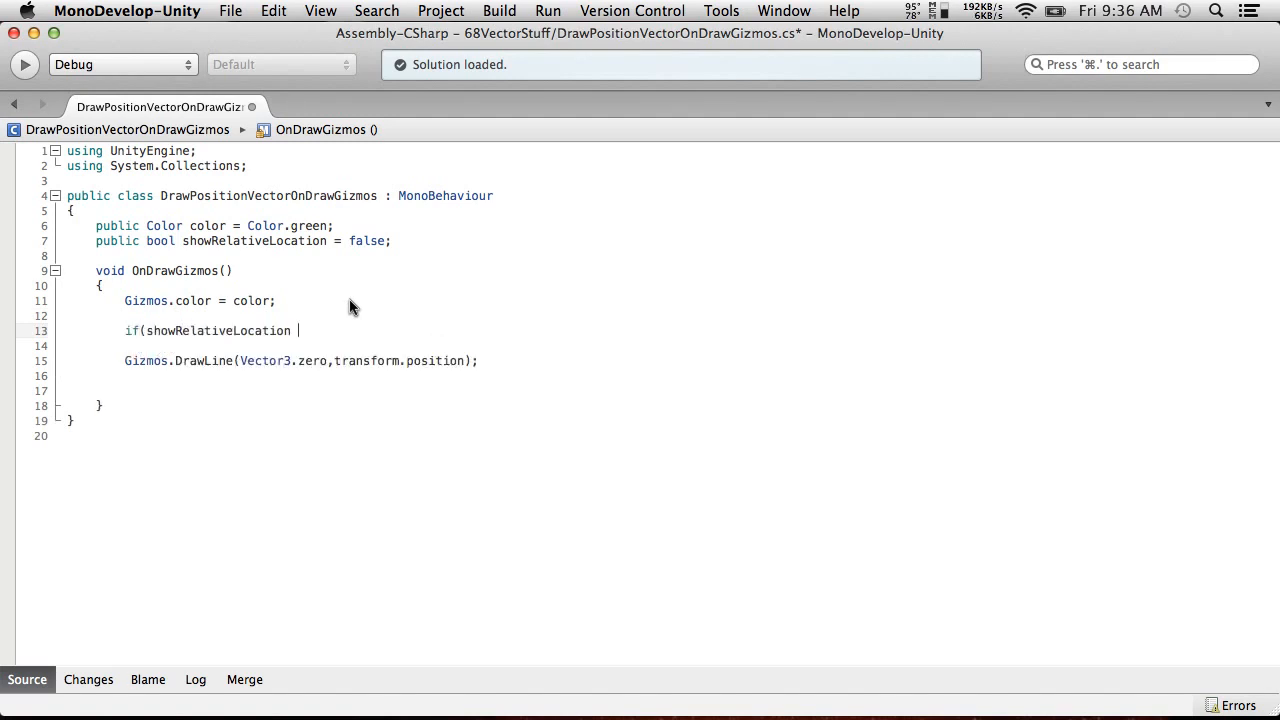
text(&&)
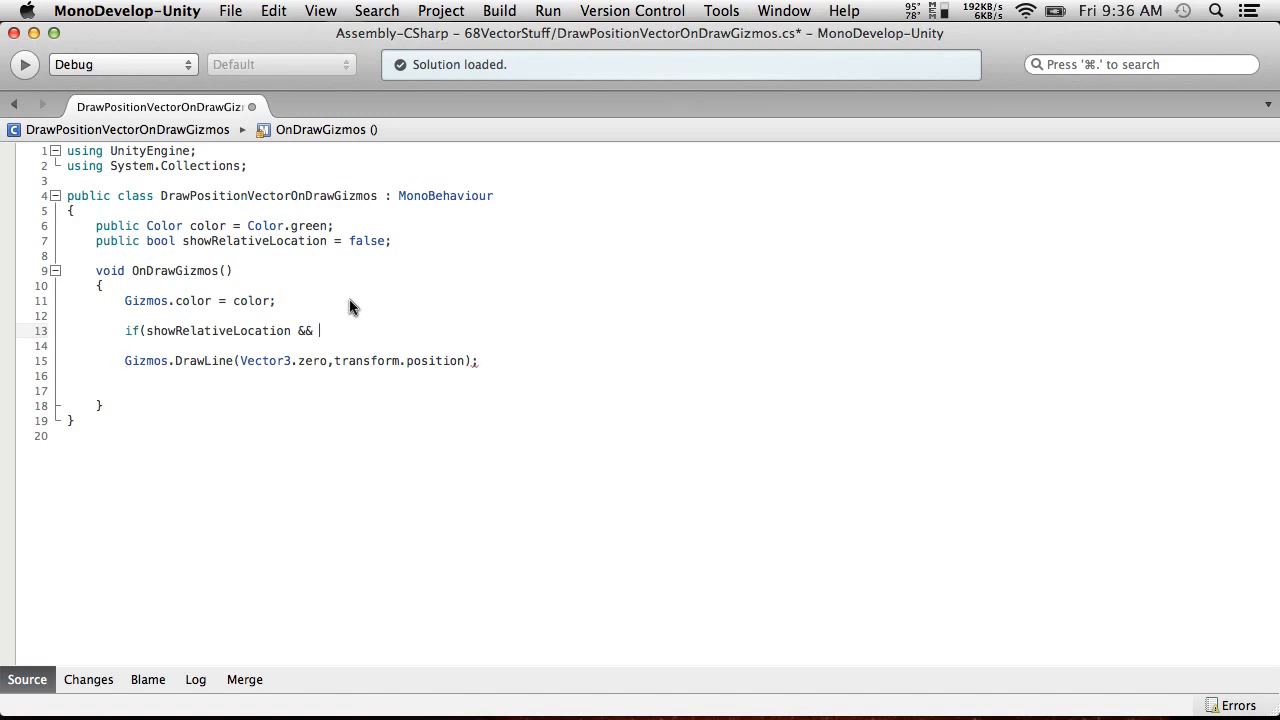
key(Backspace)
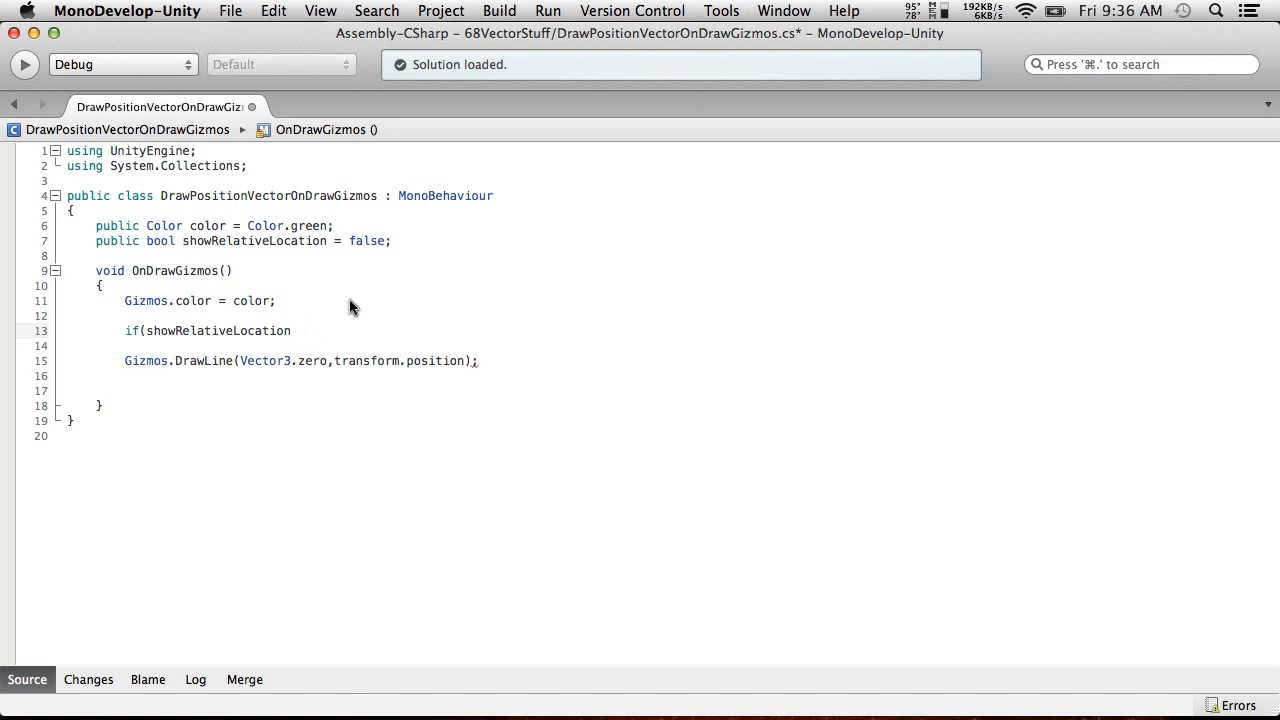
text({)
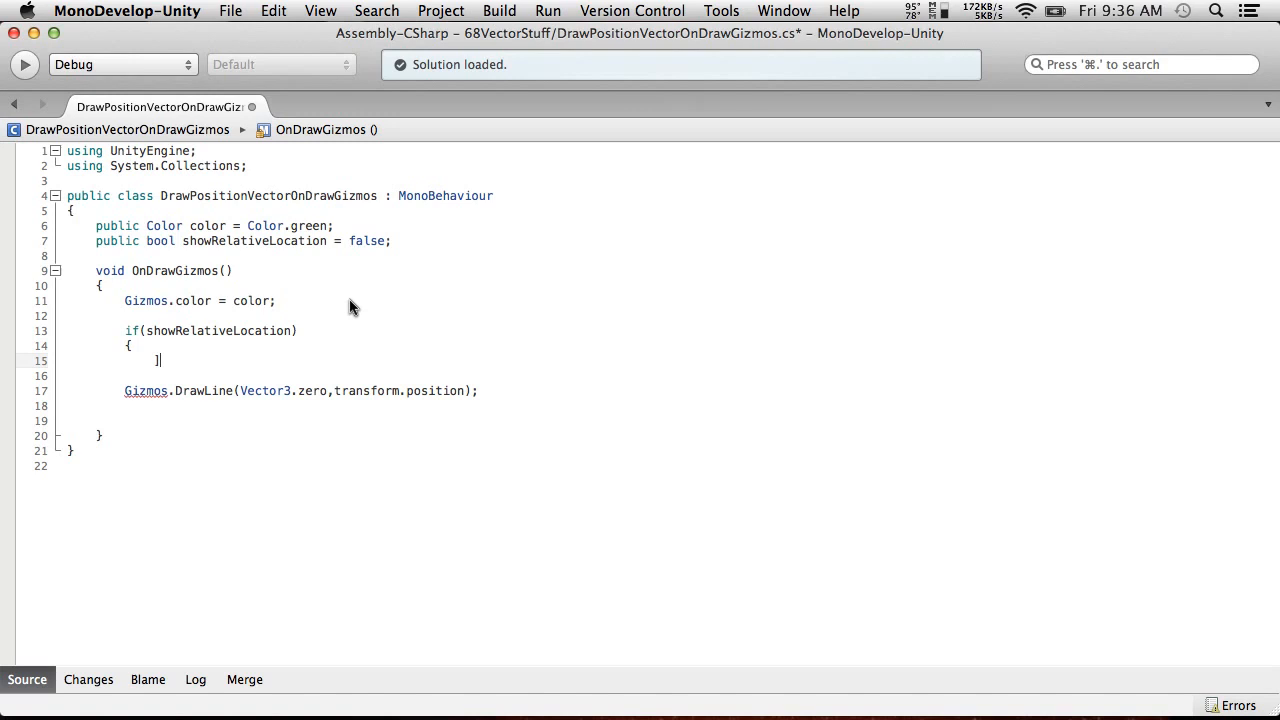
key(backspace)
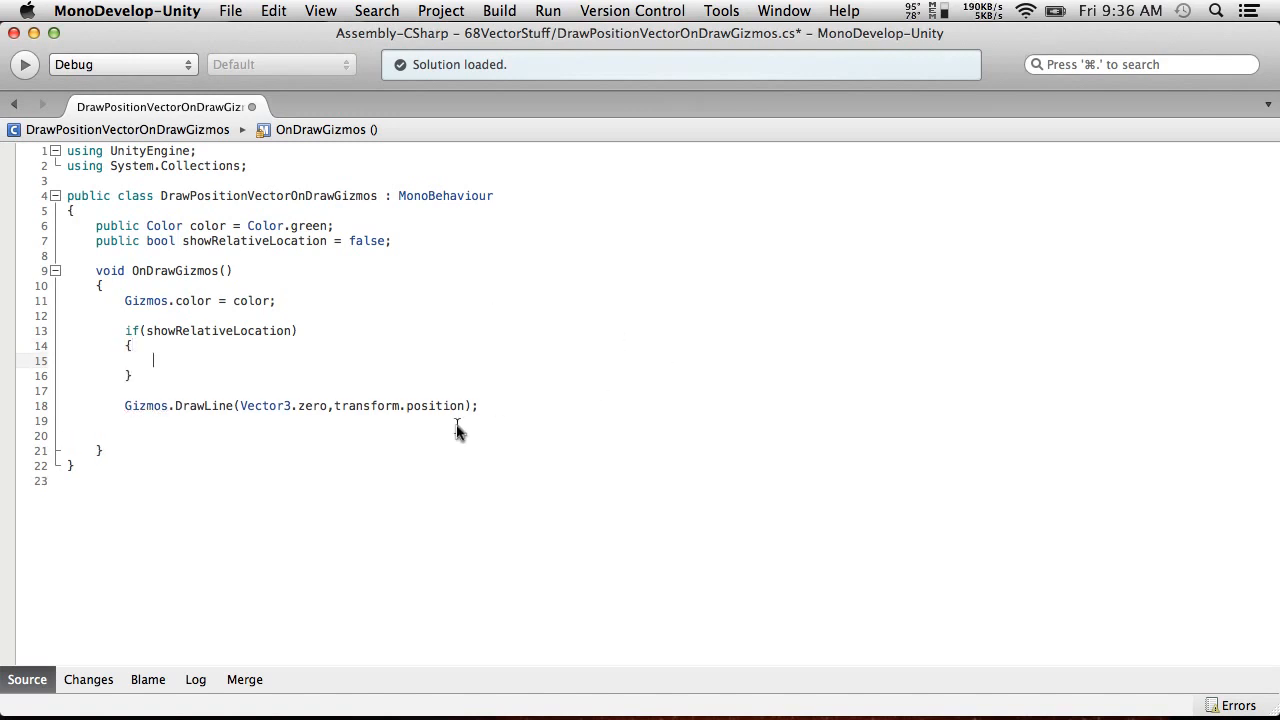
triple_click(300, 404)
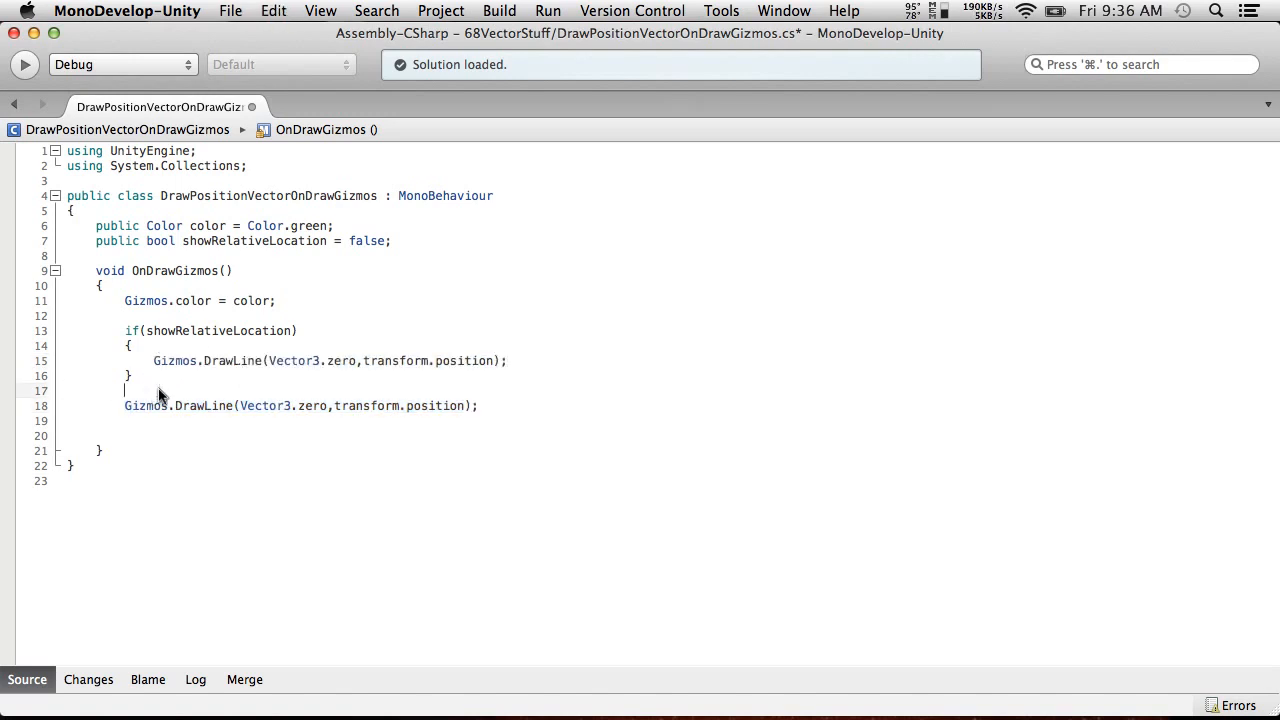
Add an else branch with the original line and use localPosition in the if branch.
text(else)
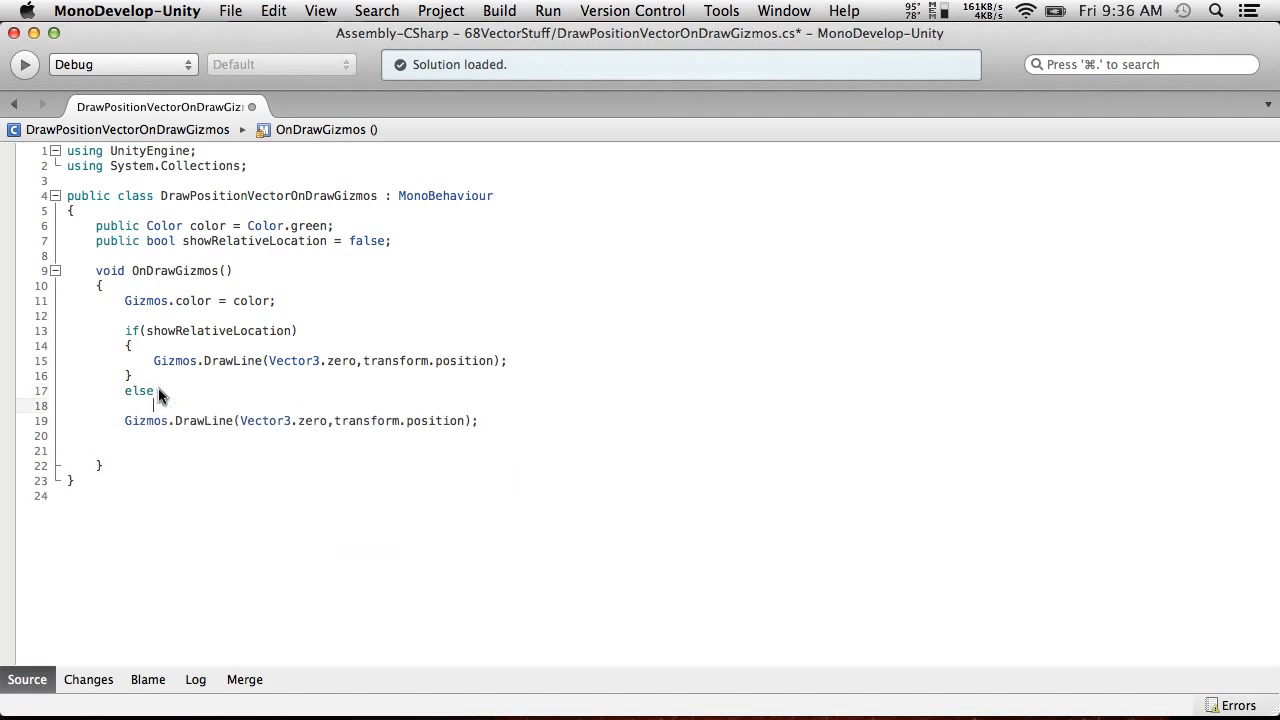
text({)
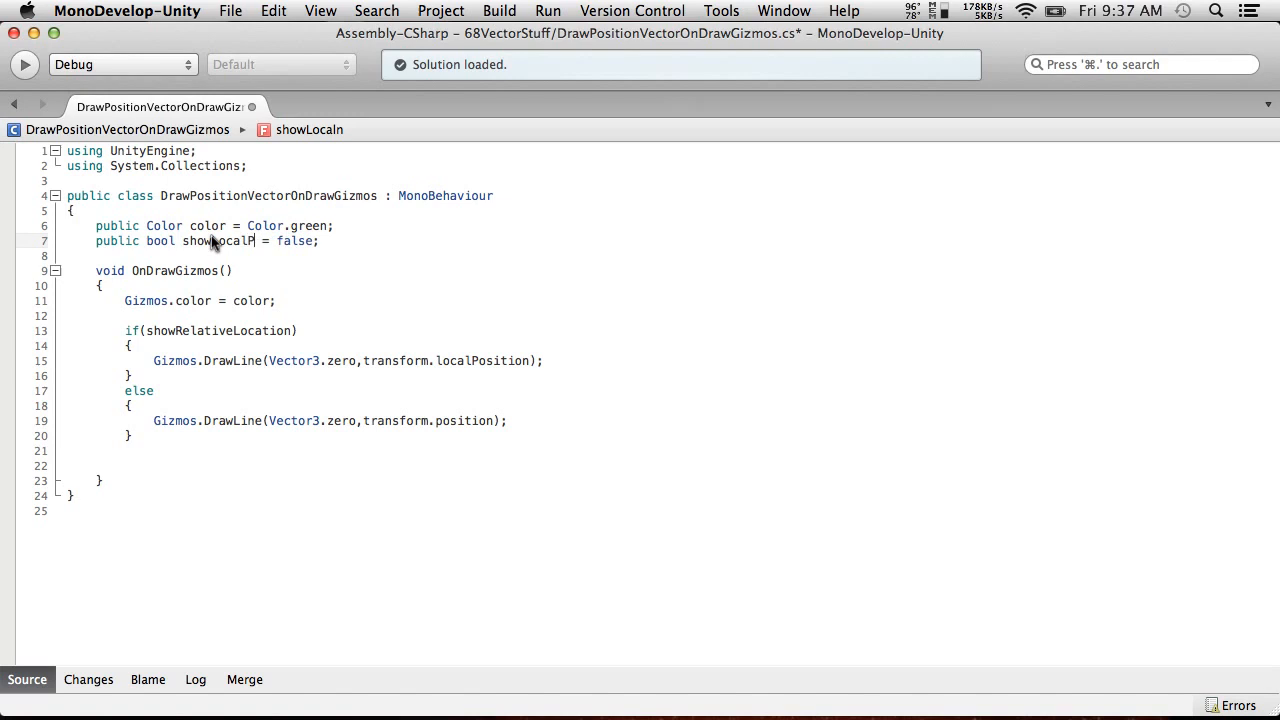
text(Position)
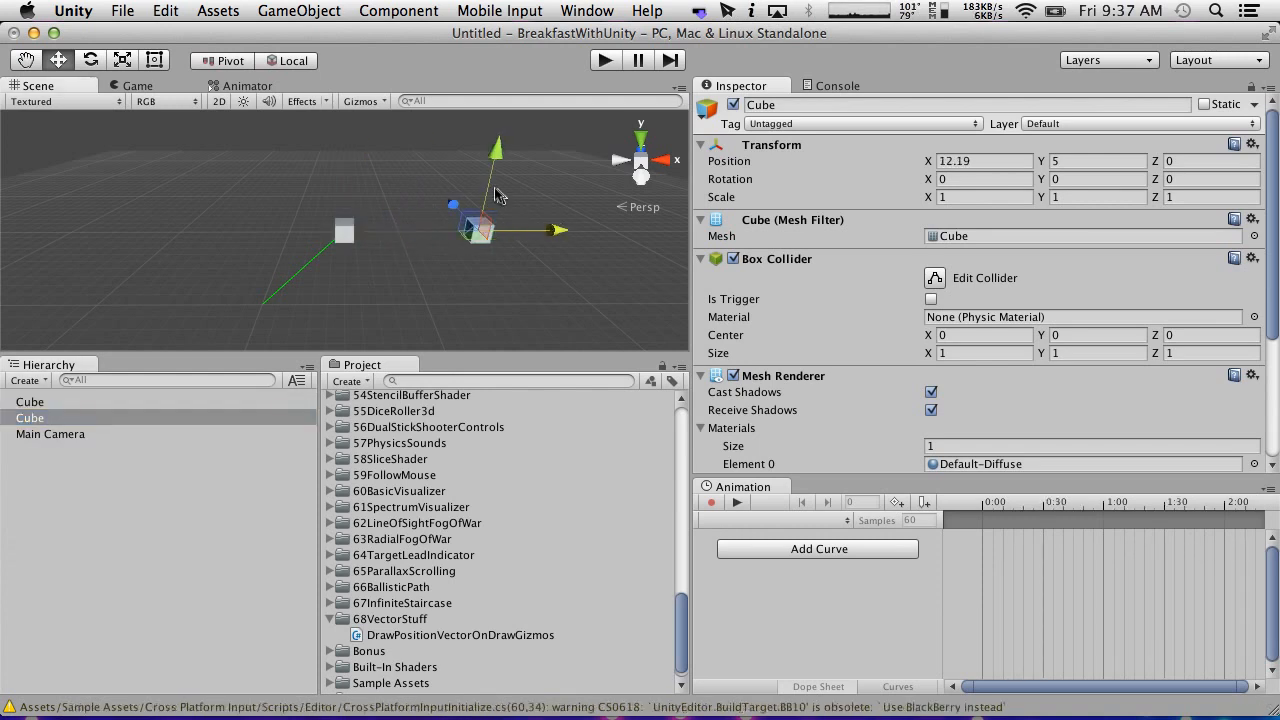
Lower the cube, nest it under the other Cube, and toggle Show Local Position in the Inspector.
drag(496, 150, 488, 182)
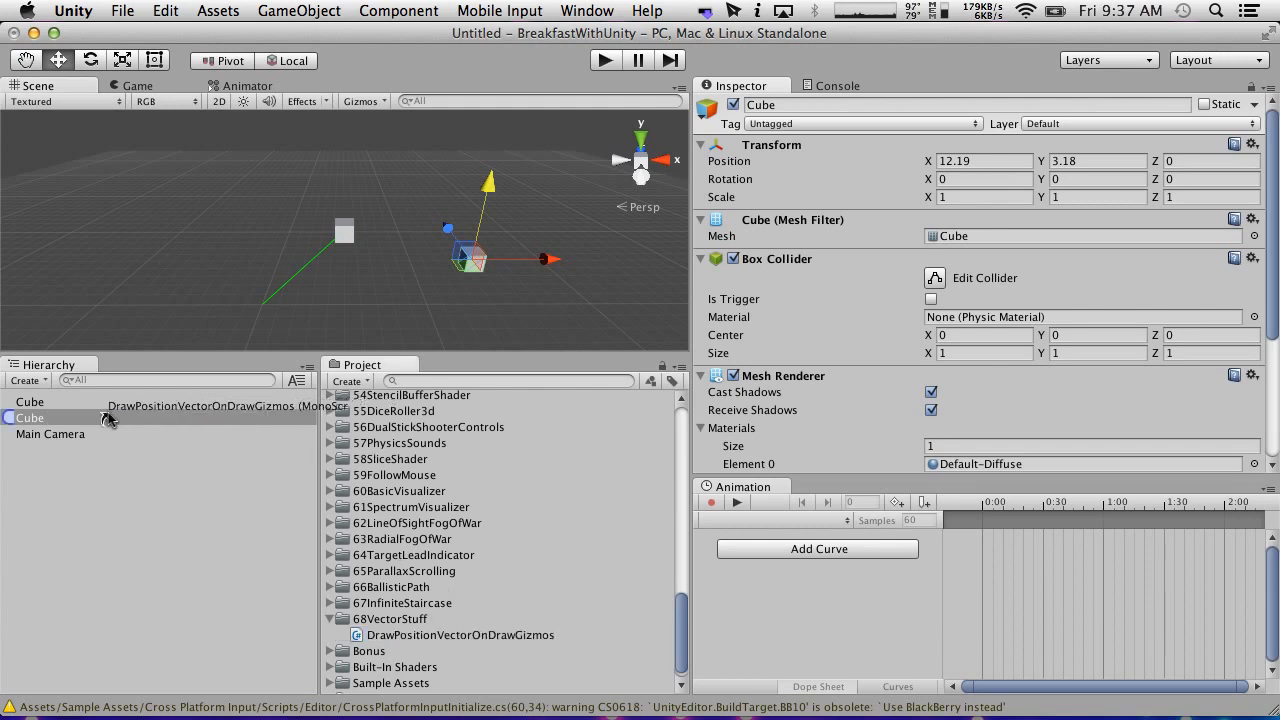
click(30, 418)
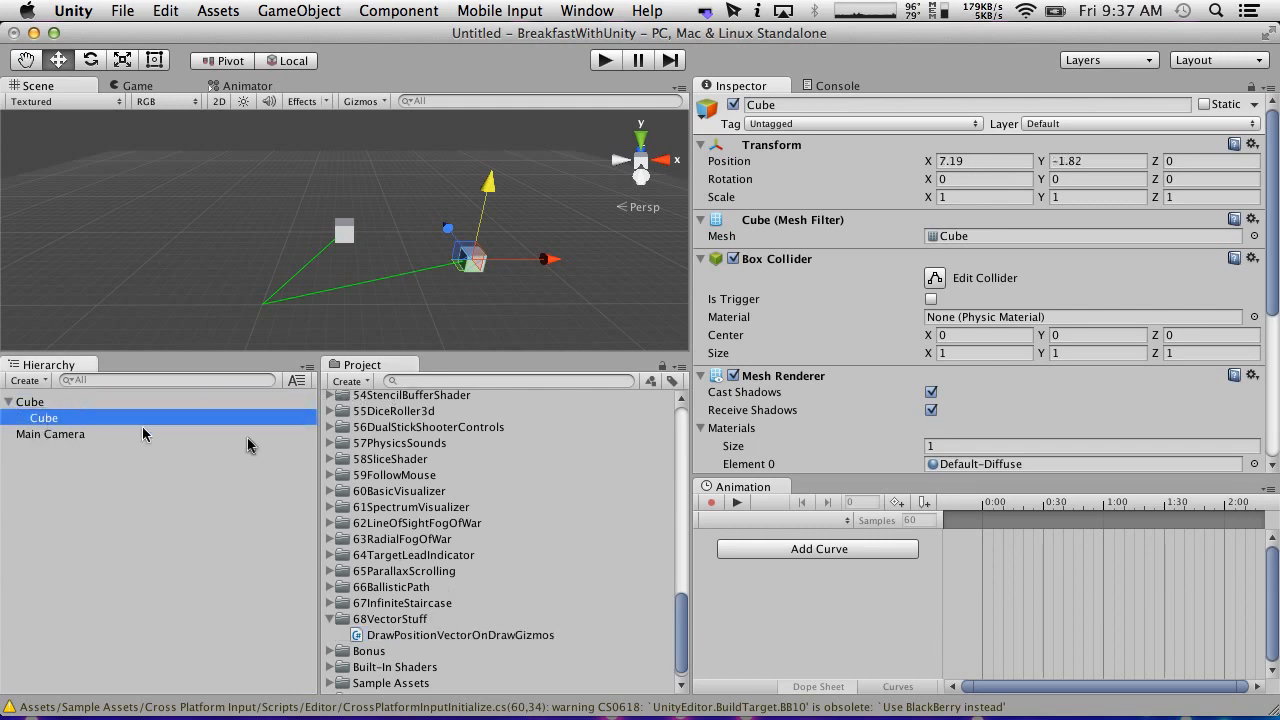
scroll(down, 3)
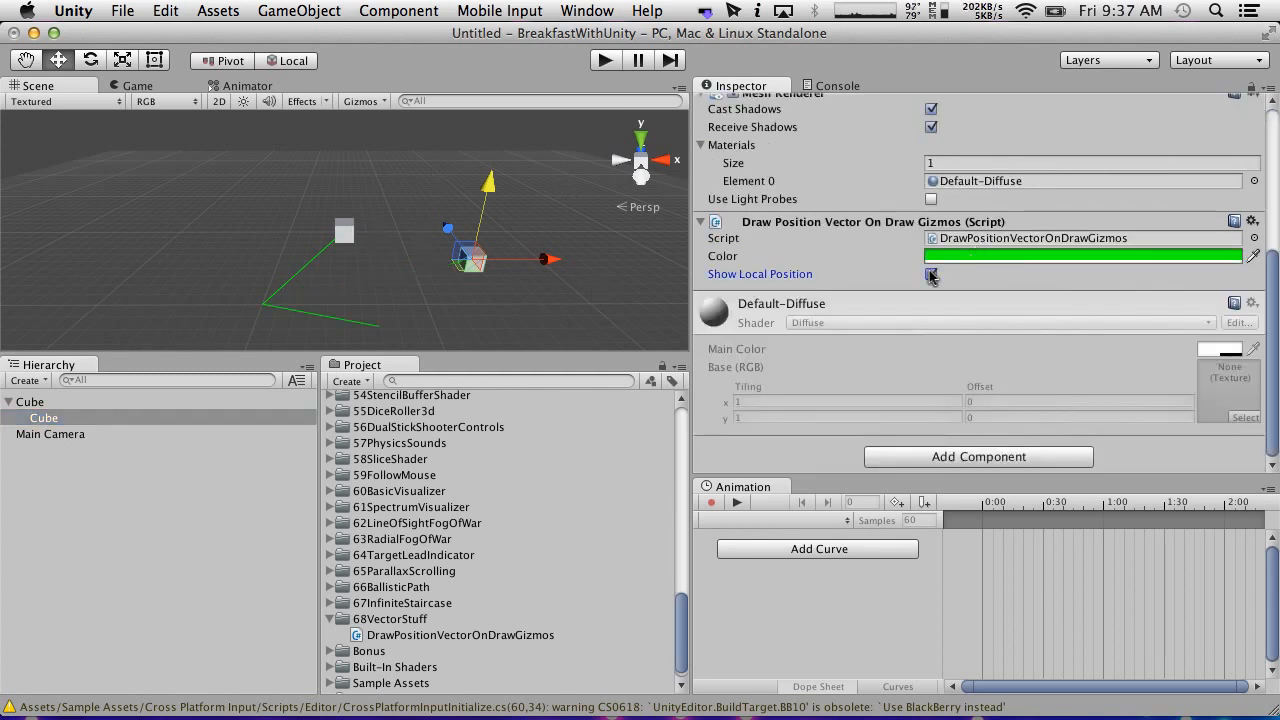
click(930, 274)
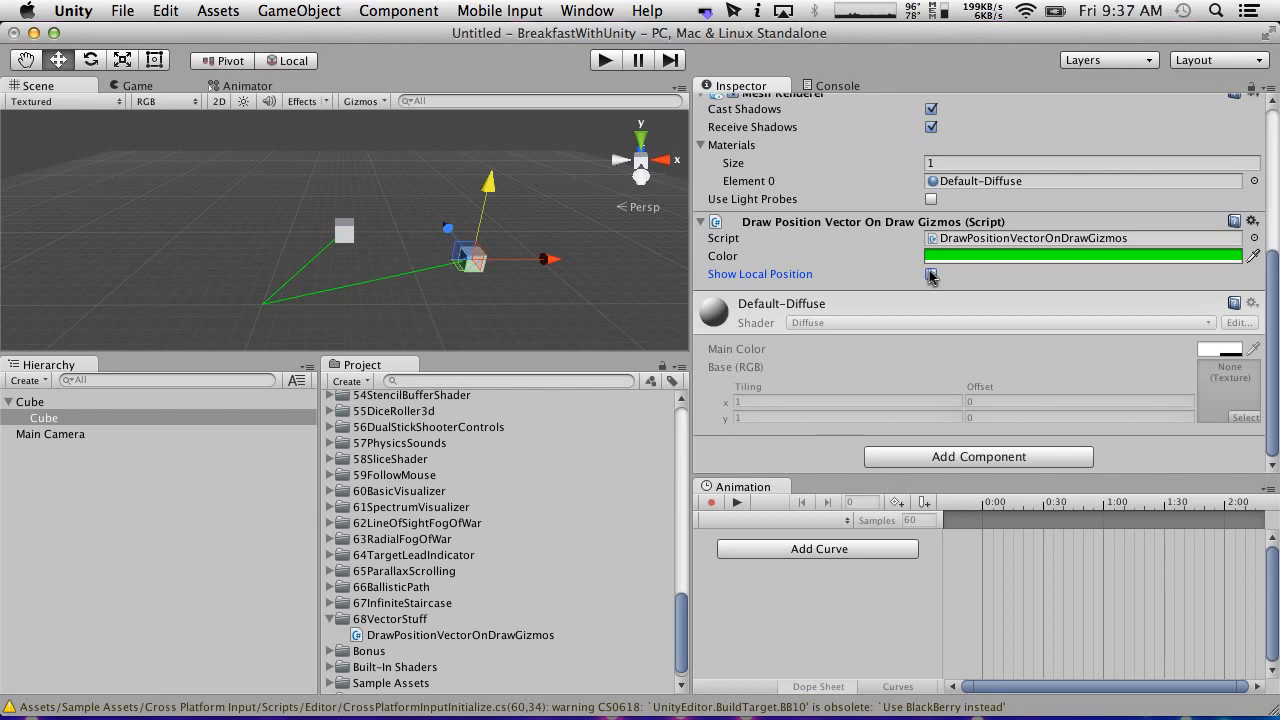
click(930, 274)
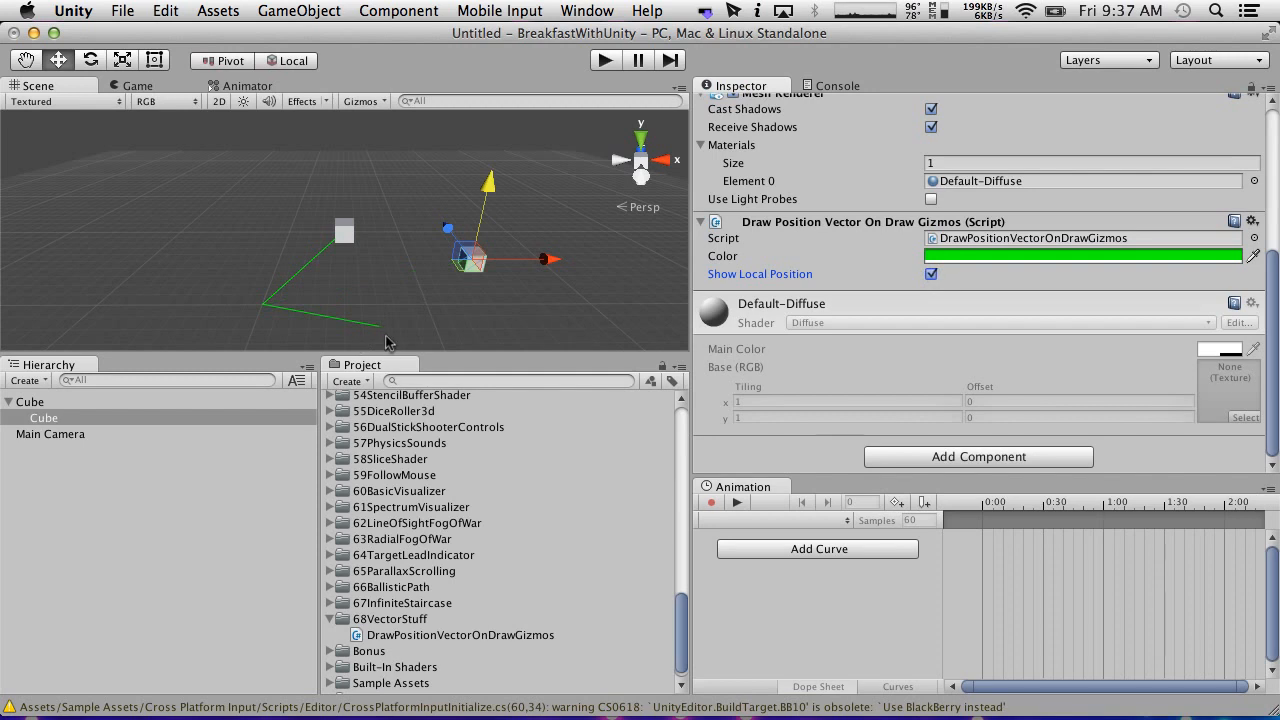
click(932, 274)
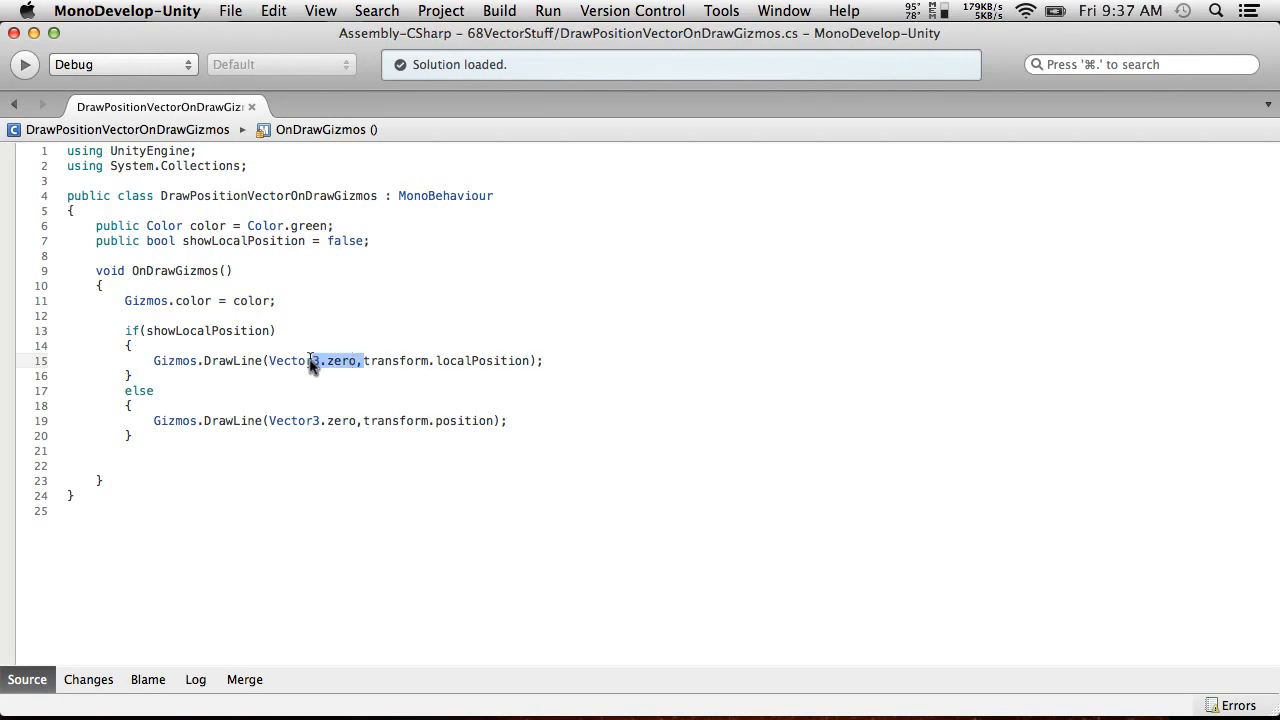
Require transform.parent != null in the if and start the line at transform.parent.position.
double_click(292, 360)
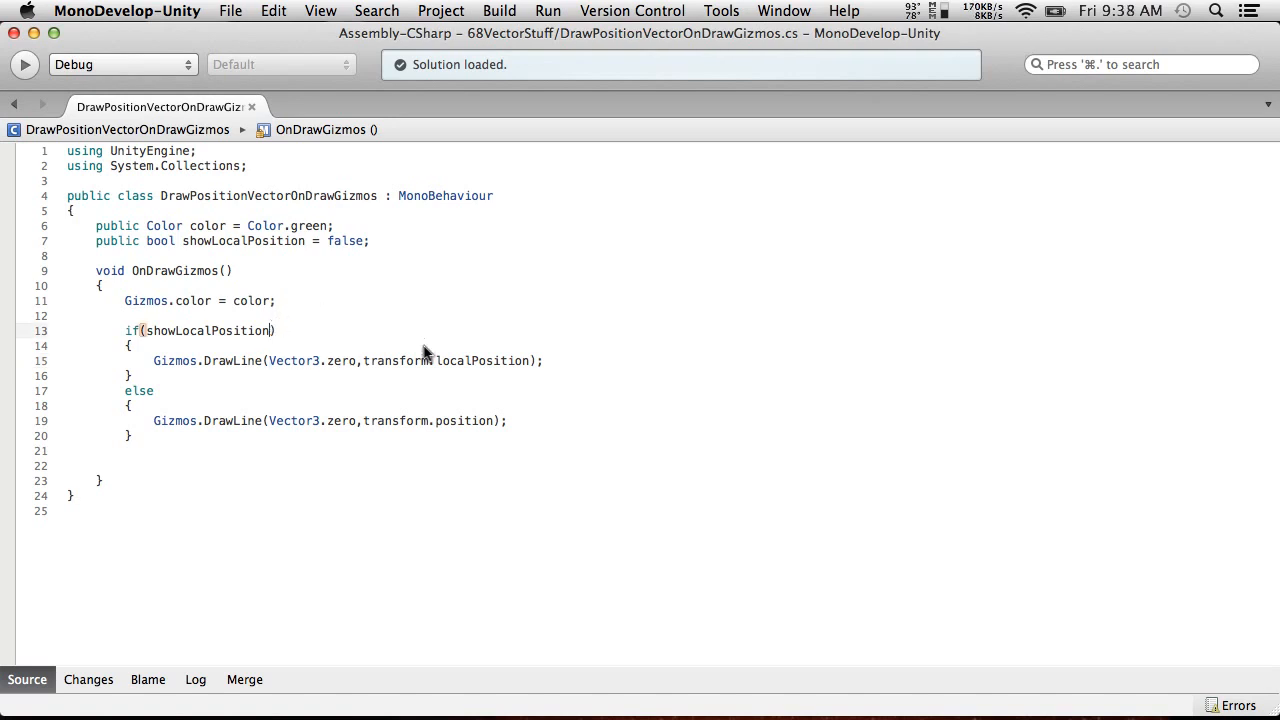
text(&&)
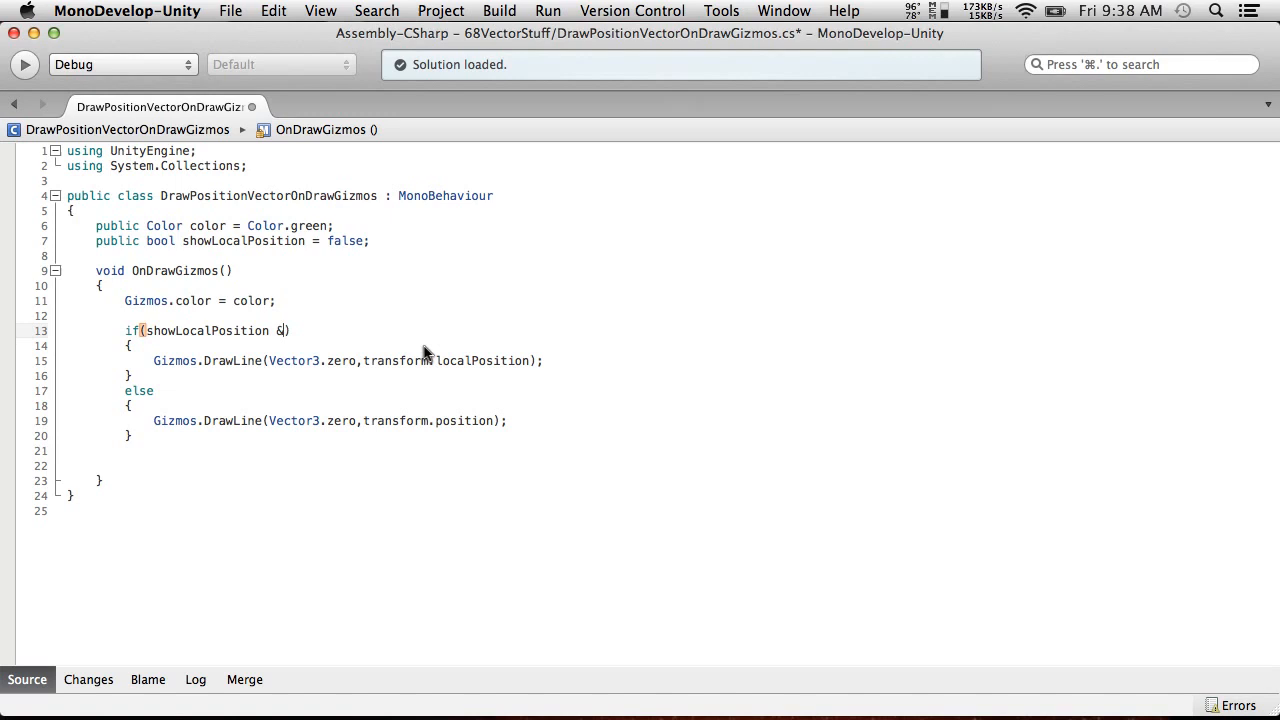
text(&)
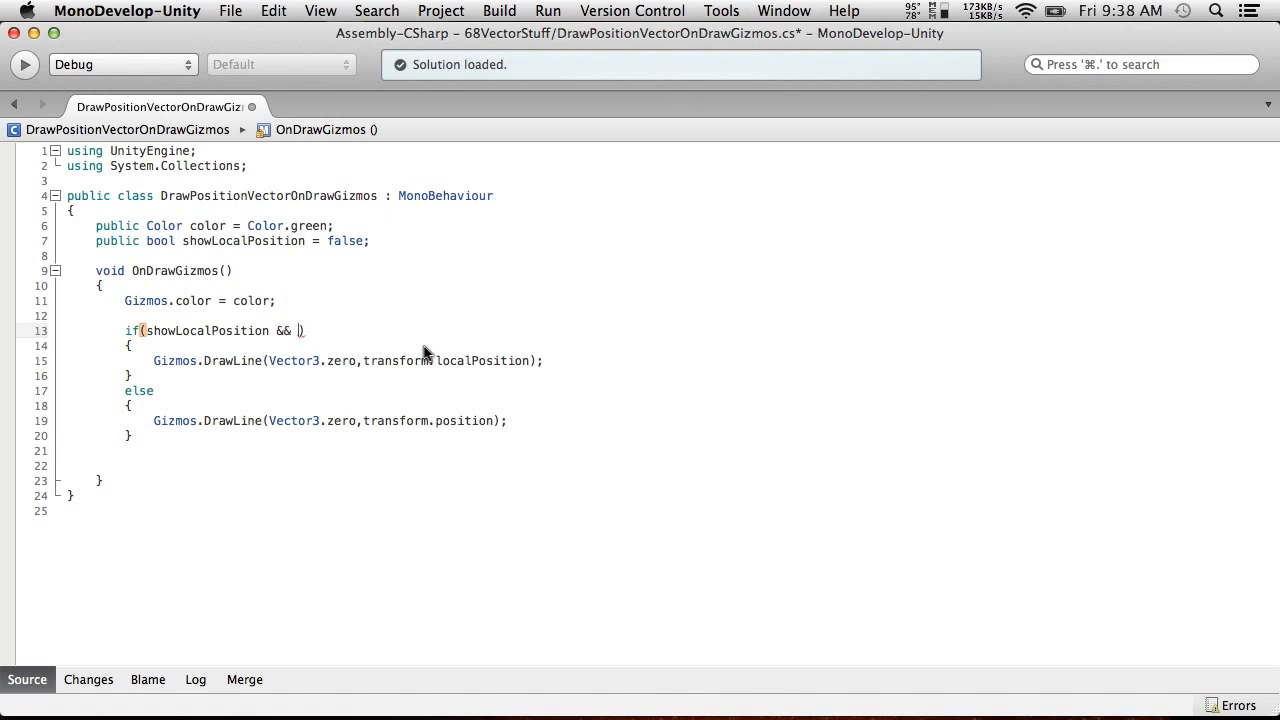
text(transform.parent != null)
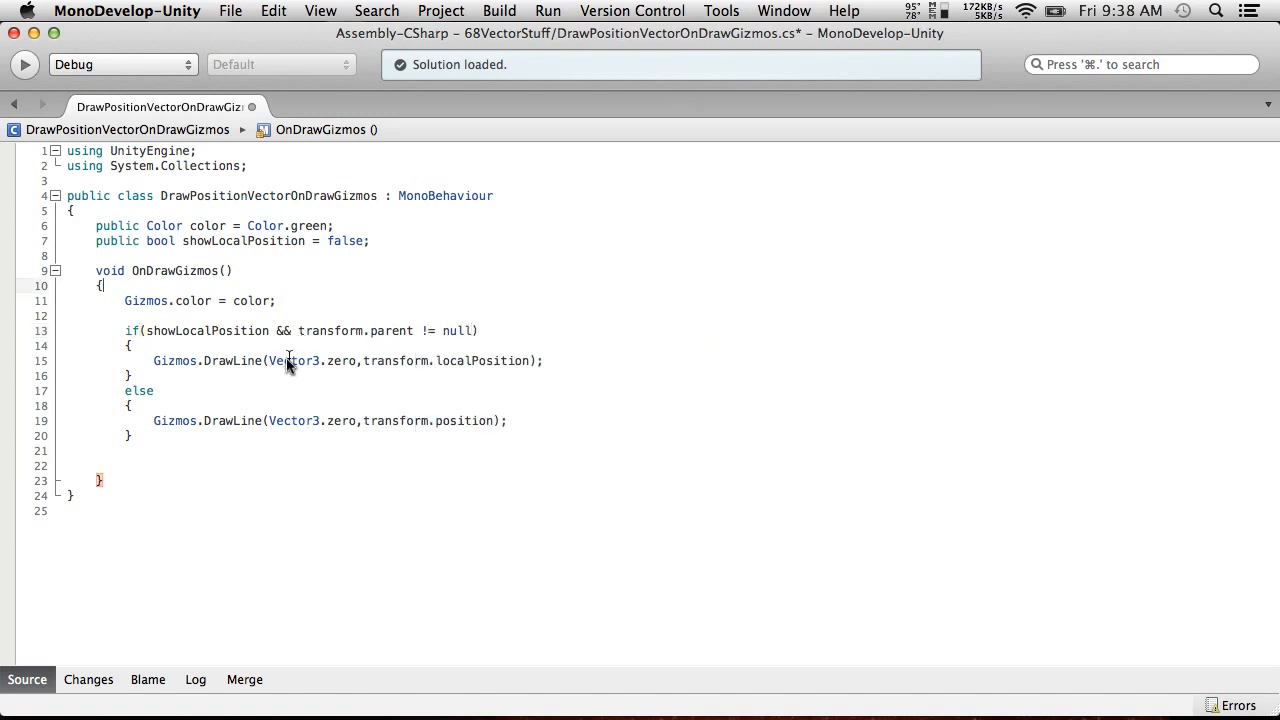
mouse_move(318, 370)
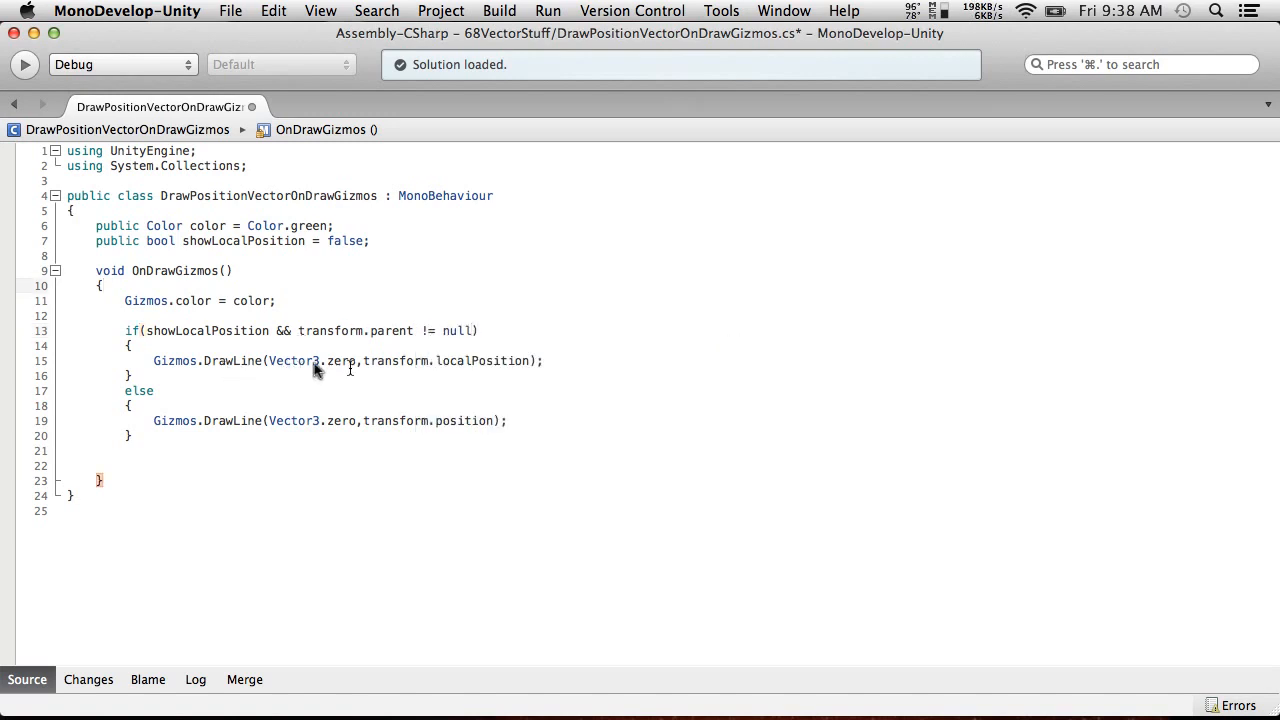
mouse_move(350, 336)
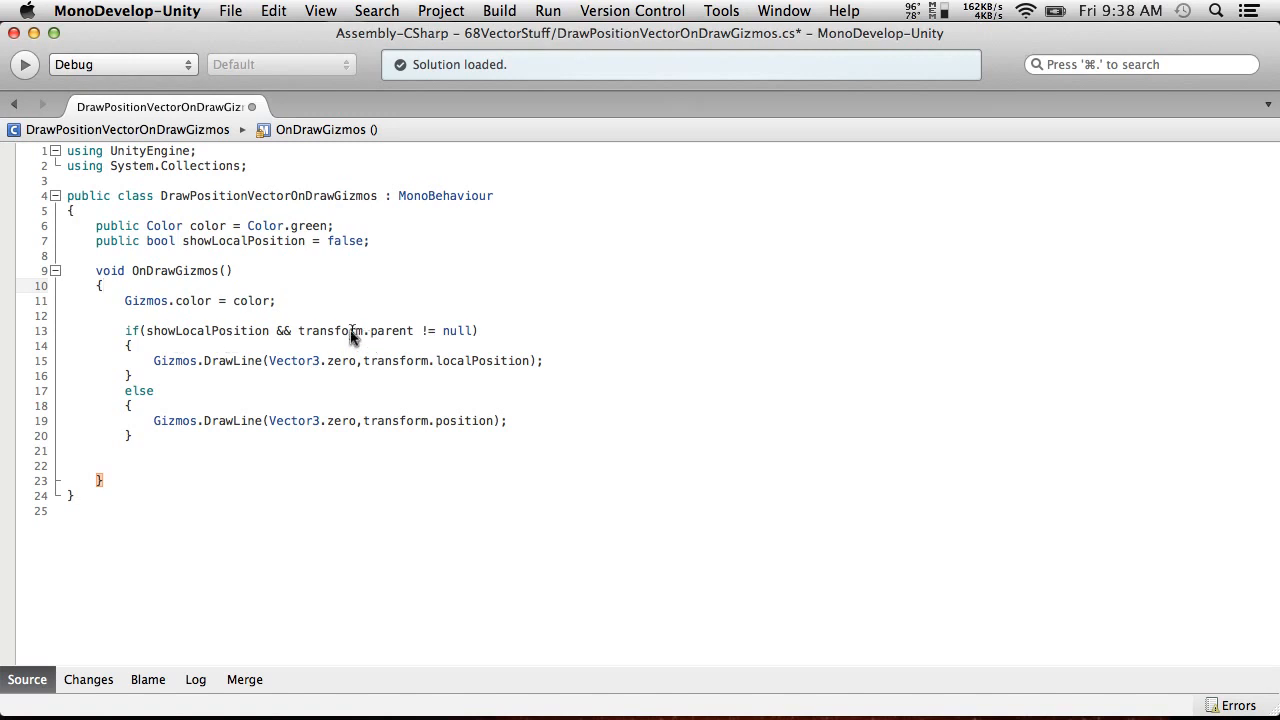
mouse_move(356, 362)
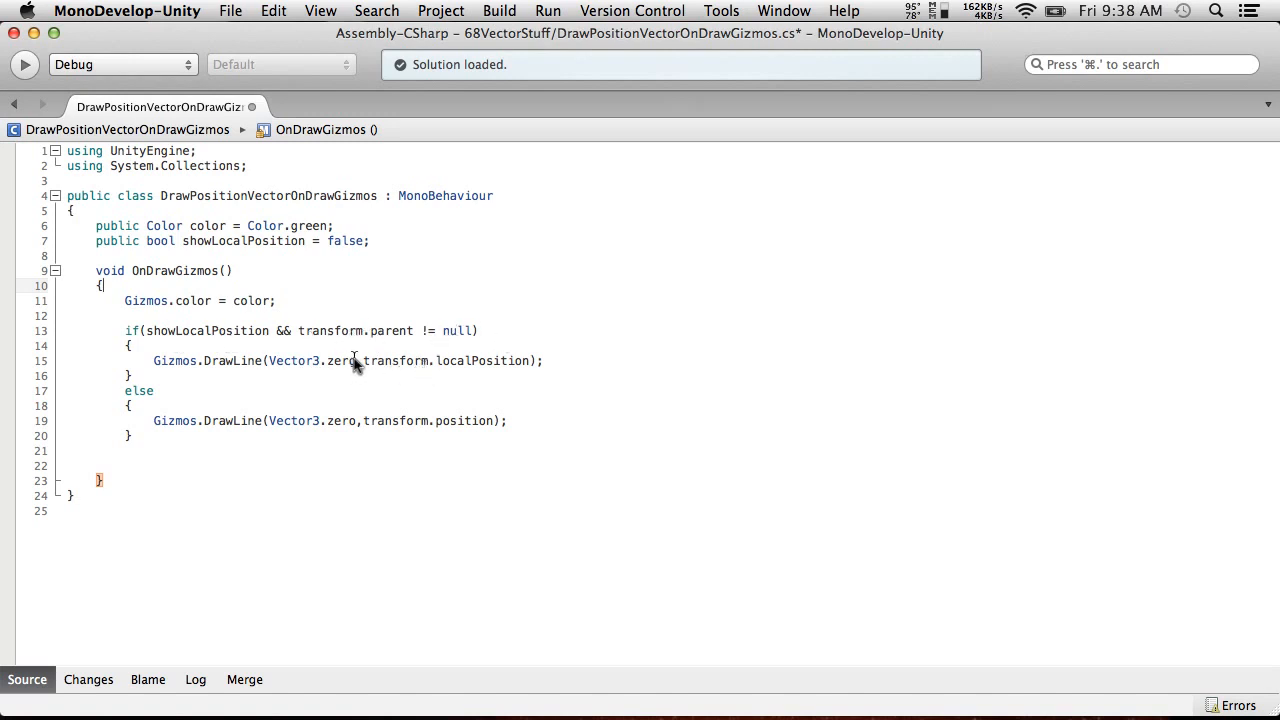
double_click(296, 360)
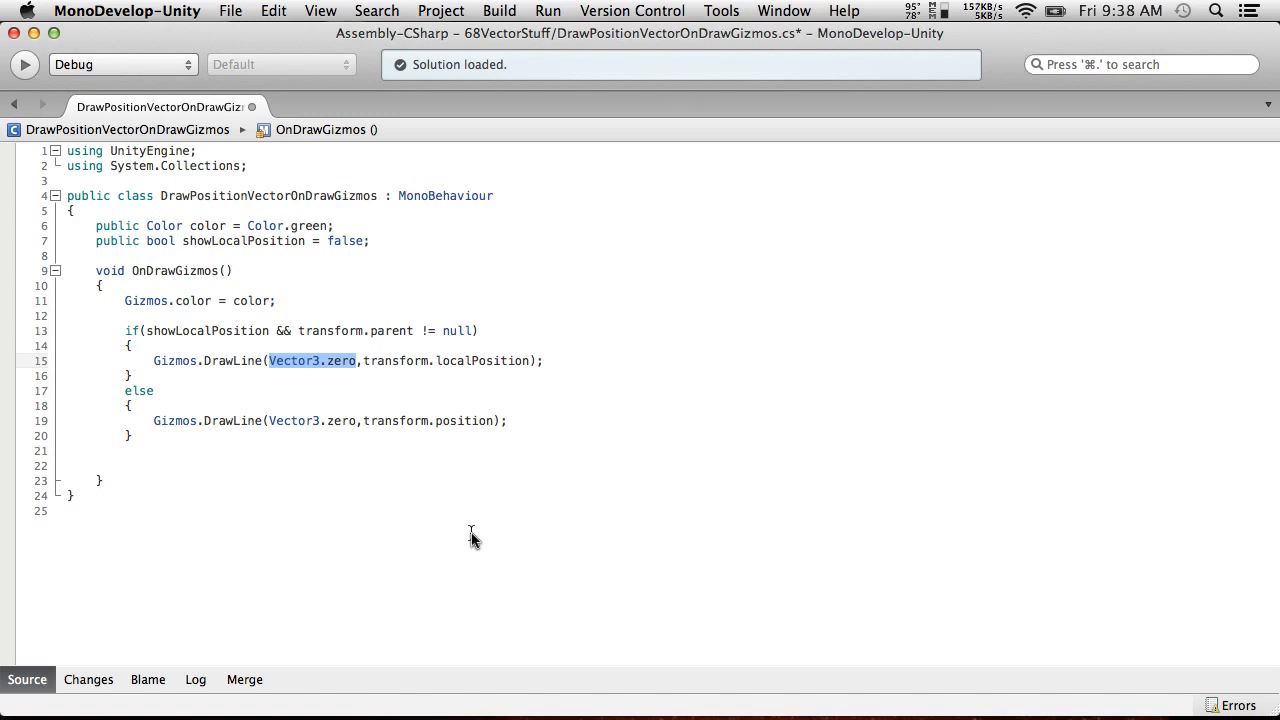
text(transform.p)
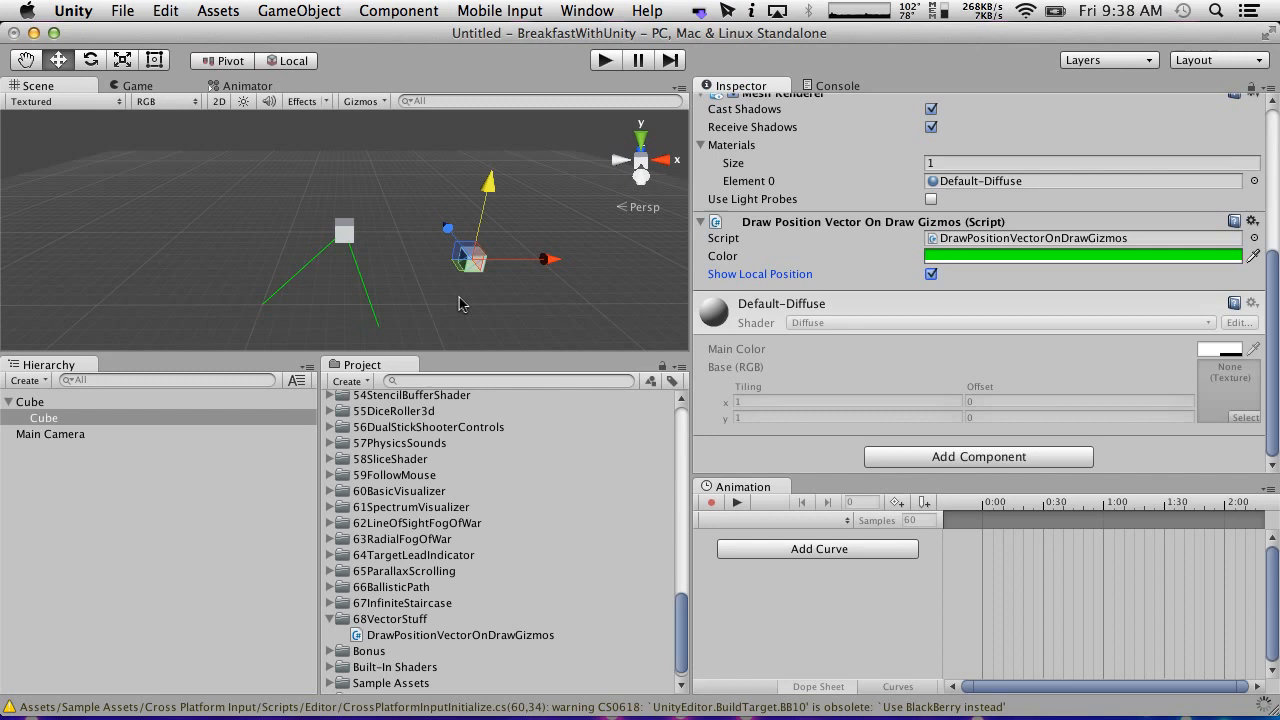
mouse_move(464, 300)
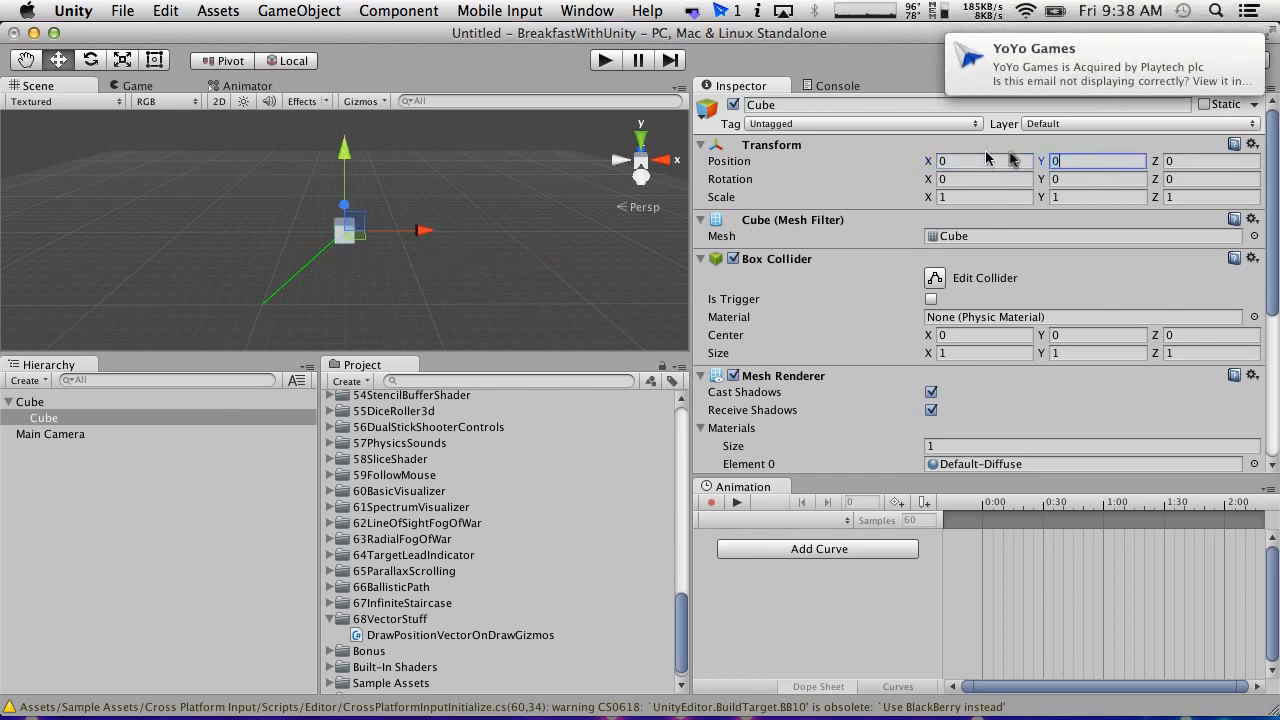
text(-1.82)
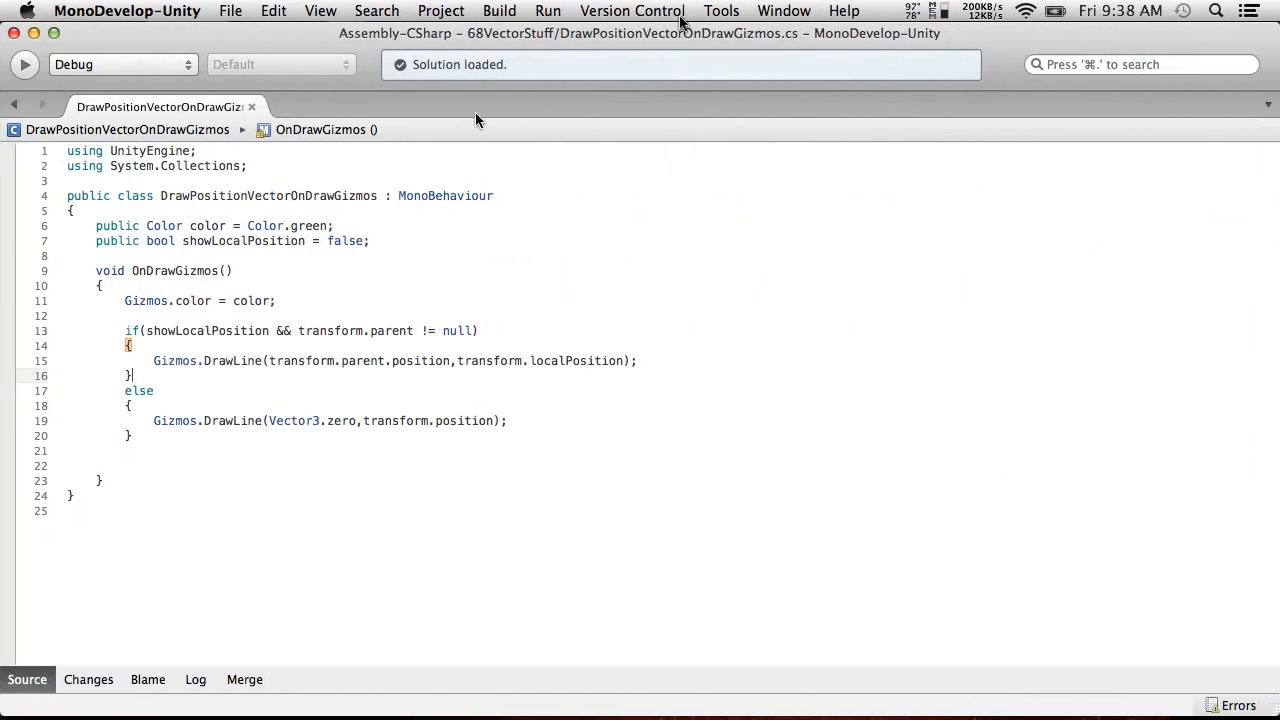
Replace localPosition at the end of the parent-branch DrawLine with transform.position.
click(1248, 10)
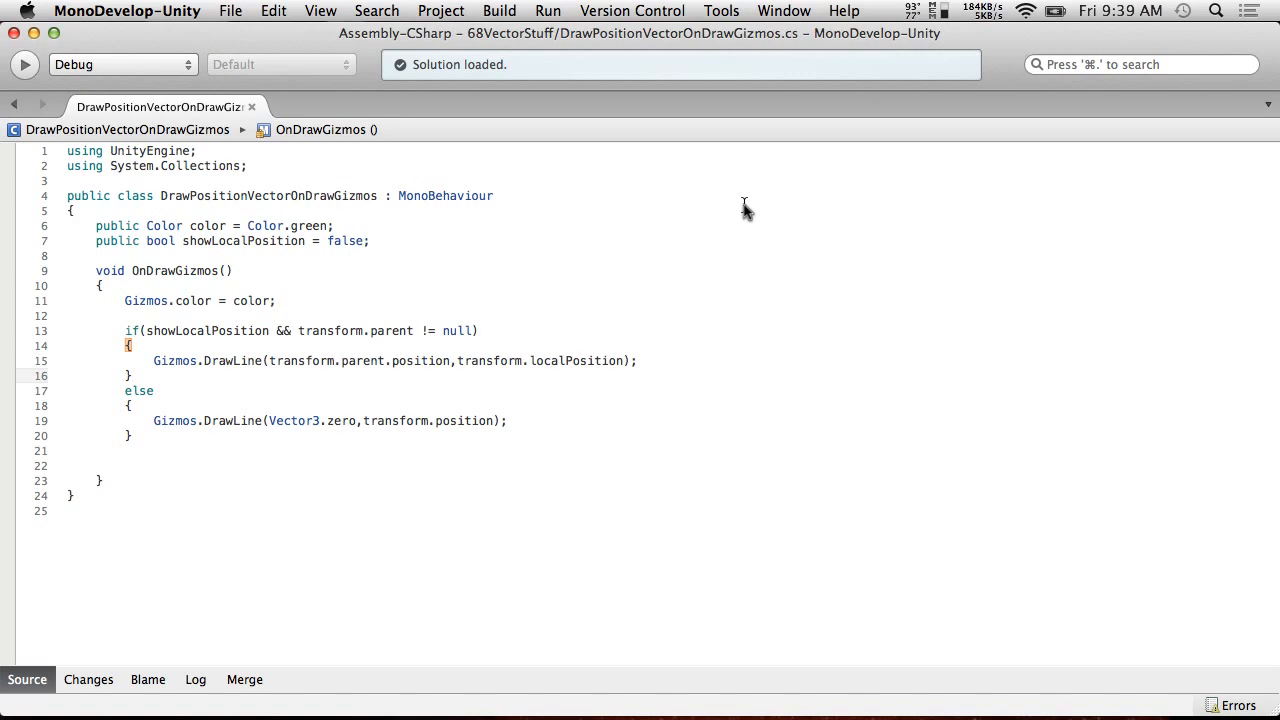
double_click(584, 360)
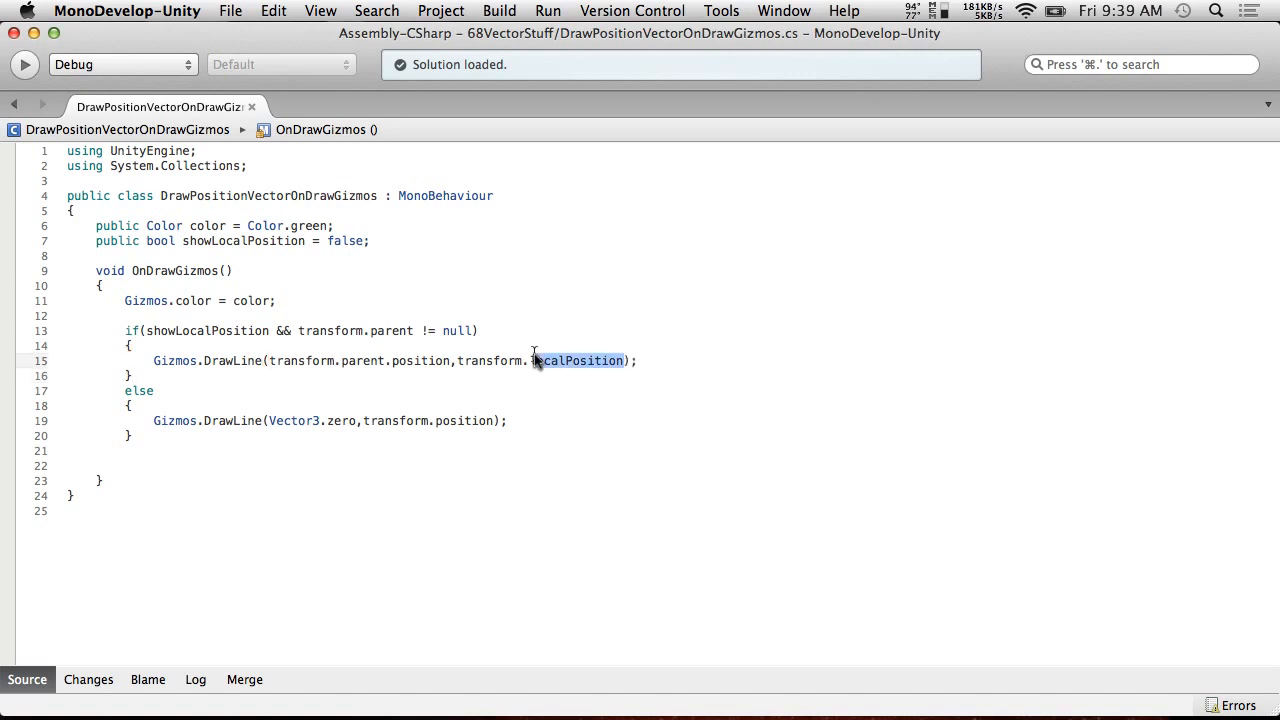
key(Delete)
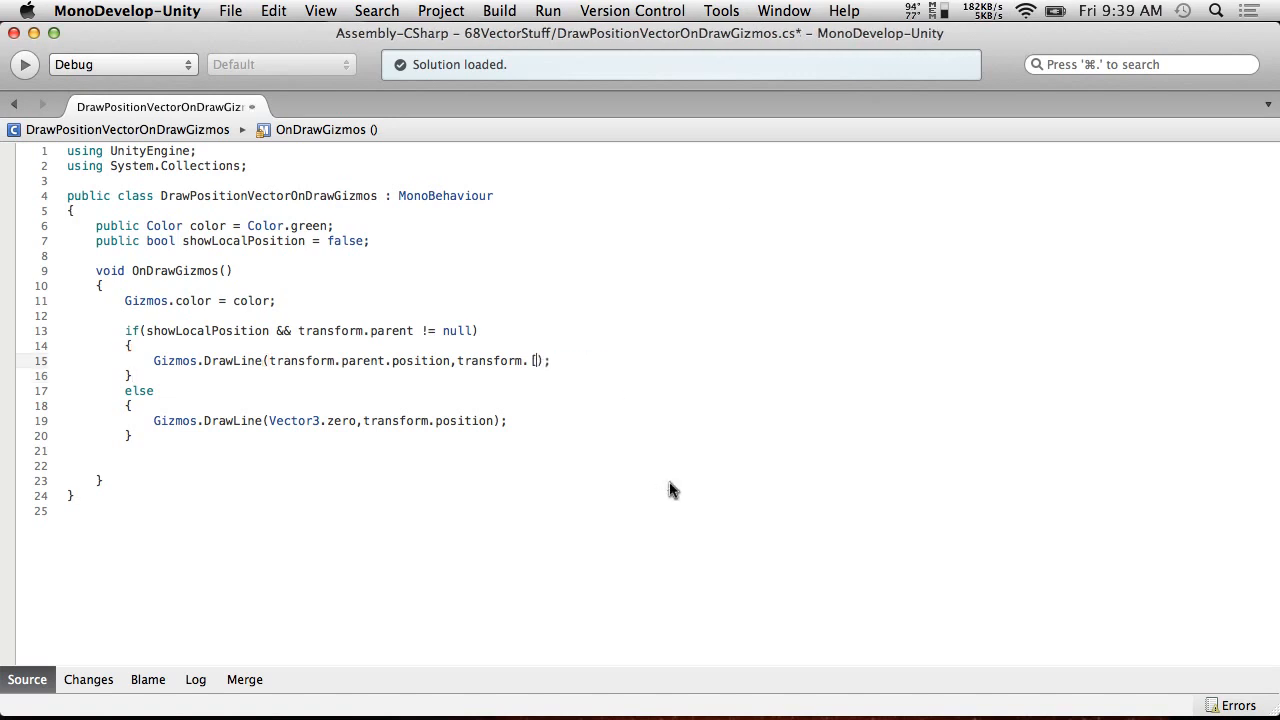
text(pos)
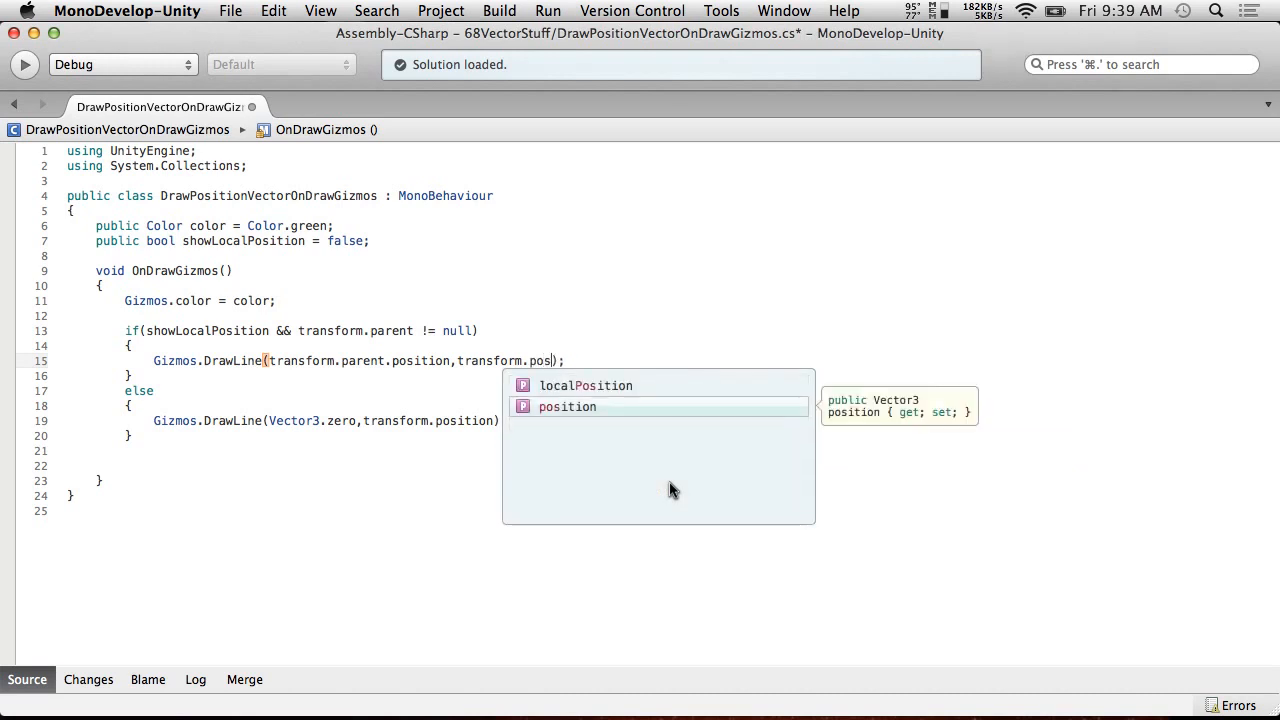
key(Return)
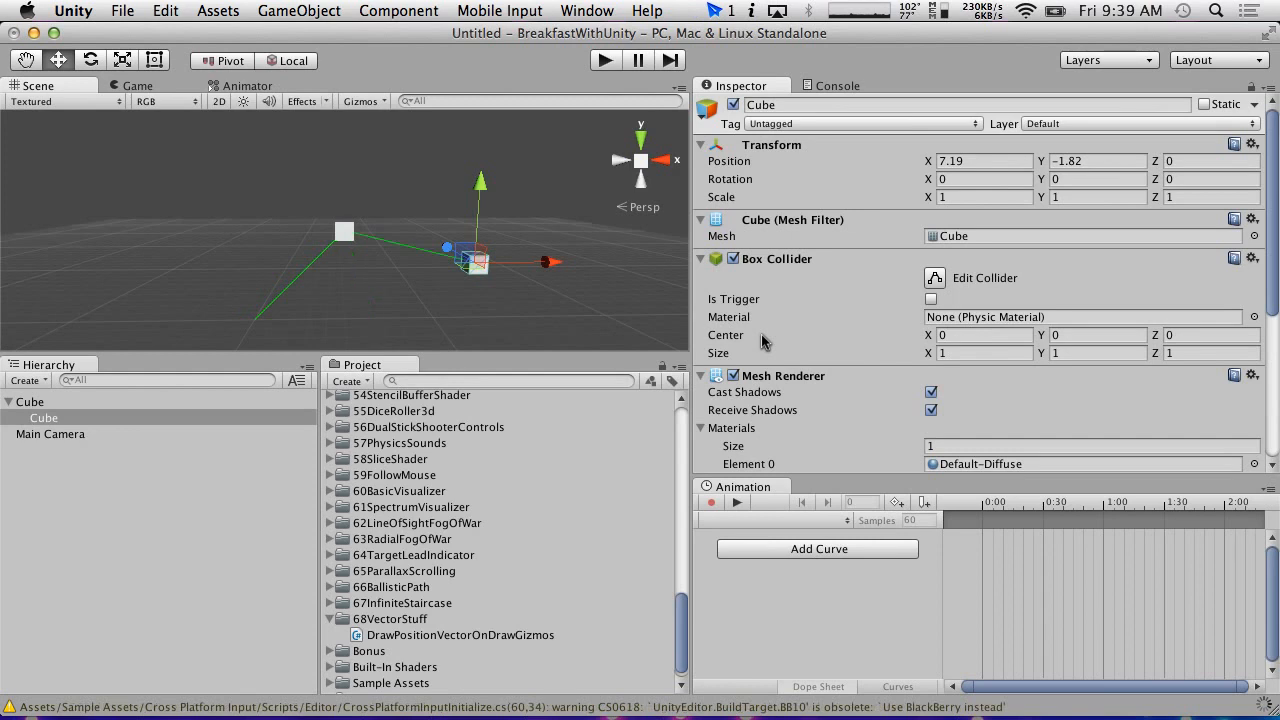
mouse_move(478, 216)
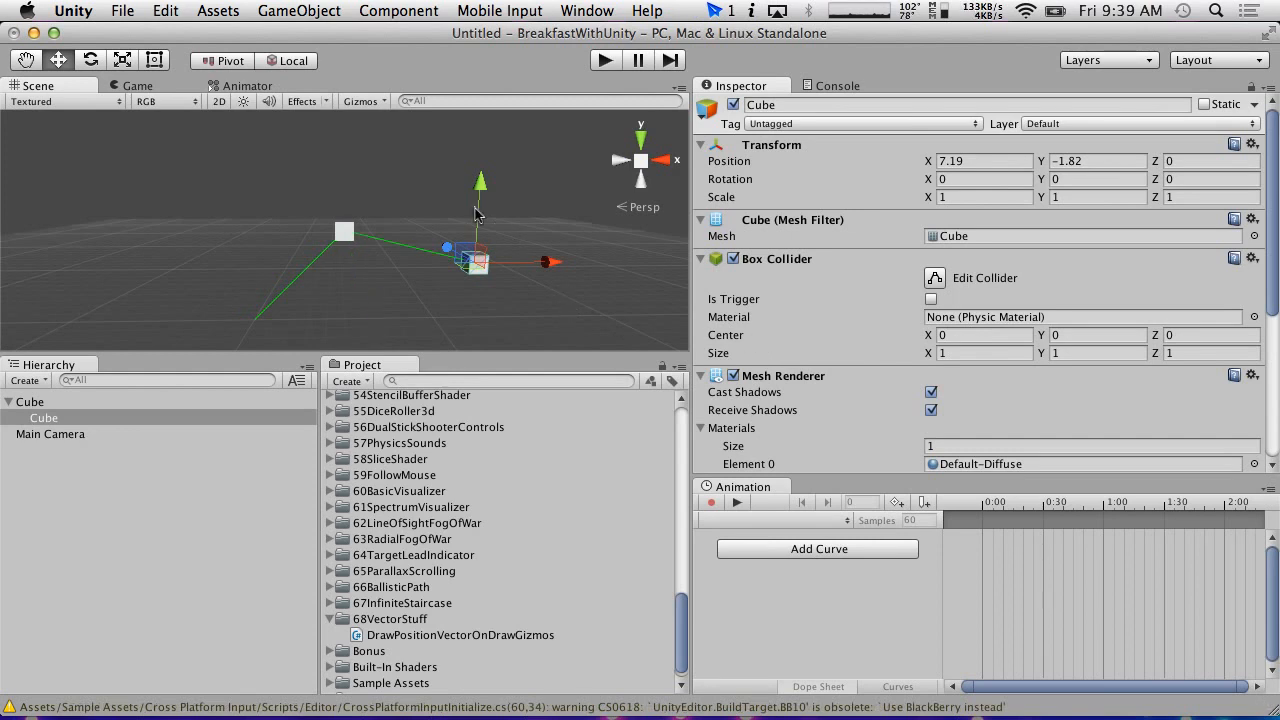
mouse_move(472, 304)
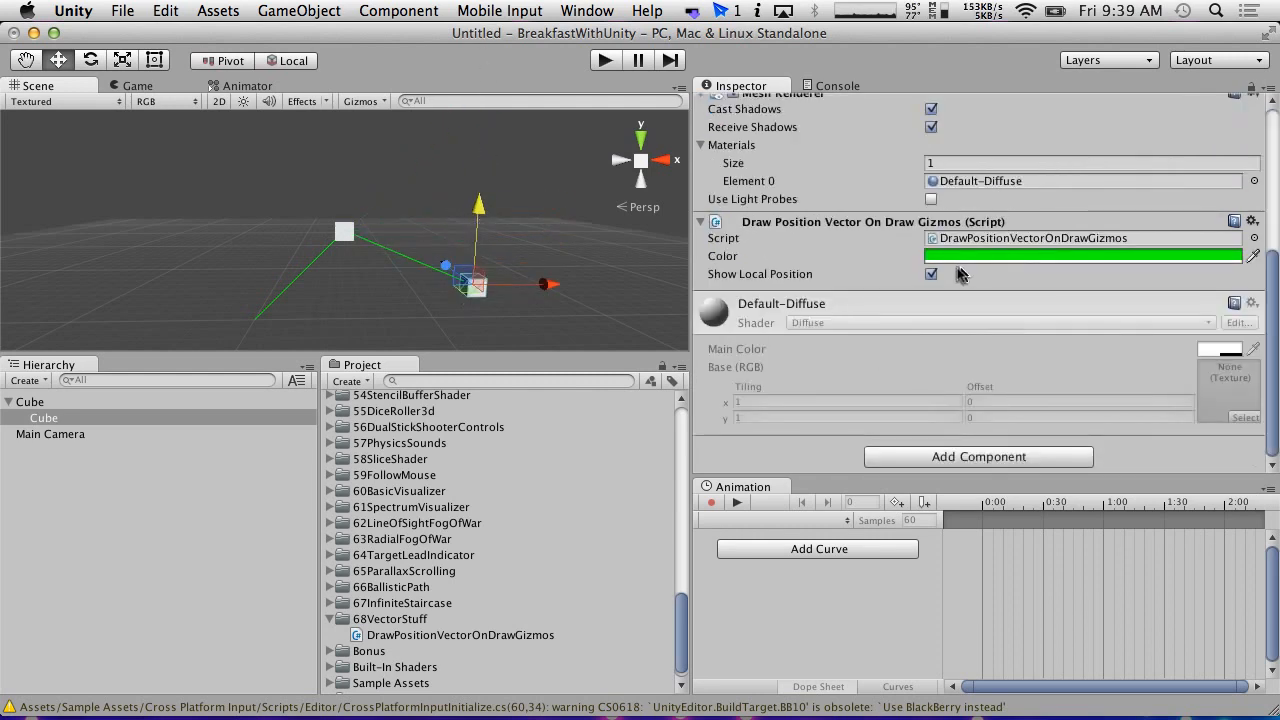
Enable Show Local Position on the child cube's gizmo script, keeping the green colour unchanged.
click(932, 272)
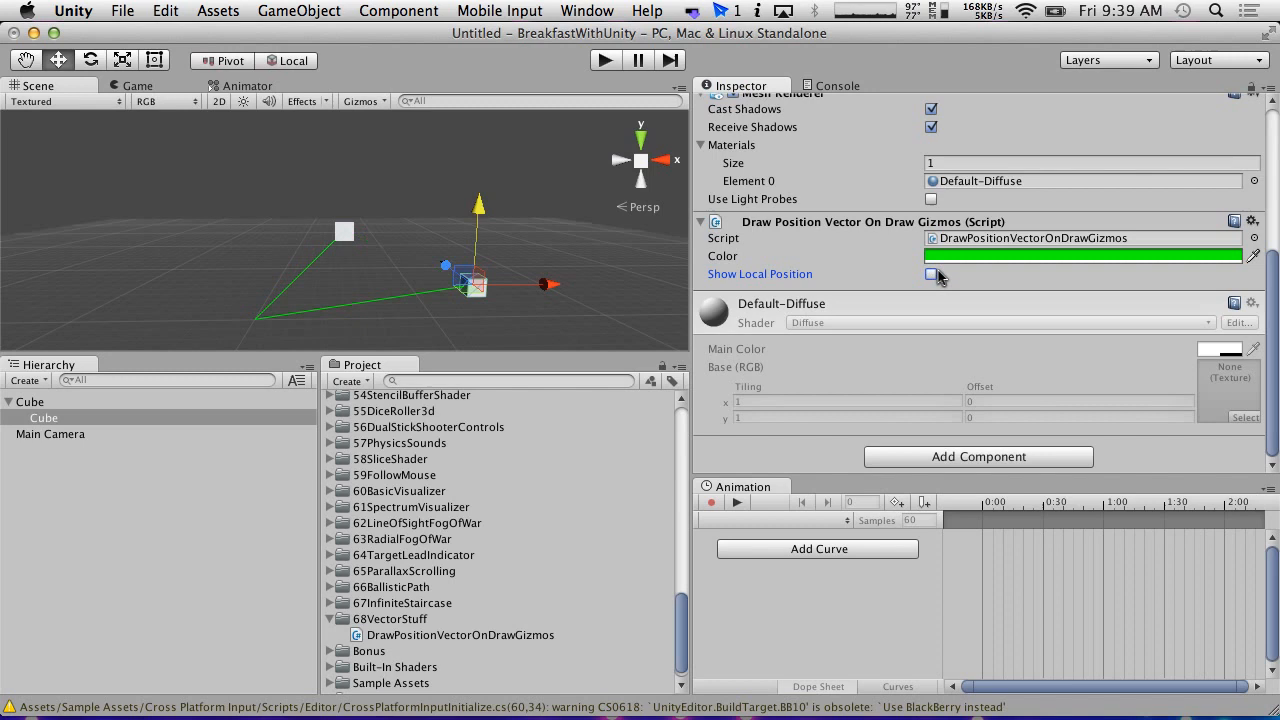
click(932, 274)
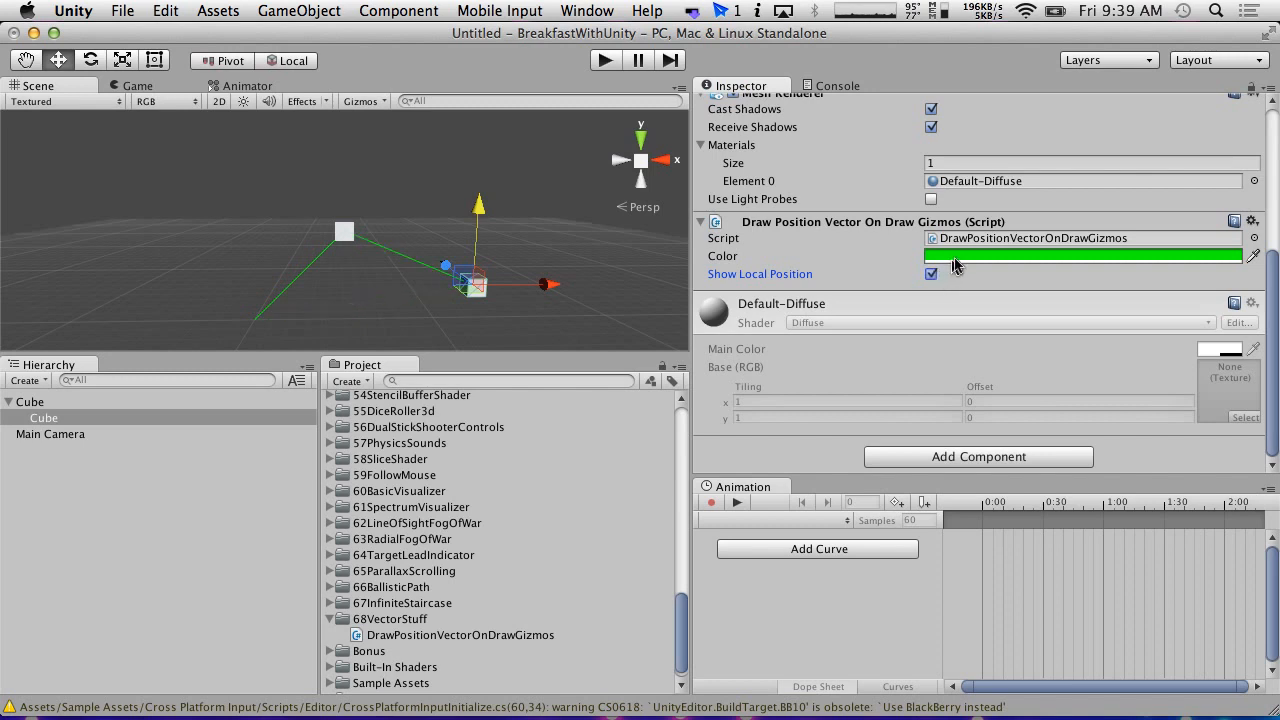
click(1084, 256)
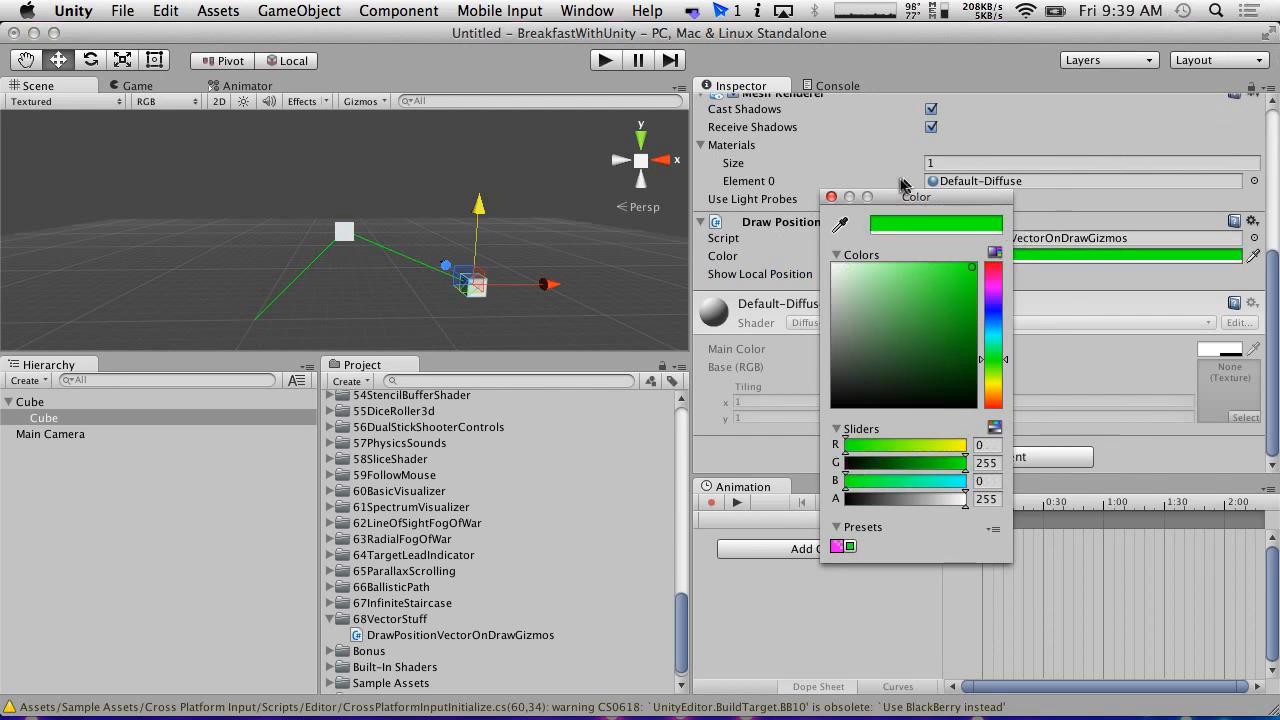
click(832, 196)
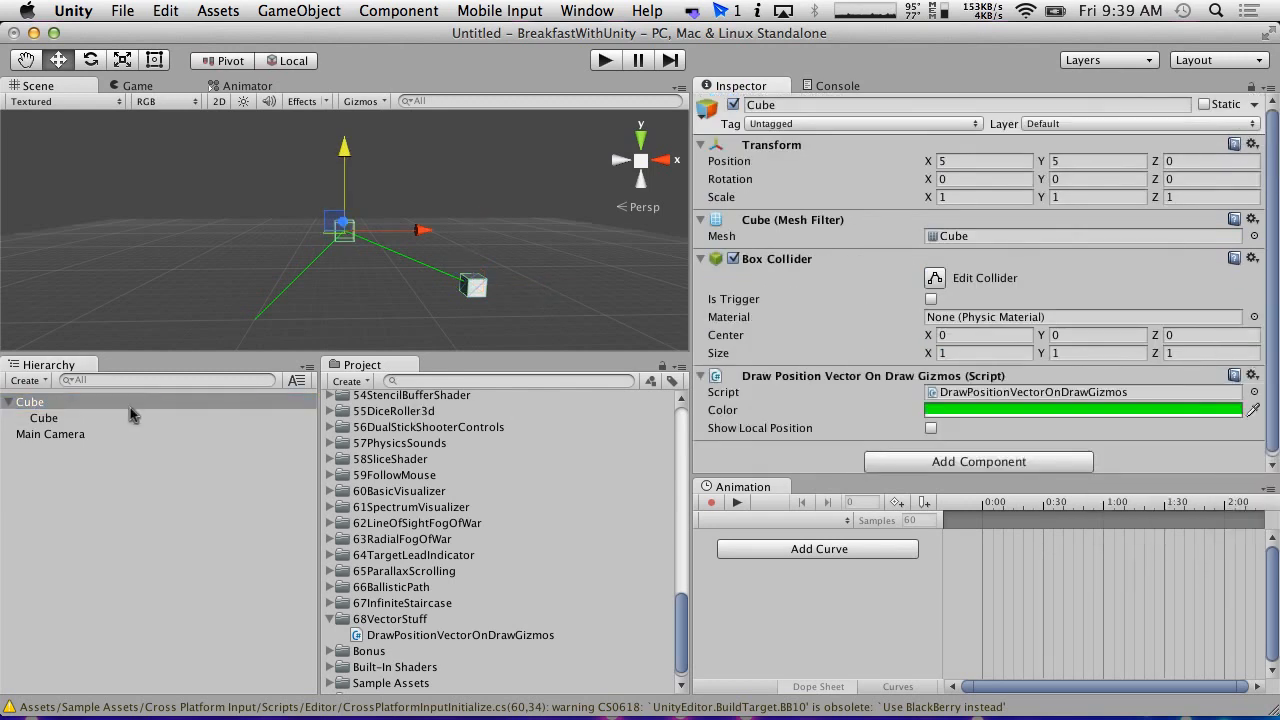
Remove the Mesh Renderer component from the child Cube so only its outline remains.
click(44, 418)
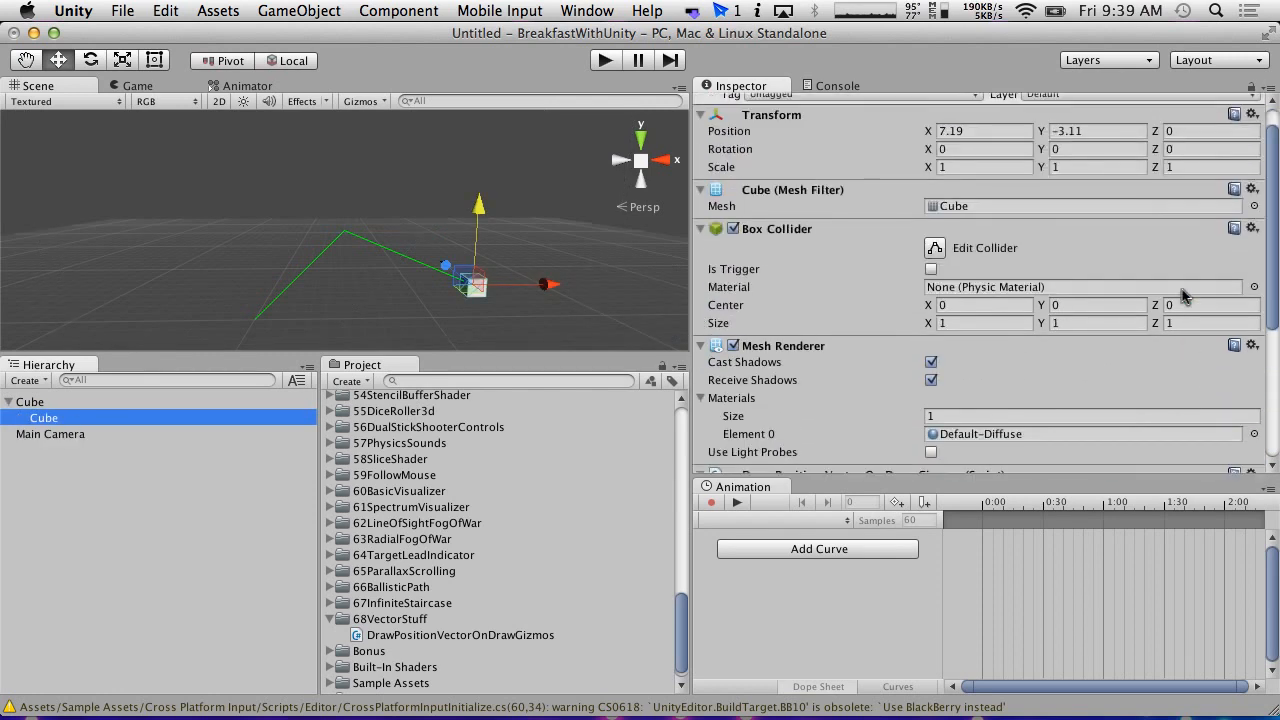
mouse_move(1248, 376)
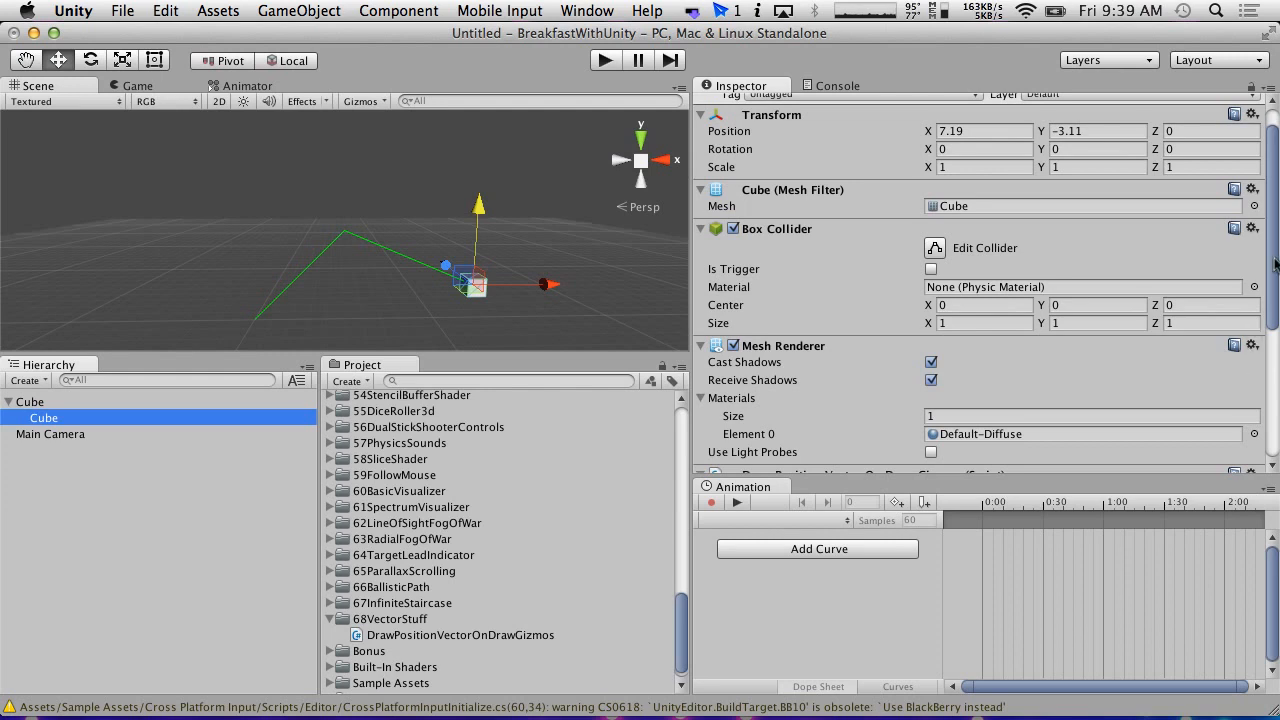
mouse_move(1200, 292)
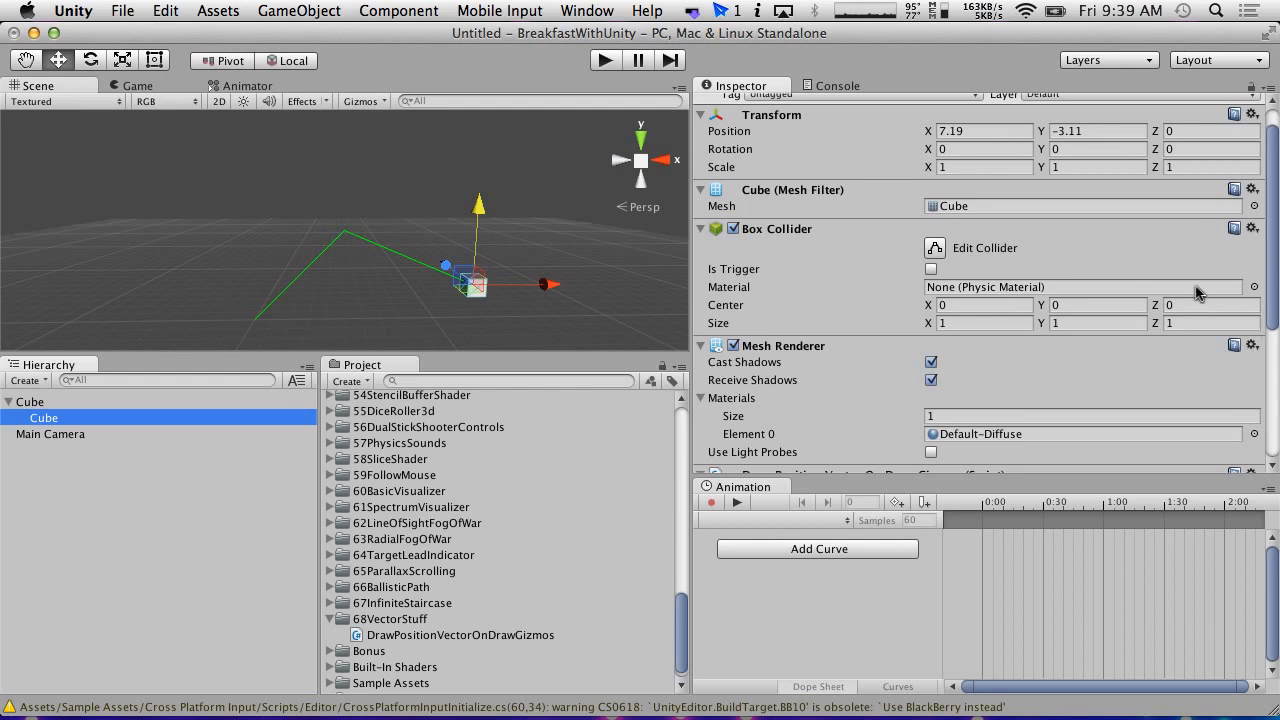
scroll(down, 3)
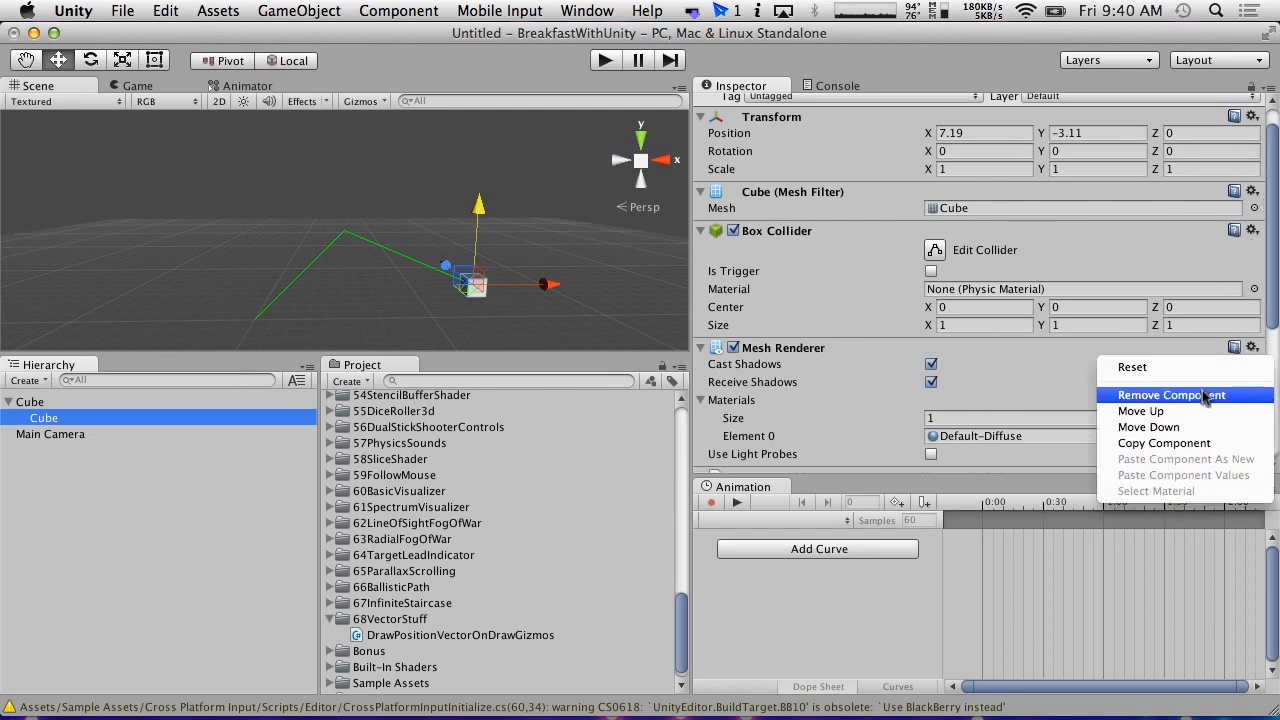
click(1166, 396)
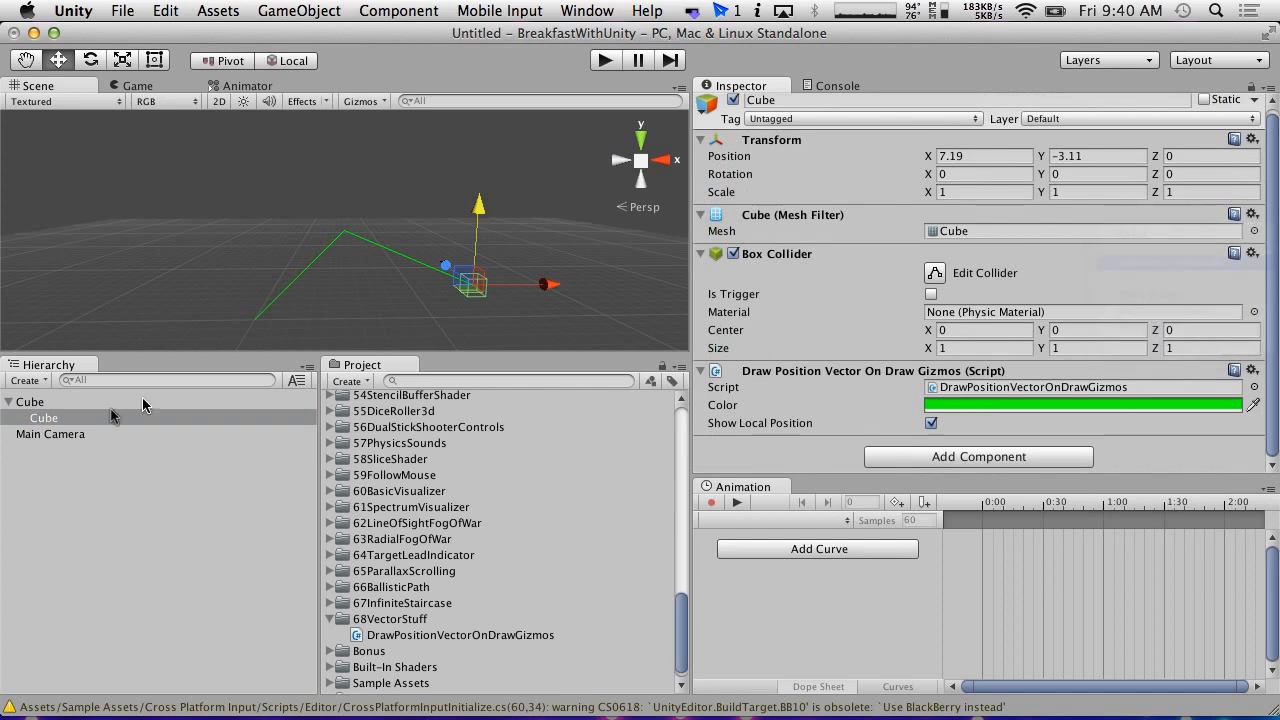
Reselect the parent Cube and reopen the gizmo script in MonoDevelop-Unity.
click(28, 400)
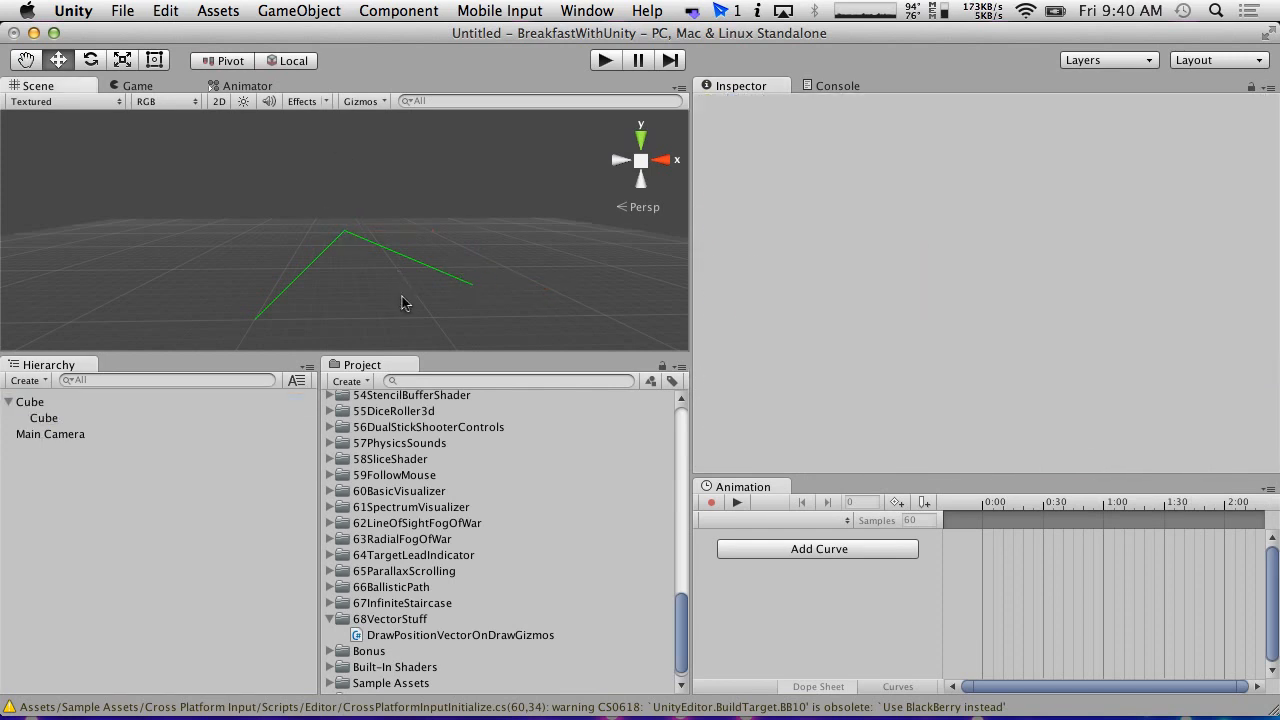
click(30, 400)
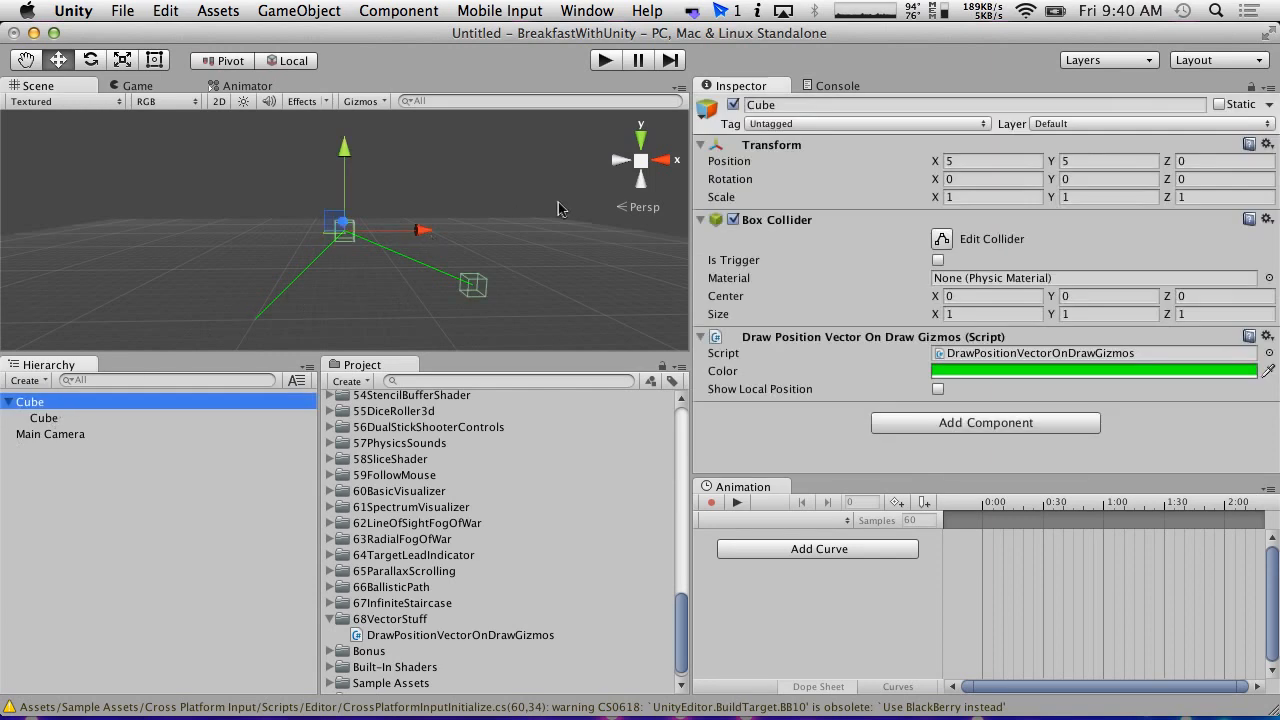
double_click(460, 636)
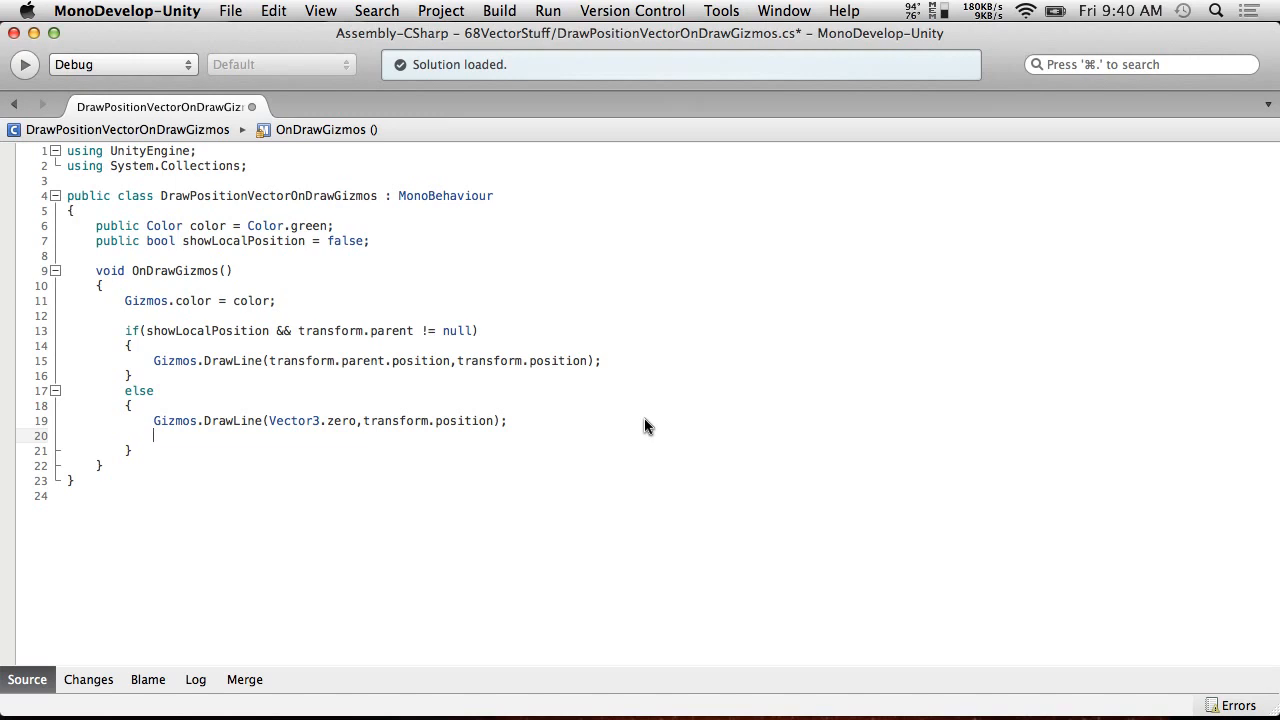
Begin an if (Camera.current != null) check in the else branch of OnDrawGizmos.
text(if)
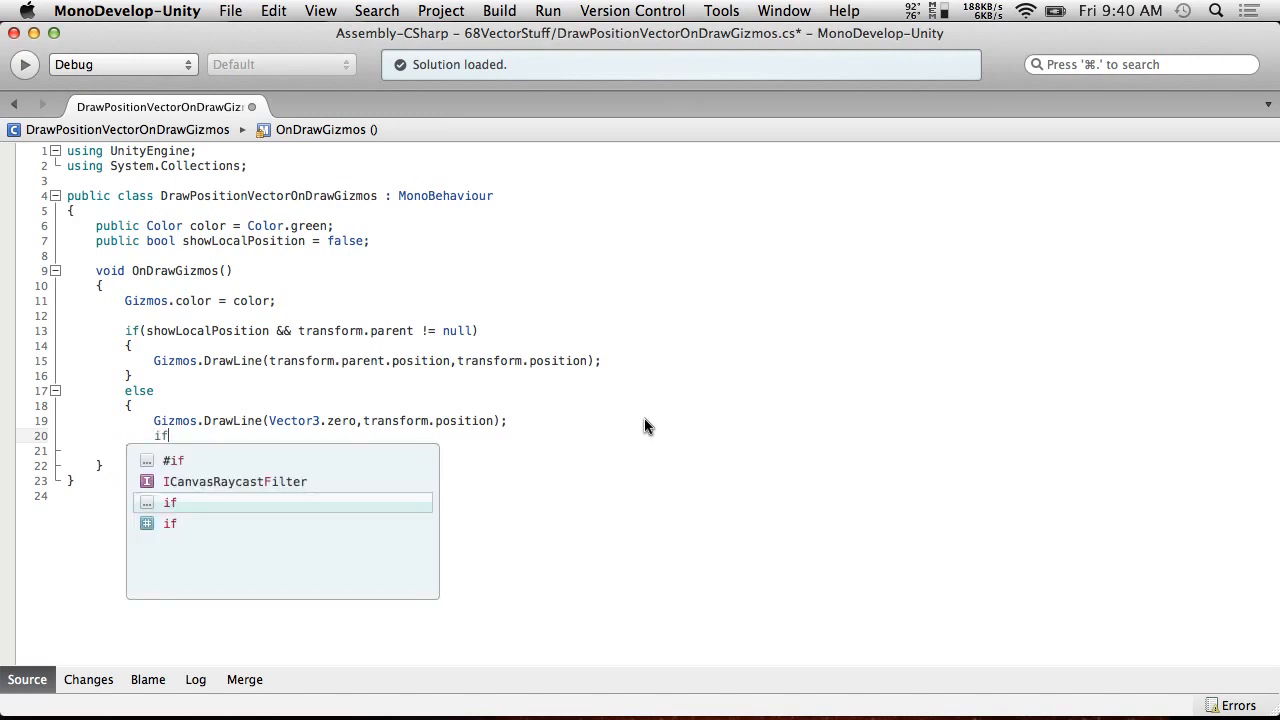
text((Cam)
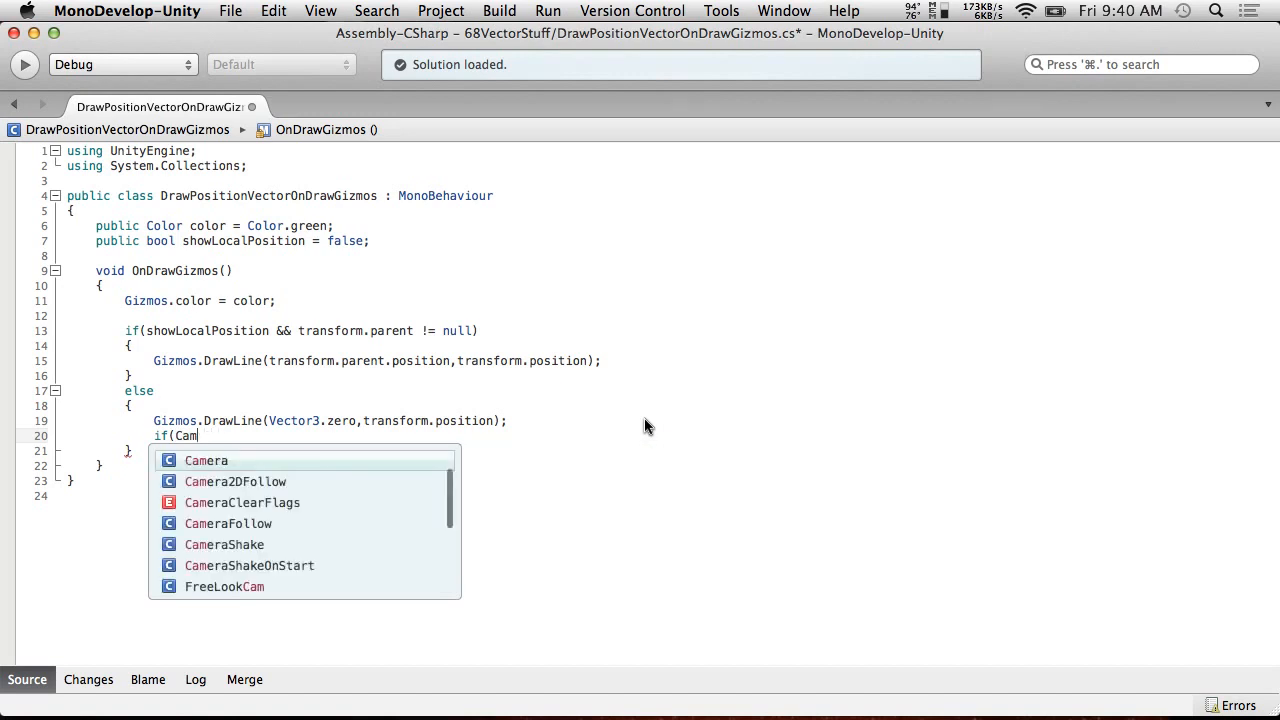
text(era.curr)
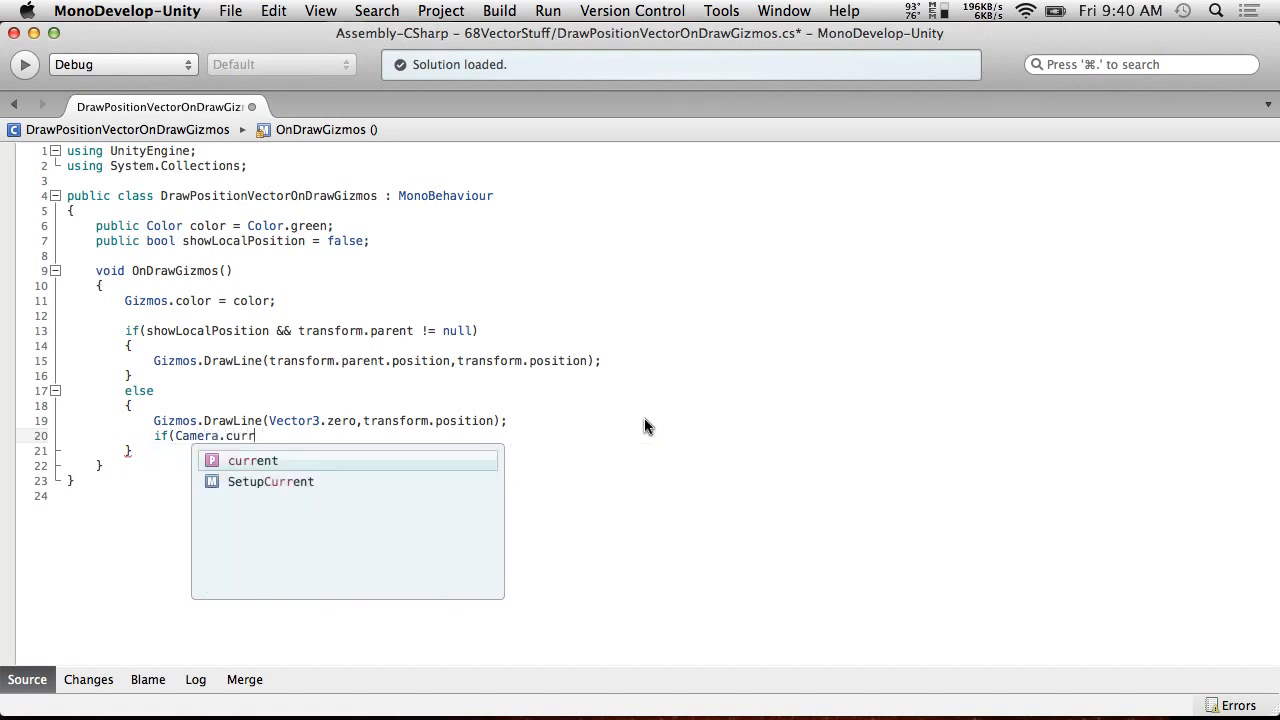
text(ent)
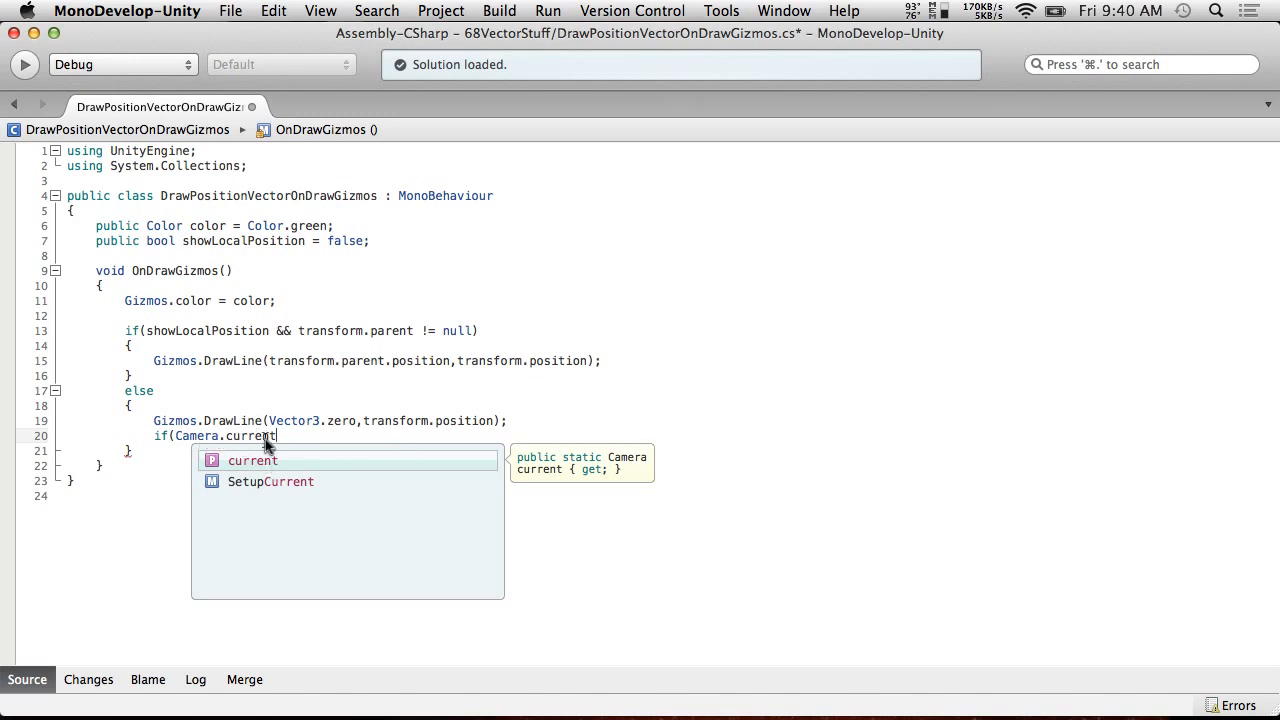
text(!)
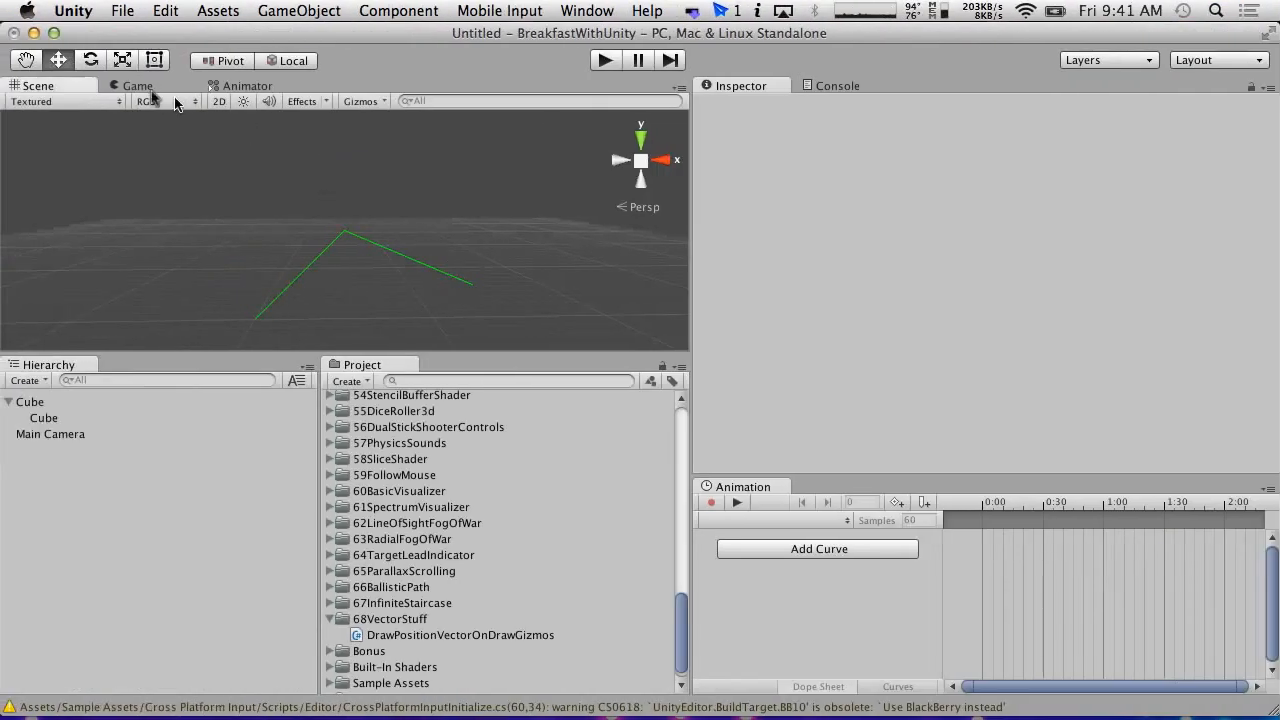
click(136, 84)
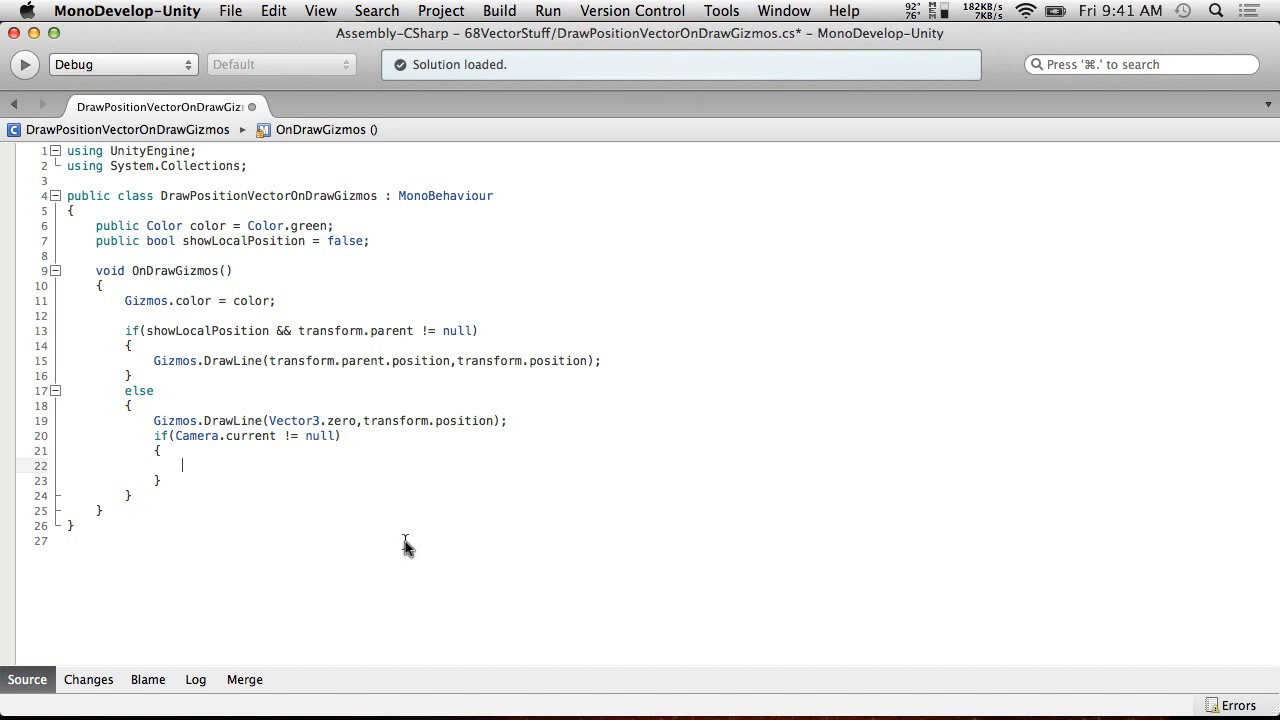
Declare Vector3 arrowhead1 and store transform.position in a positionVector variable above it.
text(Vector3)
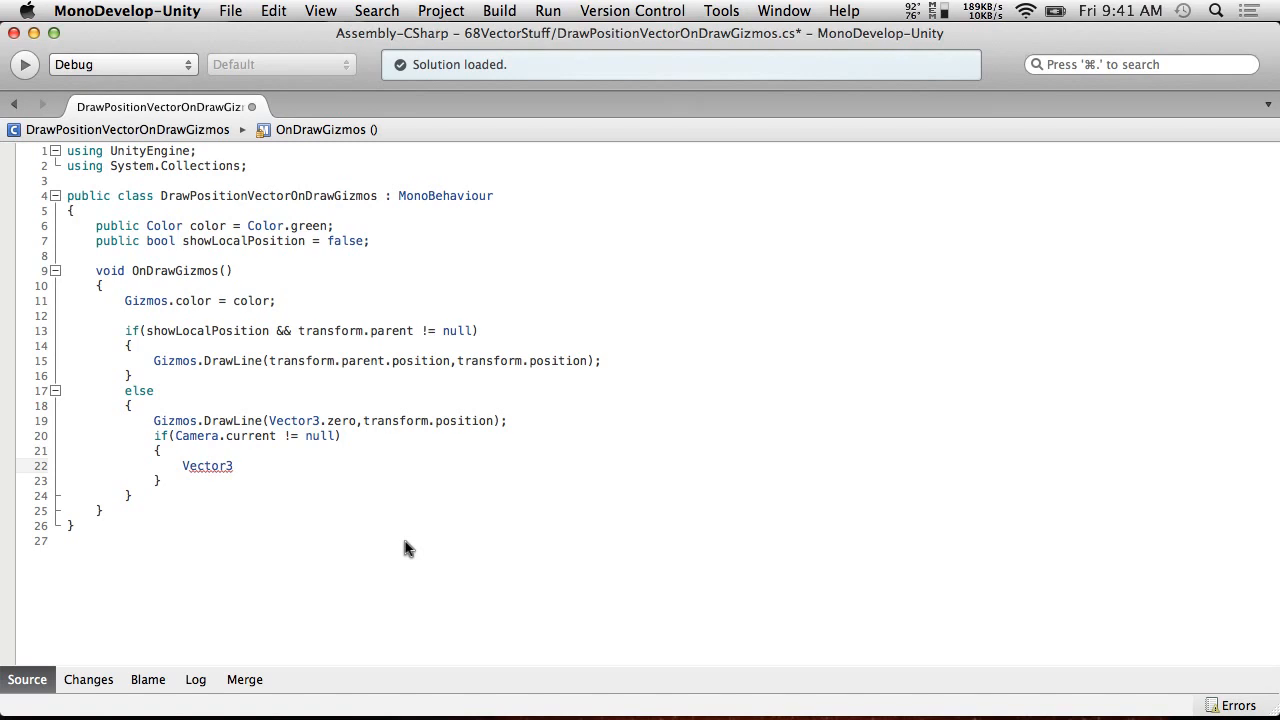
text(arrowhead1)
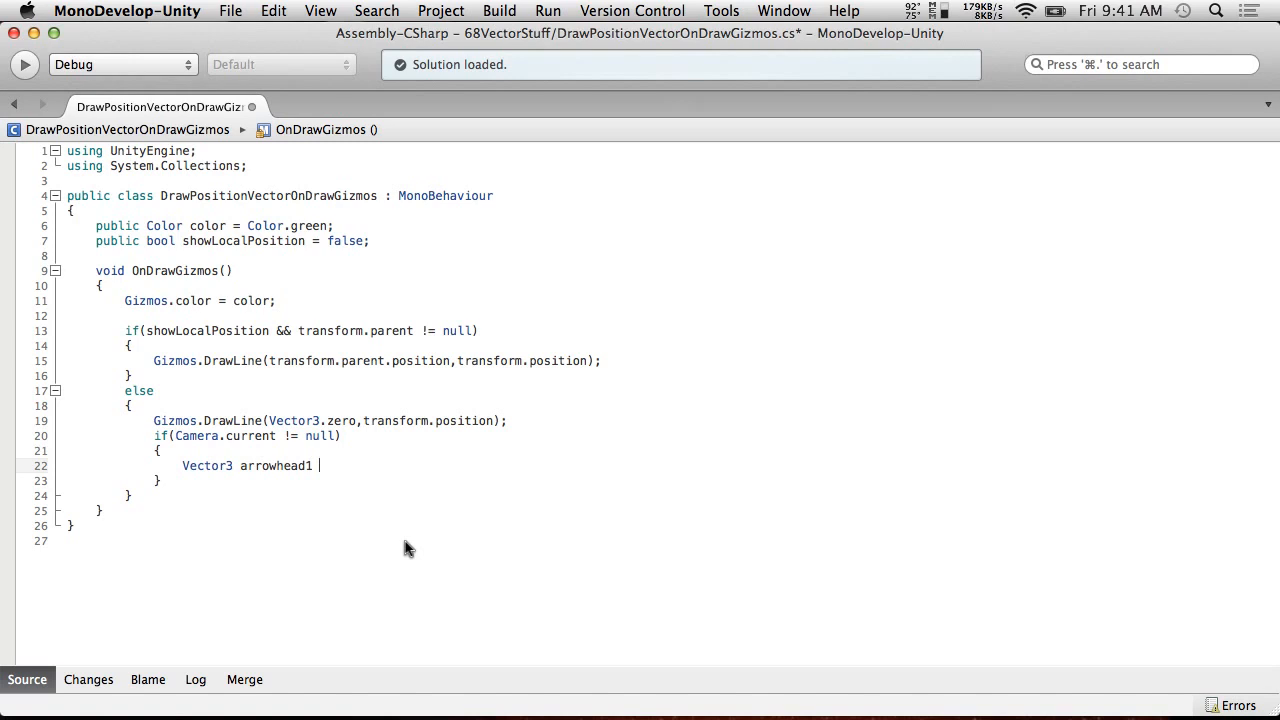
text(=)
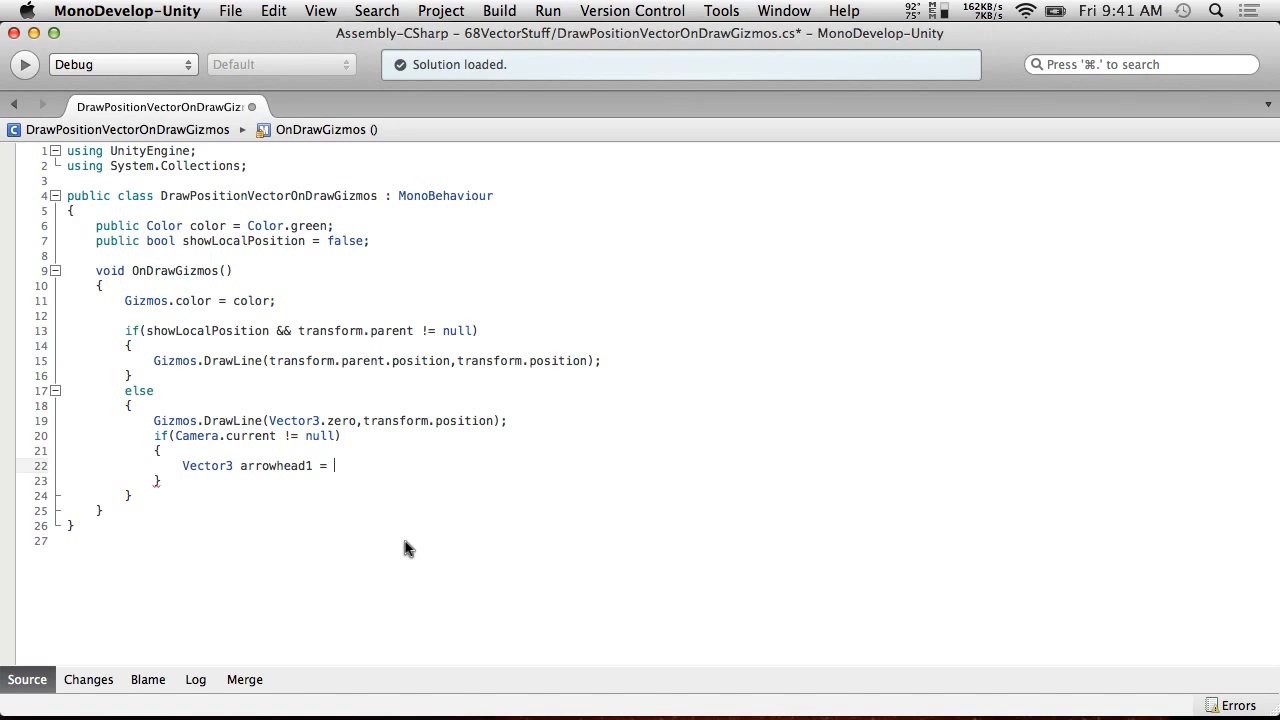
text(Vector3)
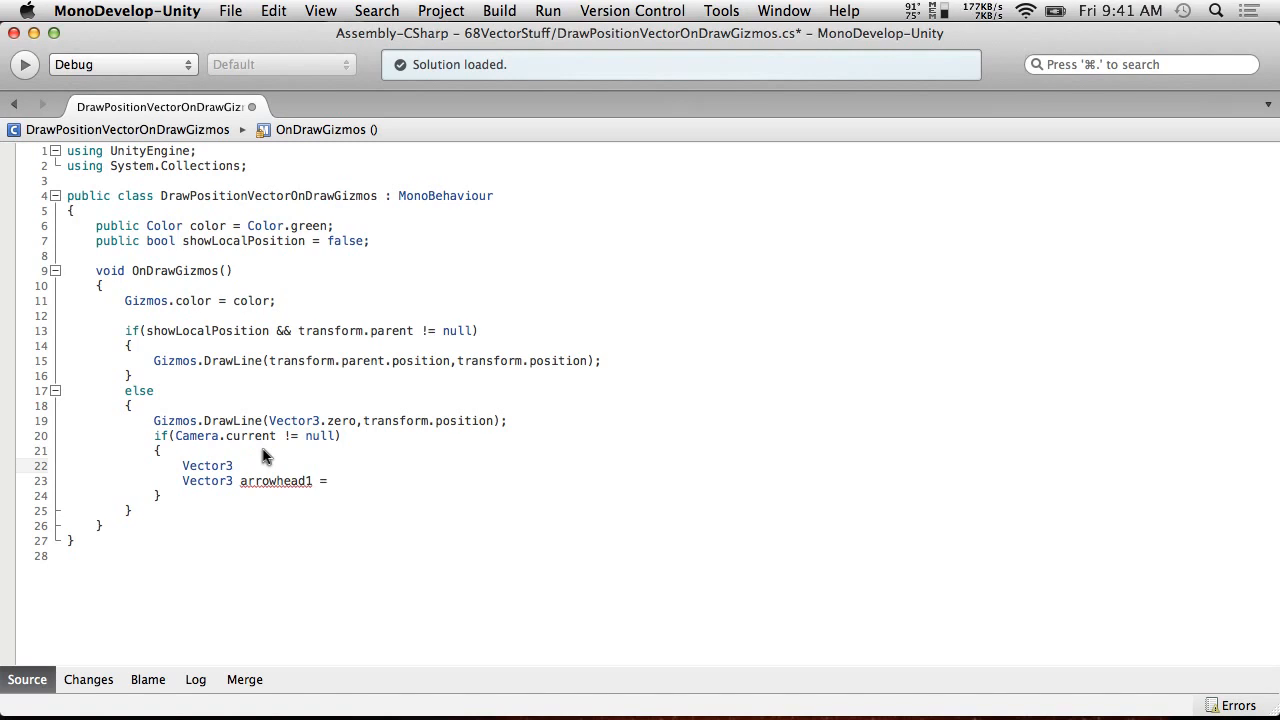
click(238, 464)
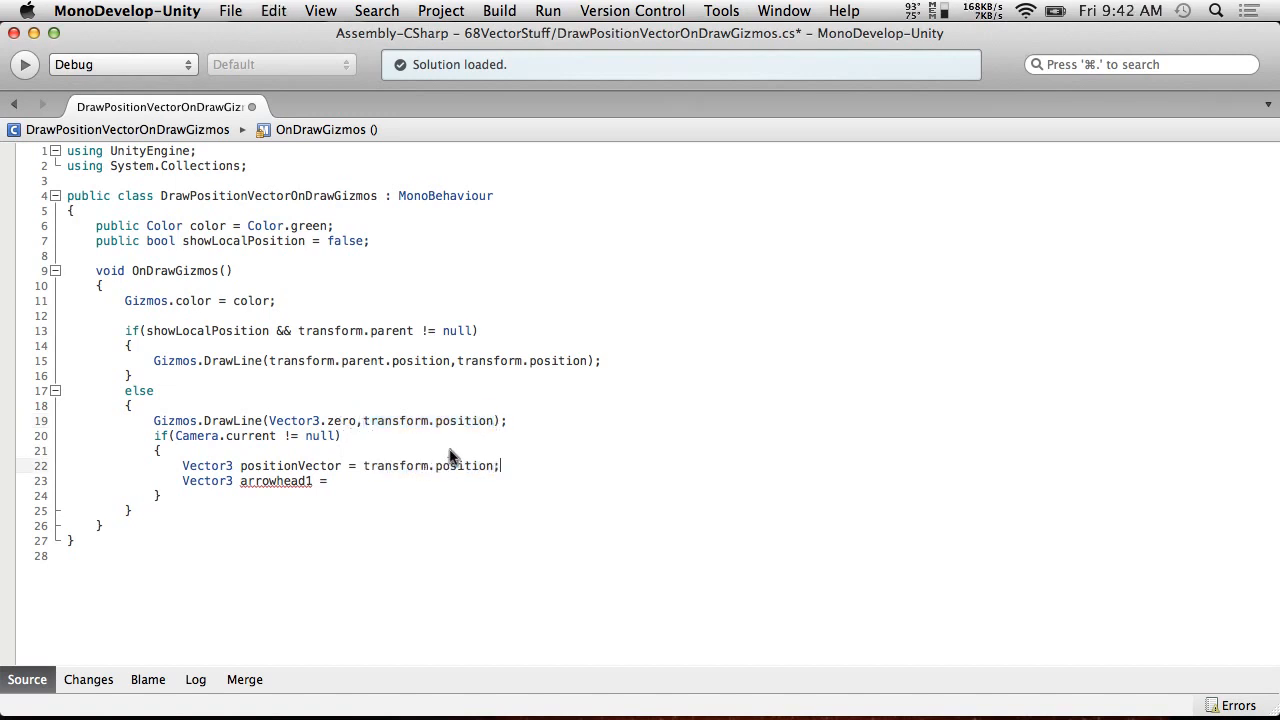
text(positionVector)
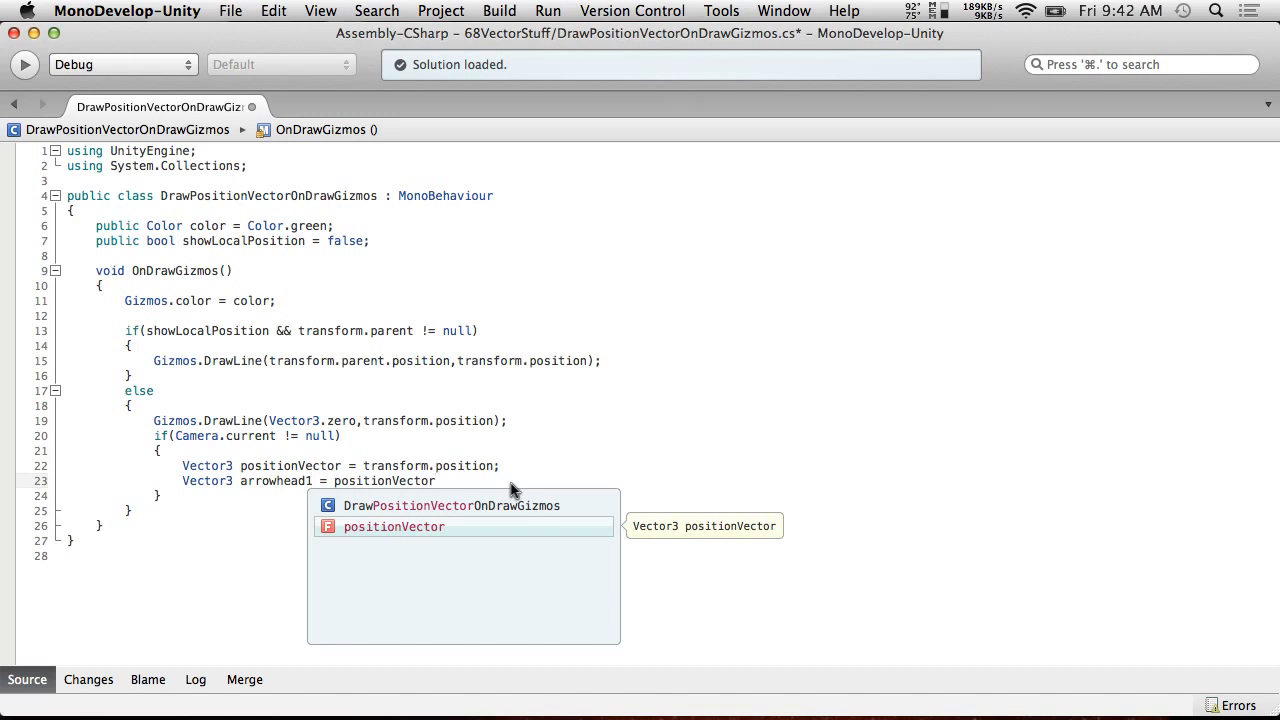
Assign arrowhead1 = Vector3.Cross(positionVector, Camera.current.transform.forward).normalized.
text(Vector3.Cross()
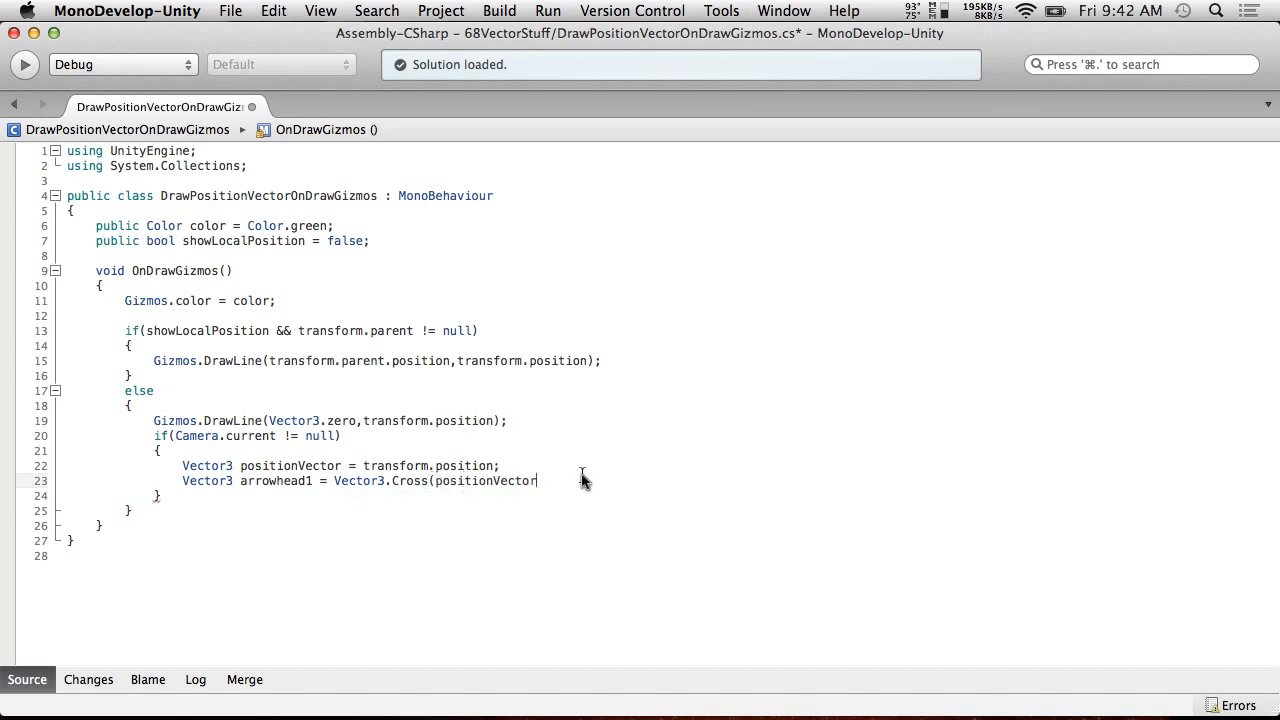
text(,)
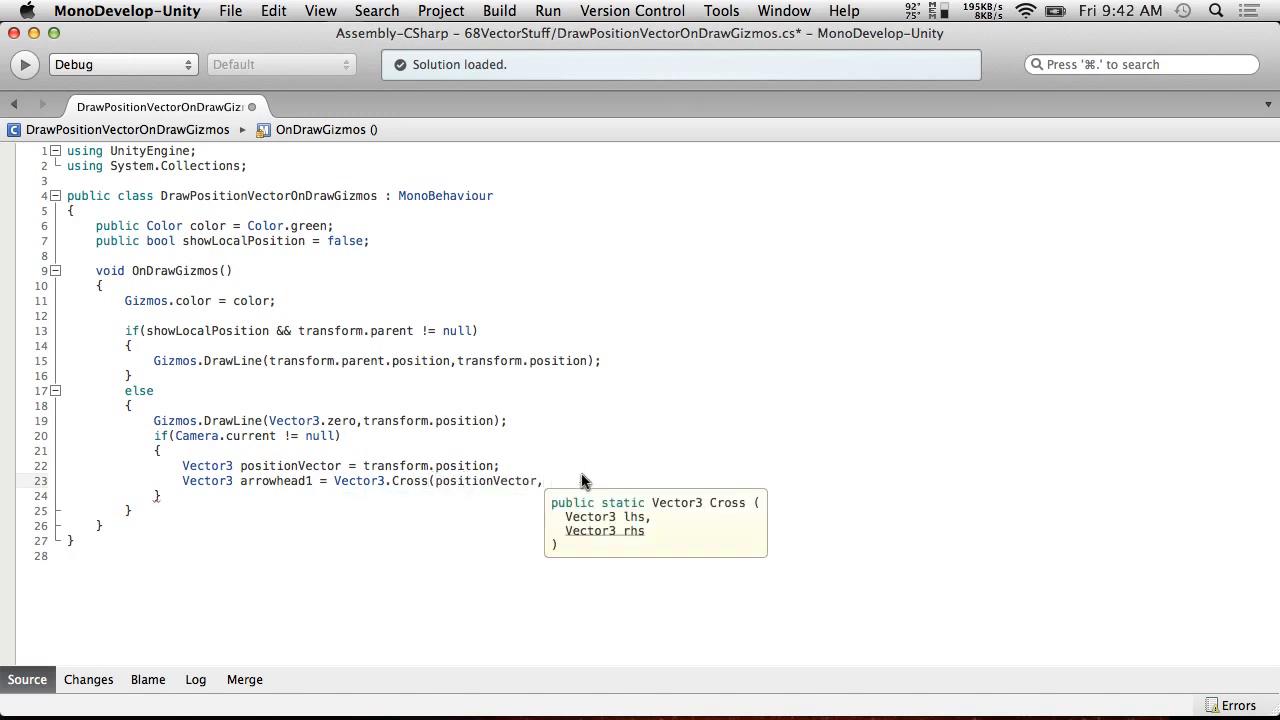
text(Camera)
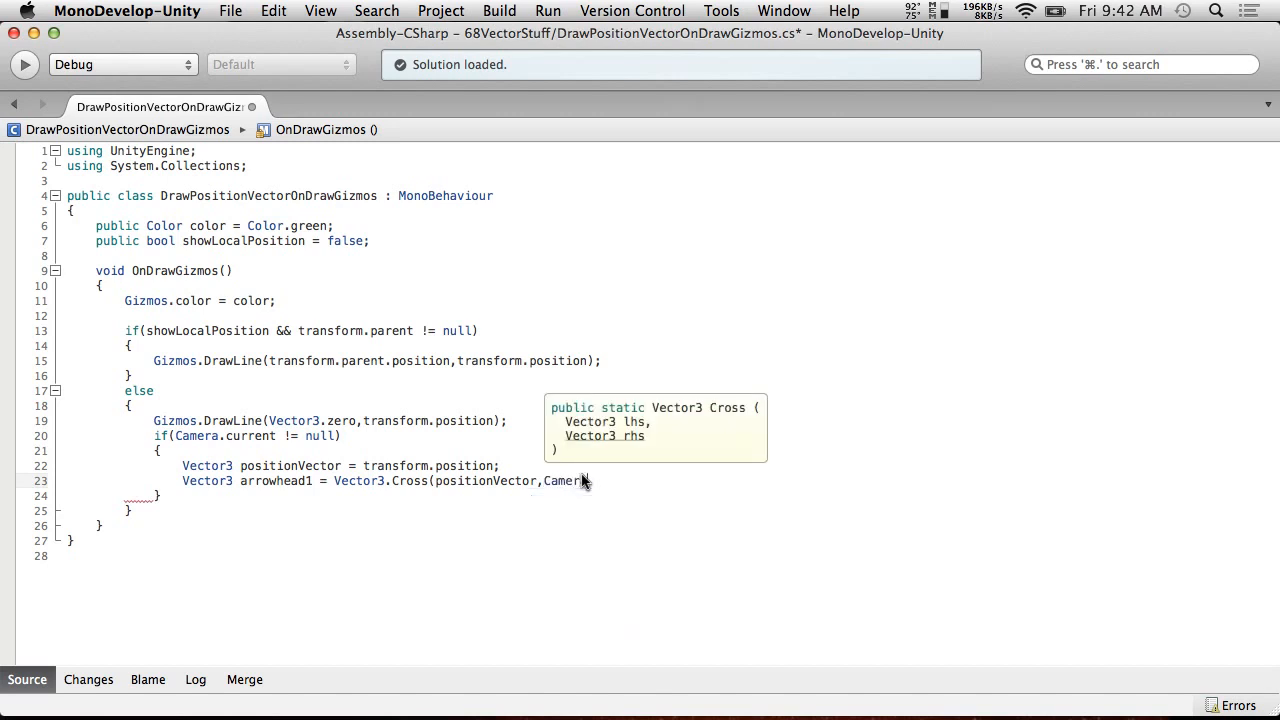
text(a.current.for)
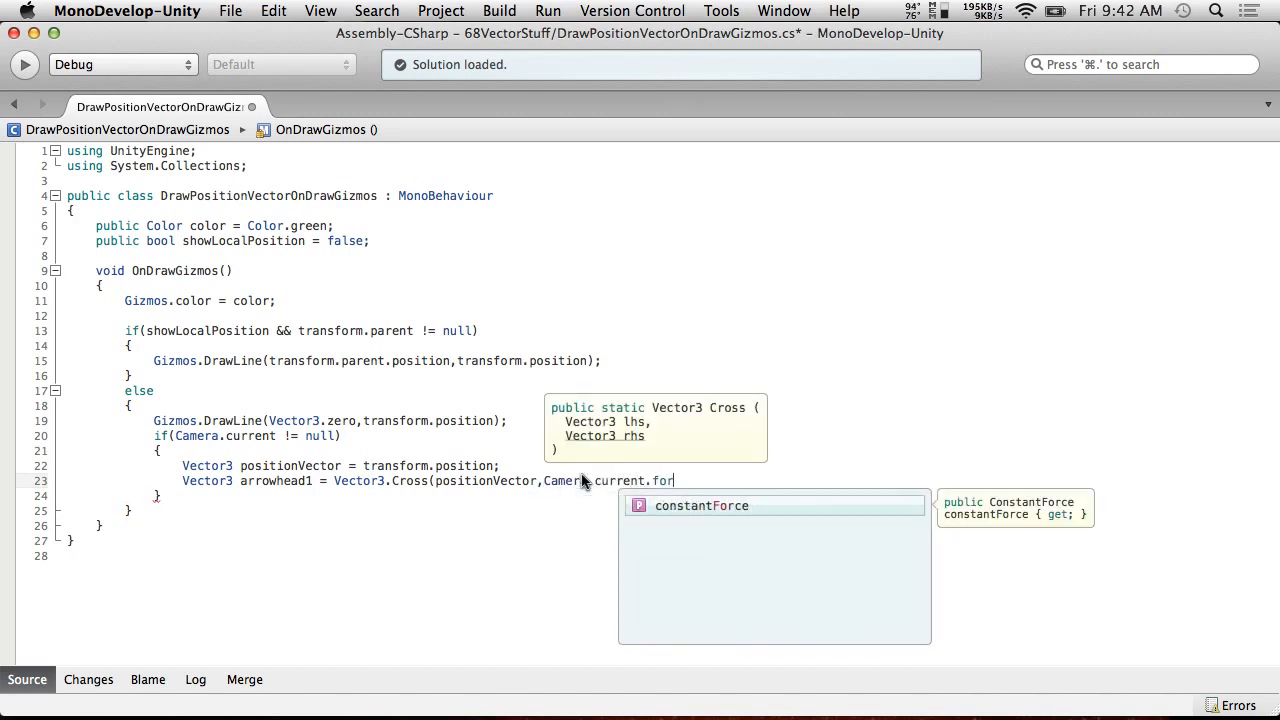
text(transform)
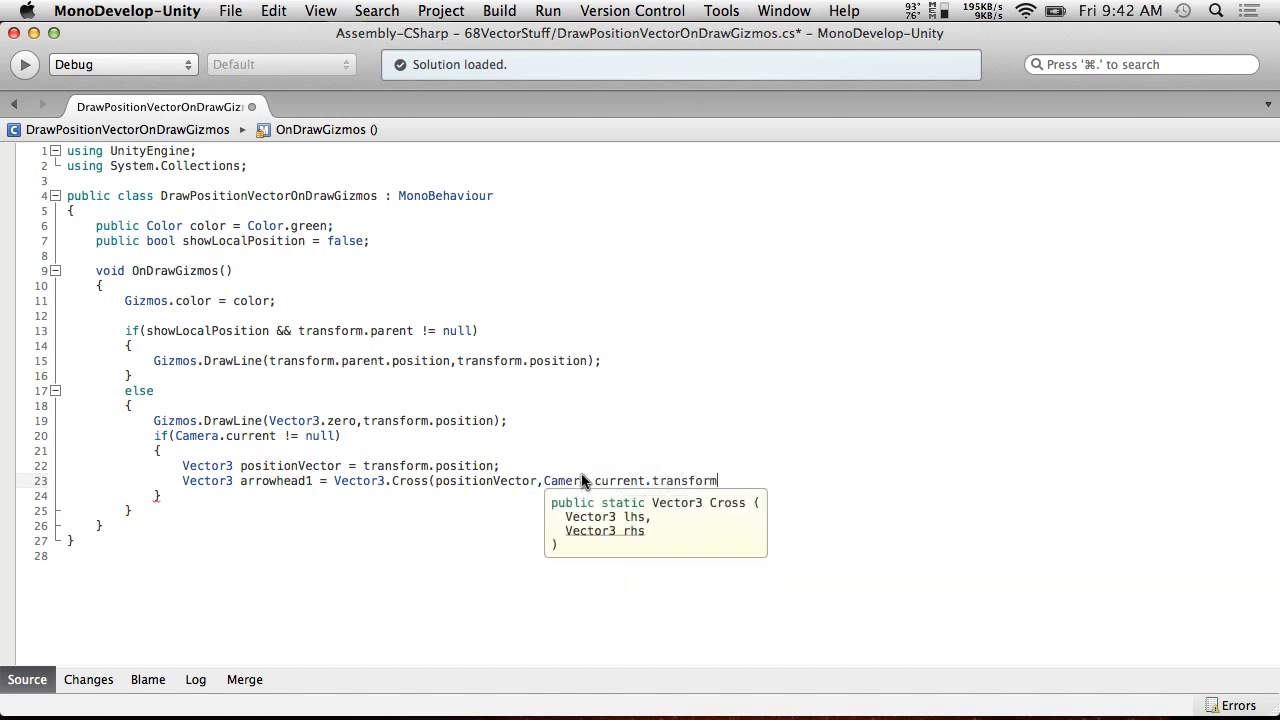
text(.forward)
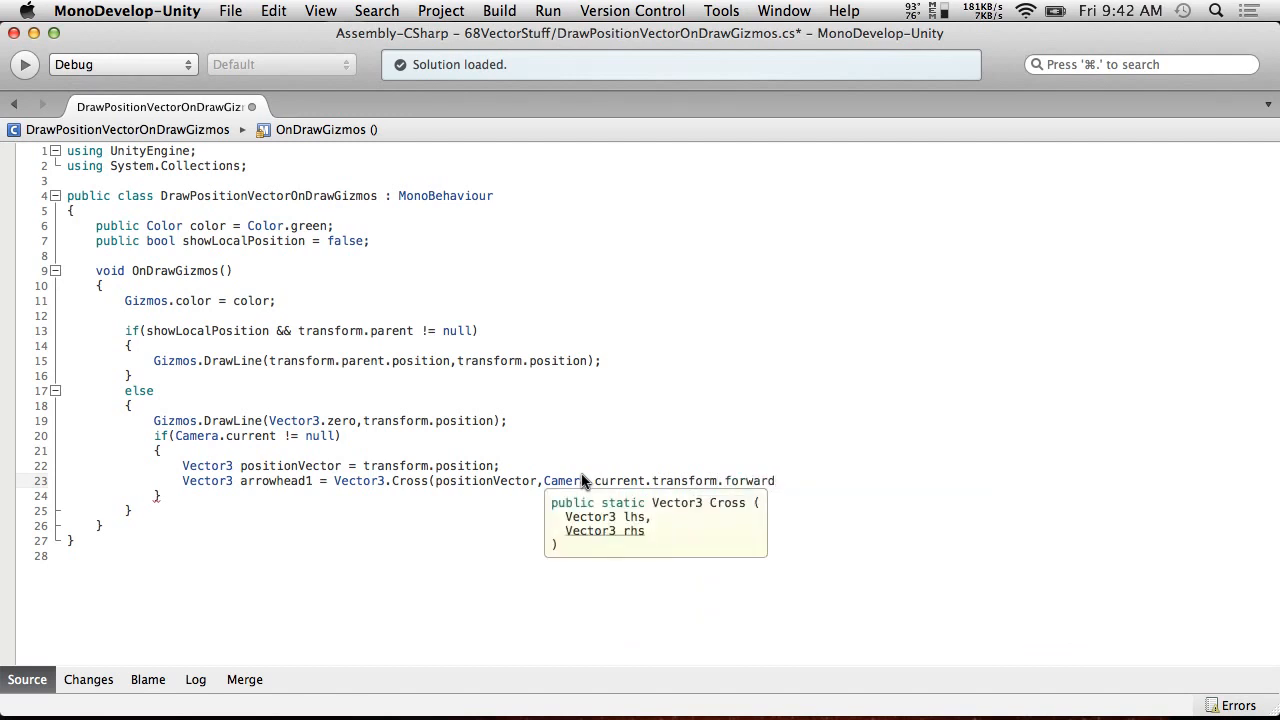
text().)
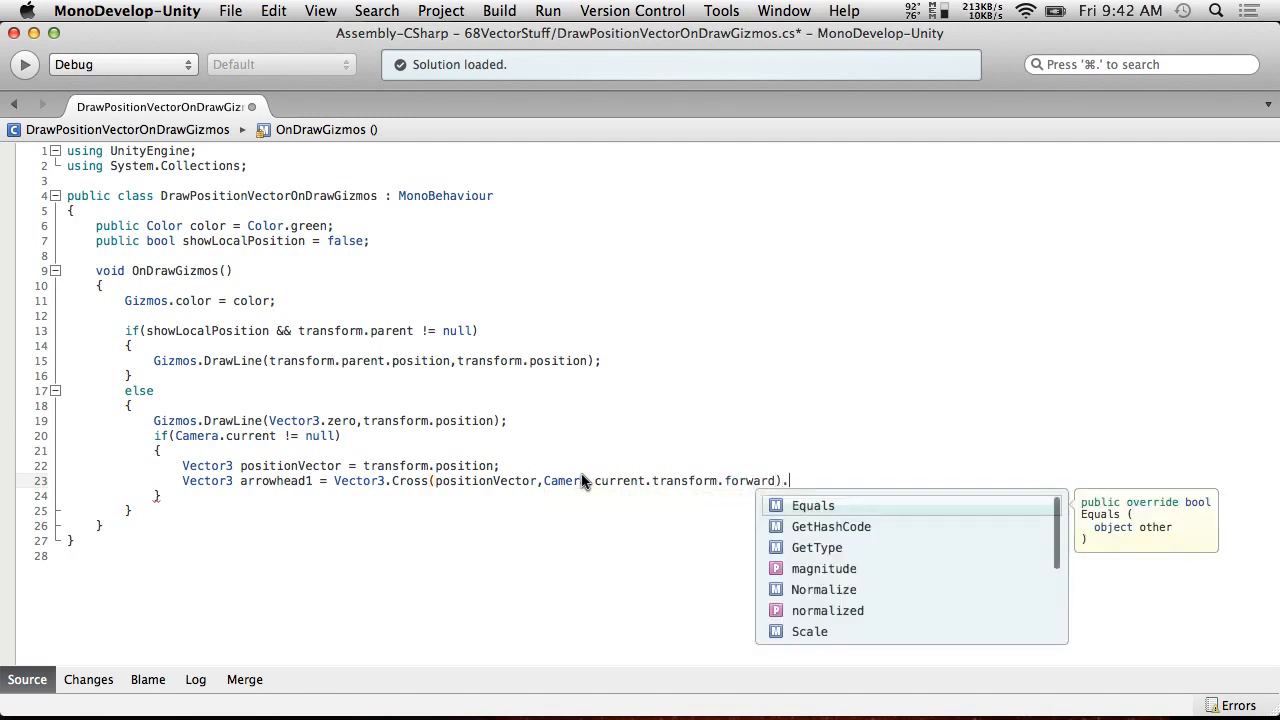
text(normalized*)
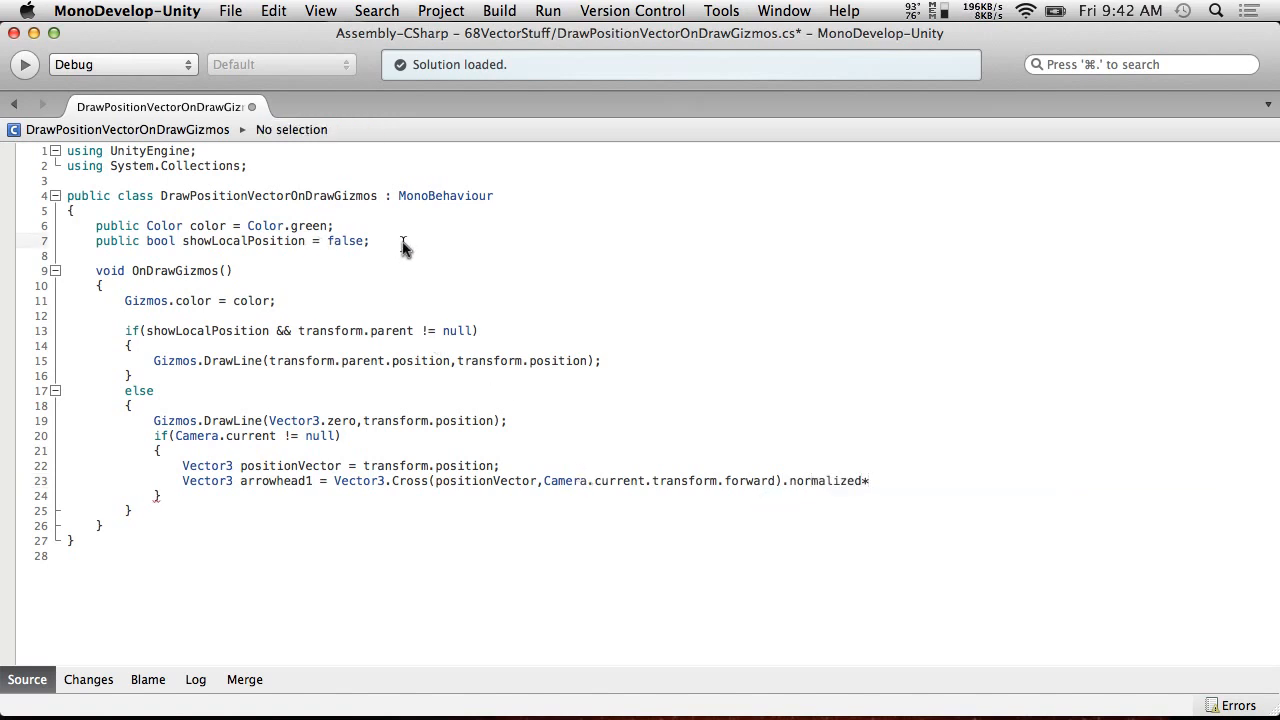
Declare public float arrowHeadLength = 0.25f as a field.
text(public floa)
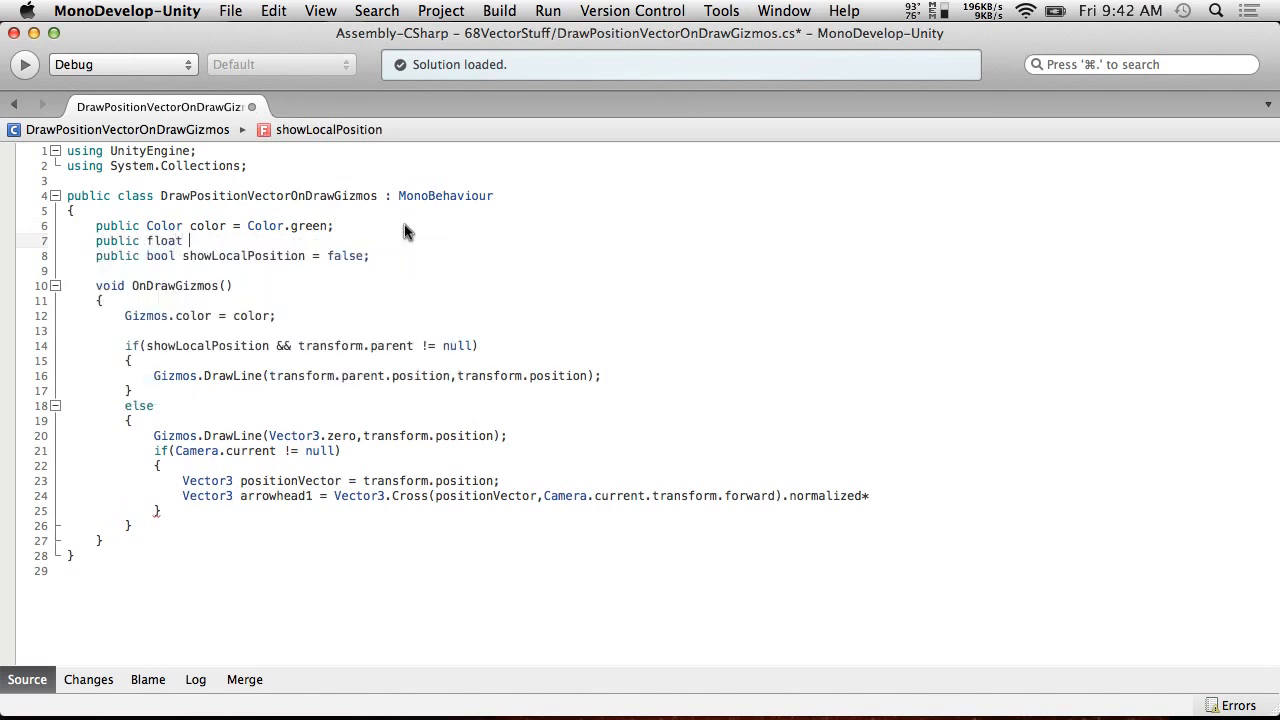
text(tab)
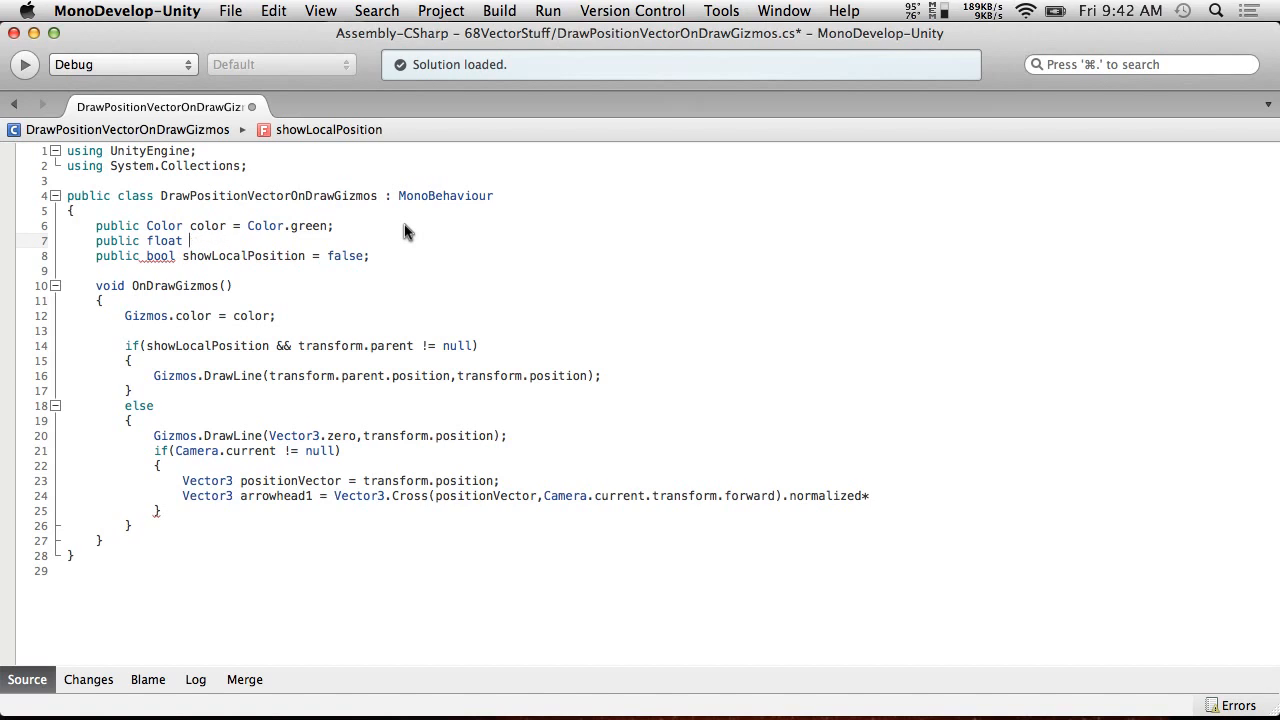
text(arrowHea)
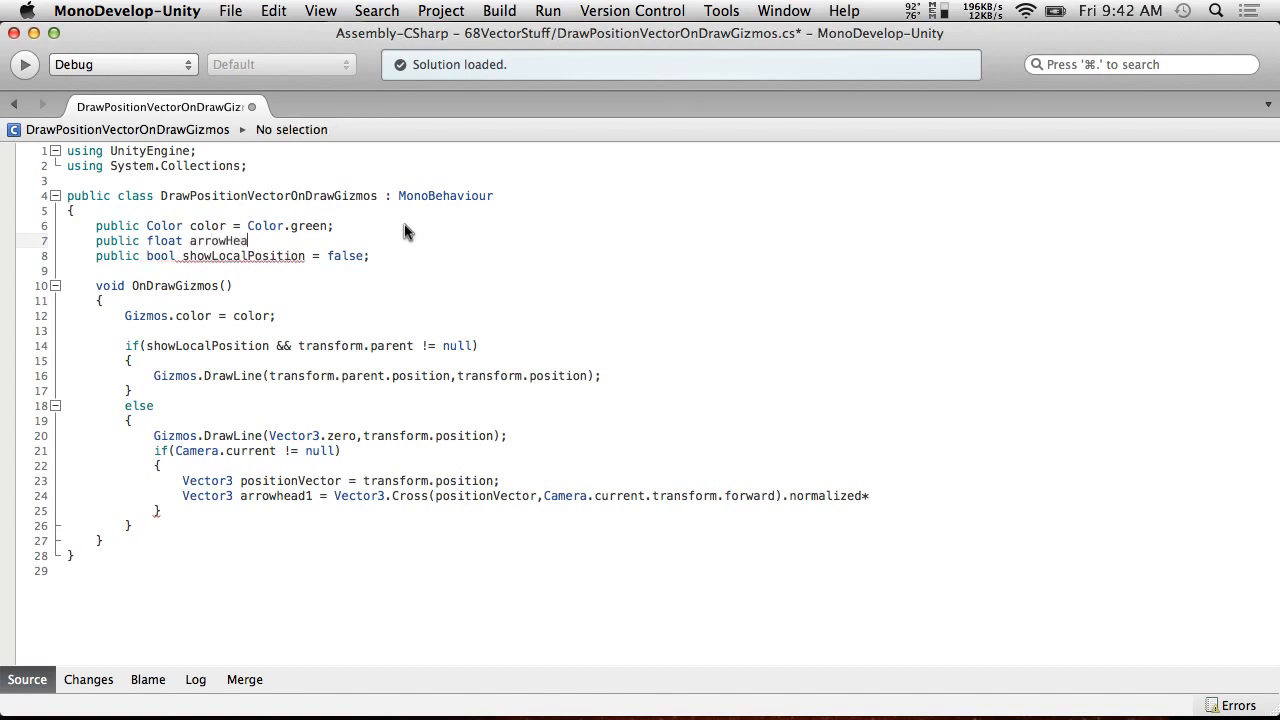
text(Le)
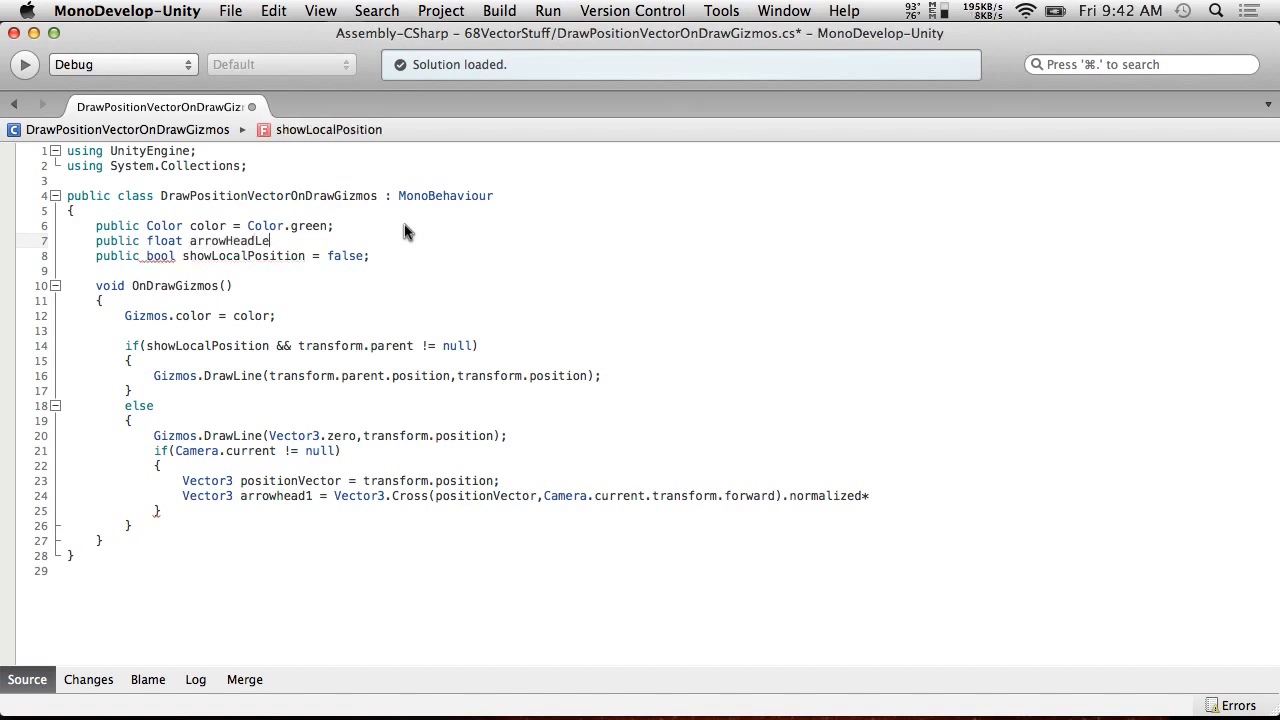
text(ngth =)
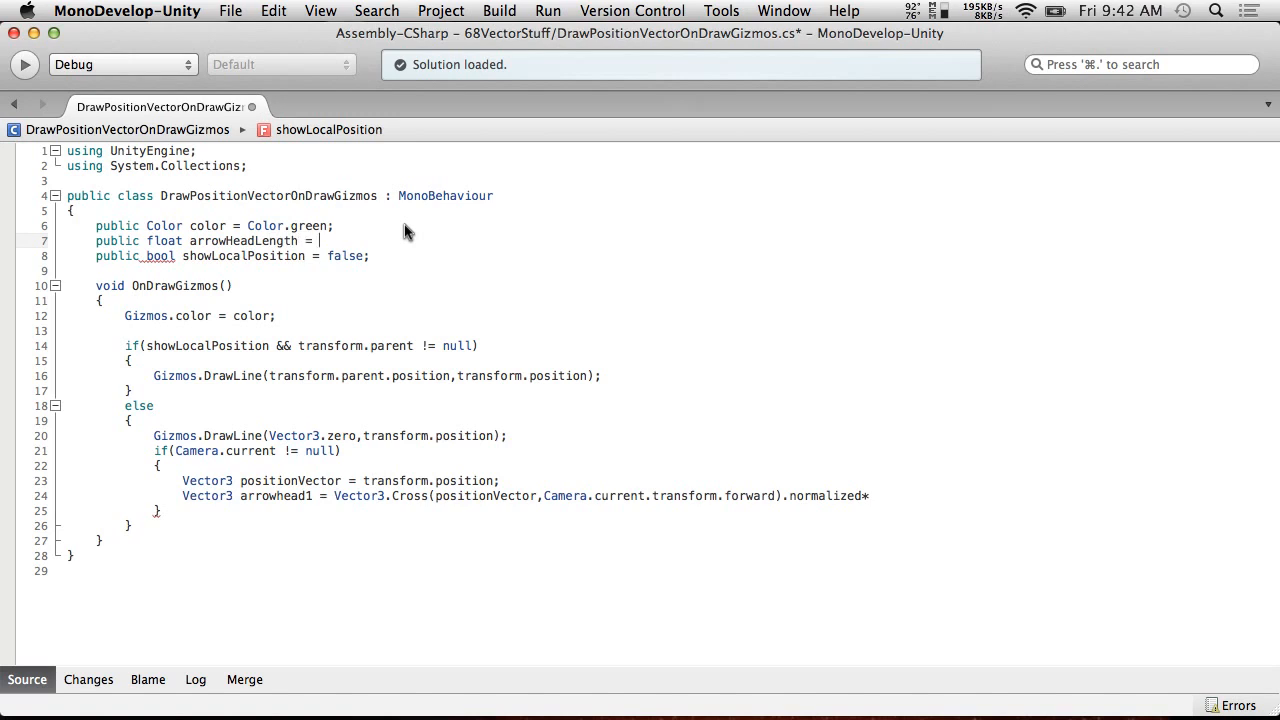
text(0.)
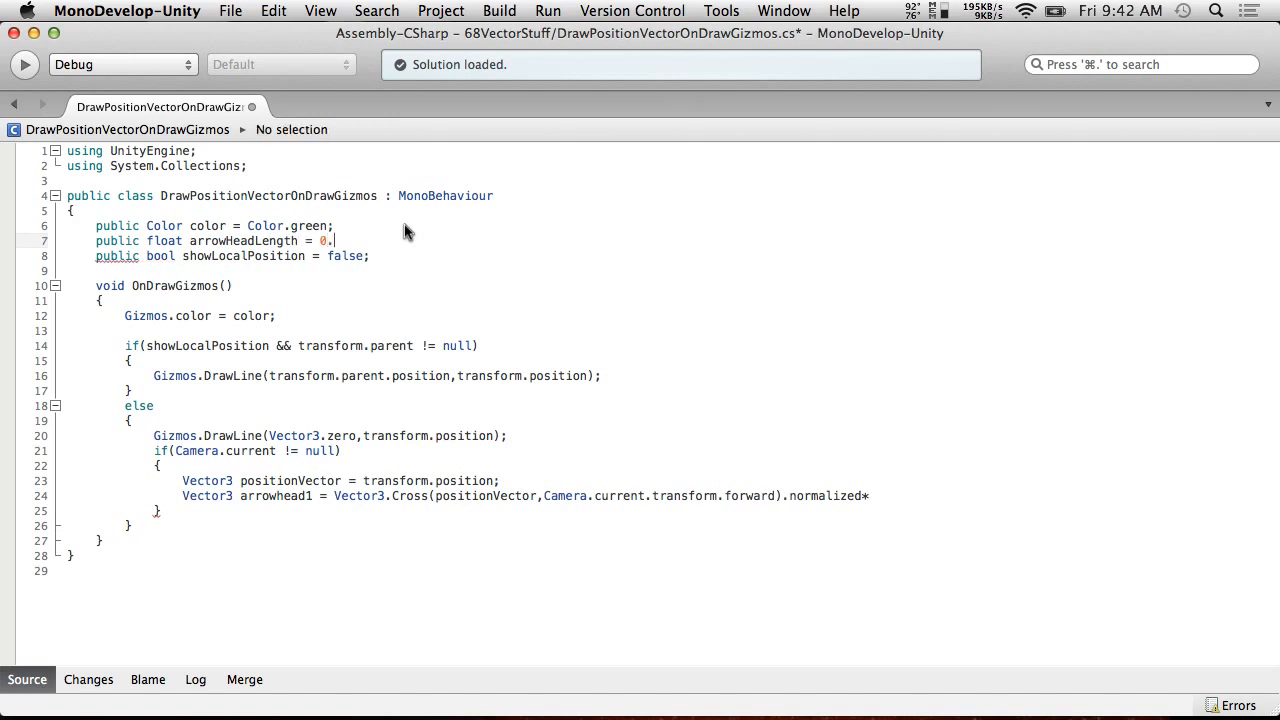
text(1f)
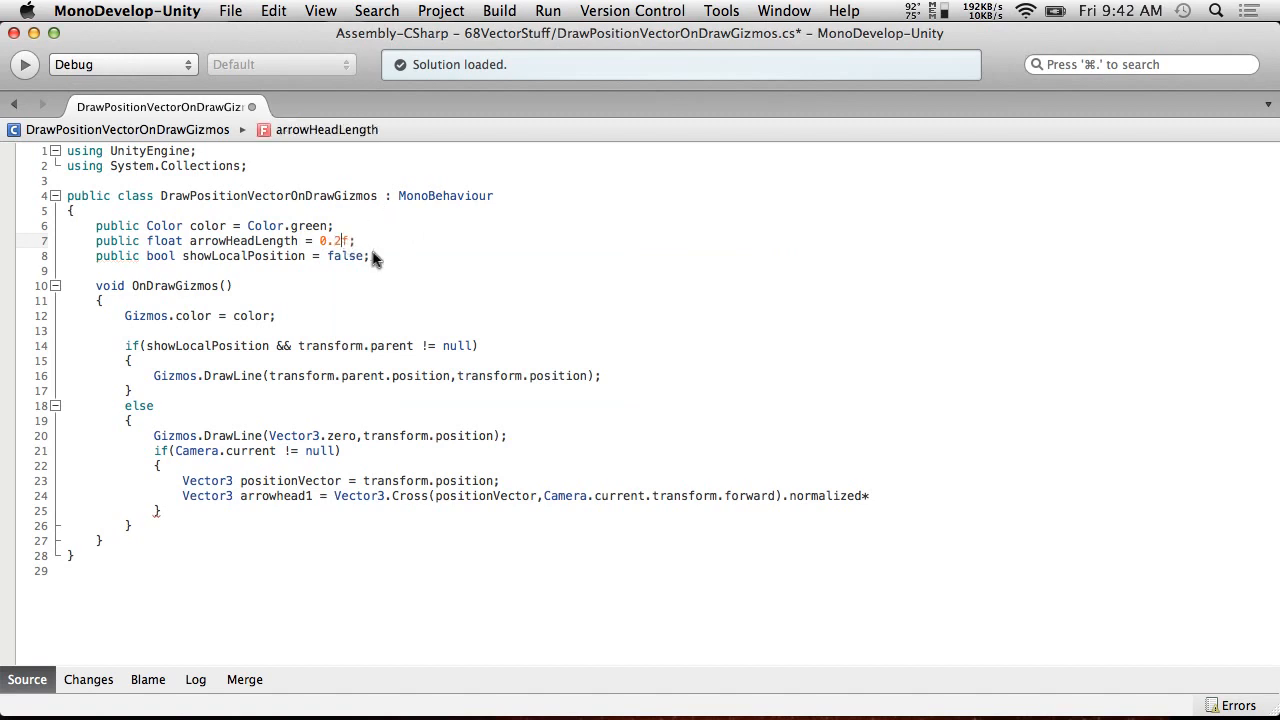
text(5)
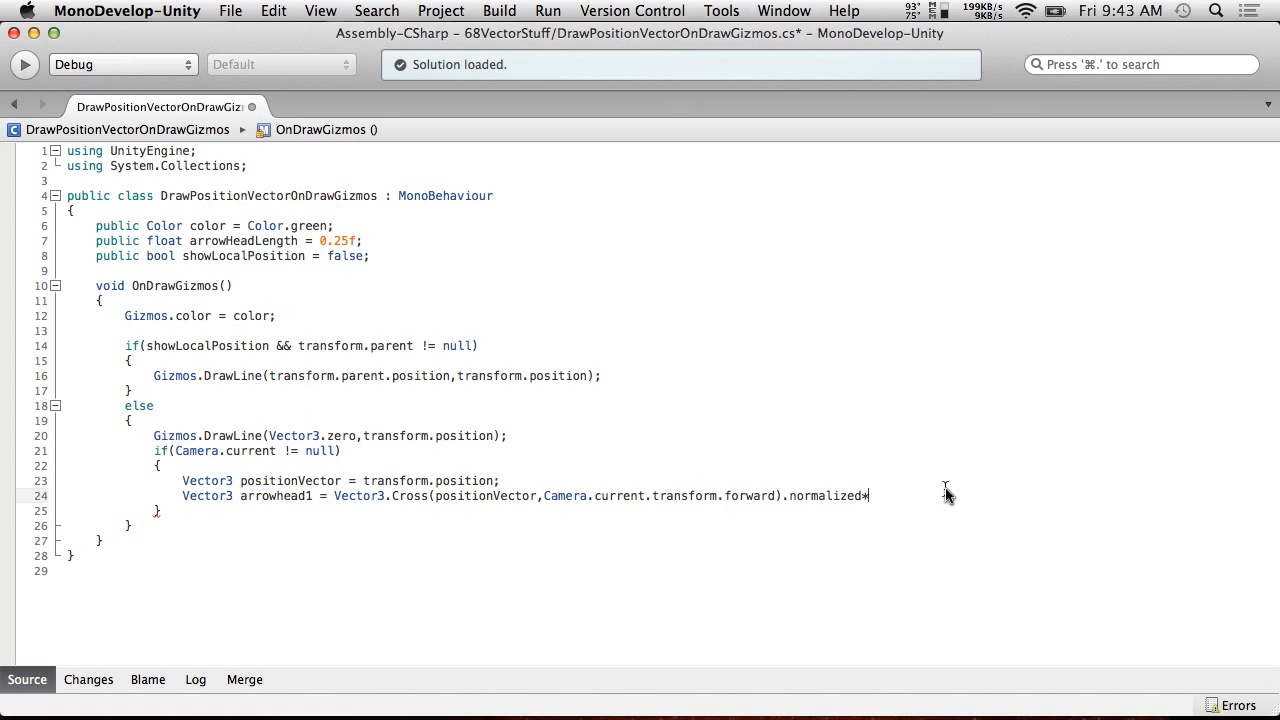
Scale arrowhead1 by arrowHeadLength and add a Gizmos.DrawLine from transform.position to arrowhead1.
text(arrowHeadLength;)
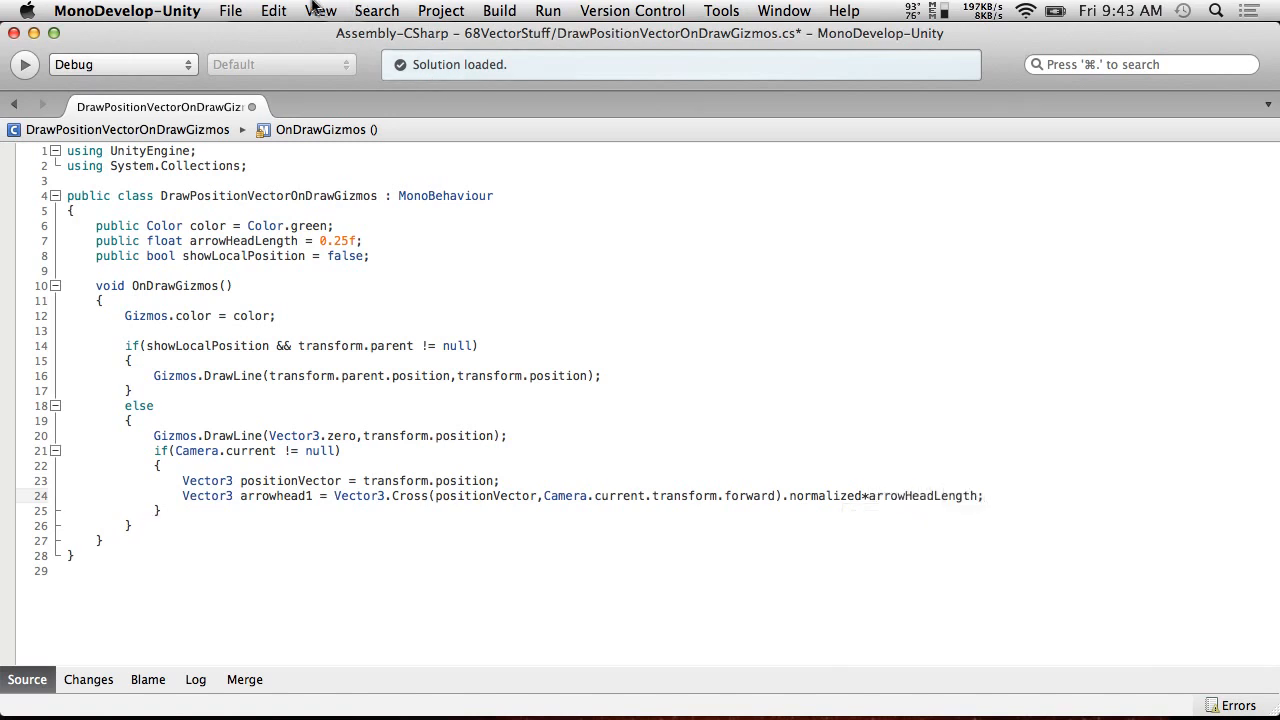
key(Return)
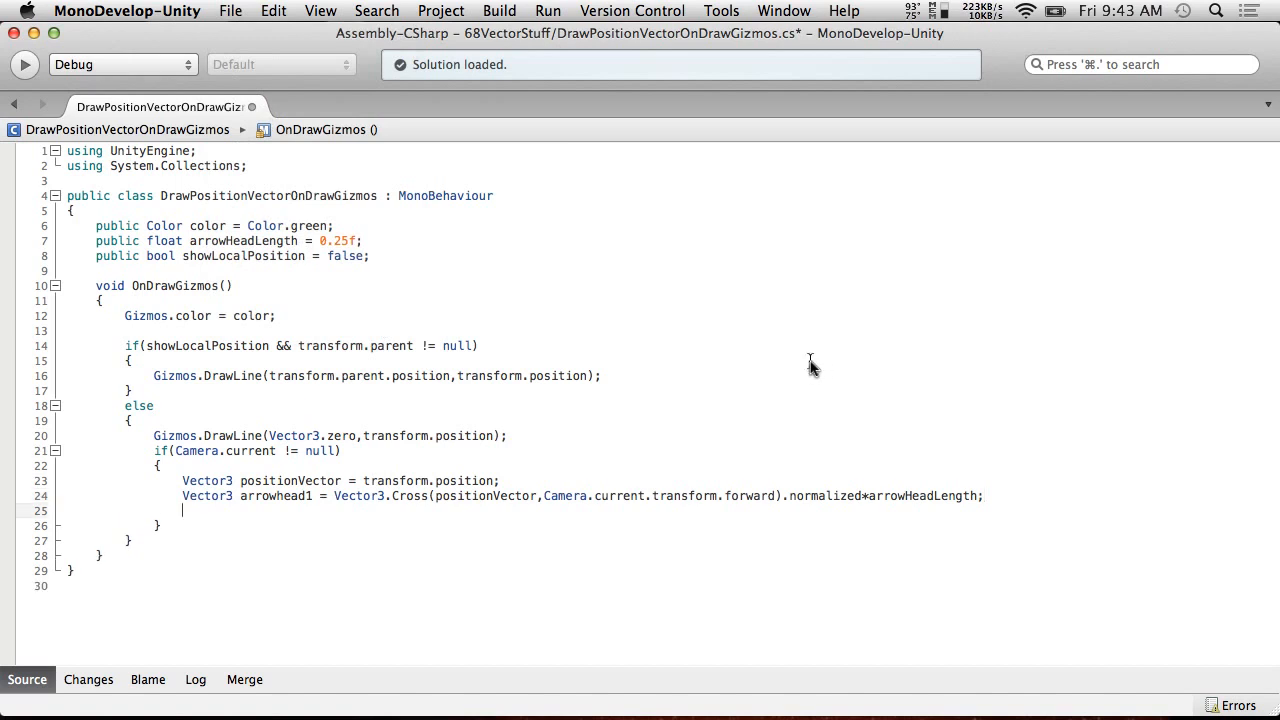
triple_click(330, 436)
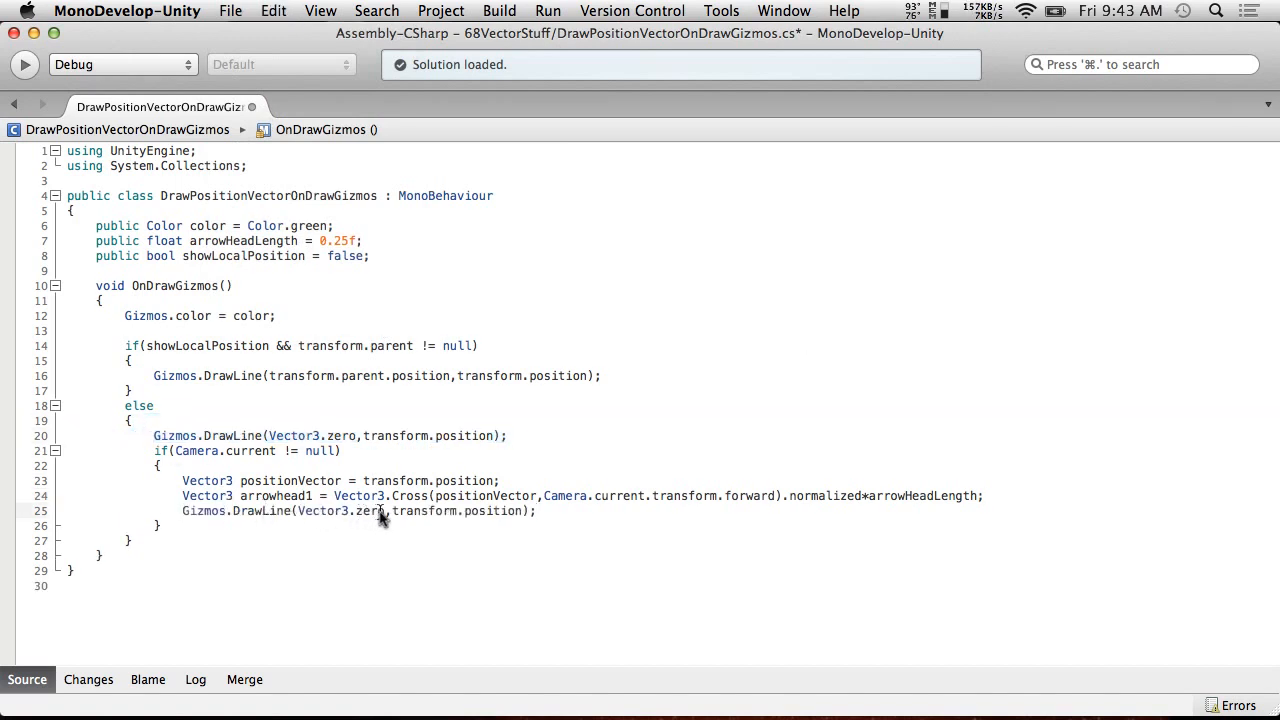
double_click(340, 512)
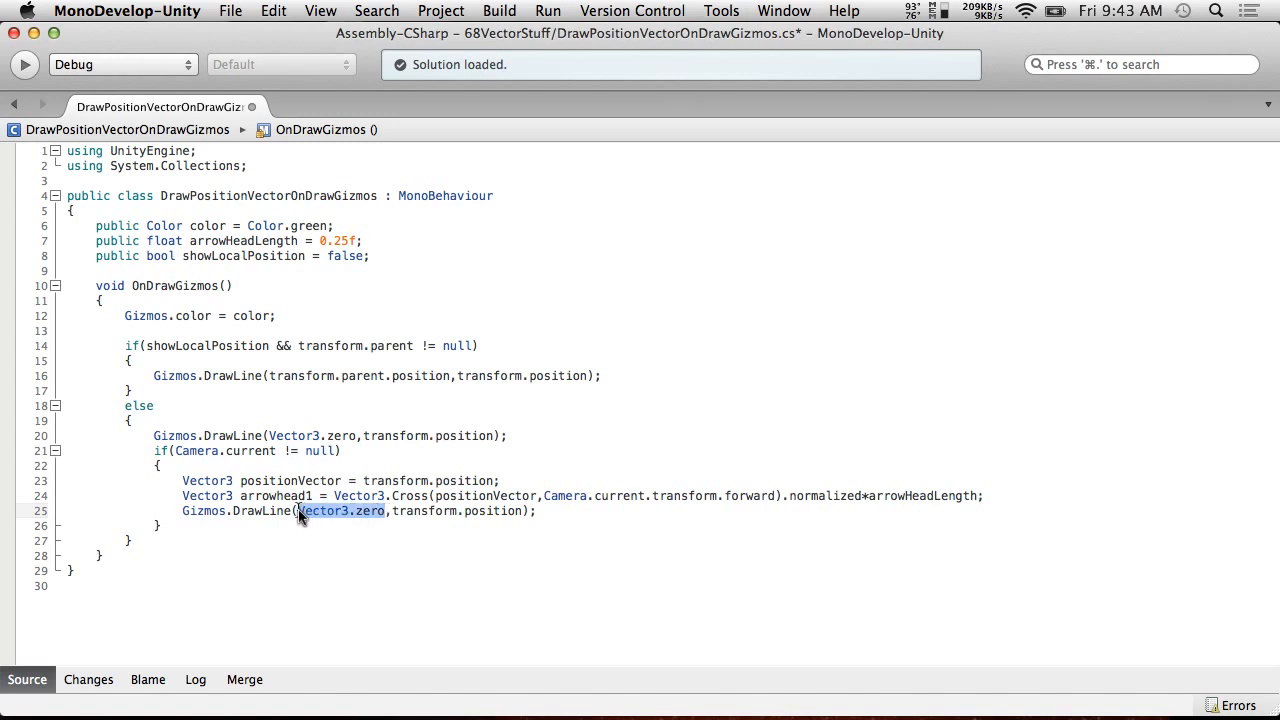
text(transform)
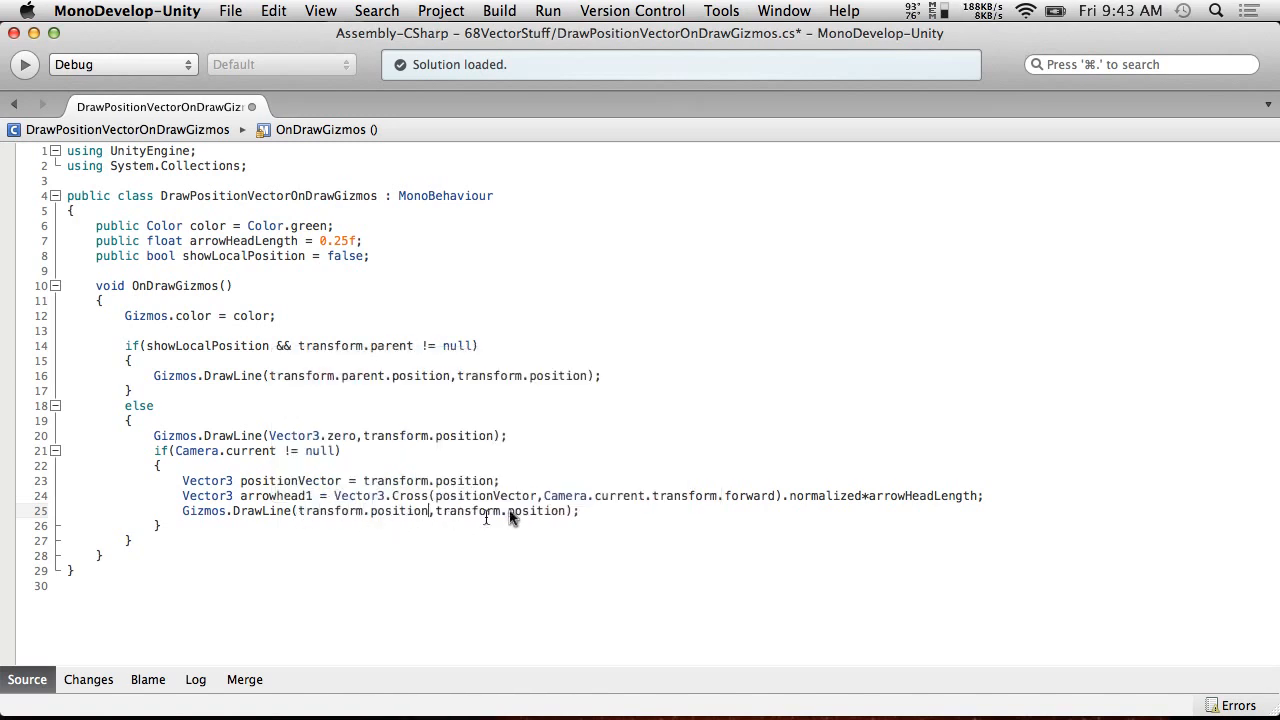
double_click(470, 512)
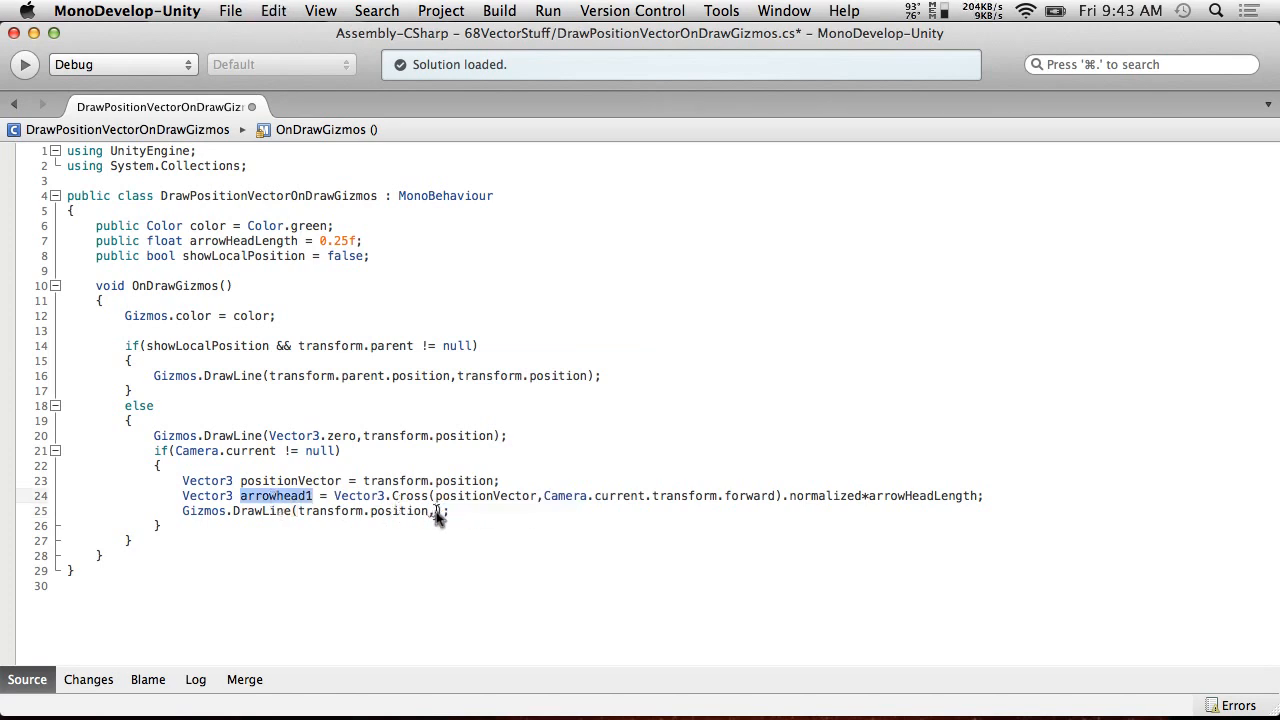
text(arrowhead1)
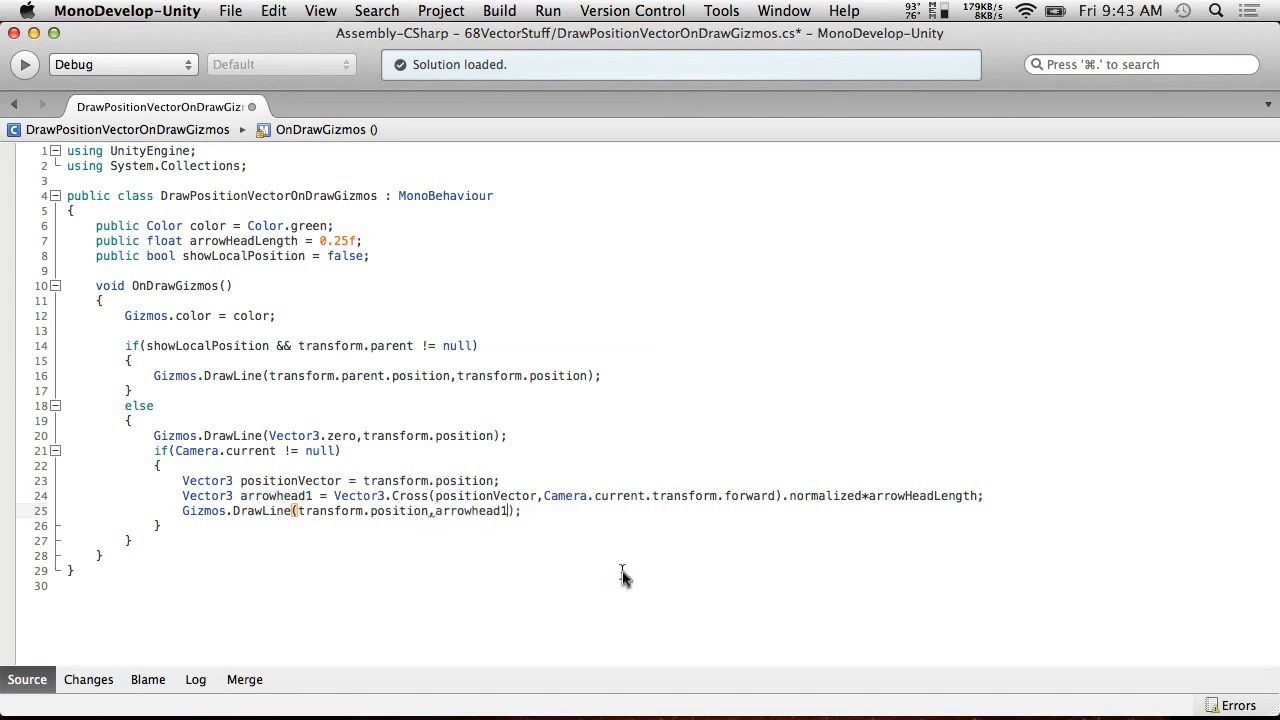
mouse_move(404, 396)
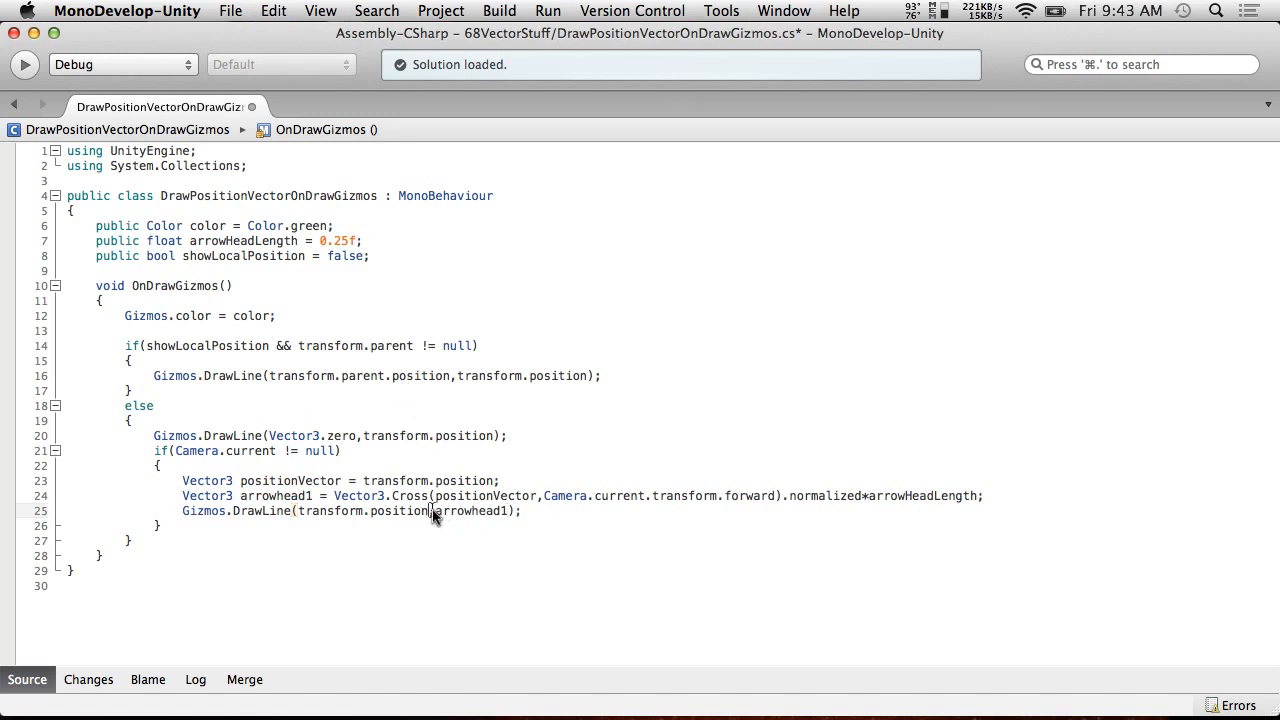
double_click(360, 512)
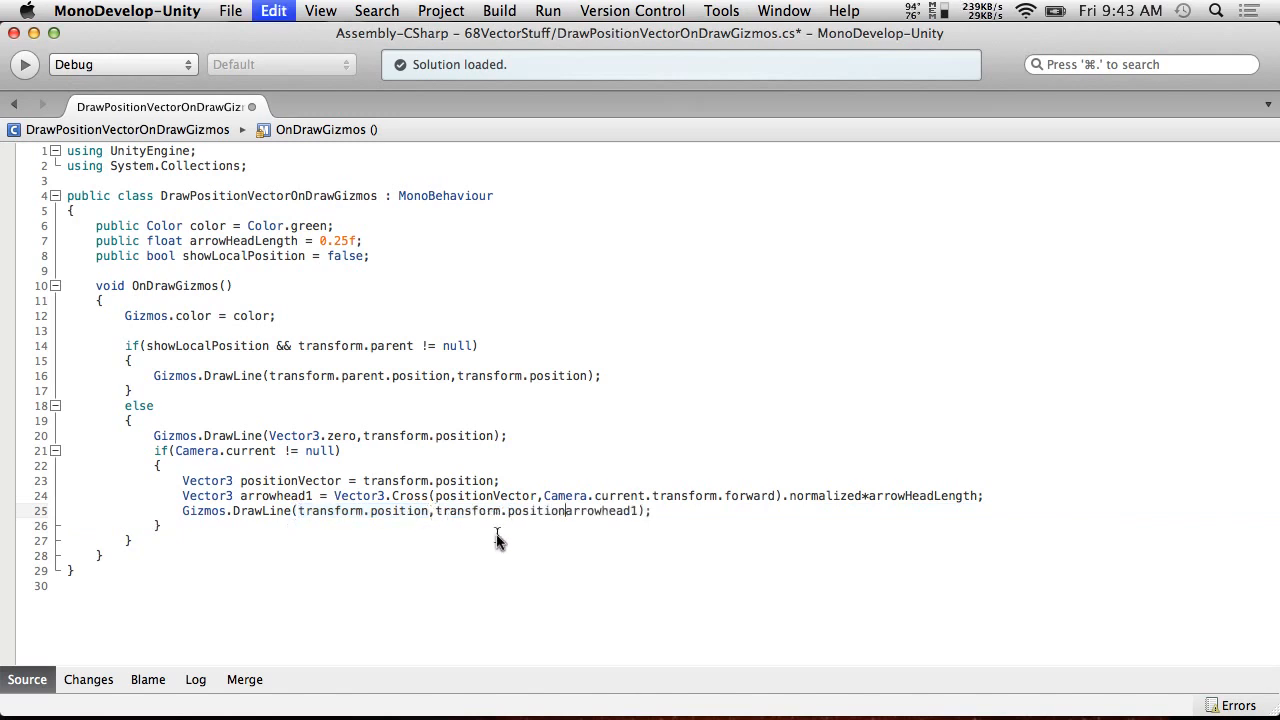
click(320, 12)
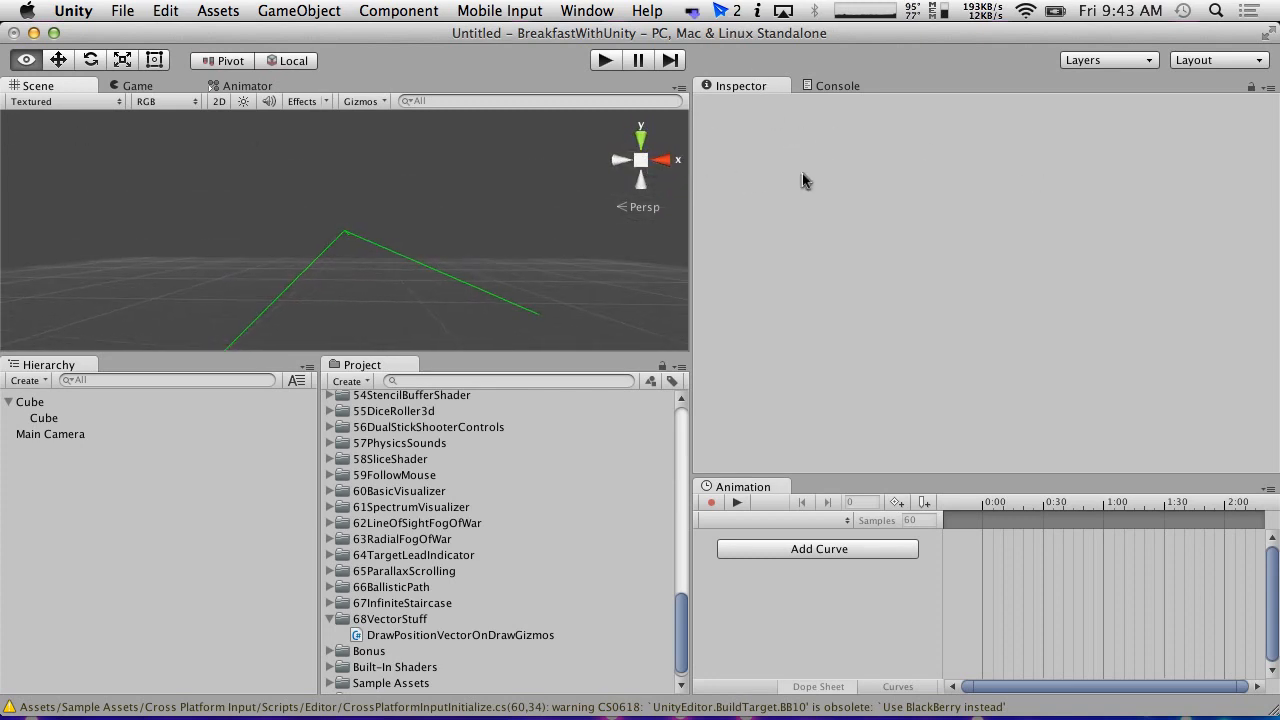
Select the child Cube to show its gizmo script with Arrow Head Length 0.25.
click(44, 418)
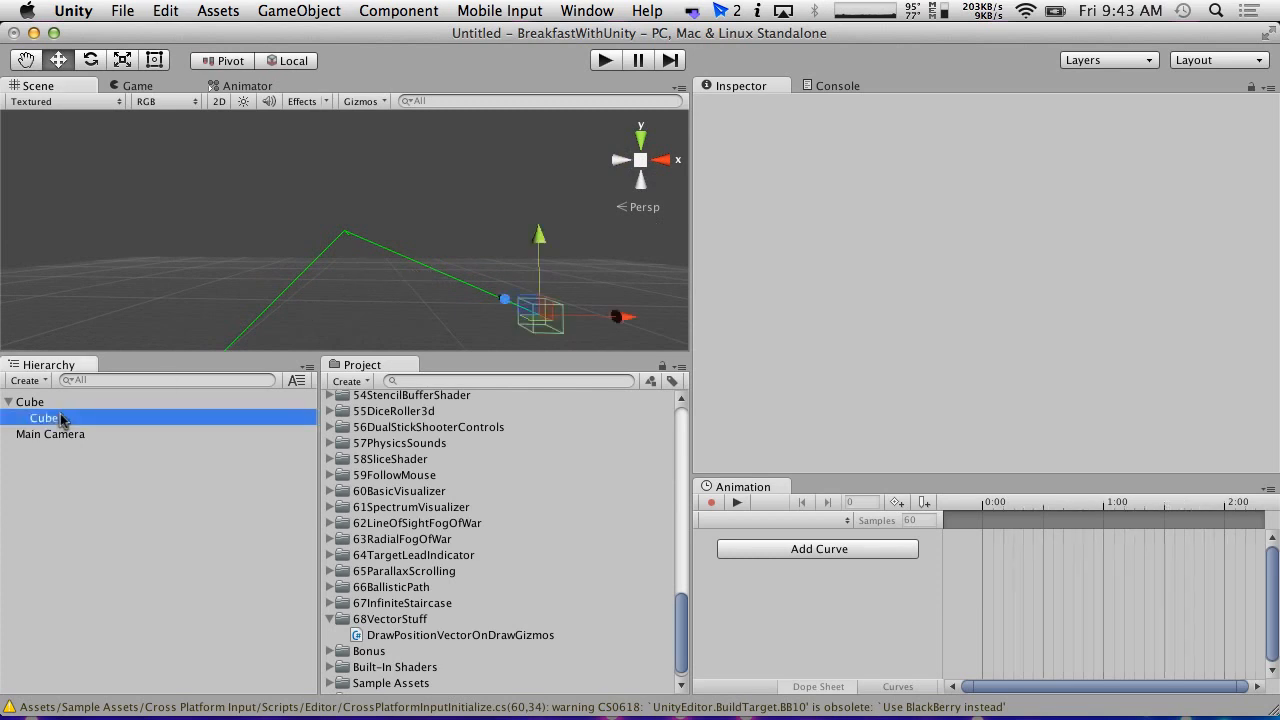
click(44, 418)
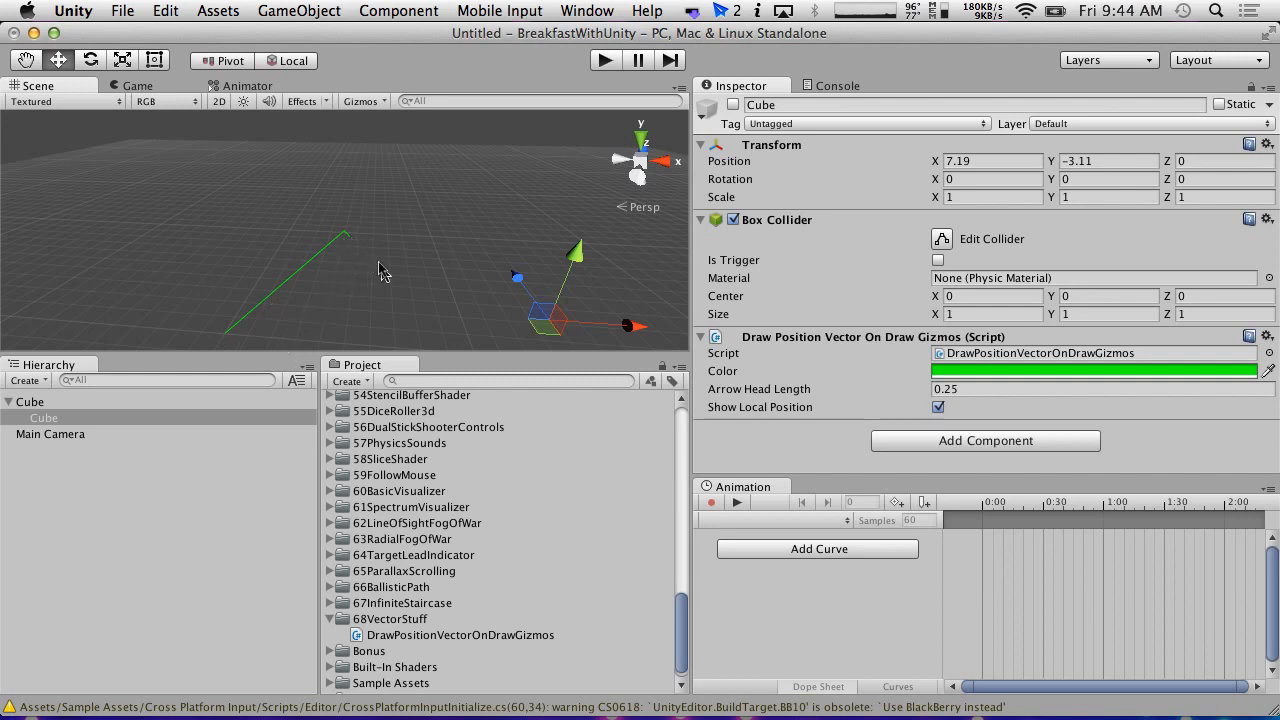
mouse_move(362, 212)
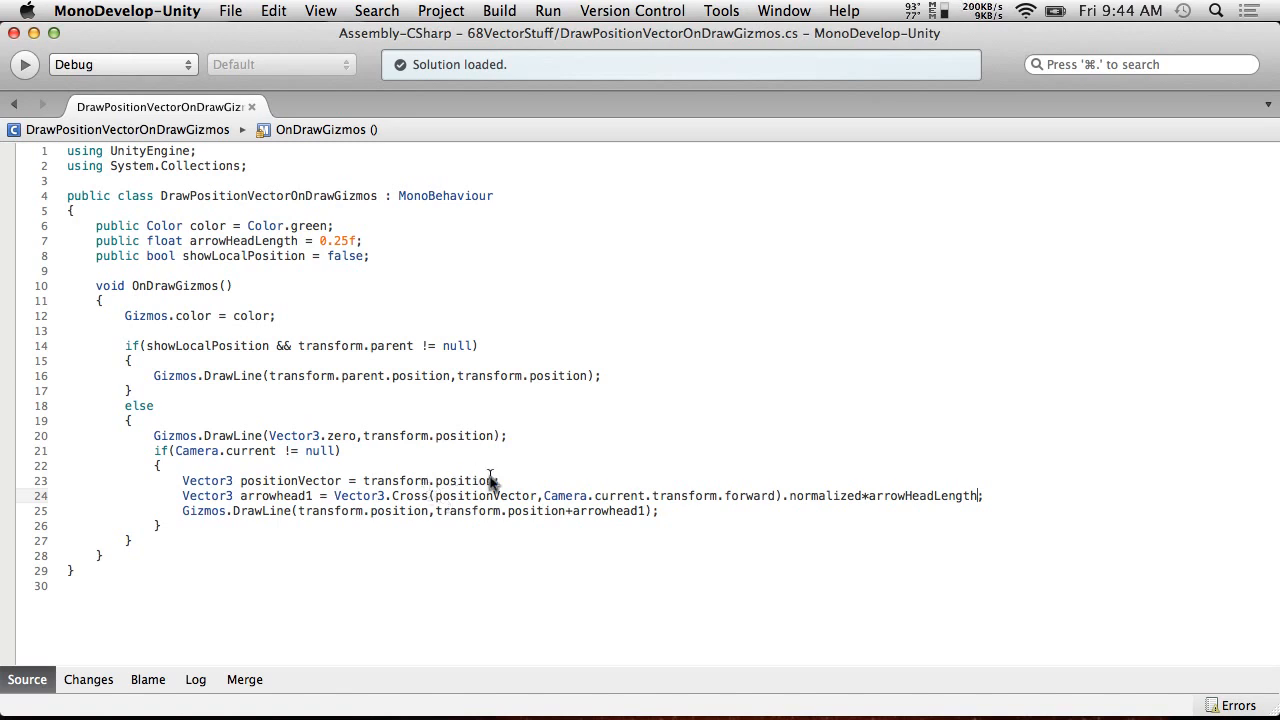
Normalize positionVector and subtract positionVector * arrowHeadLength from arrowhead1.
text(.n)
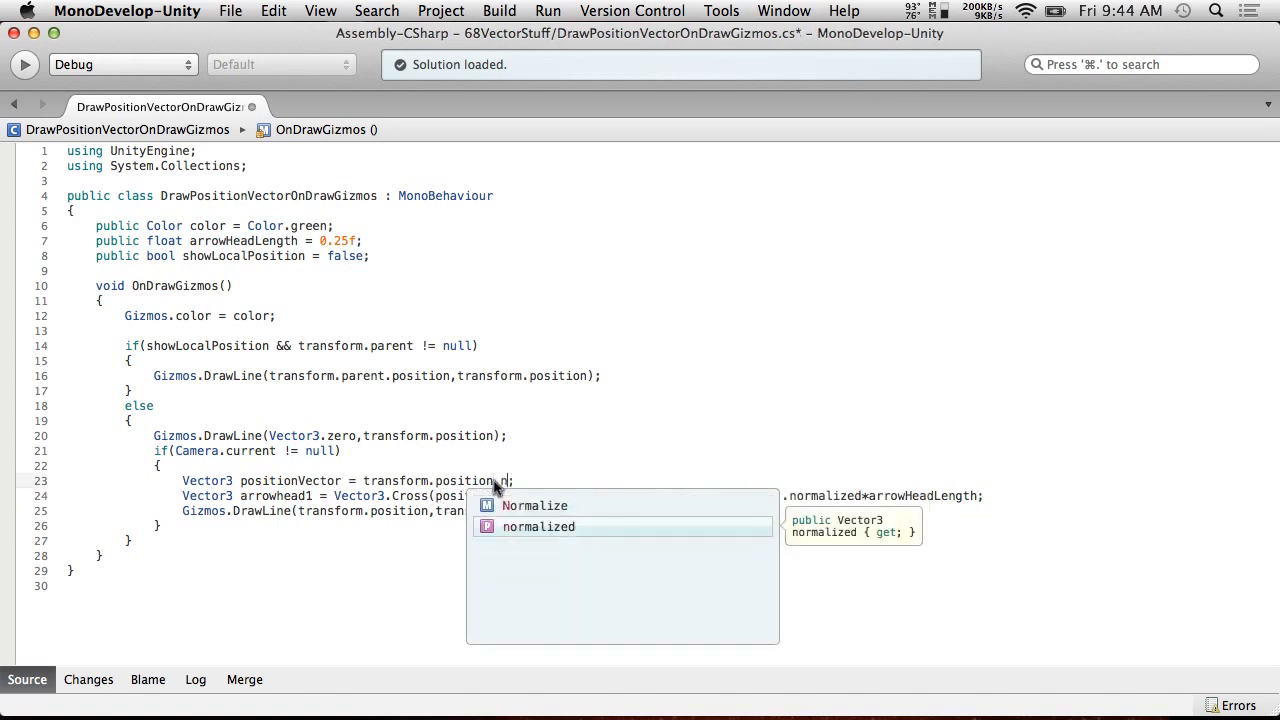
click(230, 12)
text( -)
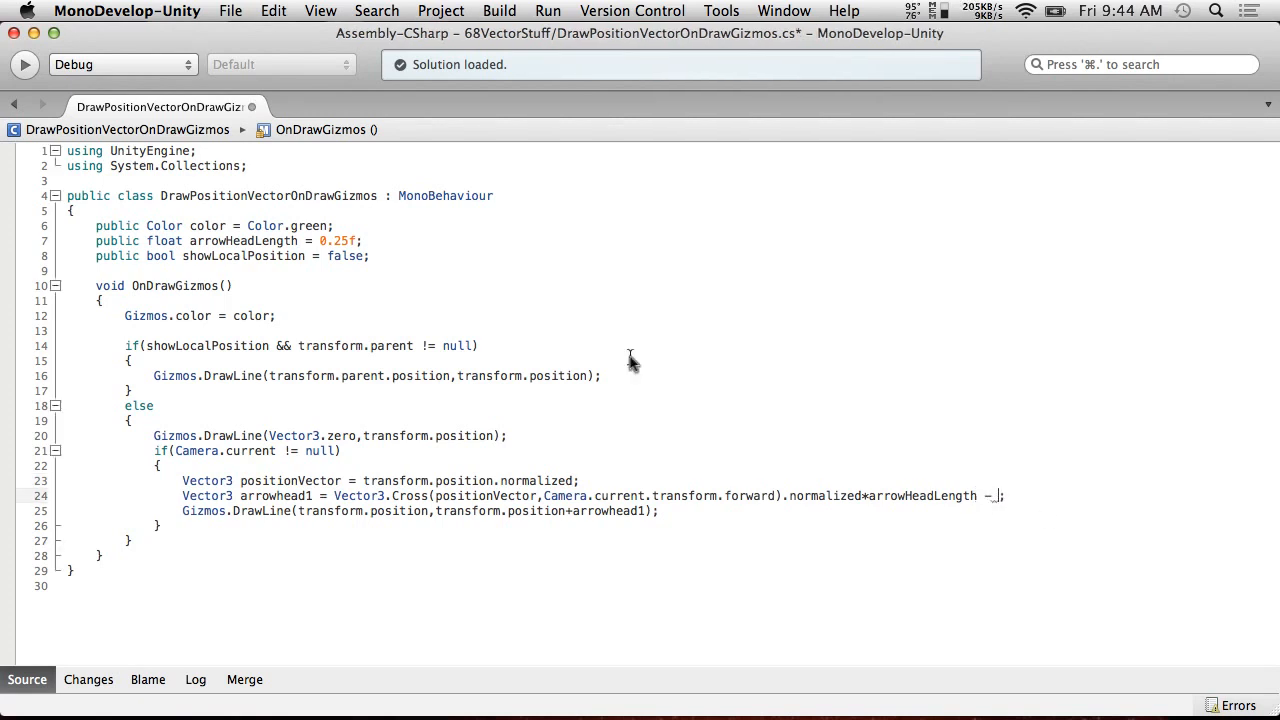
double_click(290, 480)
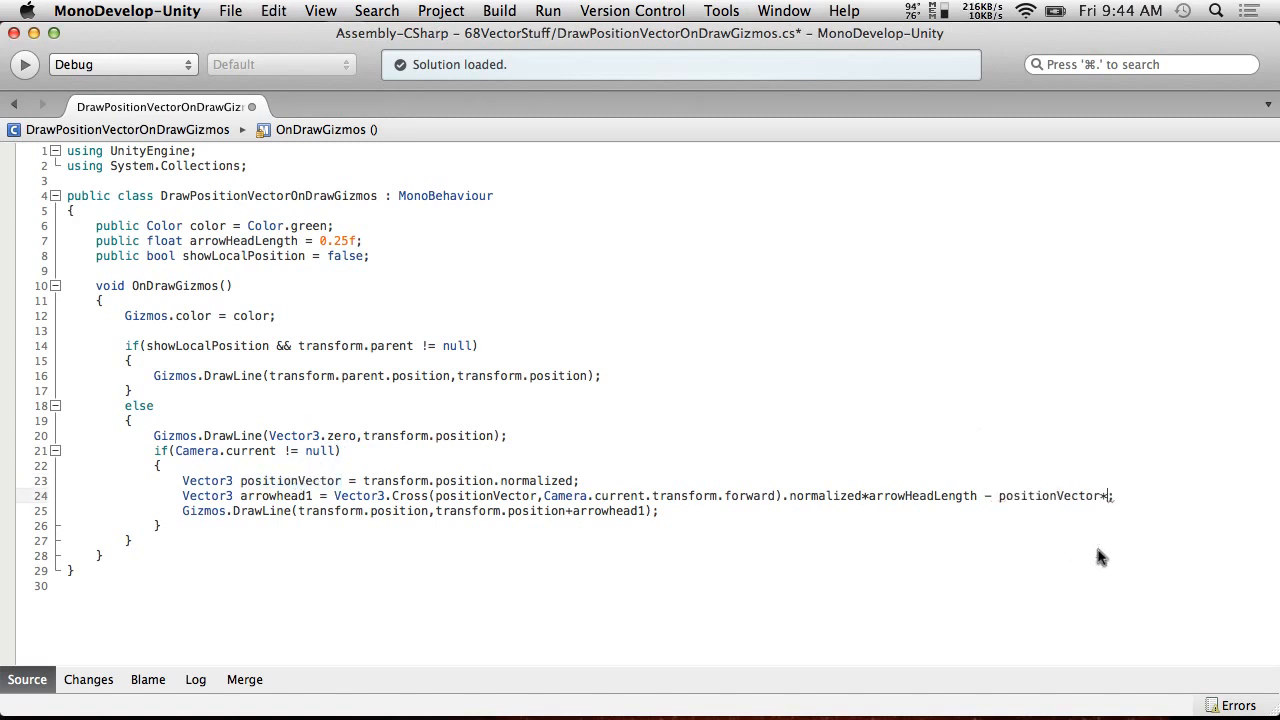
text(arrowHeadLength)
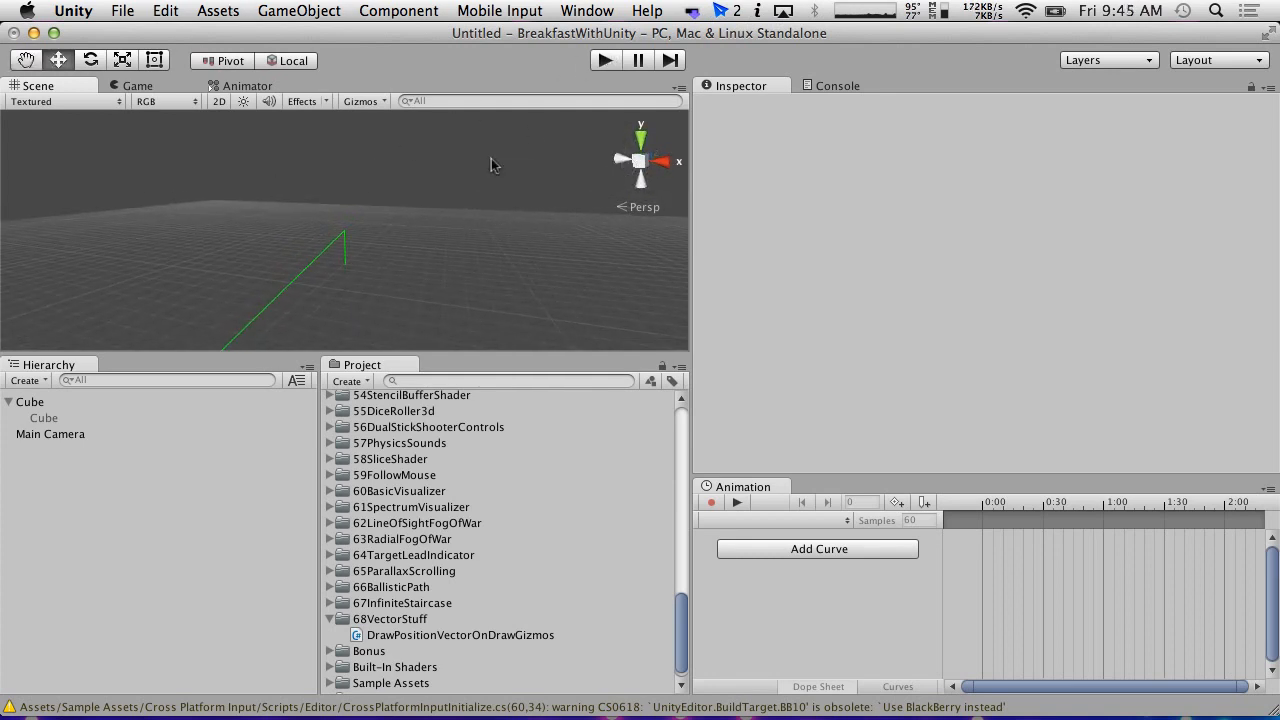
double_click(460, 636)
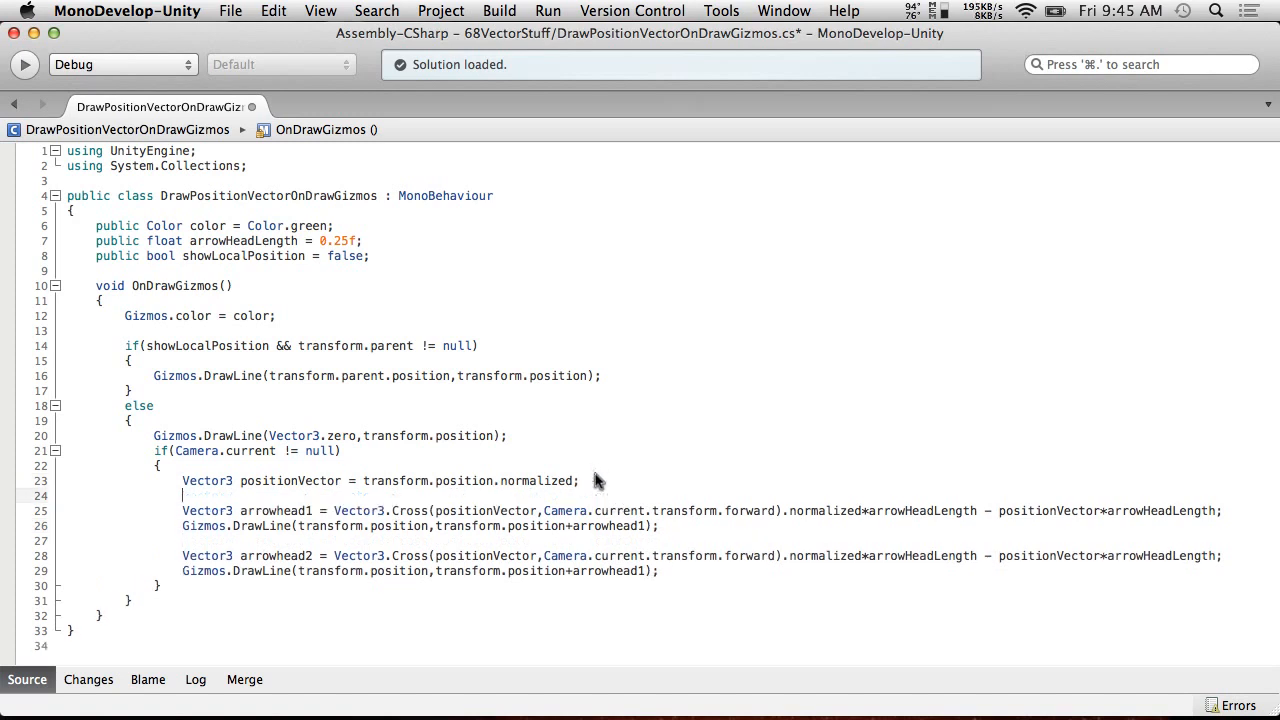
mouse_move(744, 540)
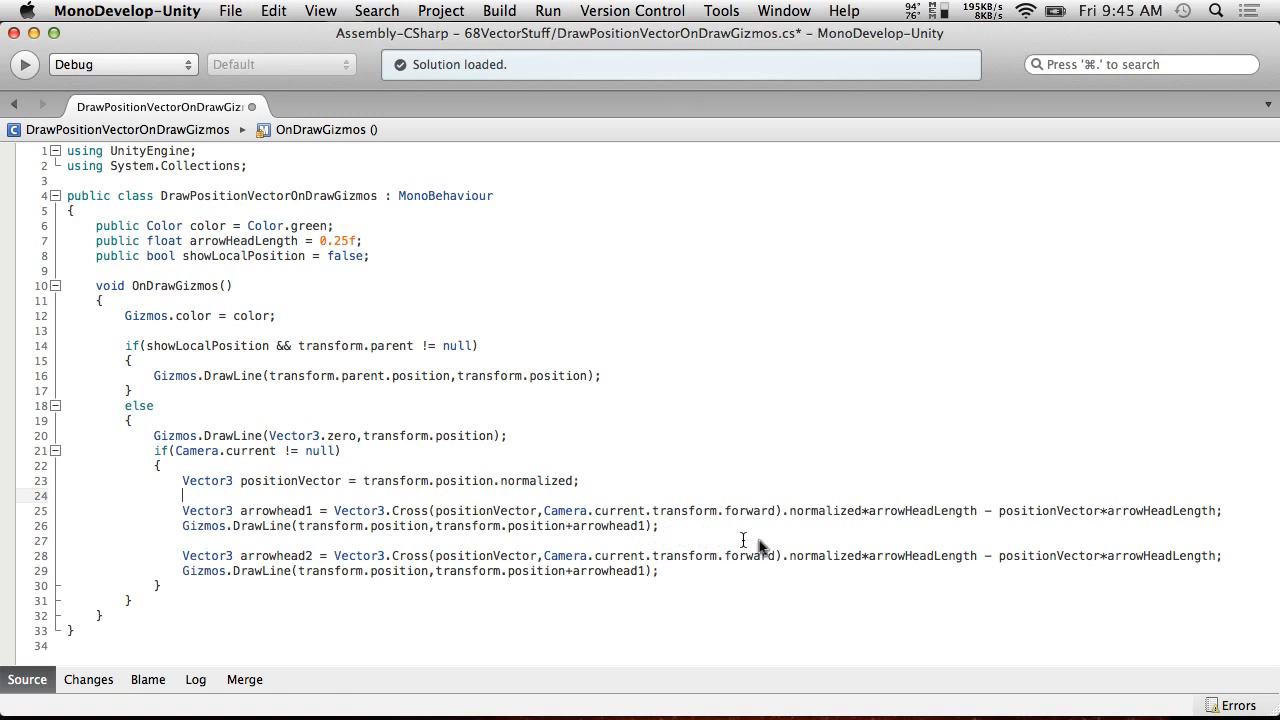
Swap the Vector3.Cross arguments for arrowhead2 so camera forward comes first.
double_click(656, 556)
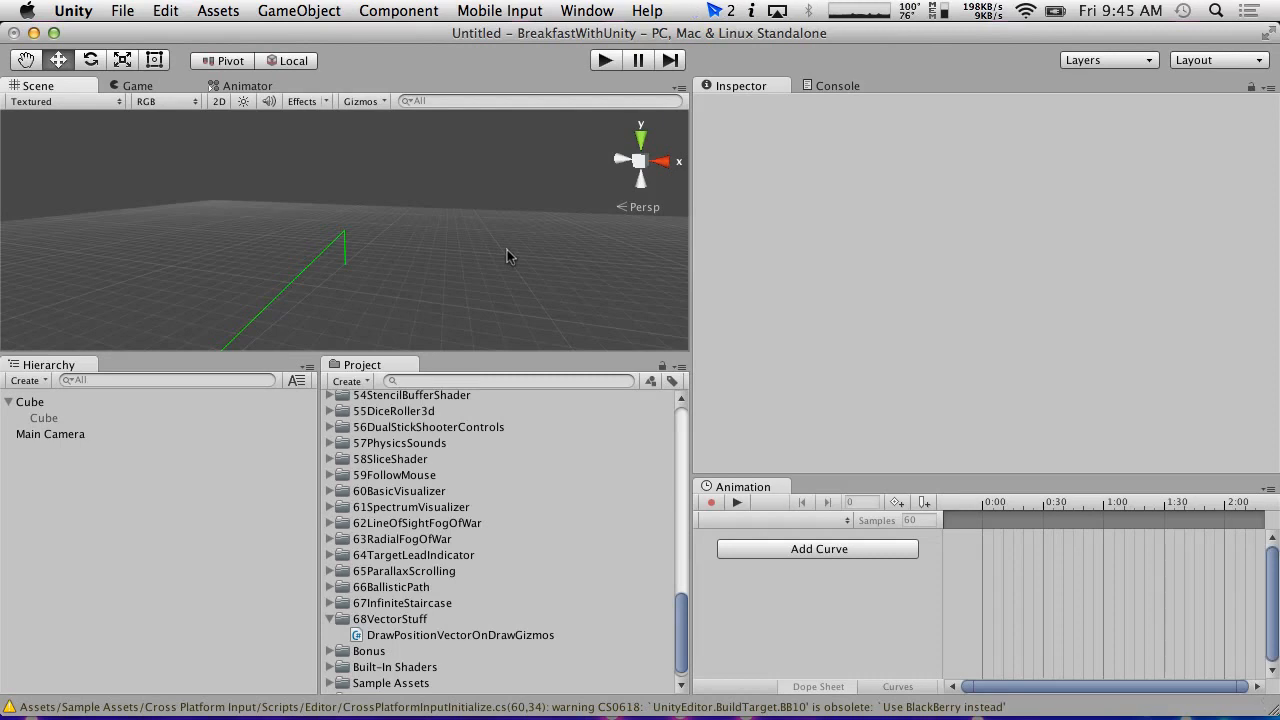
mouse_move(448, 256)
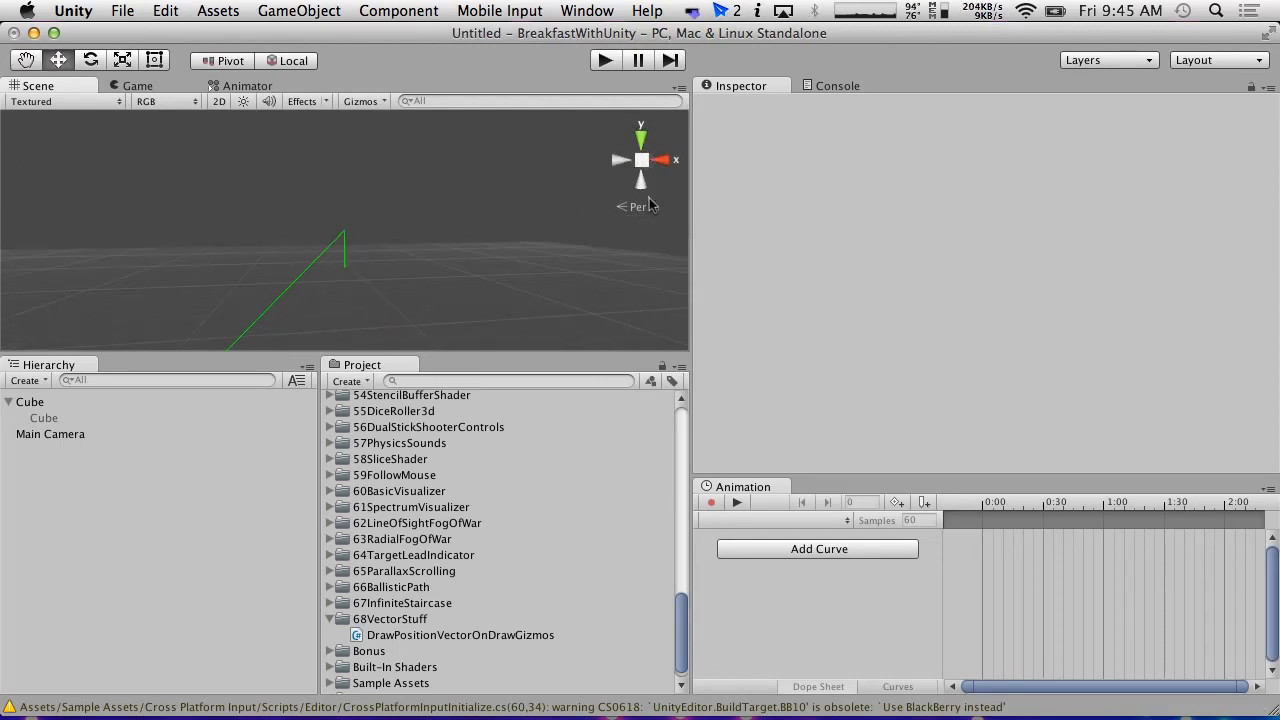
double_click(460, 636)
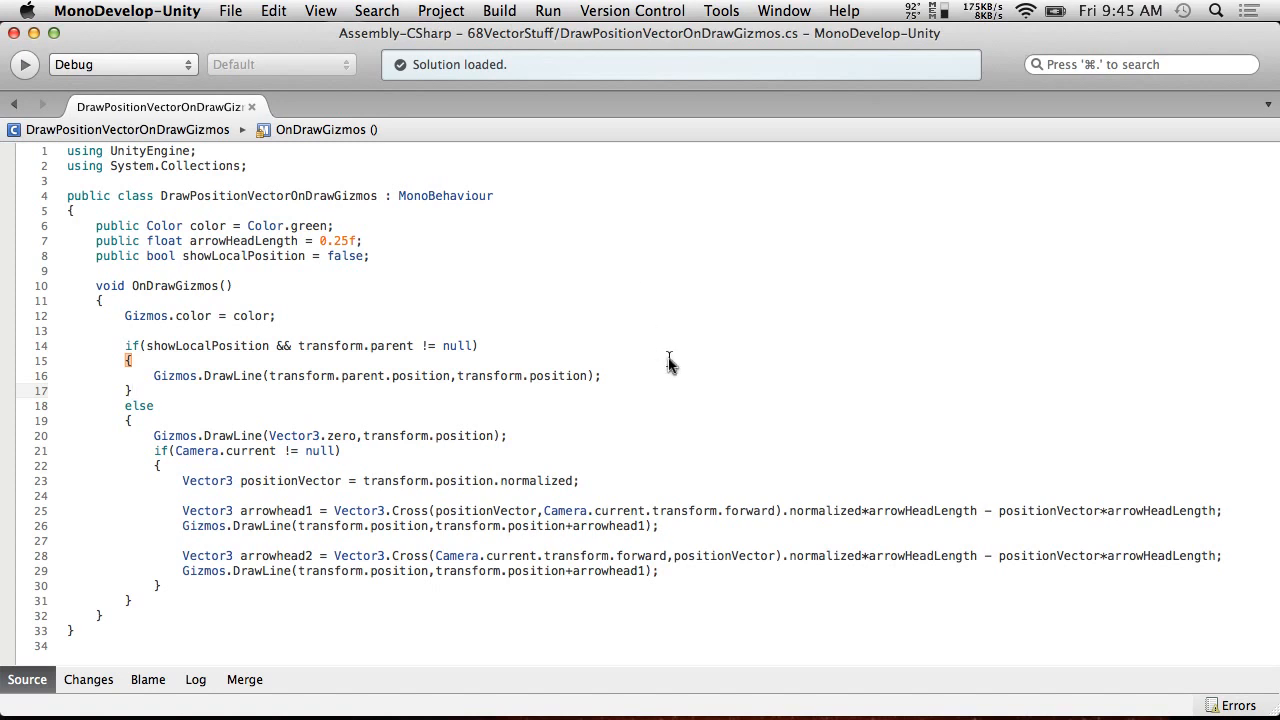
mouse_move(352, 616)
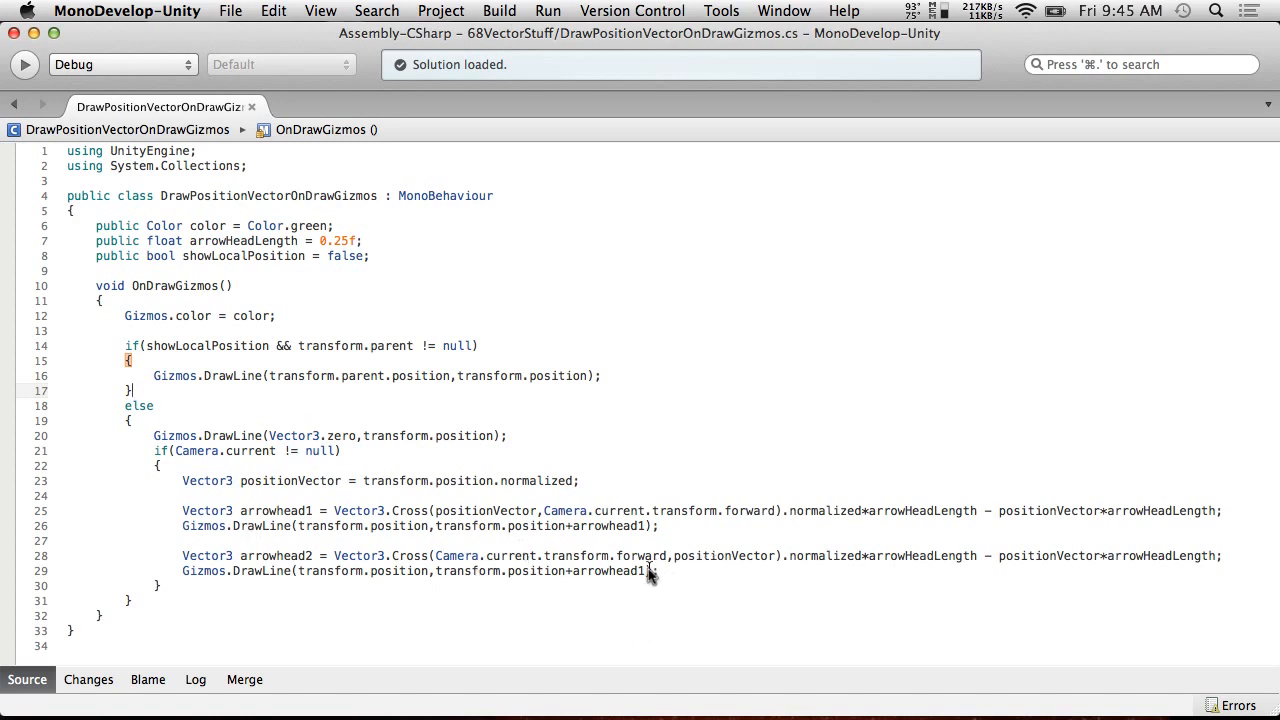
Change the second arrowhead's Gizmos.DrawLine call to use arrowhead2 and save.
click(128, 10)
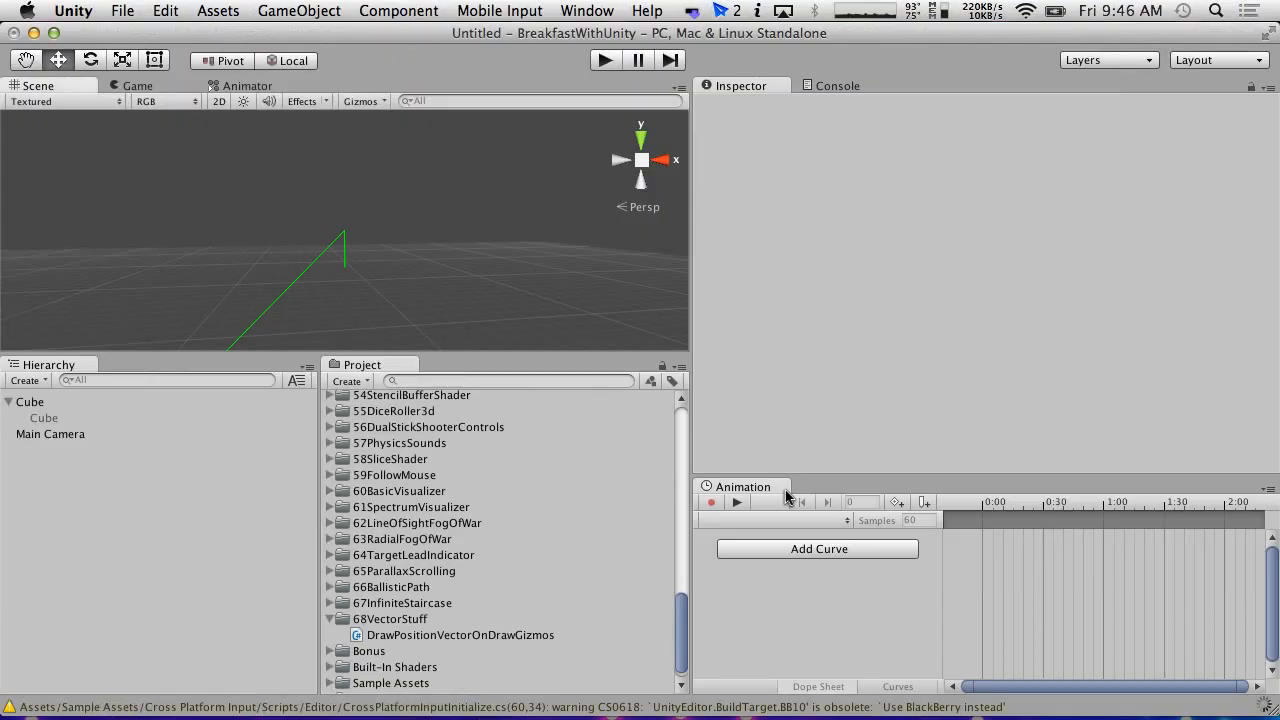
mouse_move(564, 350)
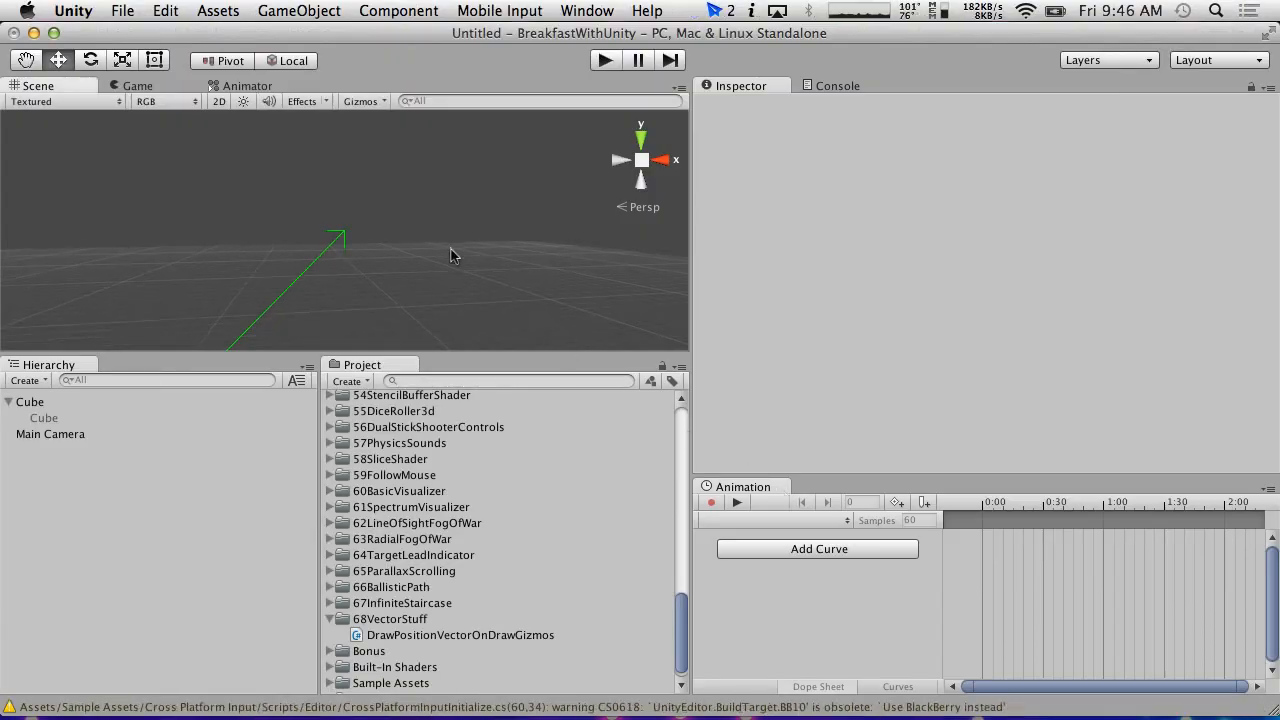
Reopen the gizmo script to copy the two-sided arrowhead block into the parent-position branch.
double_click(460, 636)
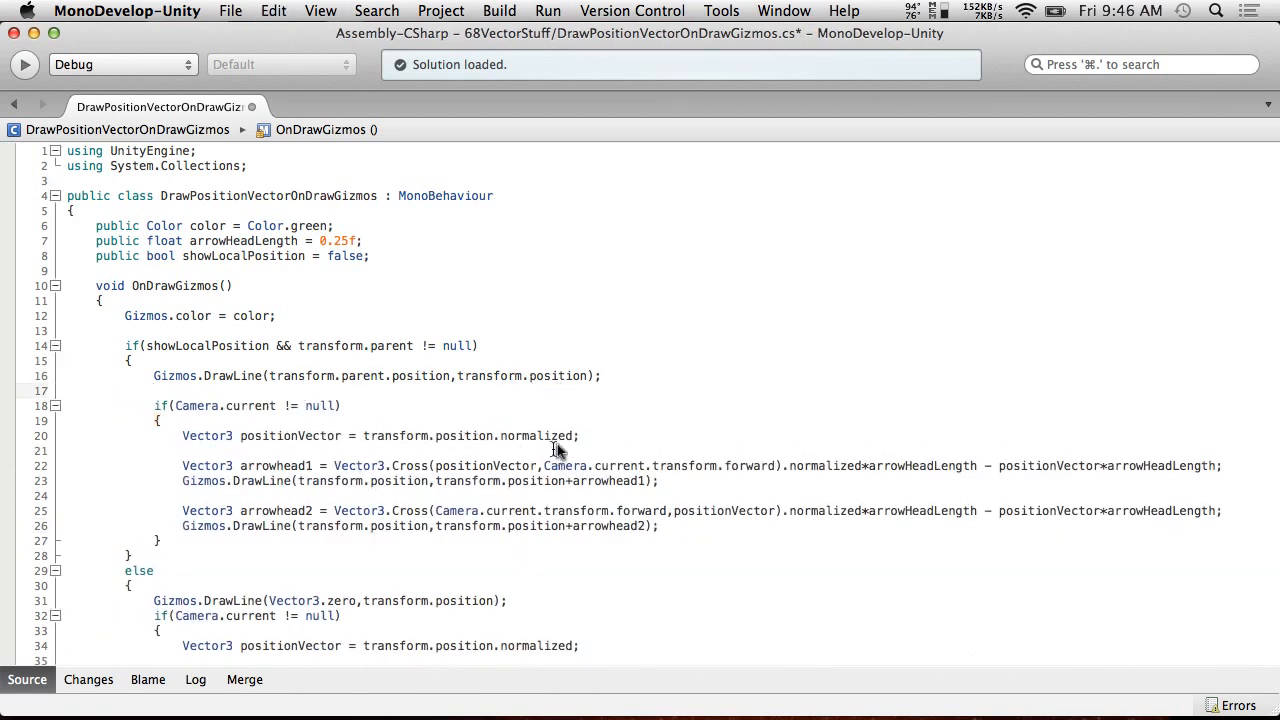
mouse_move(530, 398)
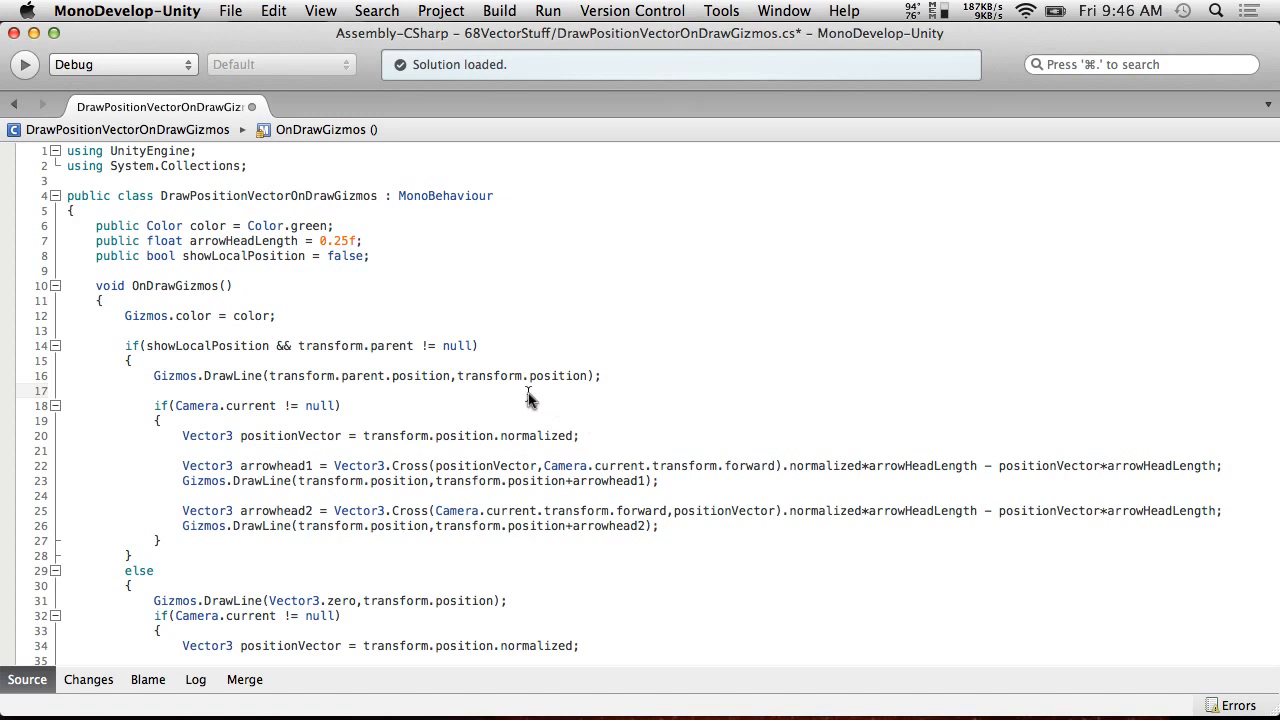
mouse_move(520, 414)
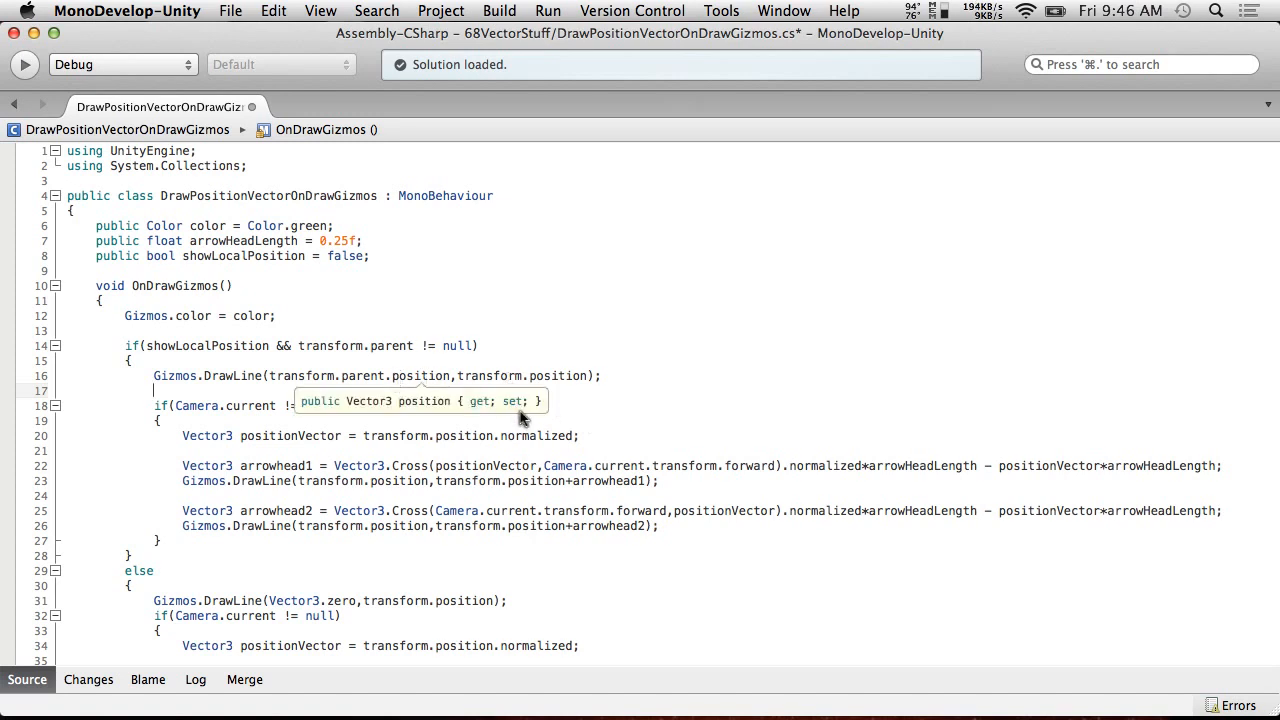
mouse_move(444, 388)
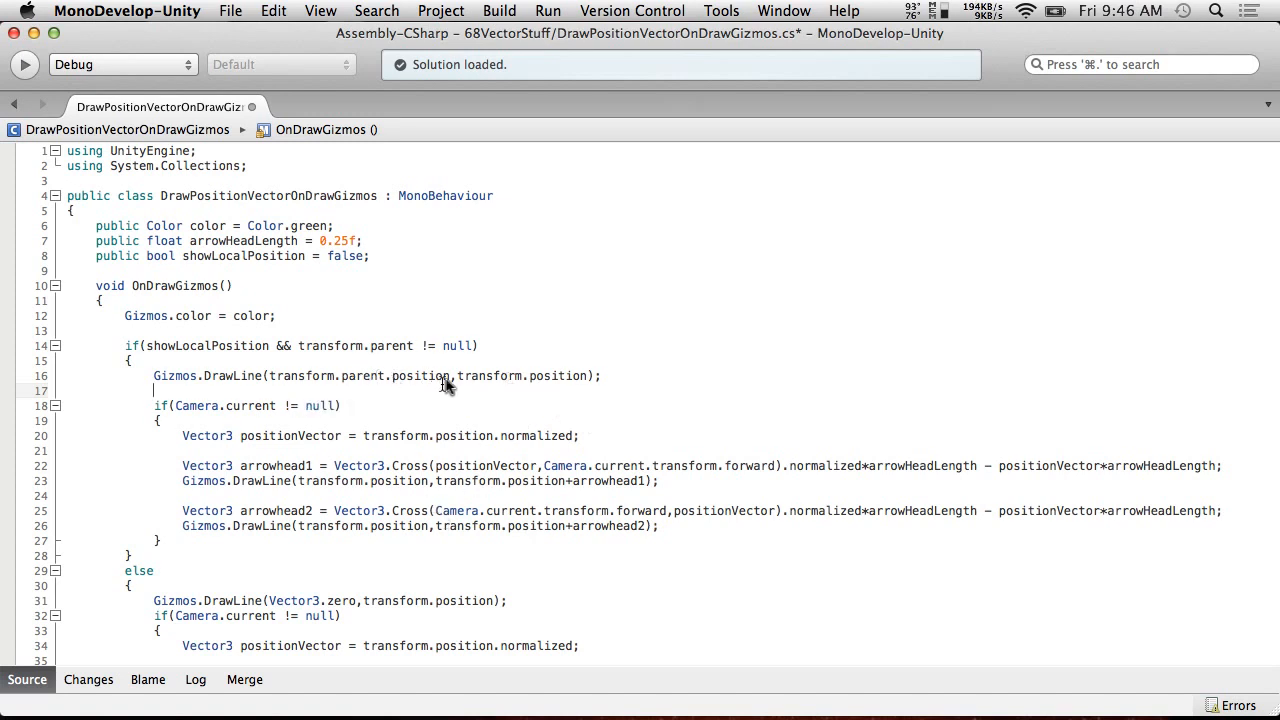
Start the pasted arrowhead lines at transform.parent.position and direct them by transform.localPosition.normalized.
double_click(358, 376)
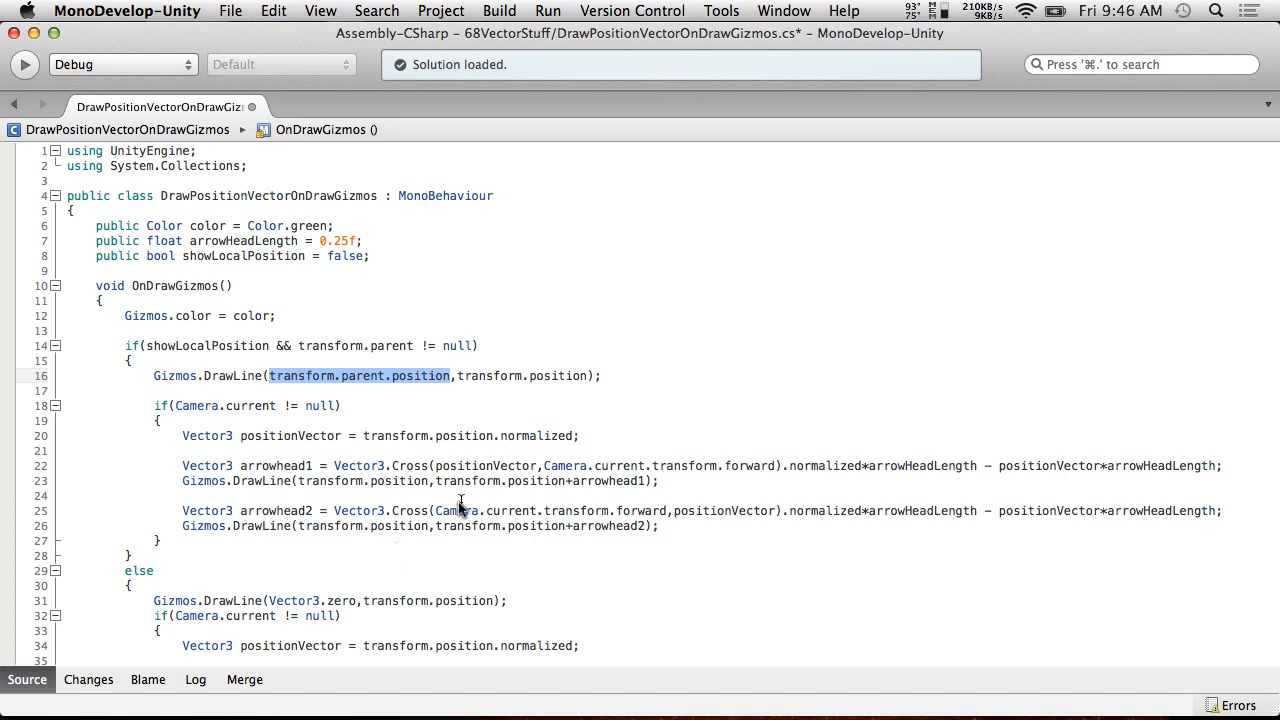
mouse_move(428, 490)
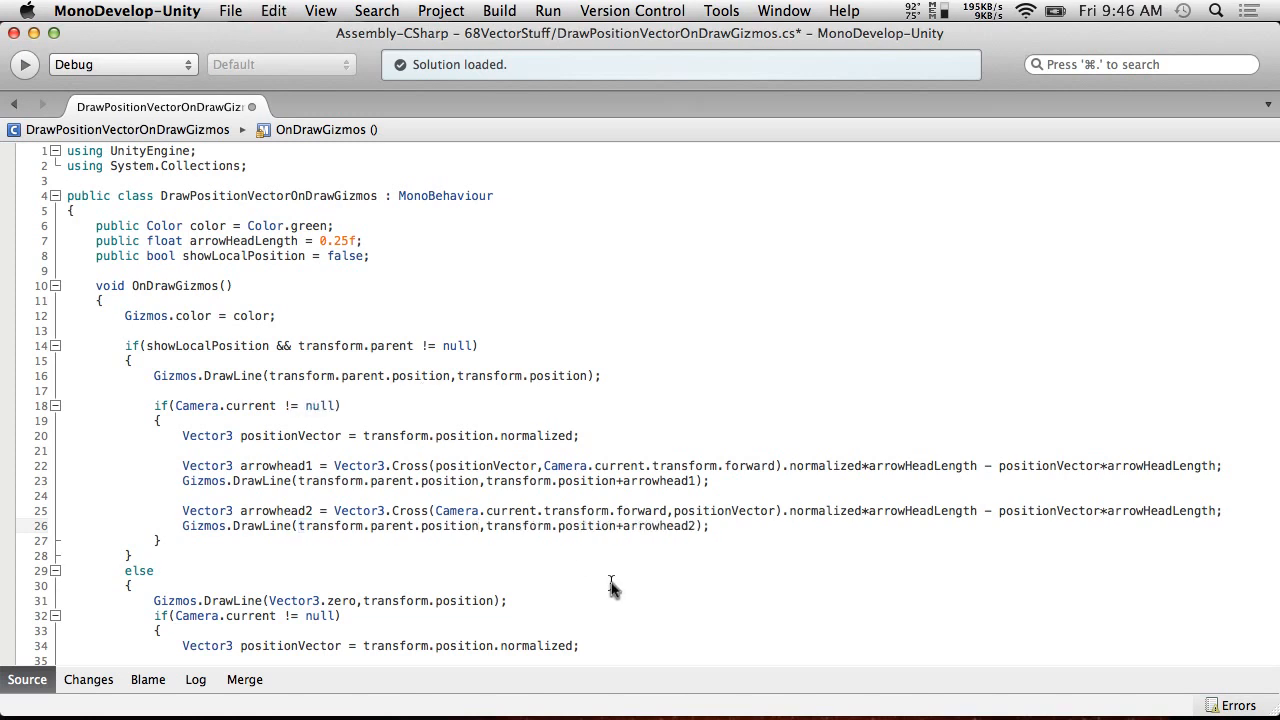
mouse_move(504, 534)
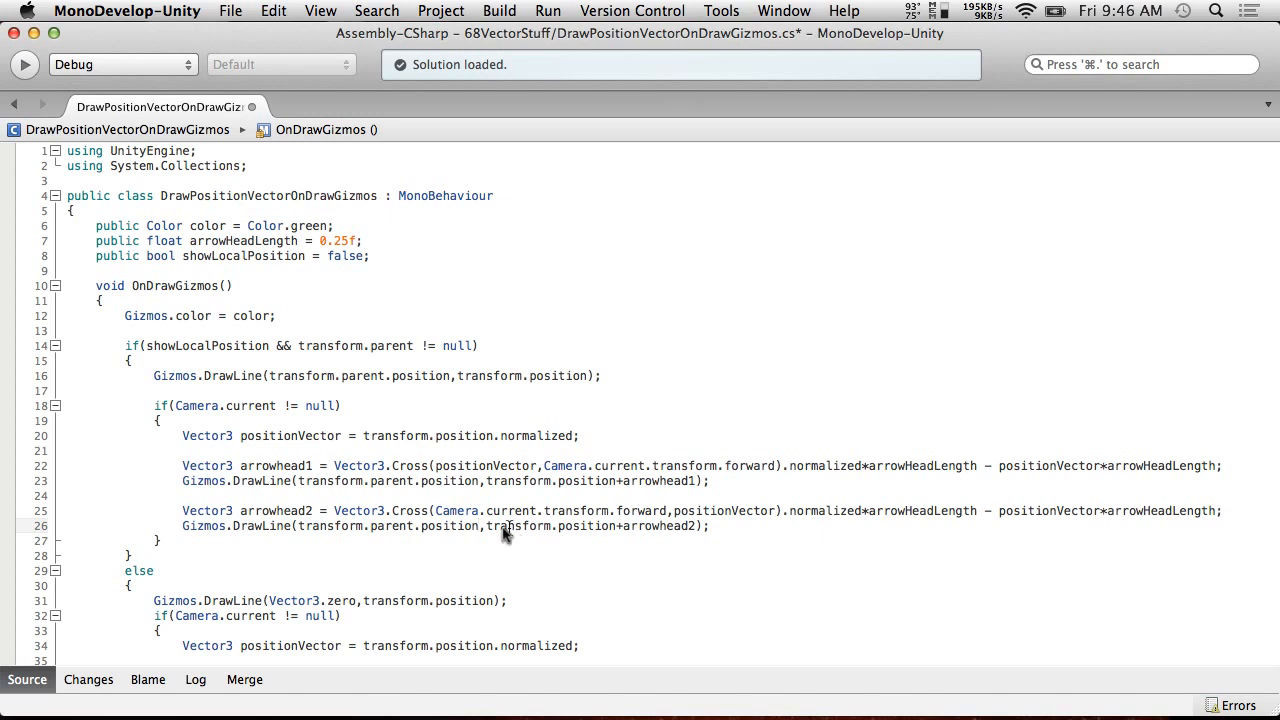
double_click(390, 526)
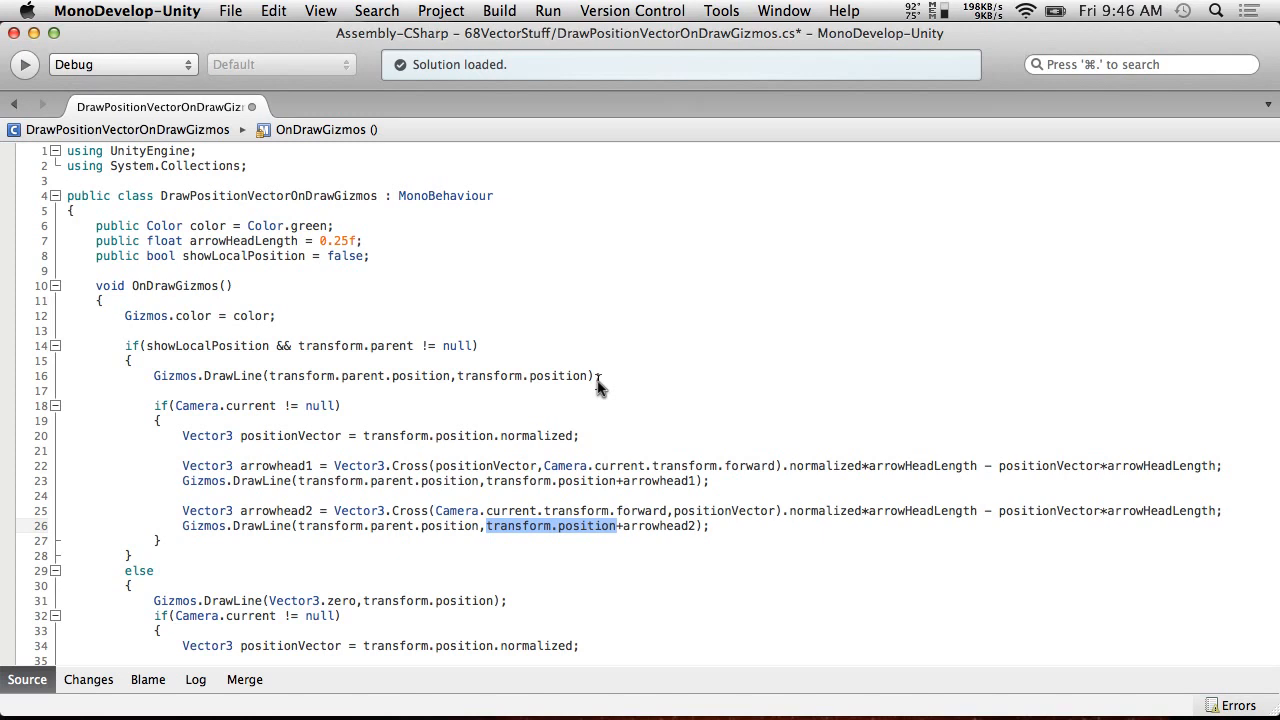
mouse_move(610, 402)
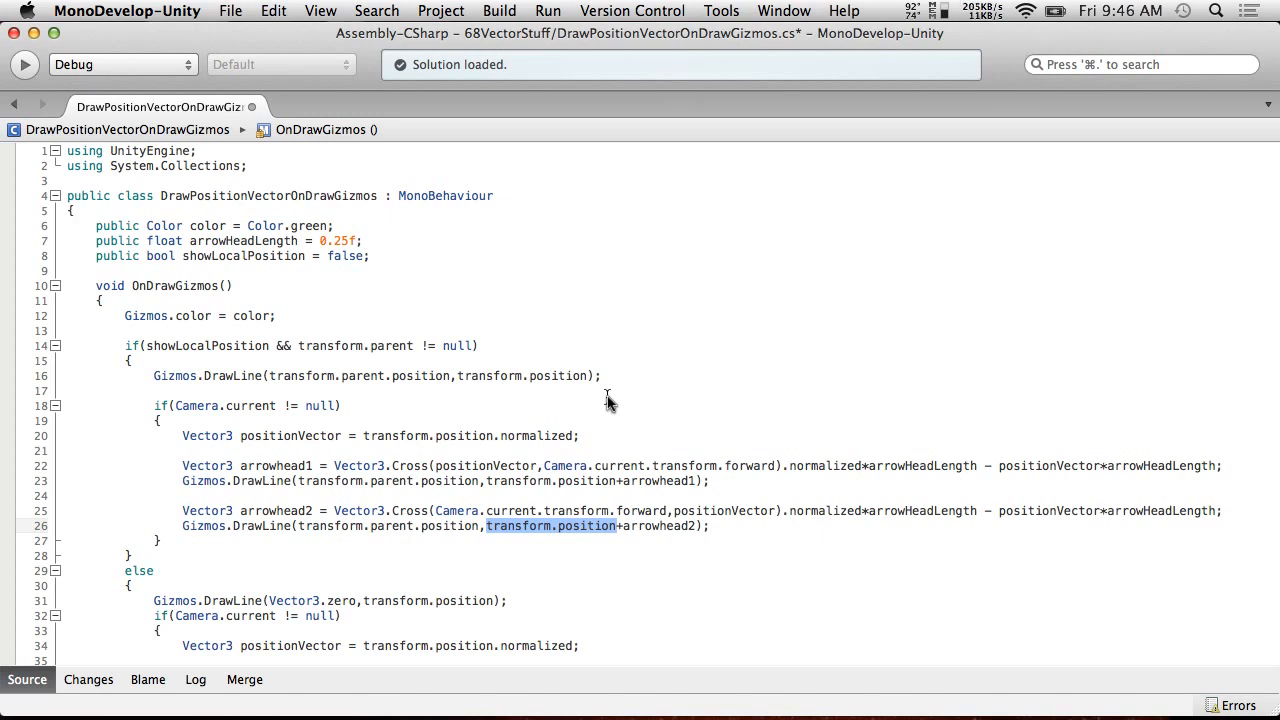
mouse_move(512, 434)
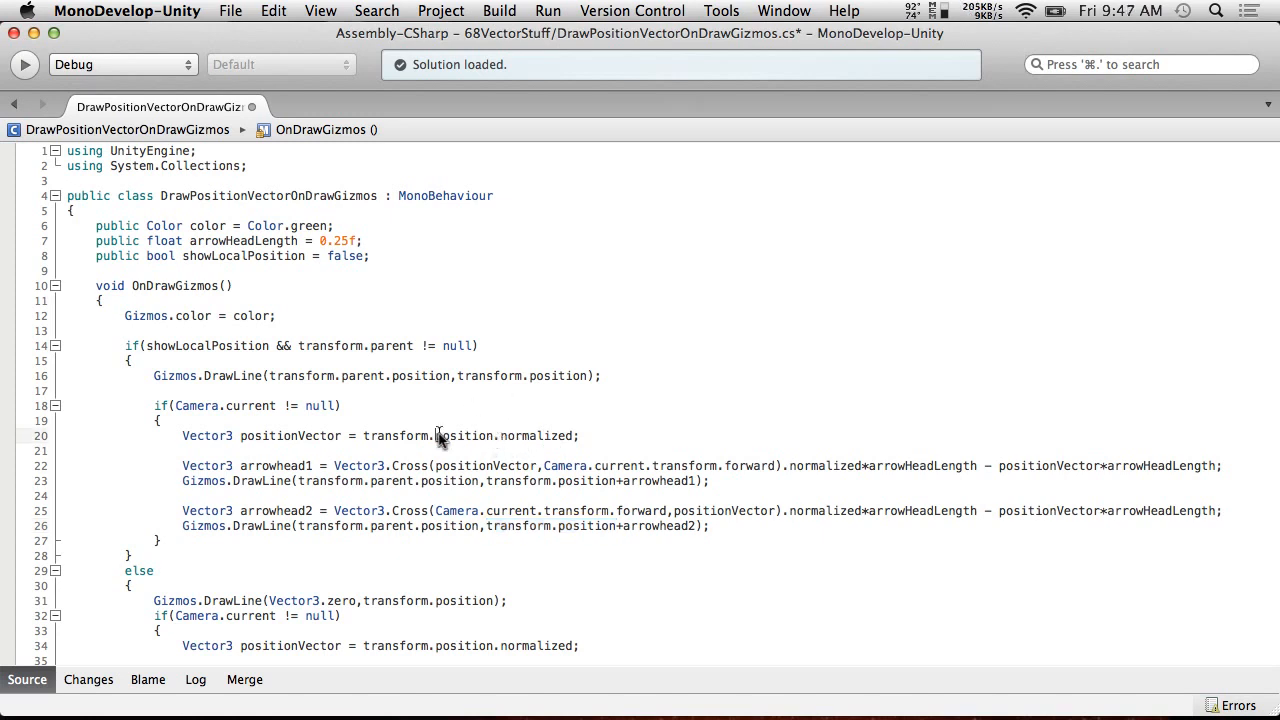
text(local)
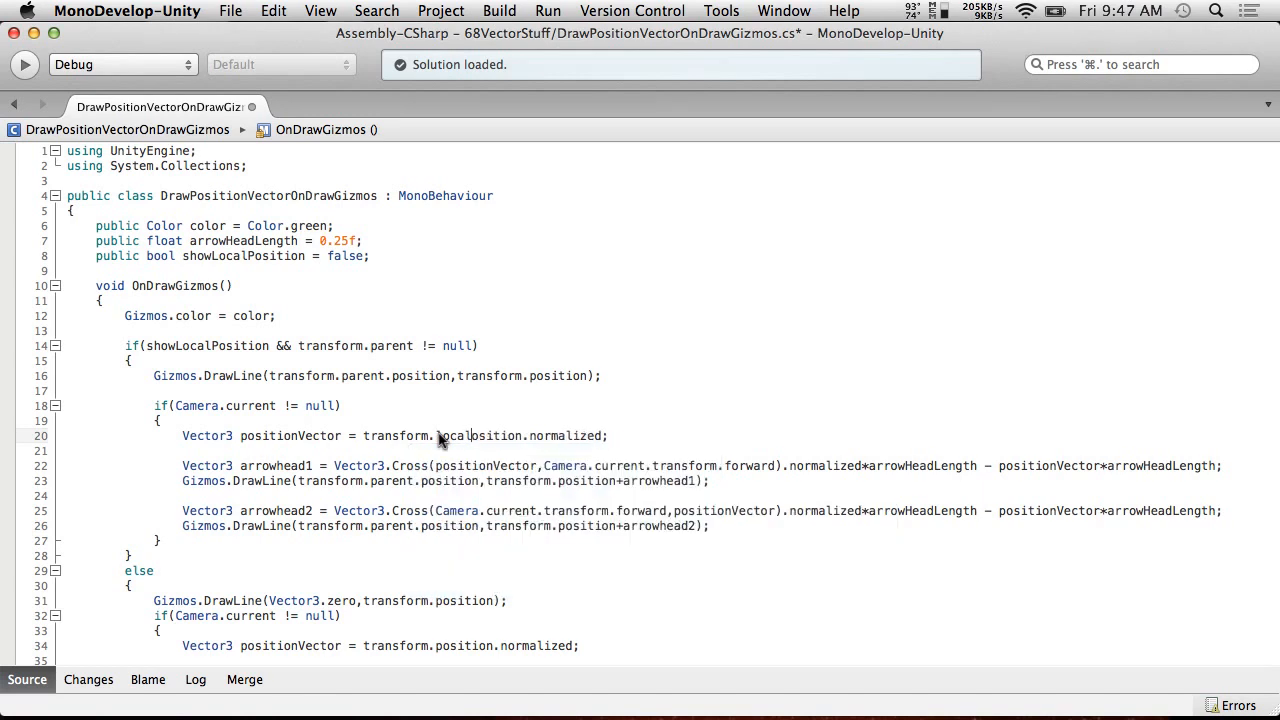
mouse_move(496, 418)
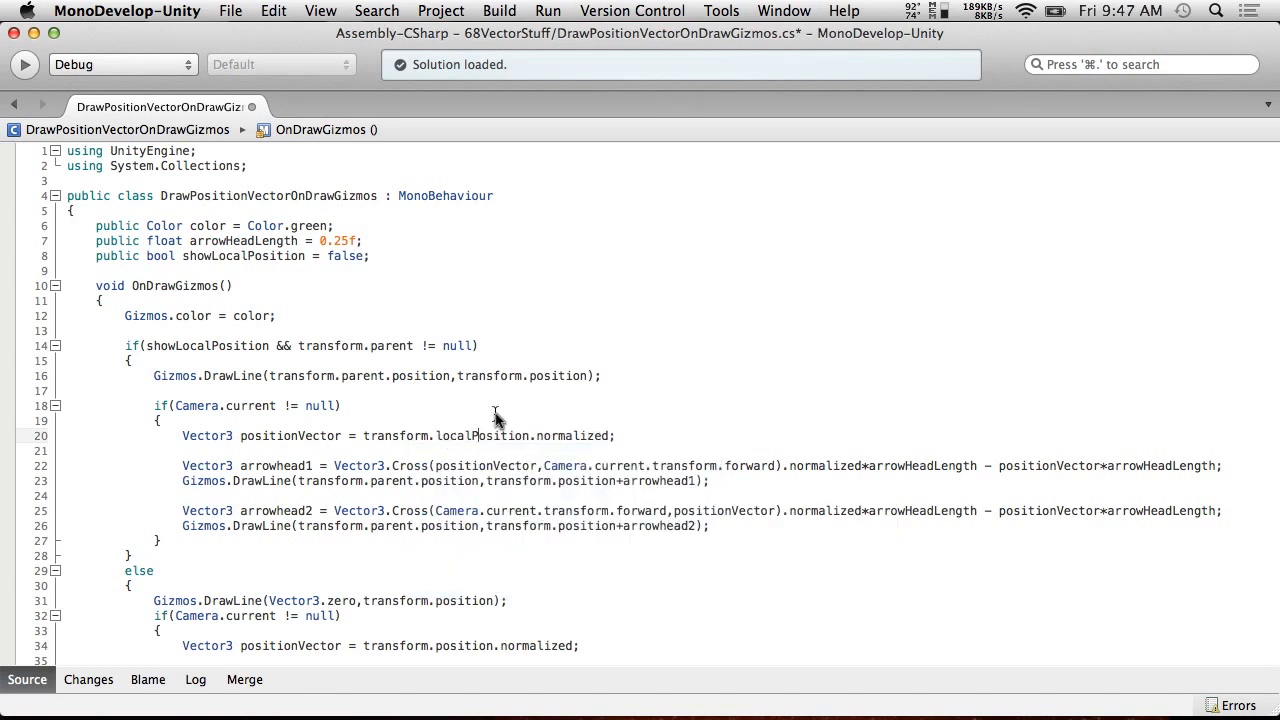
mouse_move(636, 482)
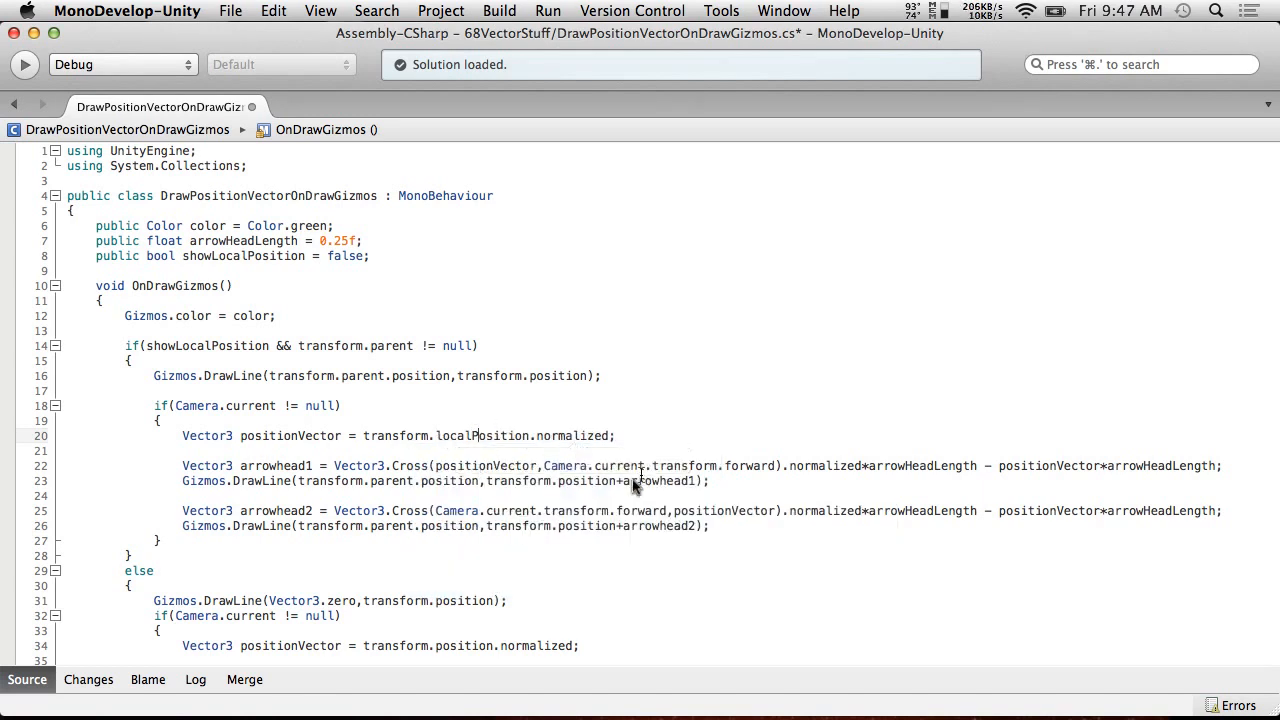
Save the script with the arrowhead start points restored to transform.position and return to Unity.
click(230, 12)
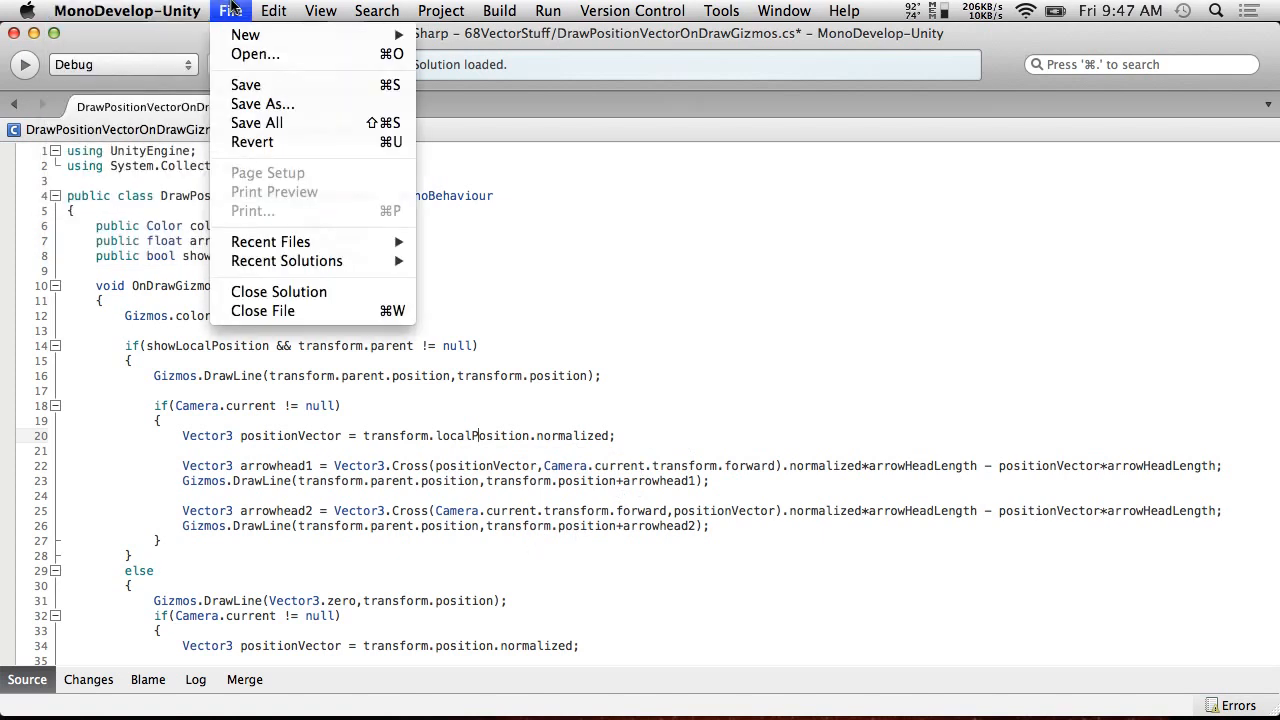
click(72, 12)
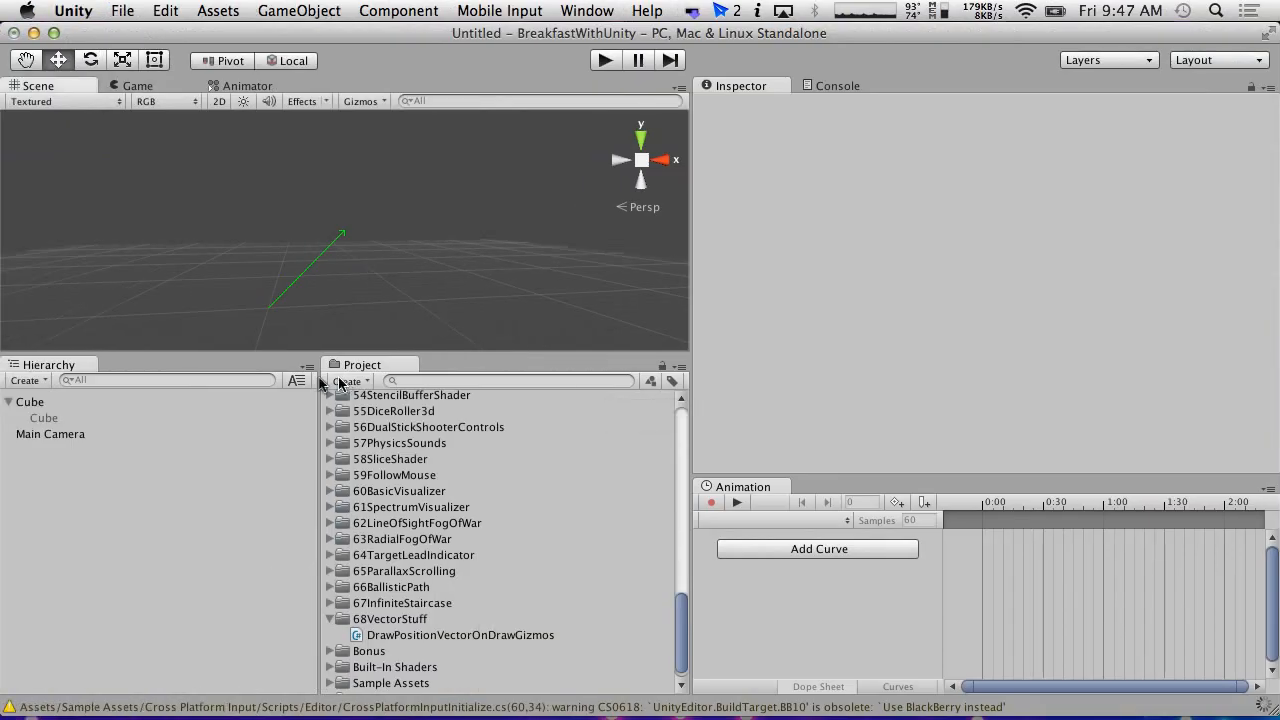
click(44, 418)
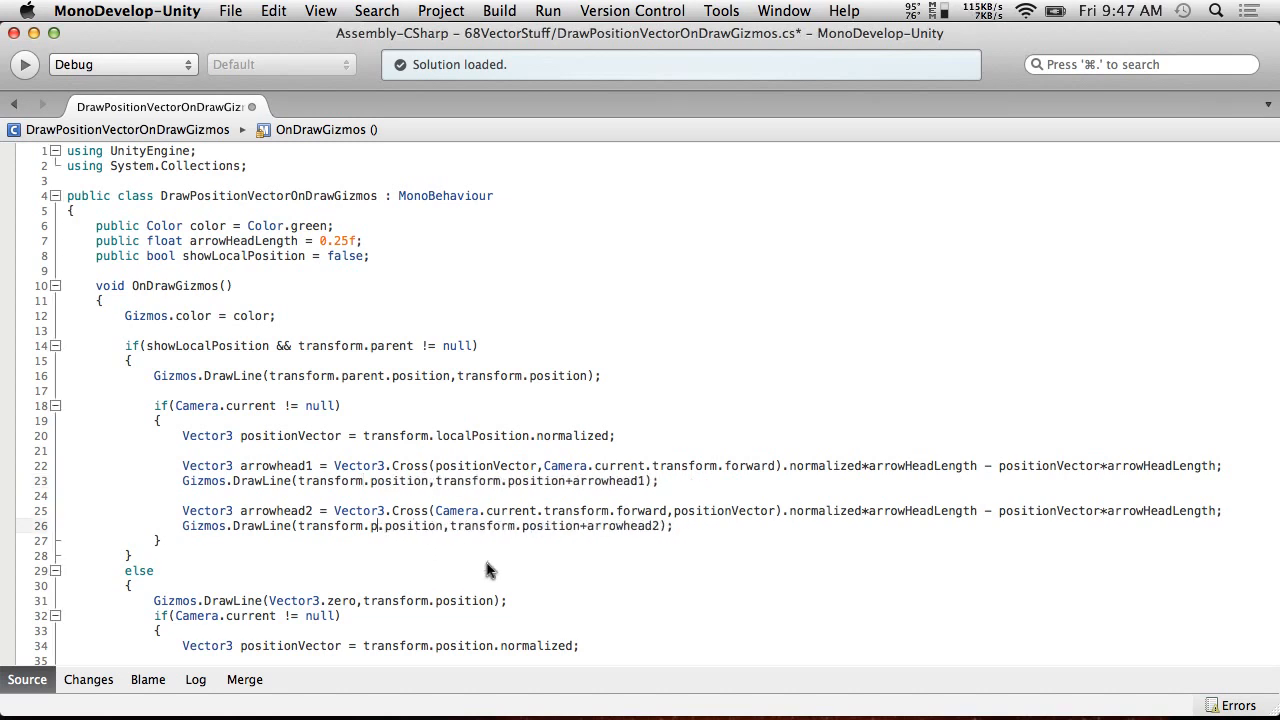
click(232, 12)
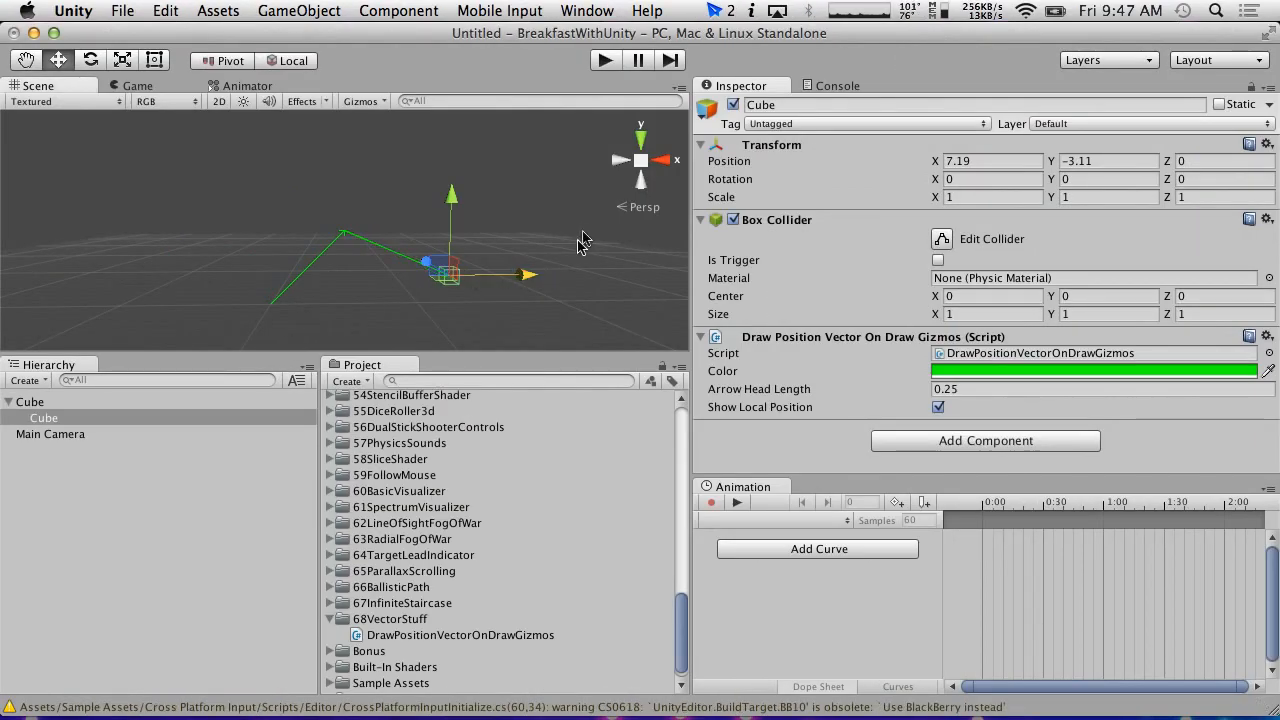
click(44, 418)
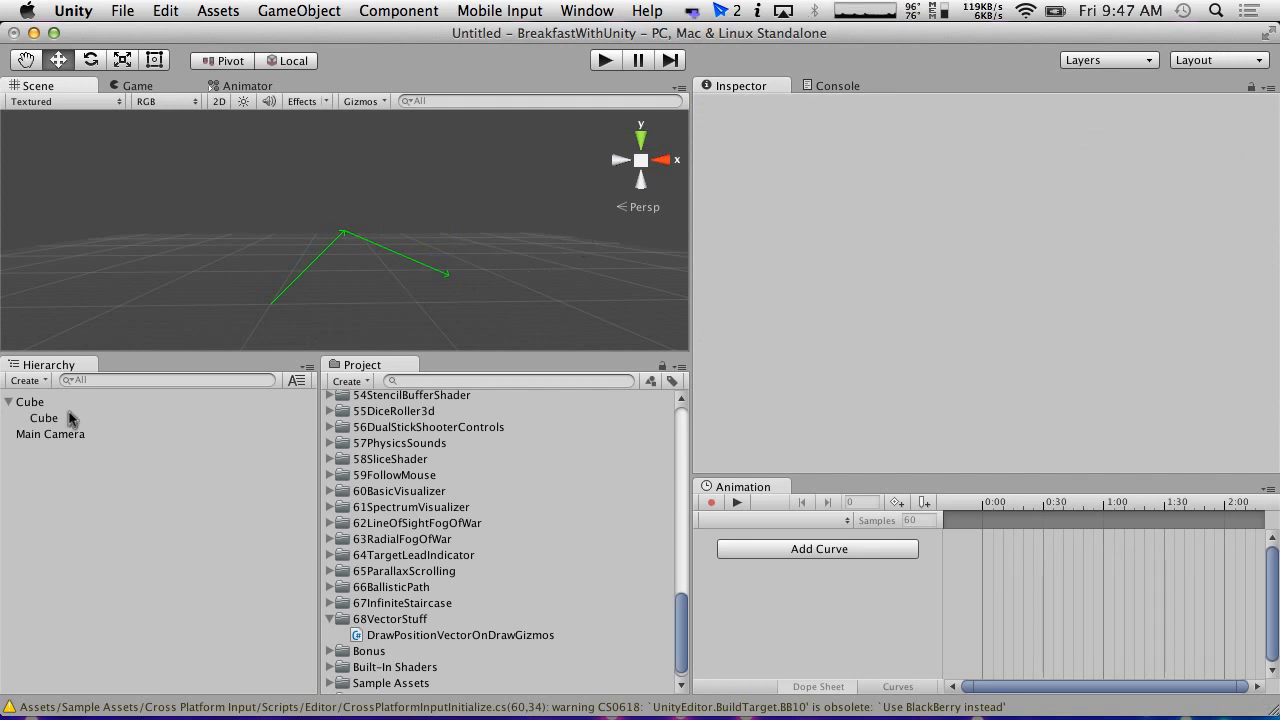
click(44, 418)
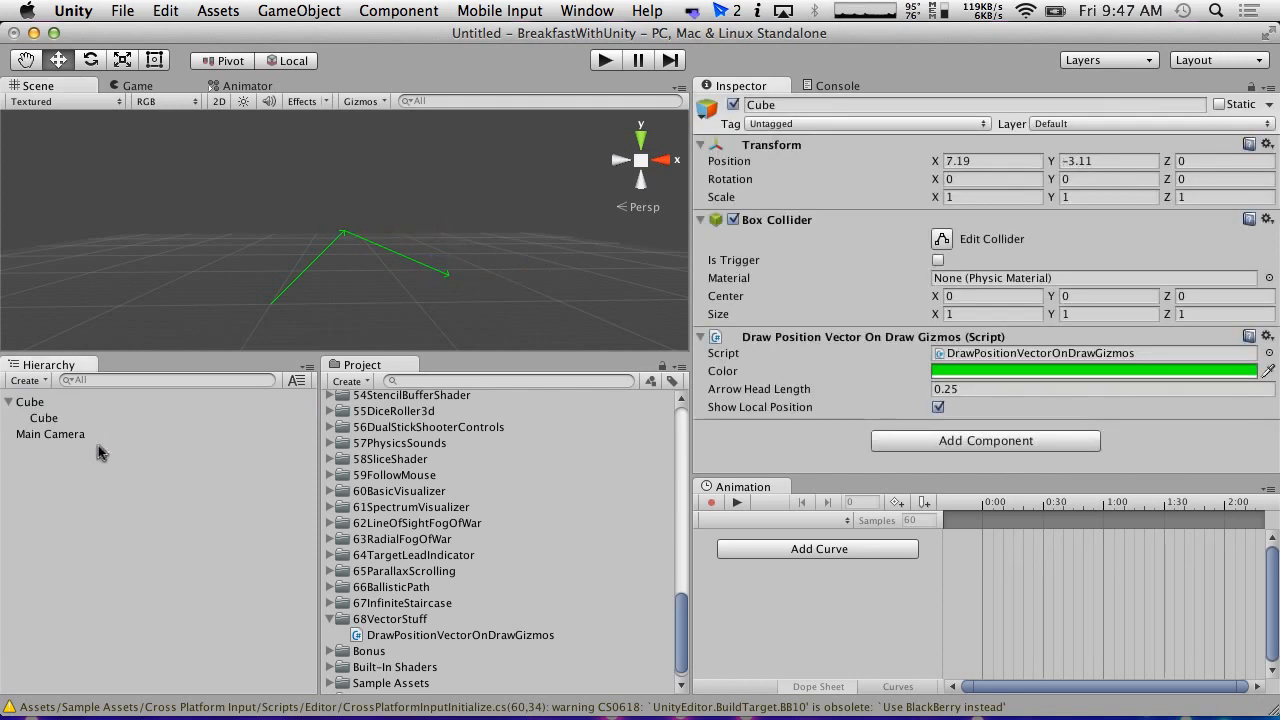
click(44, 418)
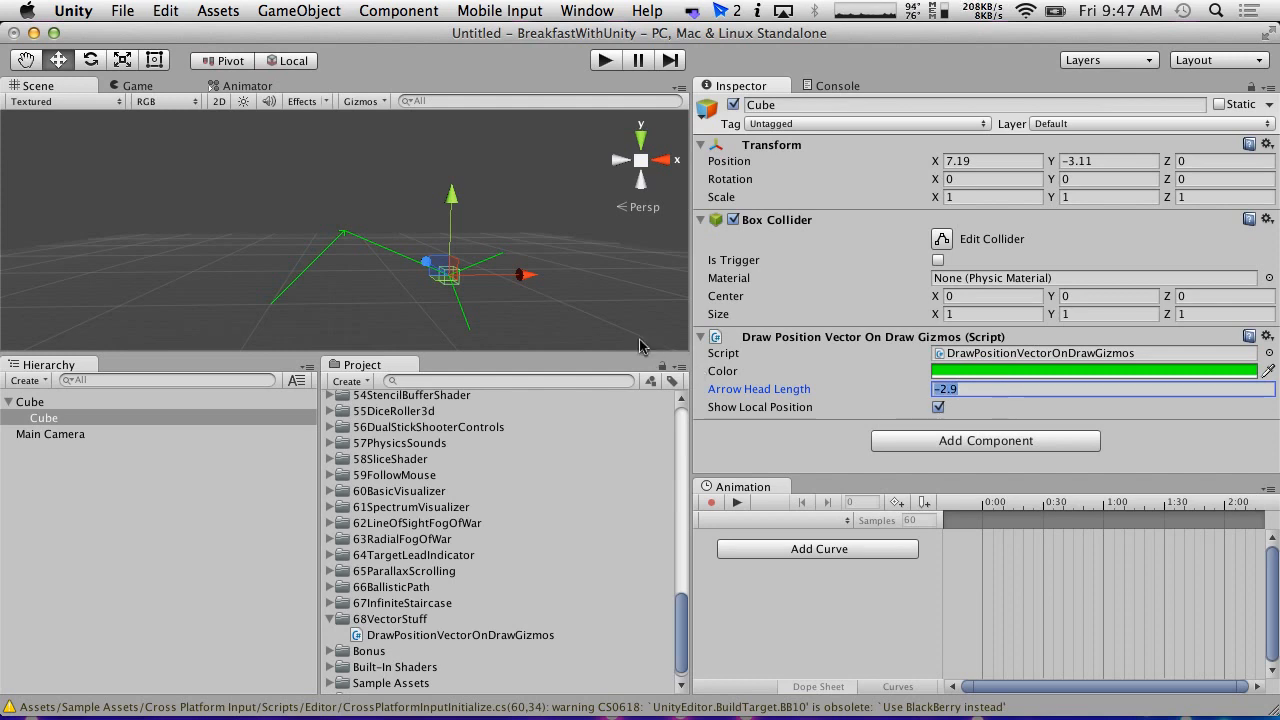
text(0.25)
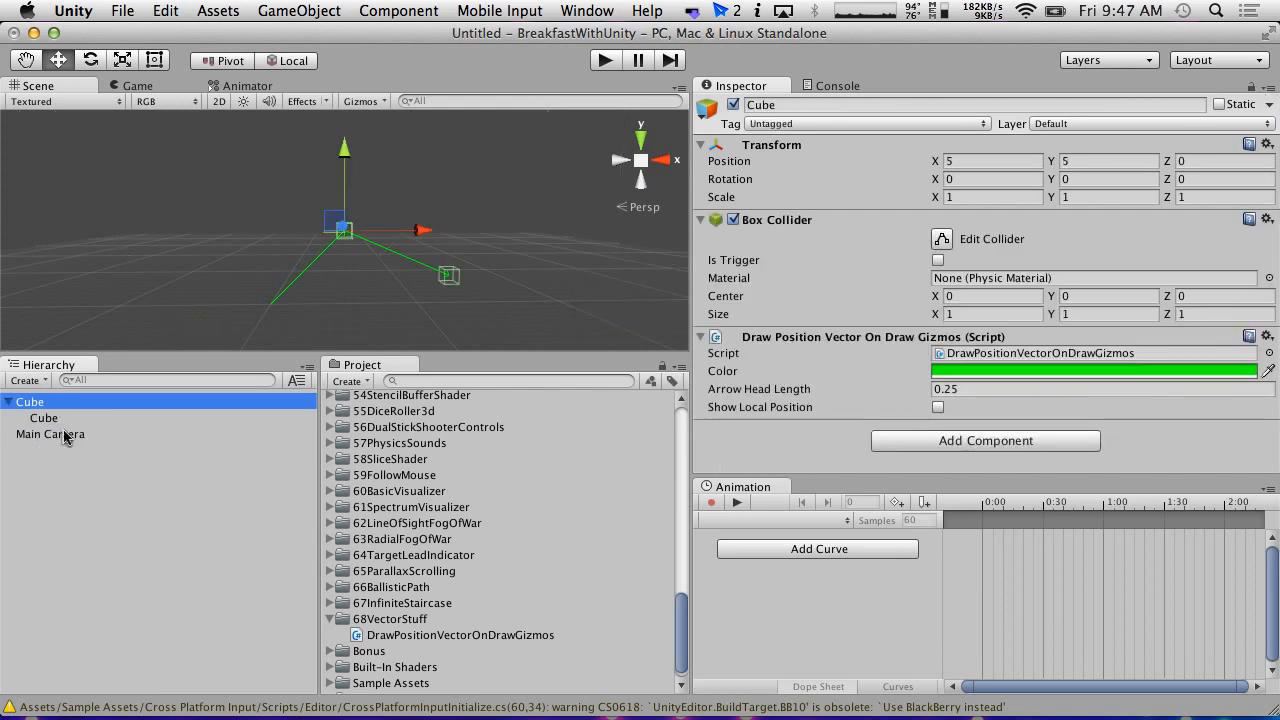
click(44, 418)
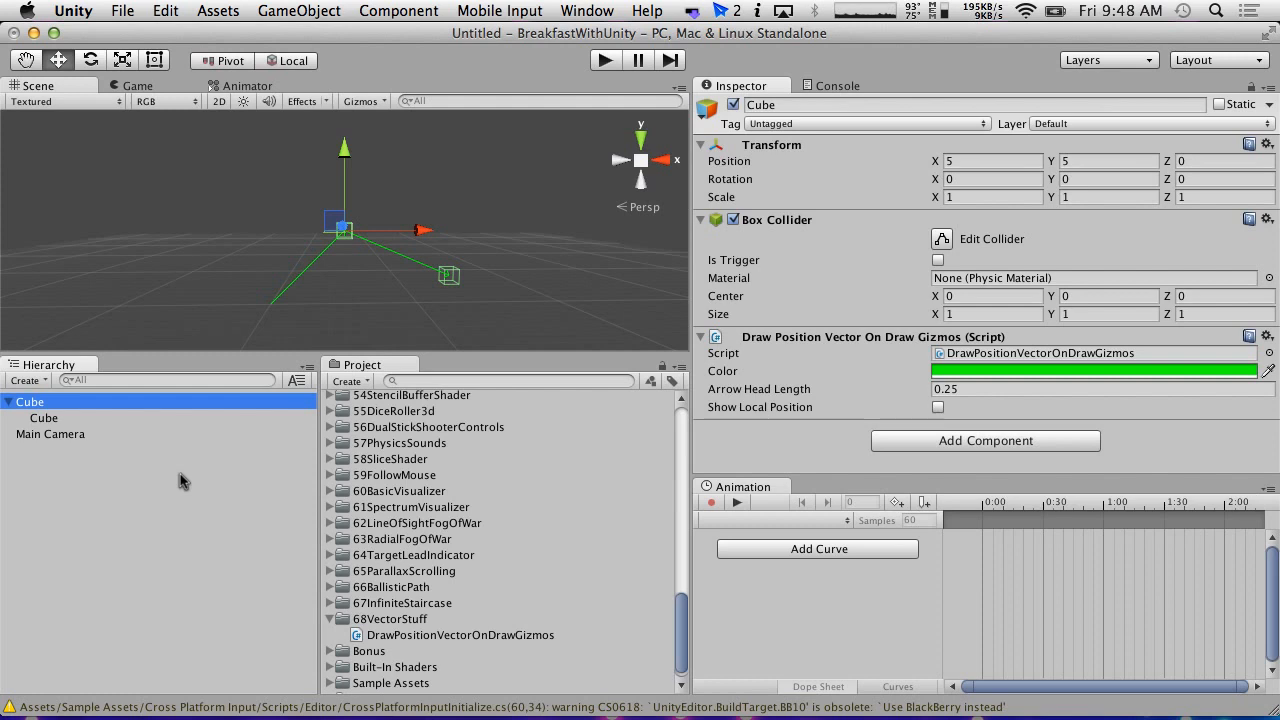
mouse_move(44, 480)
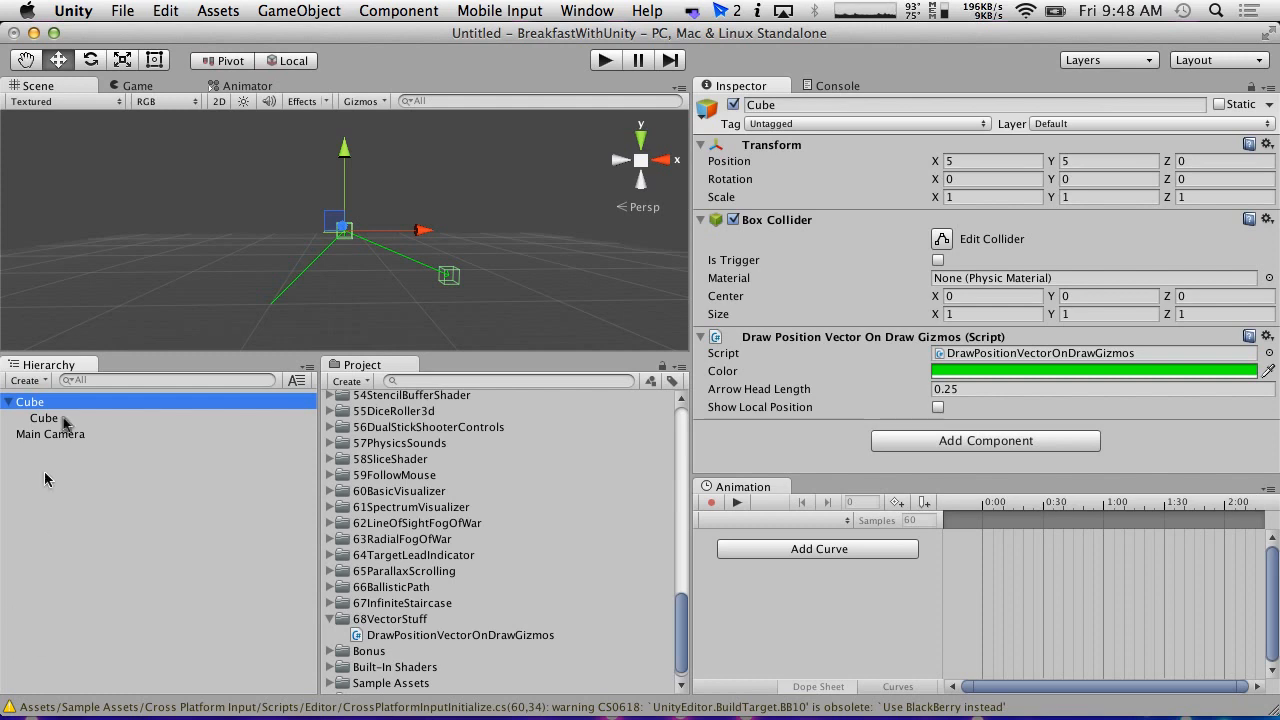
mouse_move(388, 338)
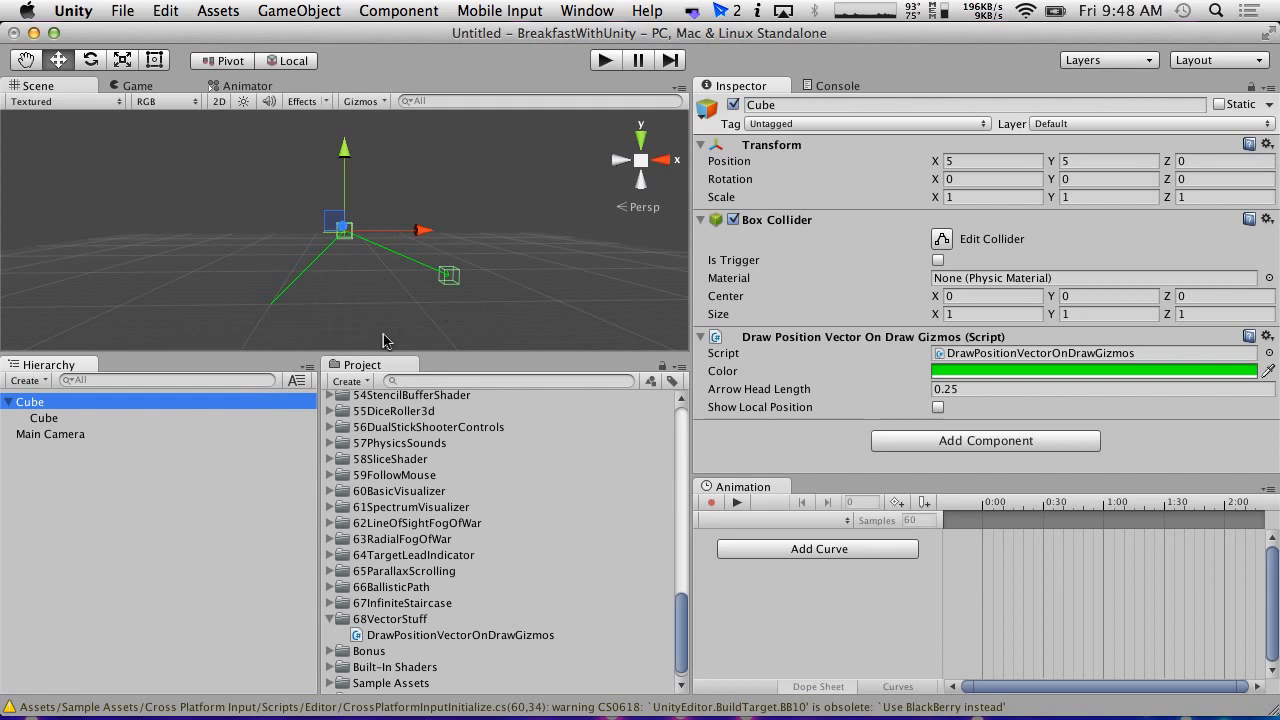
mouse_move(450, 284)
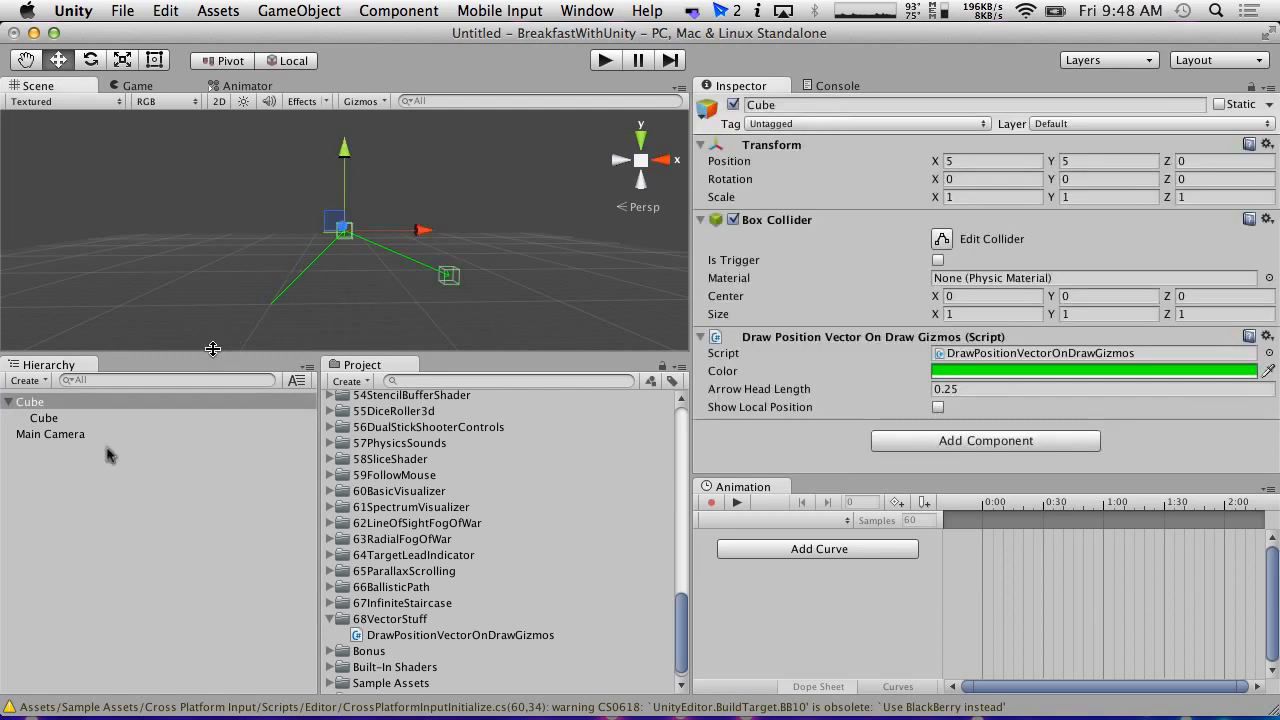
mouse_move(118, 424)
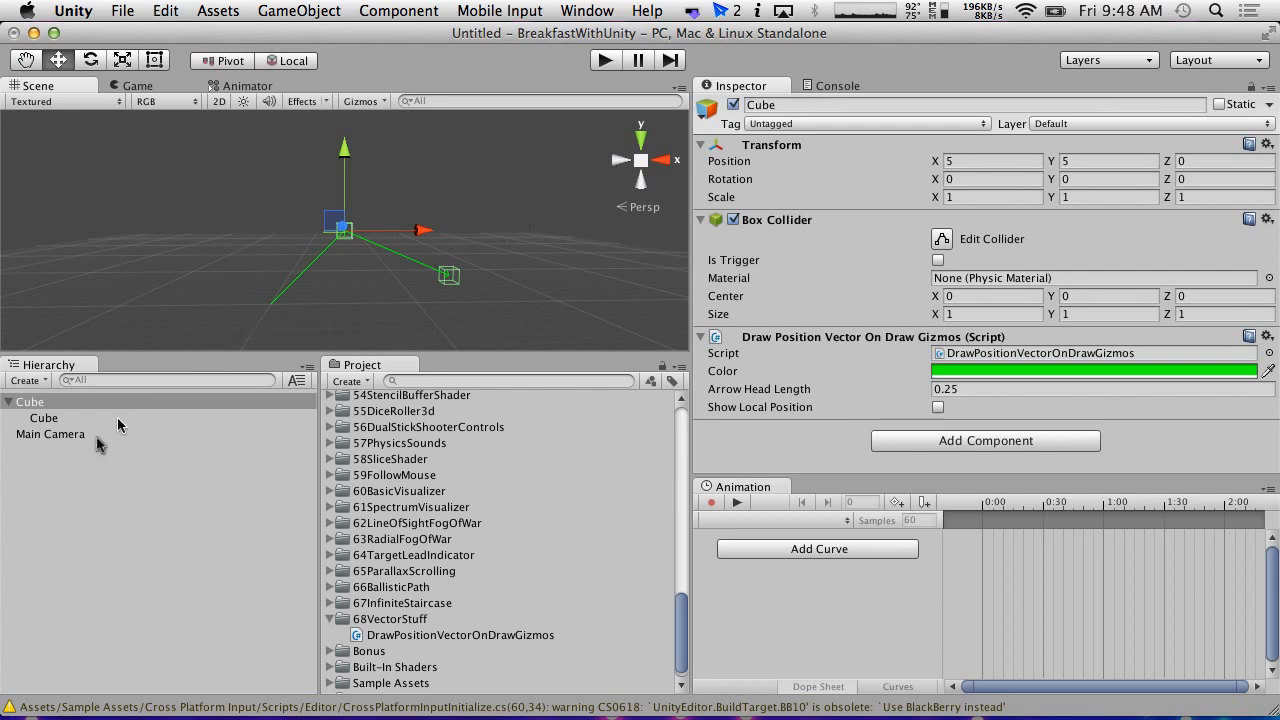
Unparent the second cube, then nest it back under the first and inspect its local position 7.19, -3.11, 0.
click(44, 418)
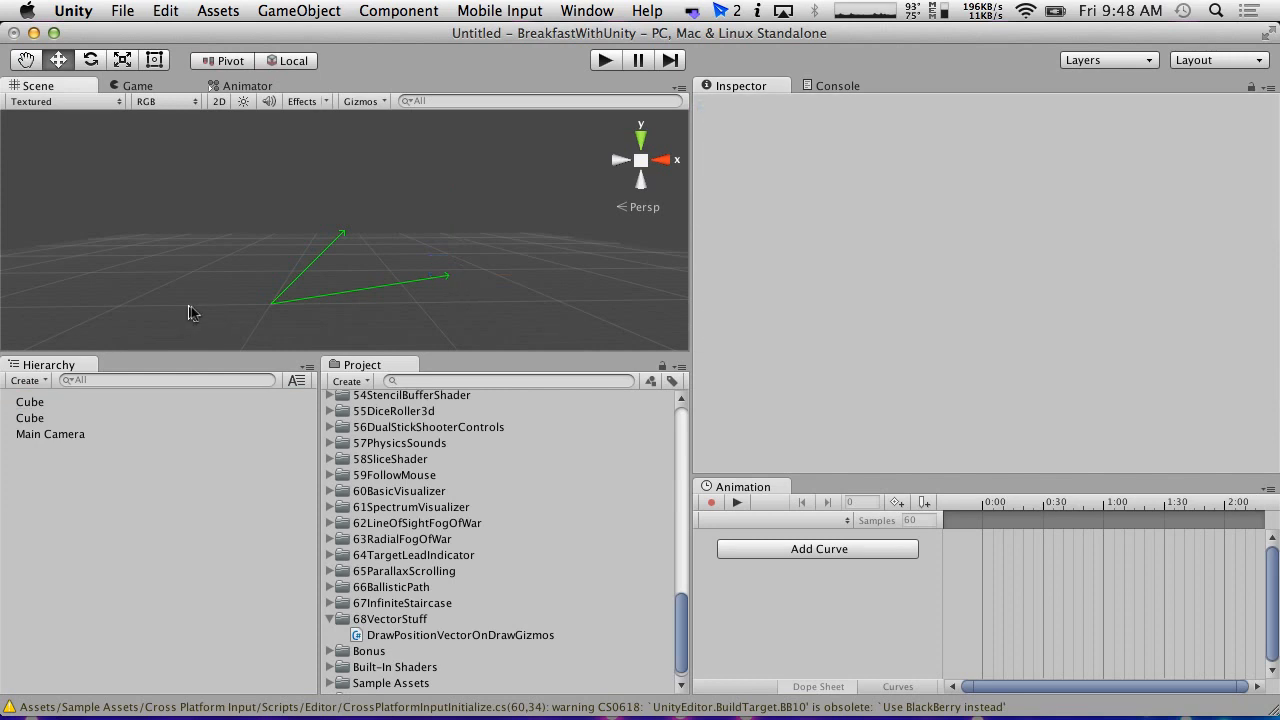
mouse_move(264, 316)
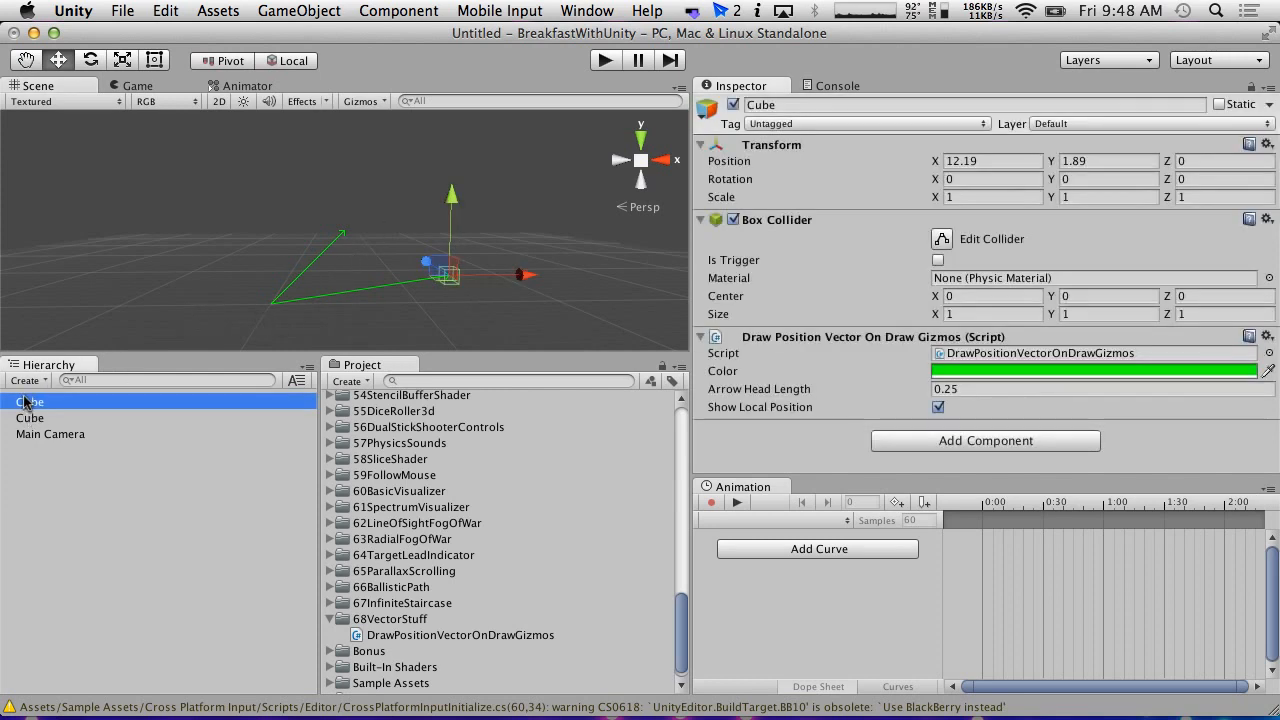
click(30, 418)
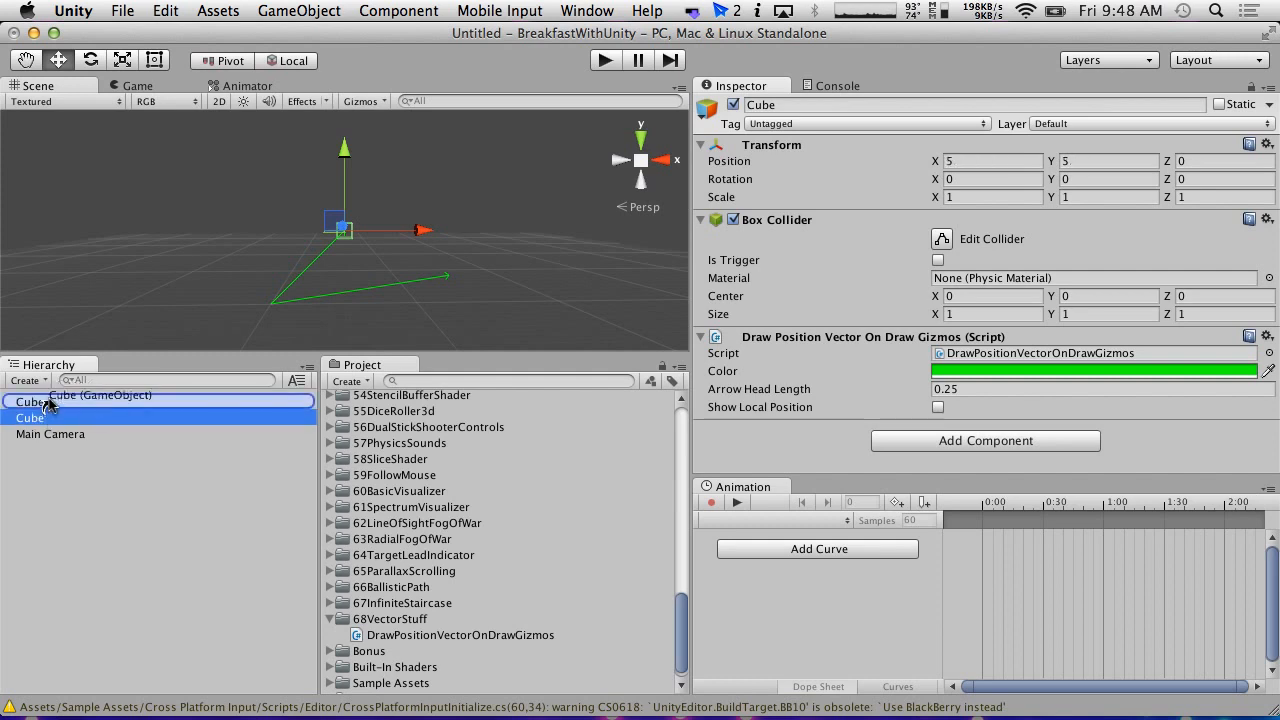
click(936, 408)
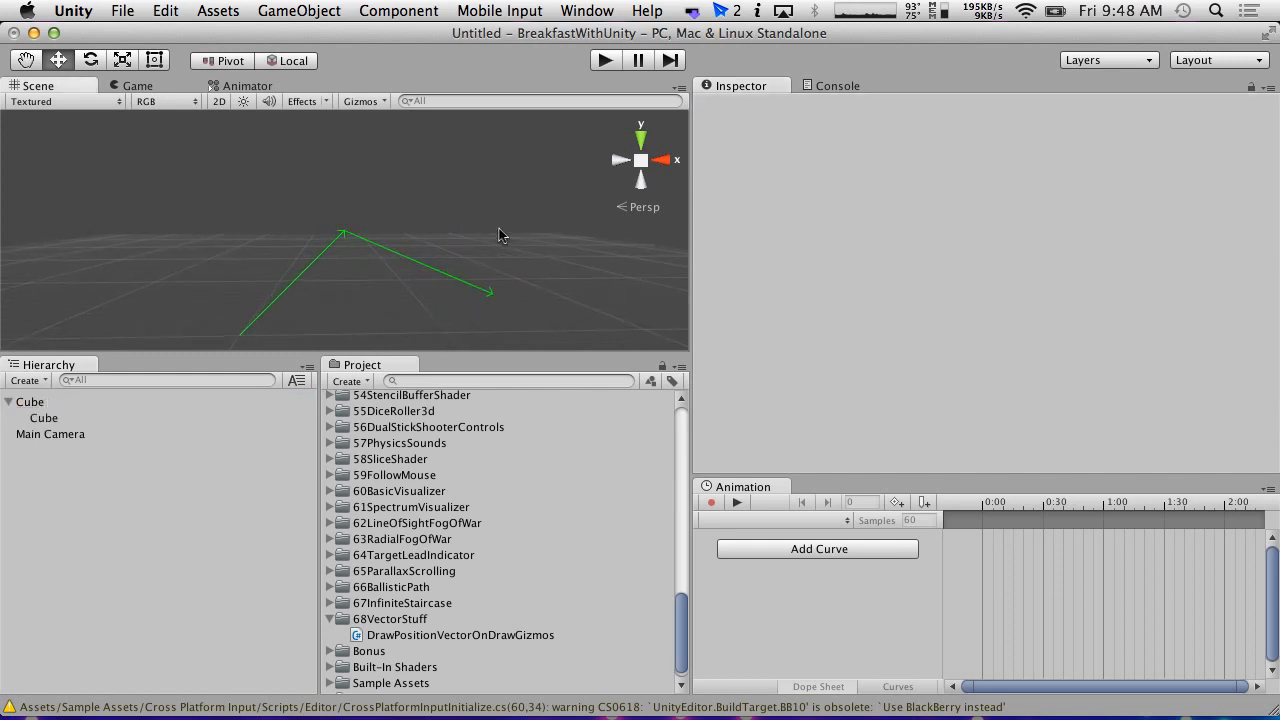
mouse_move(464, 240)
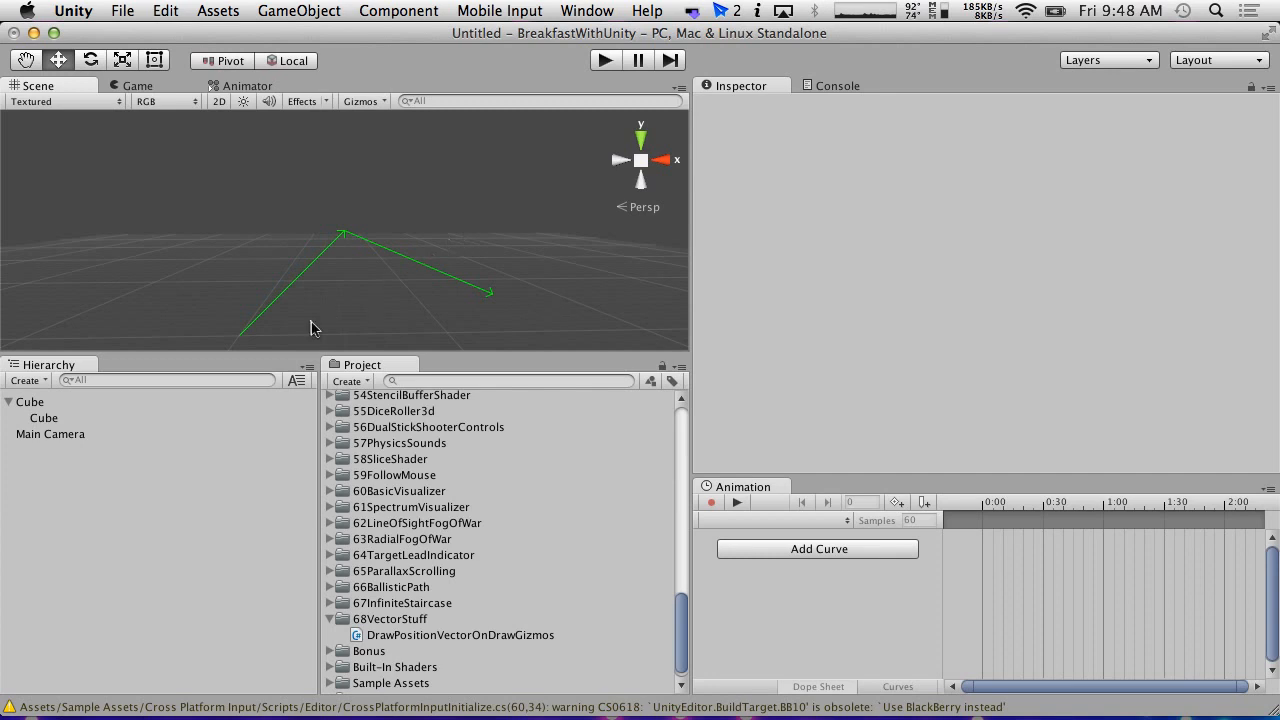
mouse_move(272, 352)
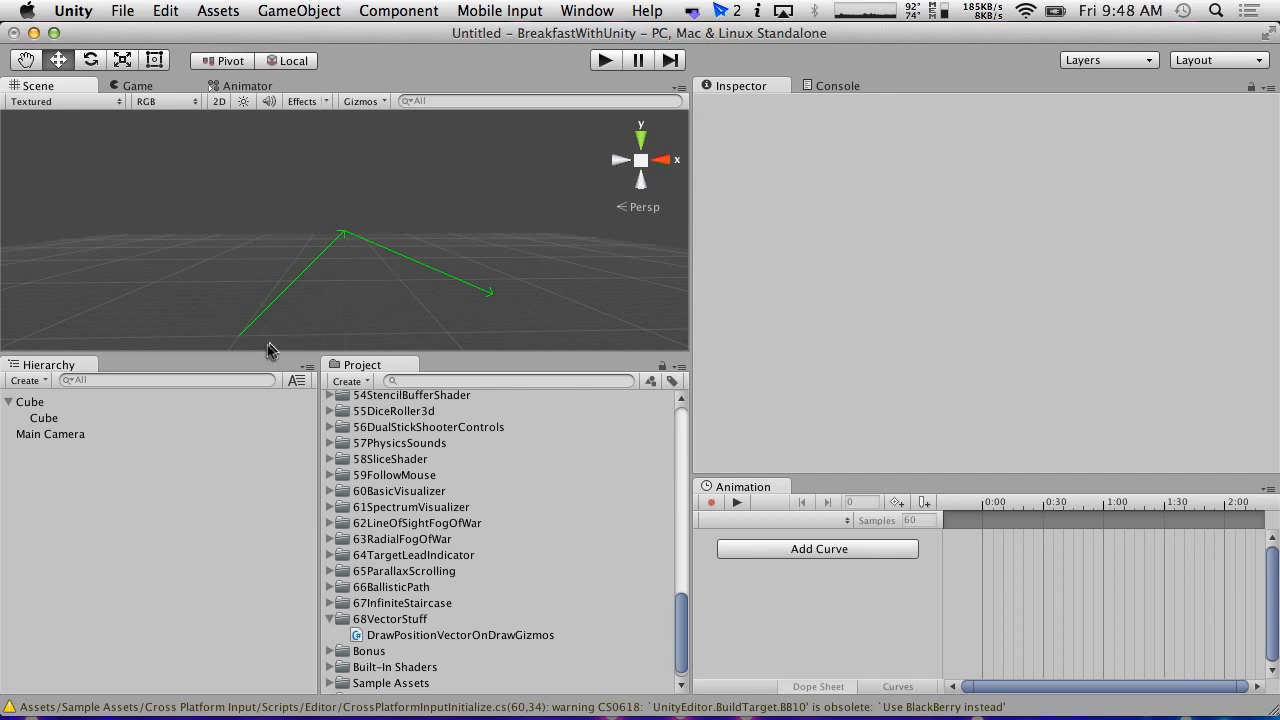
click(44, 418)
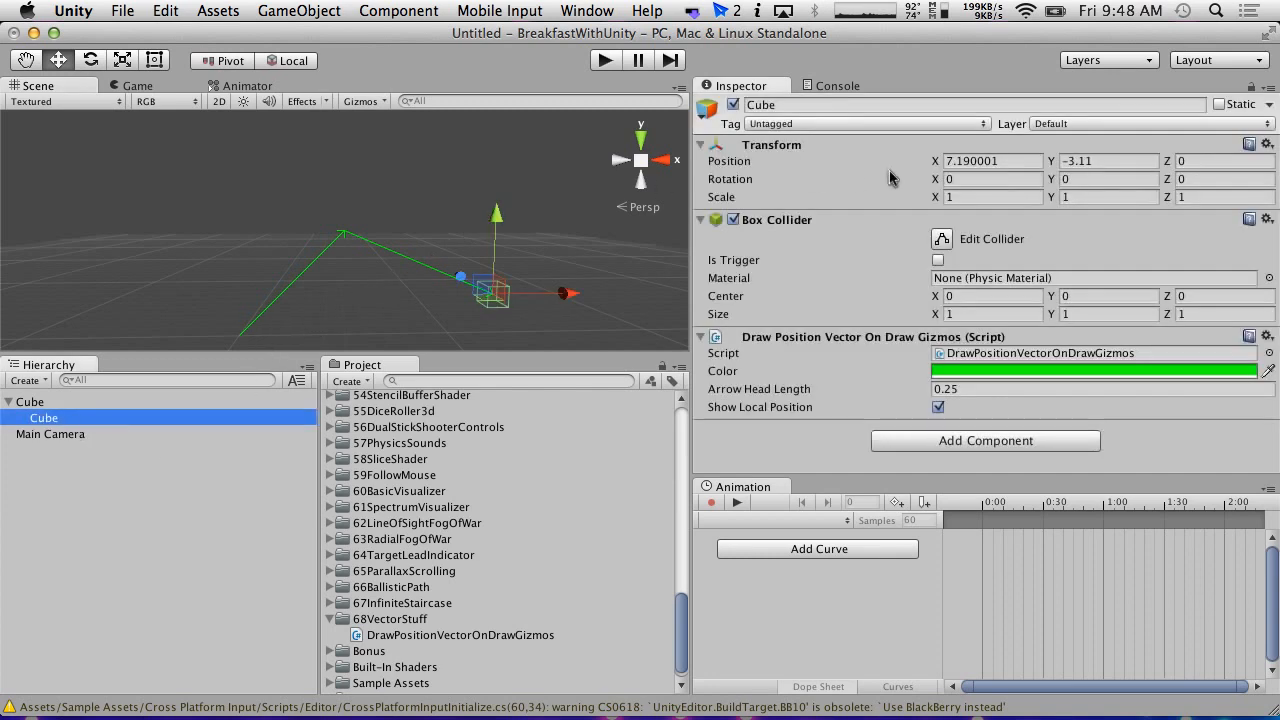
mouse_move(64, 470)
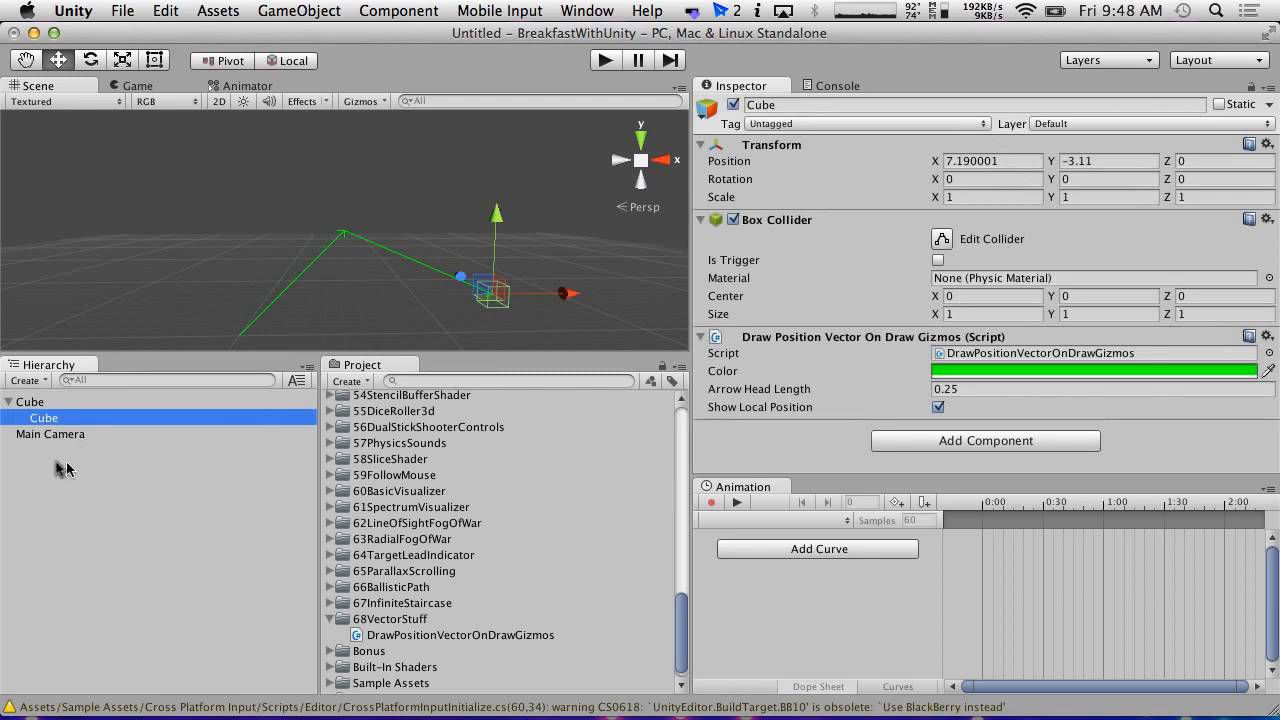
Inspect the child Cube's Transform values reading 7.19, -3.11, 0 before unparenting it.
click(992, 160)
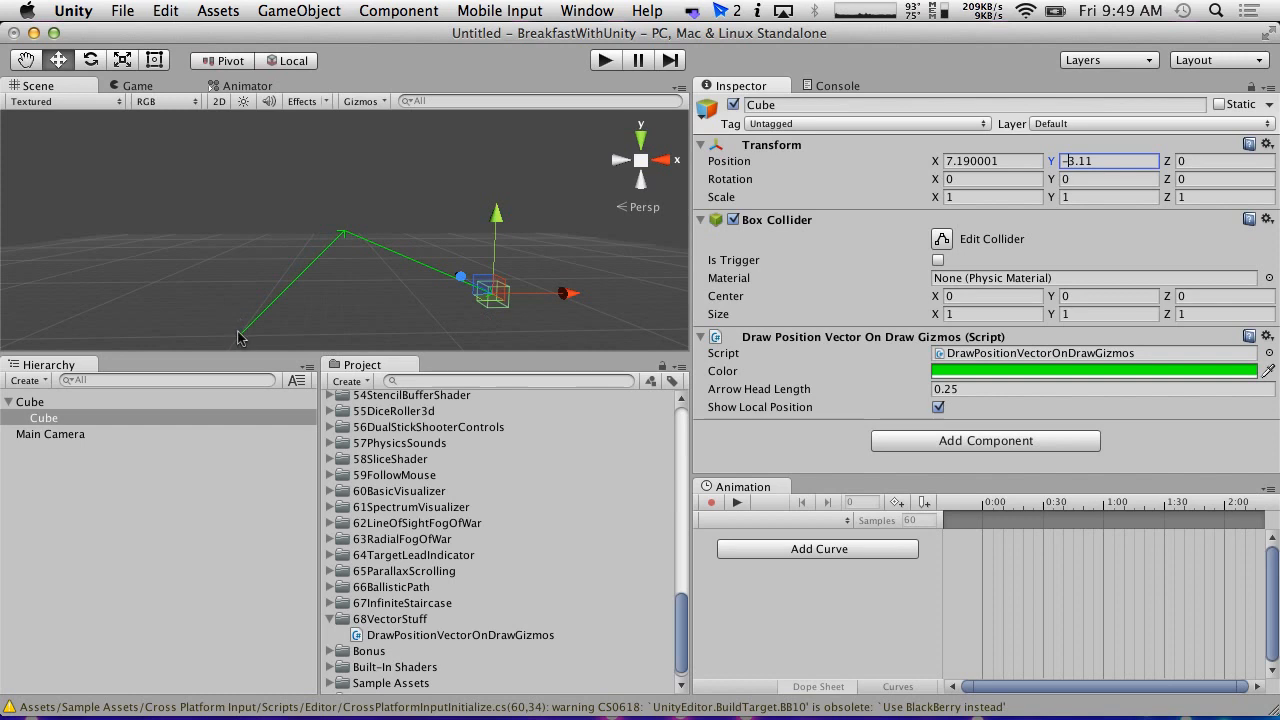
mouse_move(504, 284)
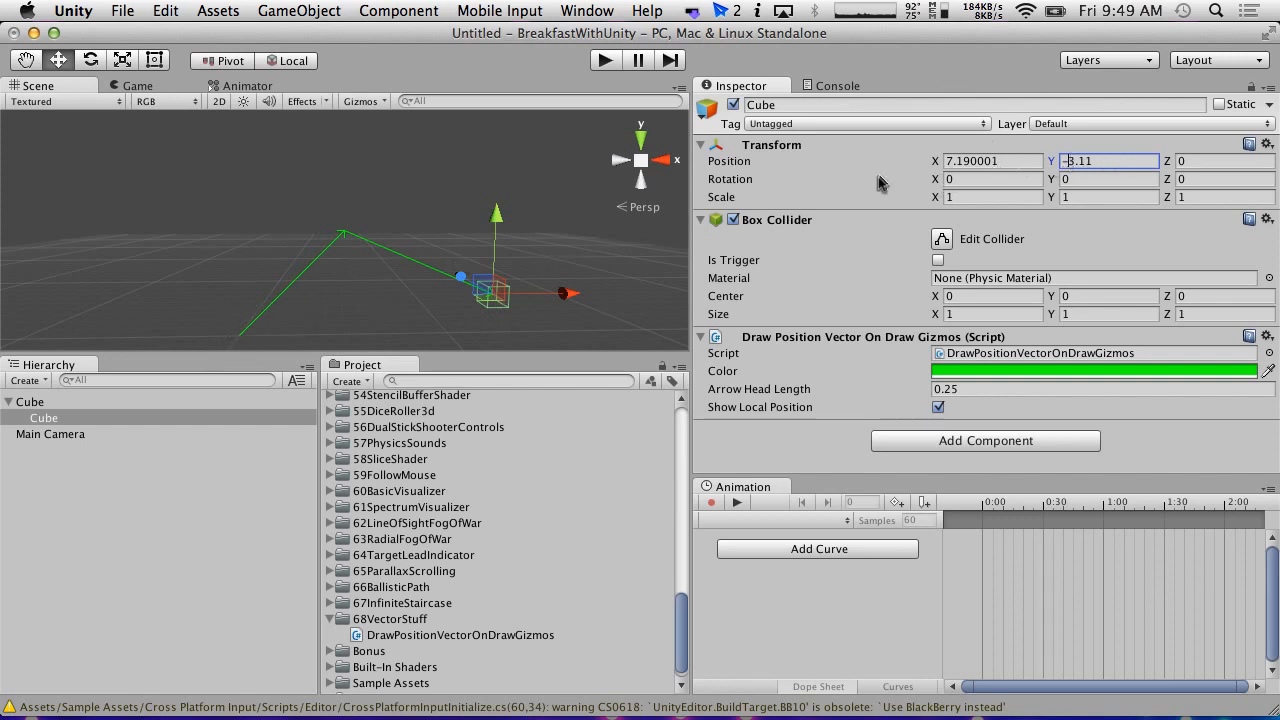
click(1108, 180)
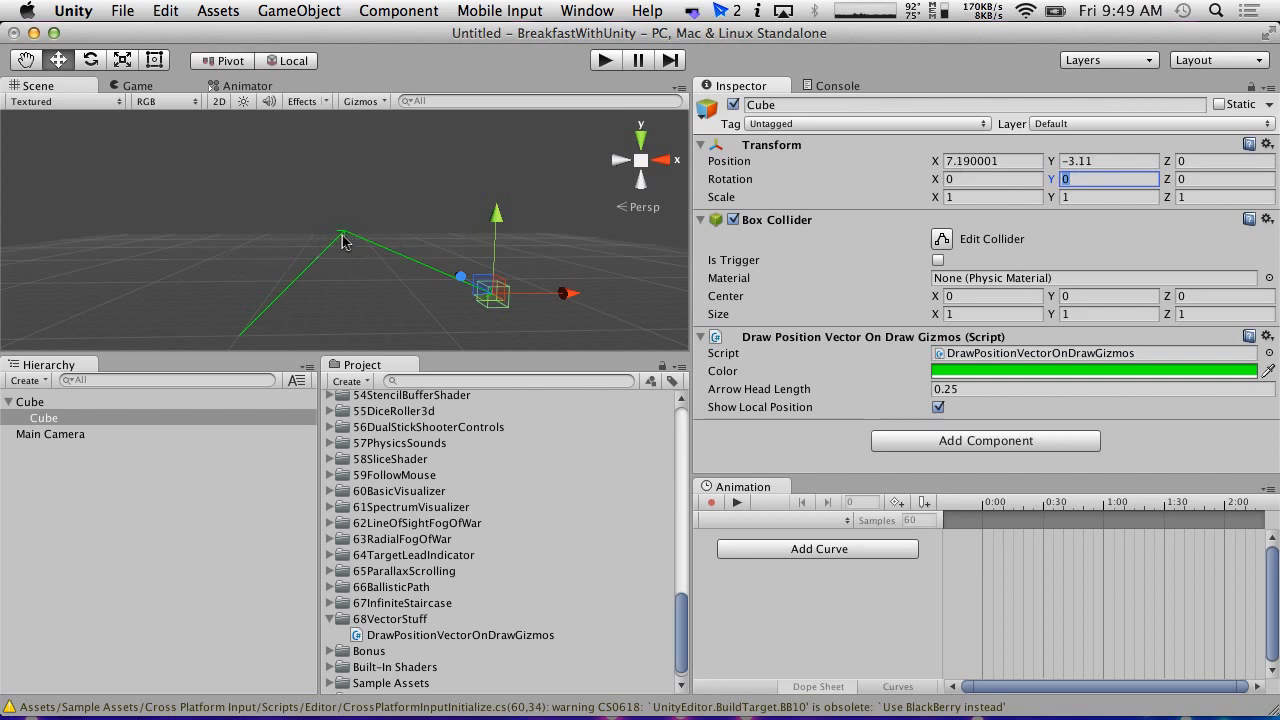
mouse_move(350, 240)
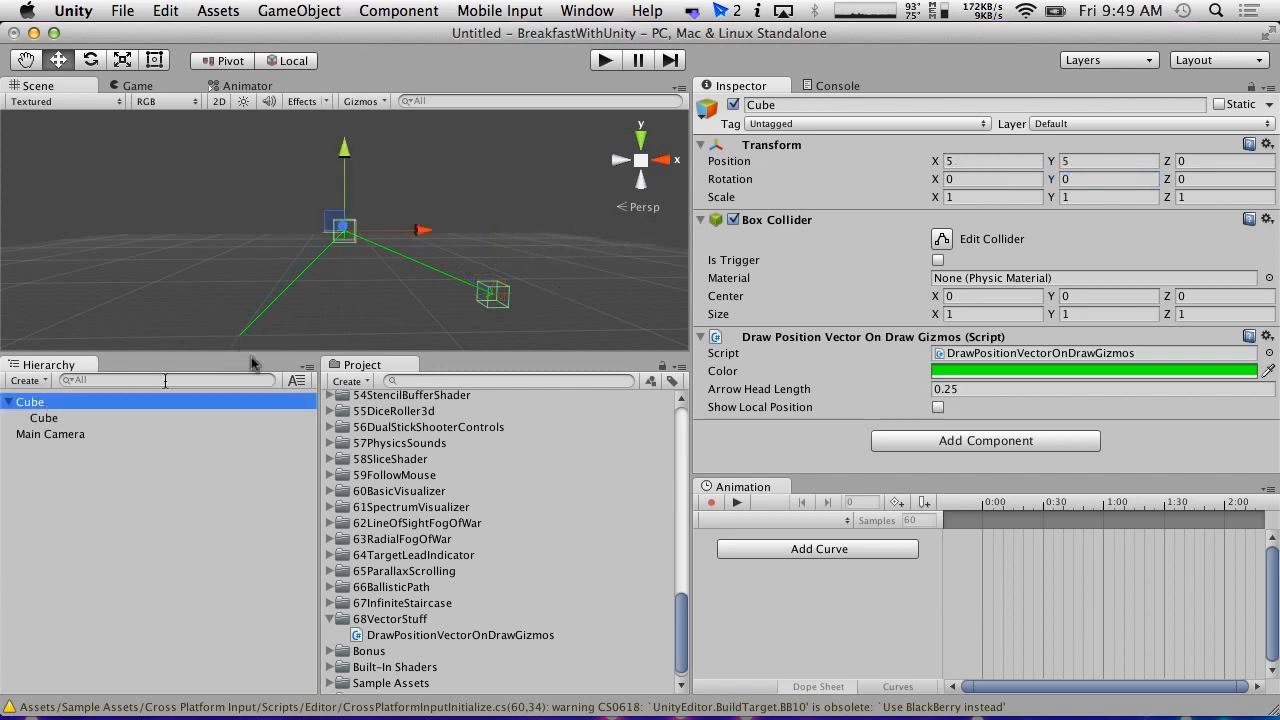
mouse_move(492, 300)
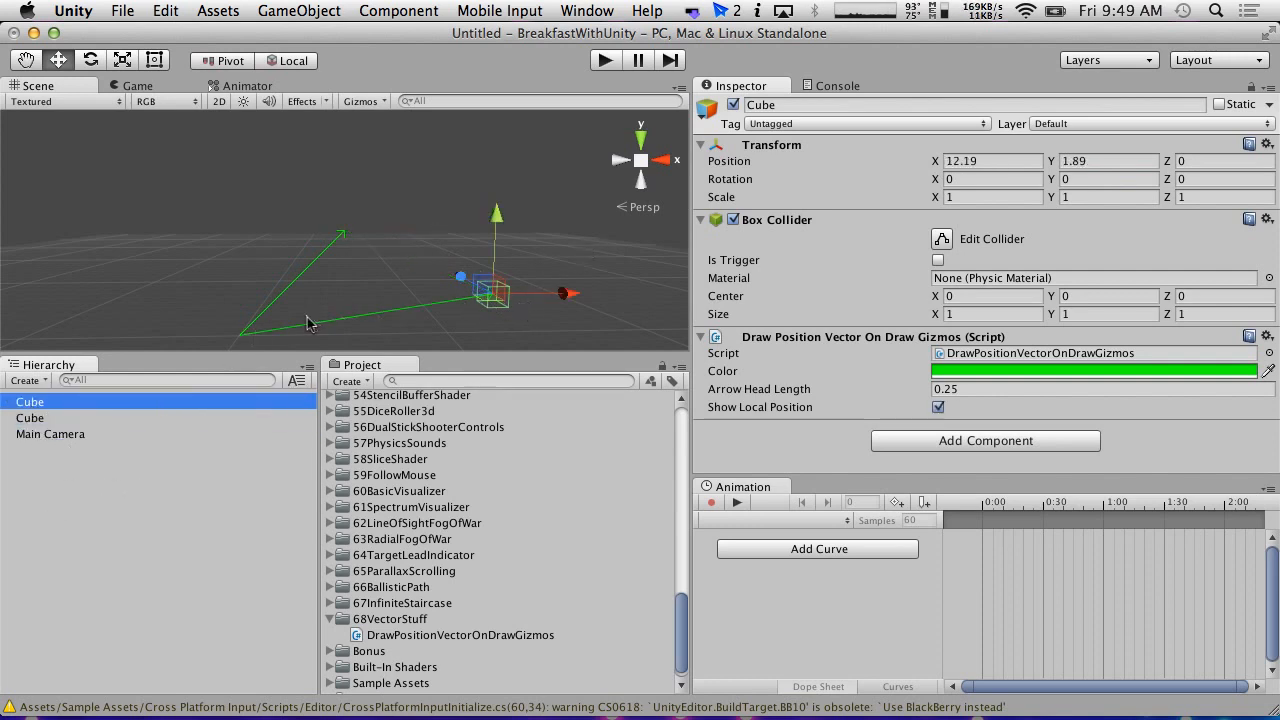
mouse_move(384, 336)
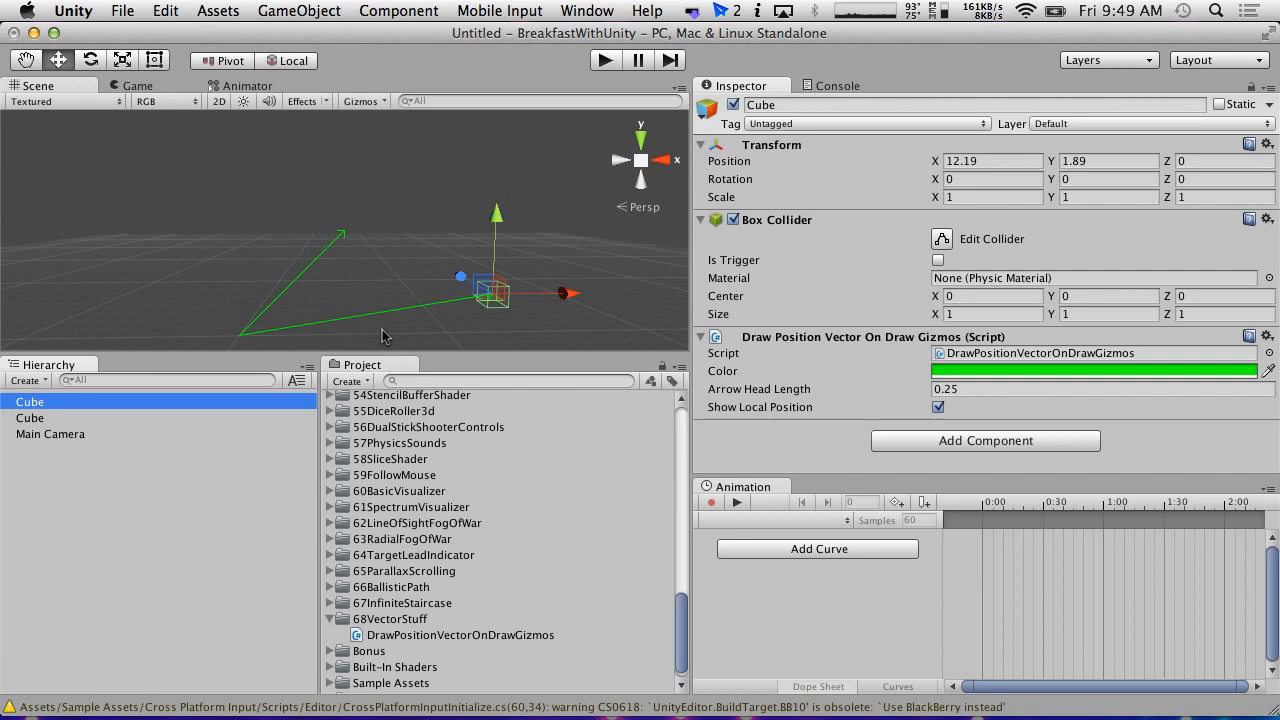
mouse_move(424, 294)
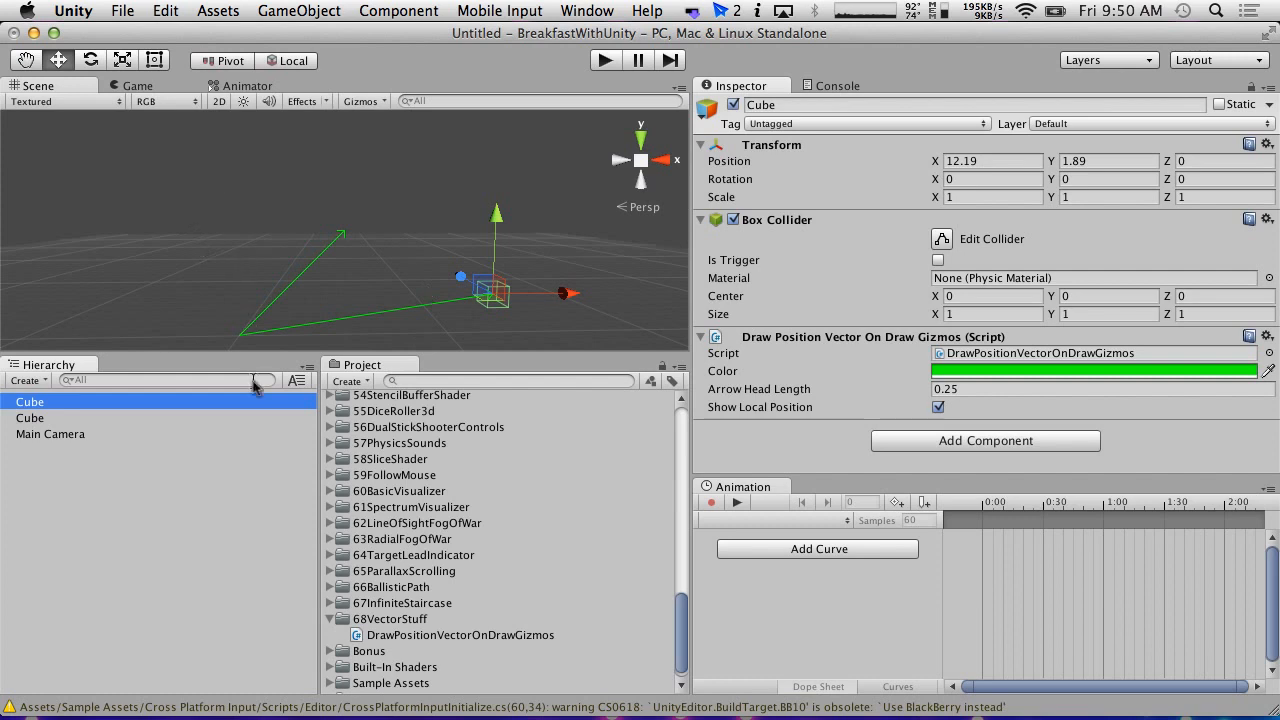
Change 'public bool showLocalPosition = false;' to true in DrawPositionVectorOnDrawGizmos.cs.
click(122, 12)
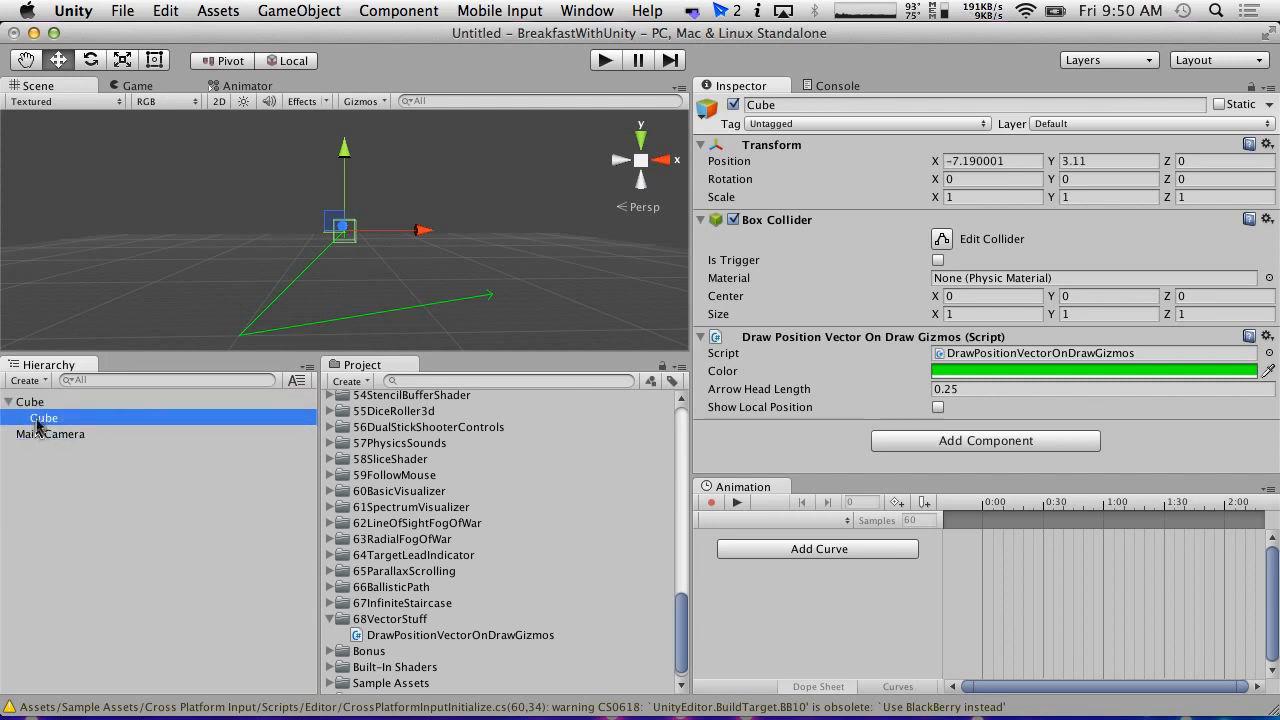
click(936, 408)
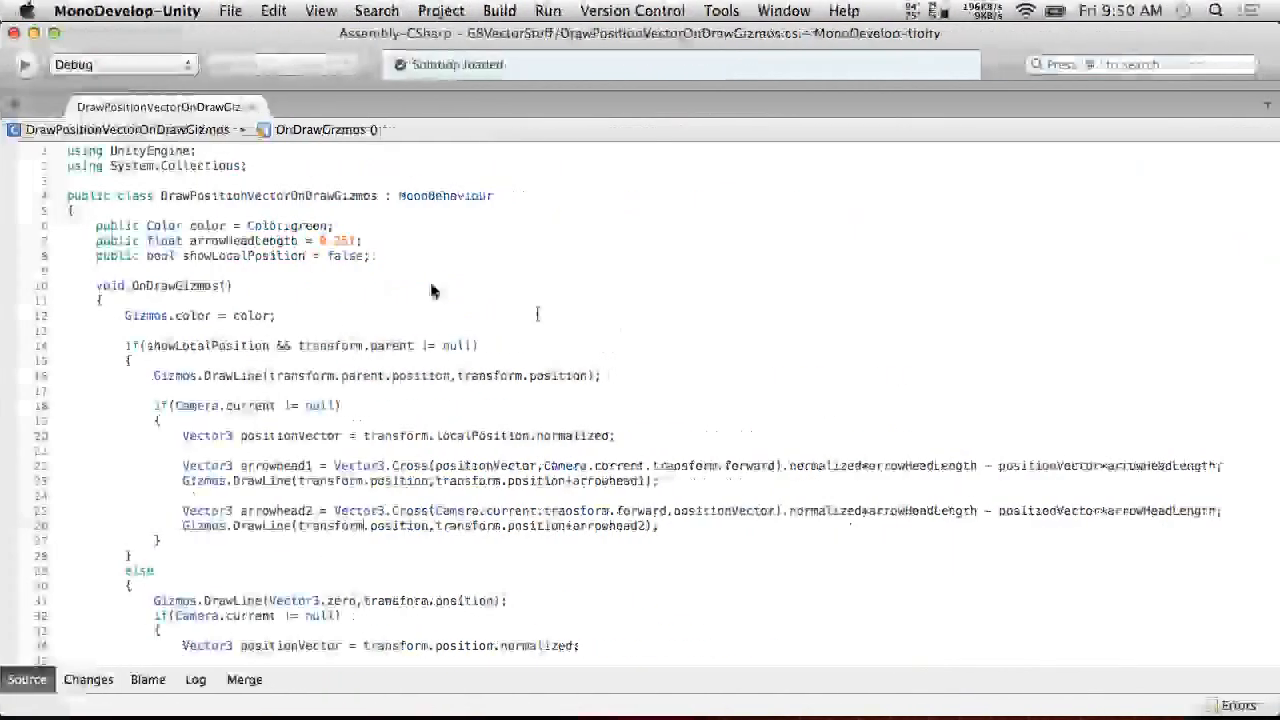
text(tr)
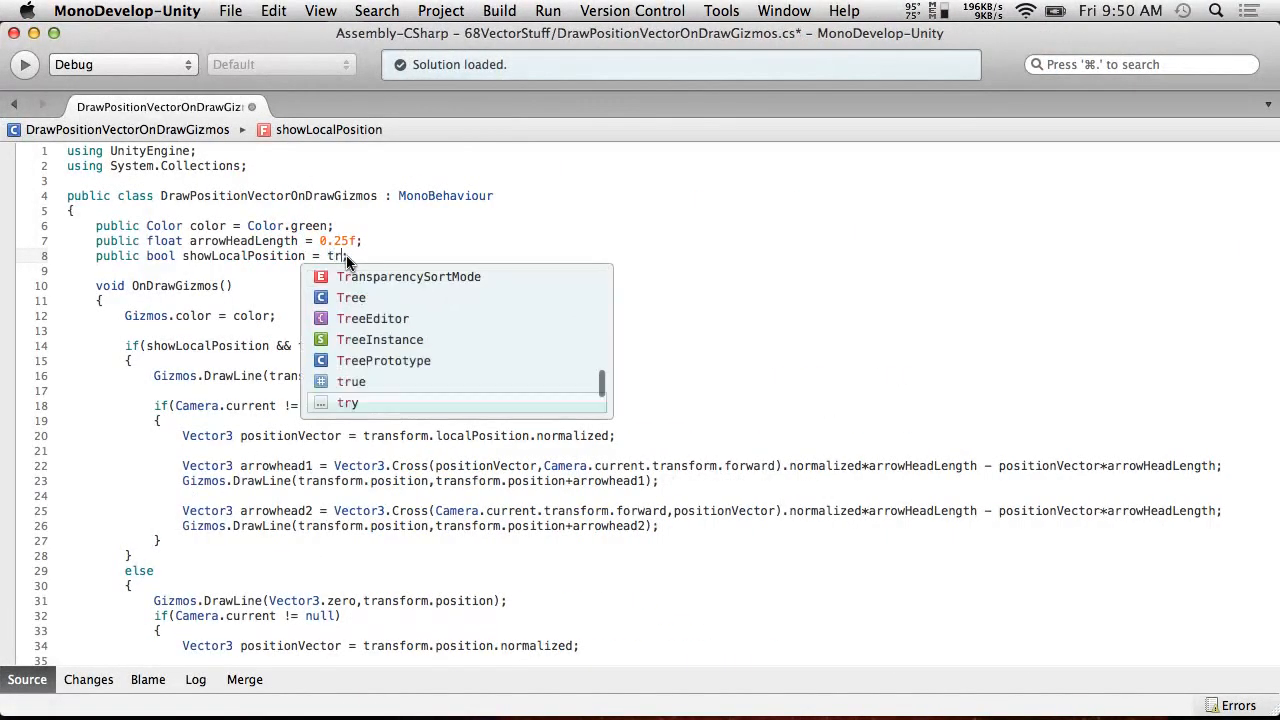
click(230, 12)
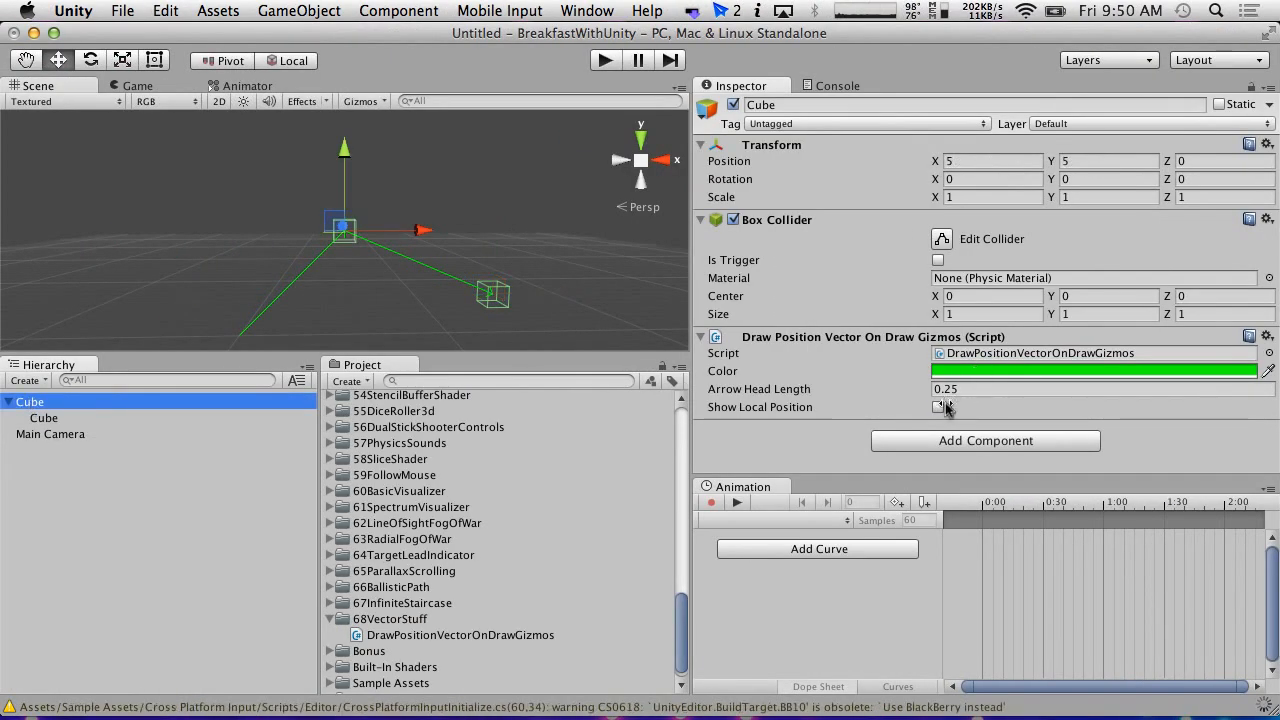
Enable Show Local Position on the Cube's script, nest the other Cube under it, and deselect.
click(938, 408)
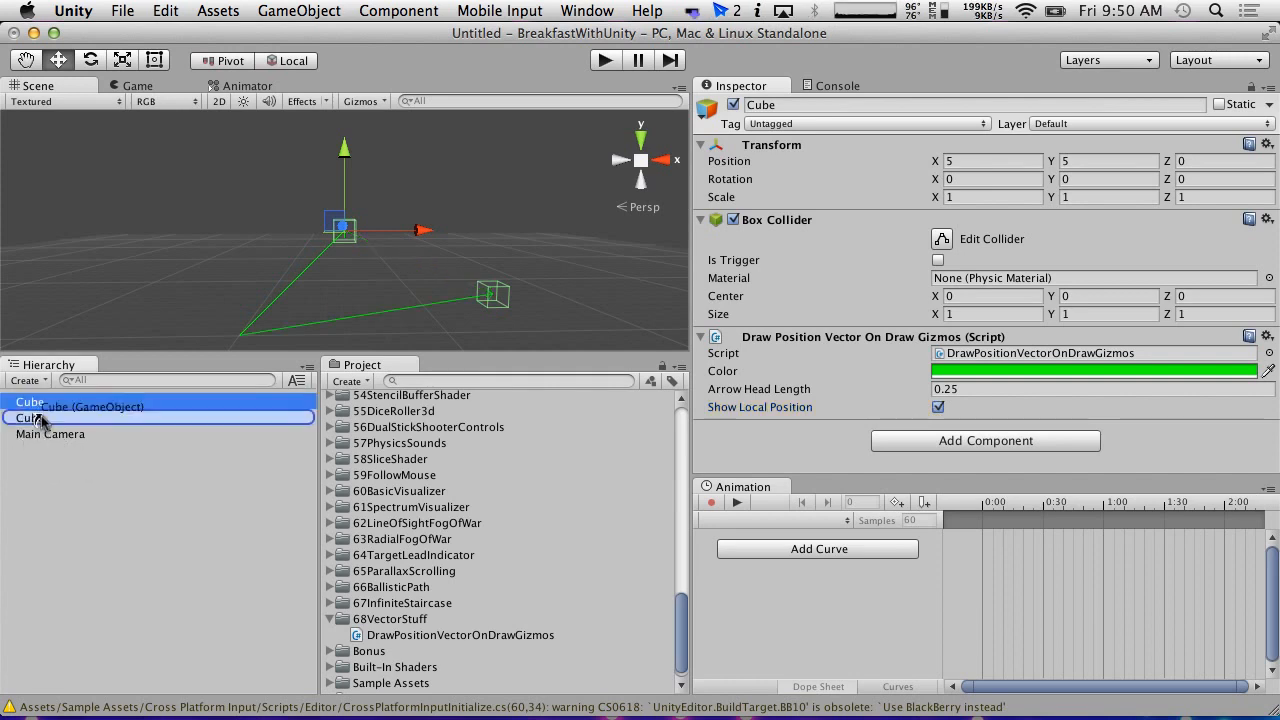
click(44, 418)
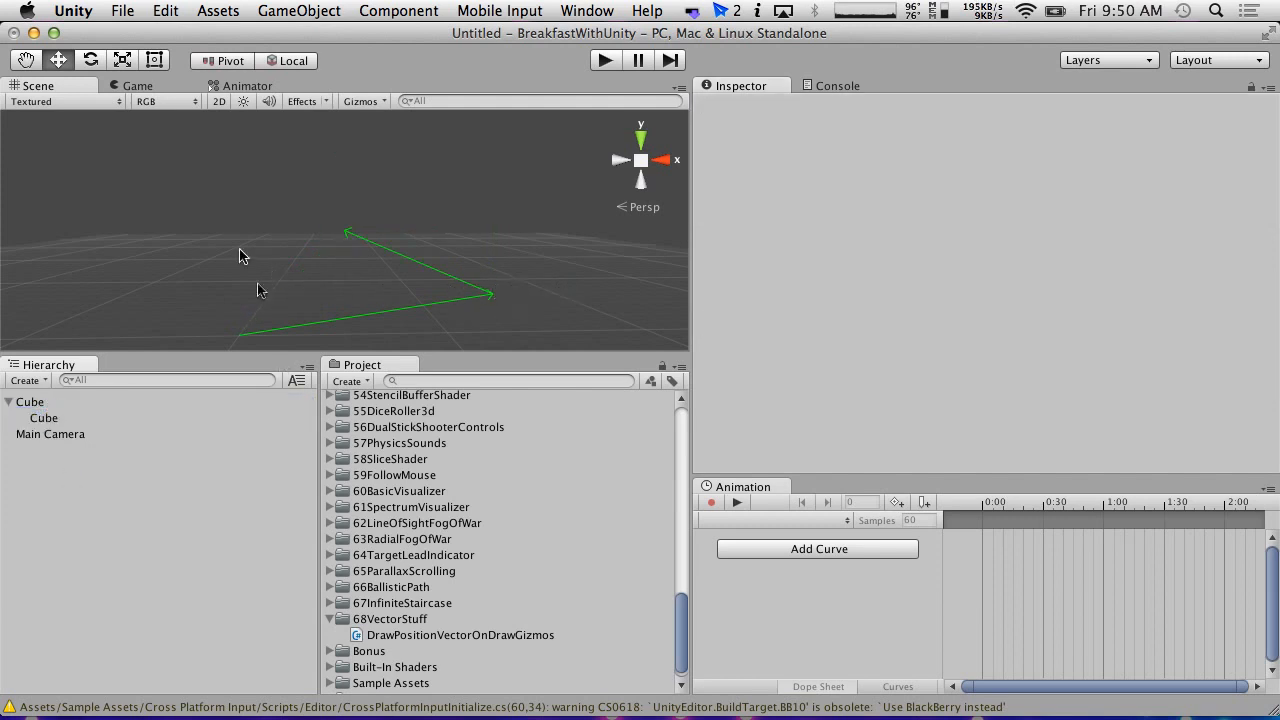
click(44, 418)
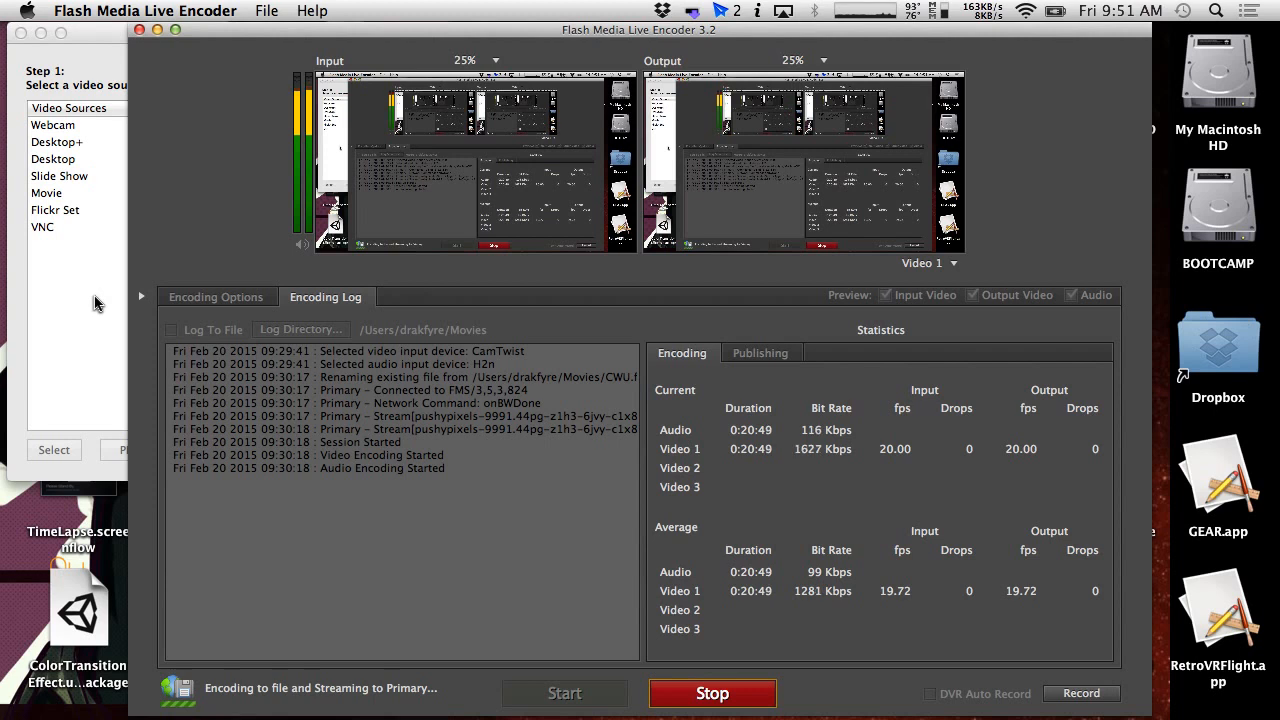
mouse_move(490, 524)
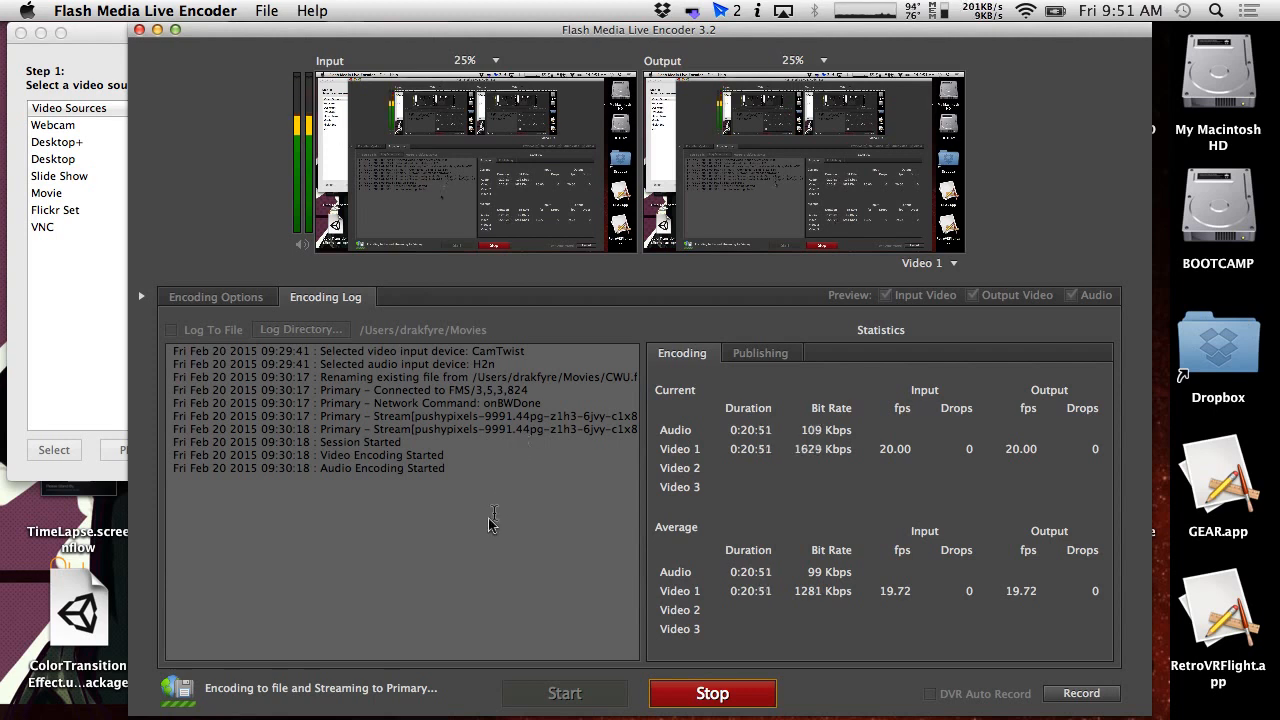
mouse_move(612, 584)
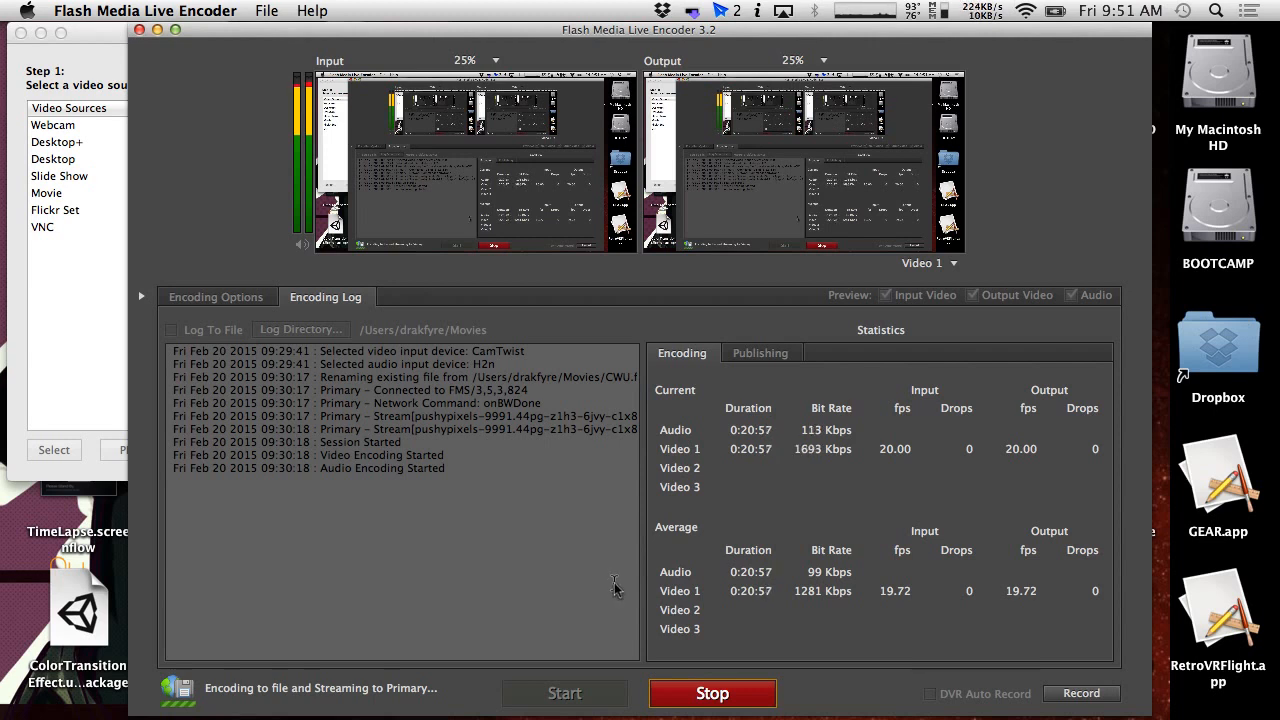
mouse_move(520, 528)
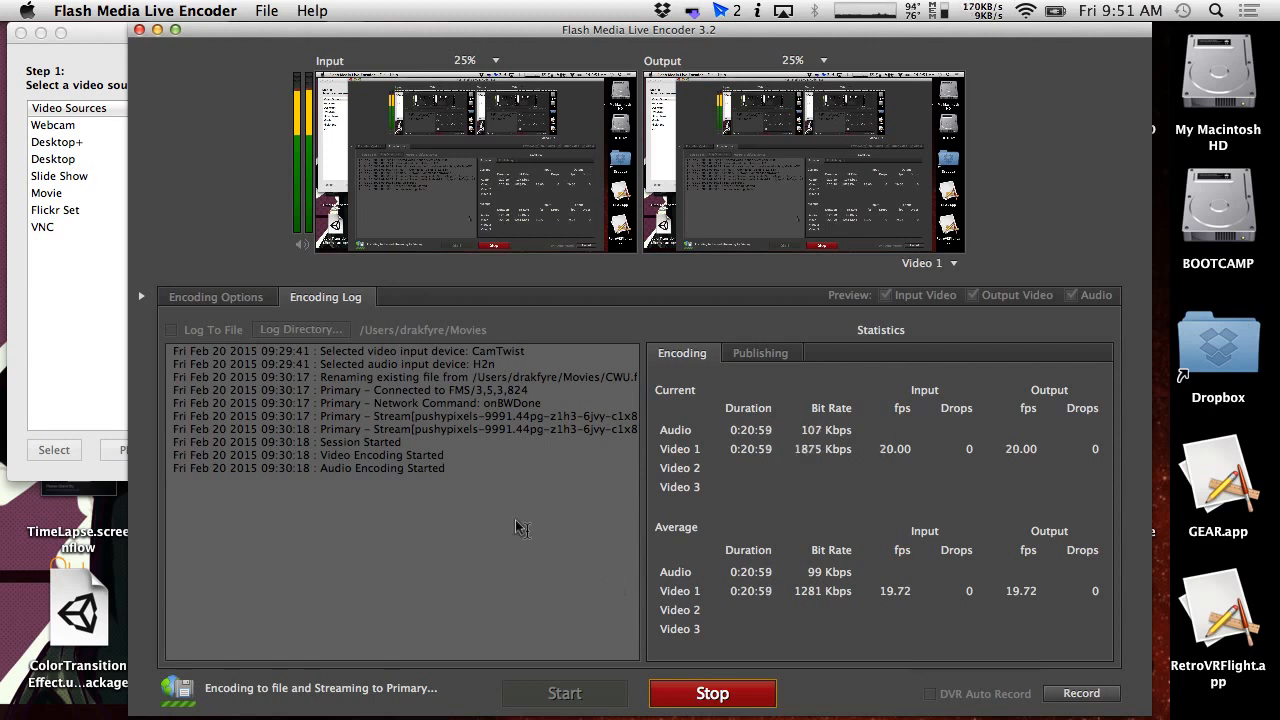